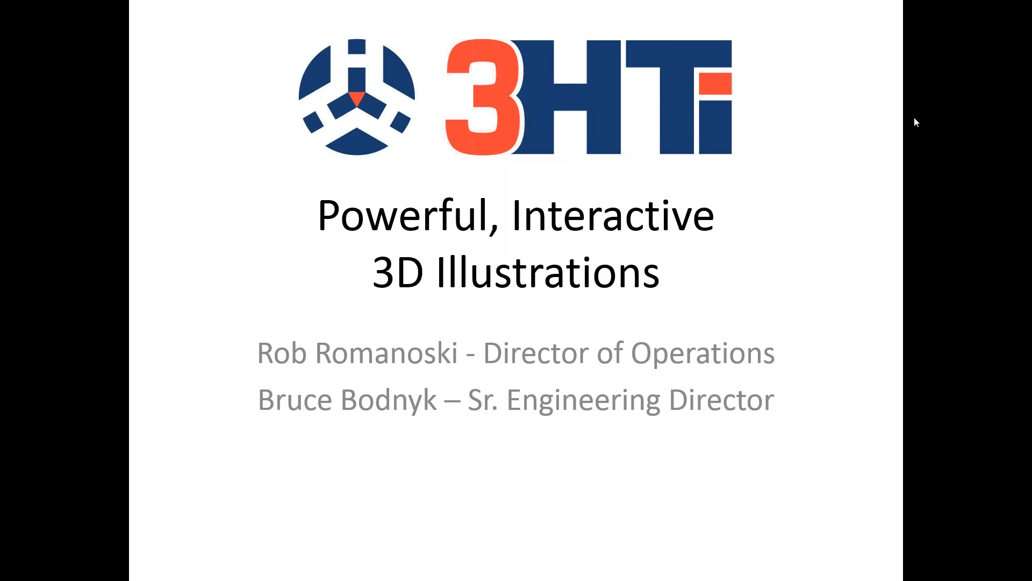
mouse_move(892, 412)
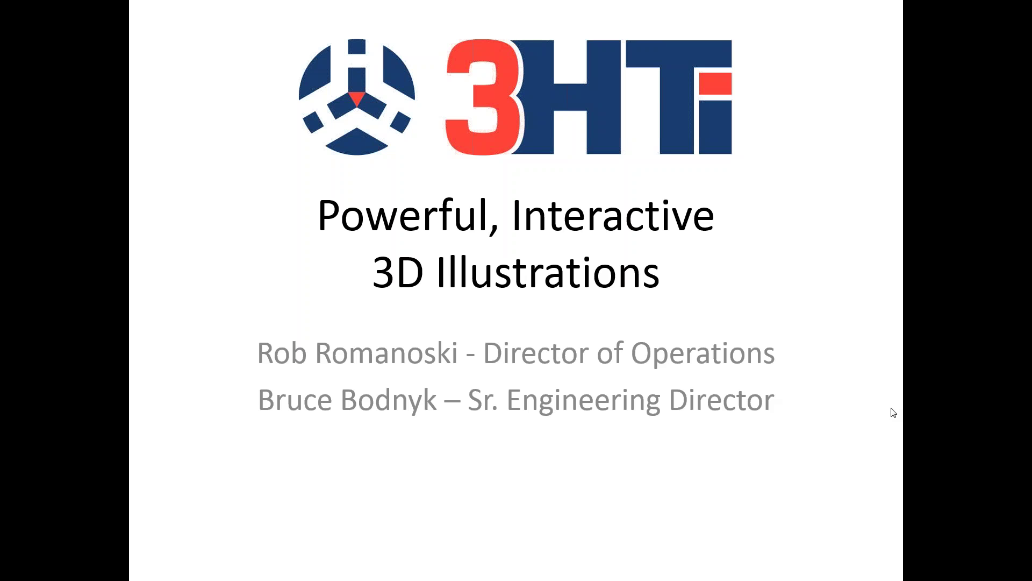
mouse_move(876, 407)
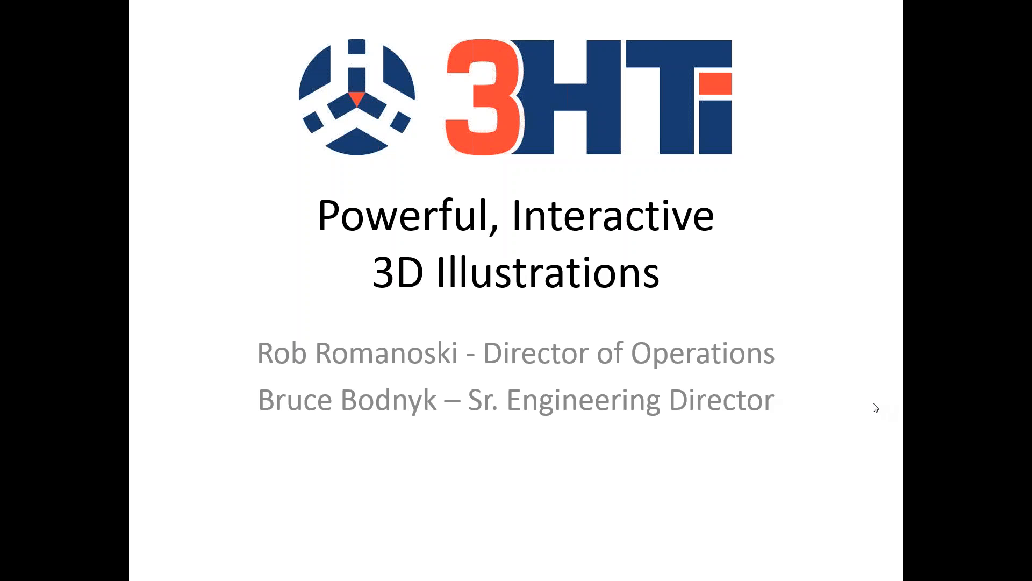
mouse_move(830, 437)
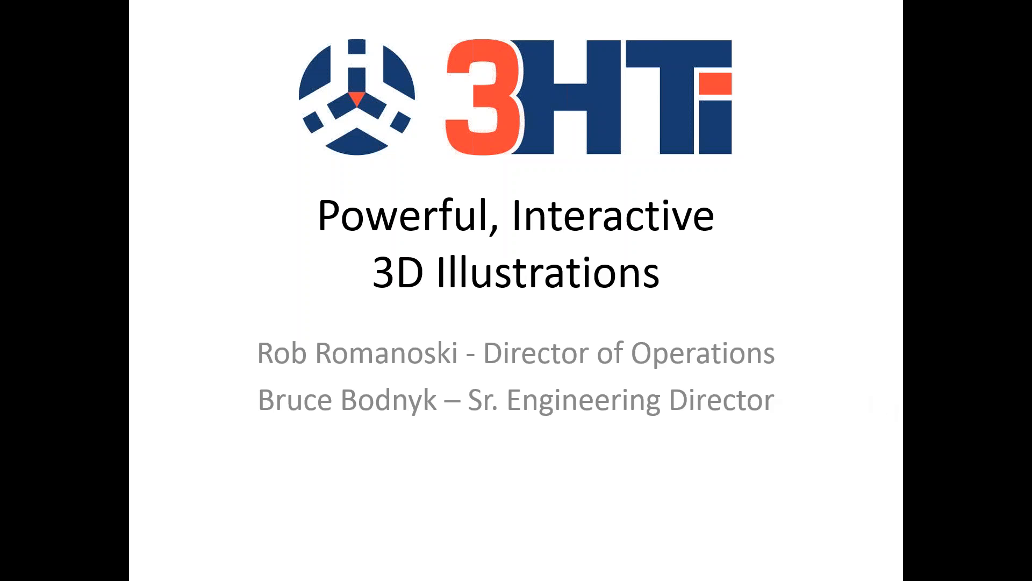
Advance the slide show to slide 2, the Product Portfolio overview.
key(Right)
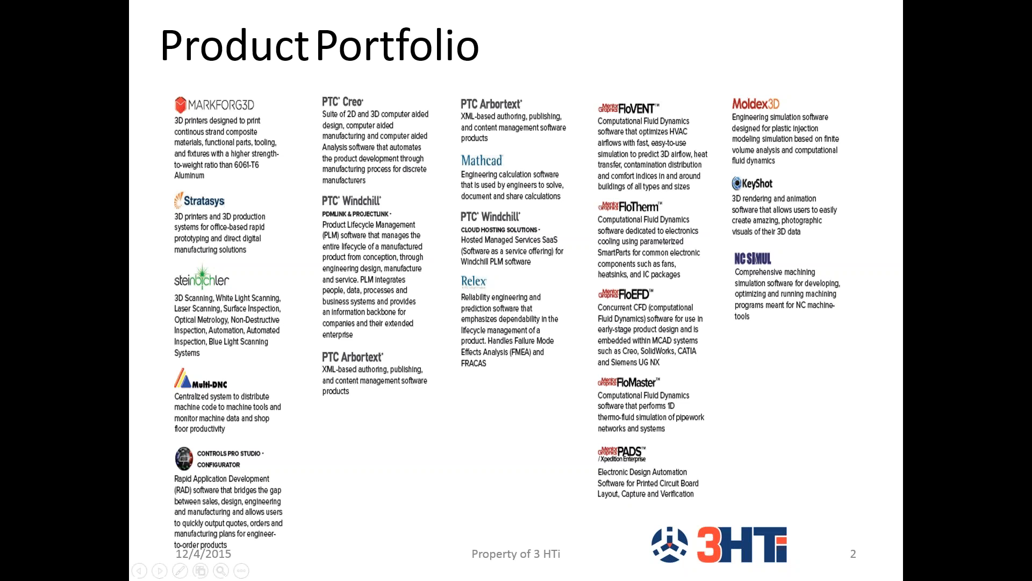
mouse_move(381, 384)
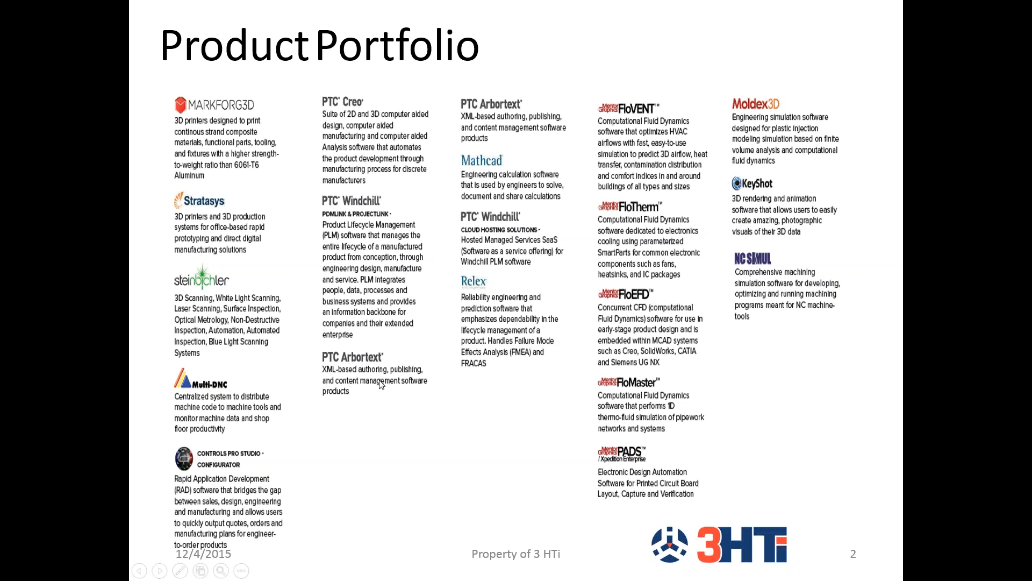
mouse_move(193, 90)
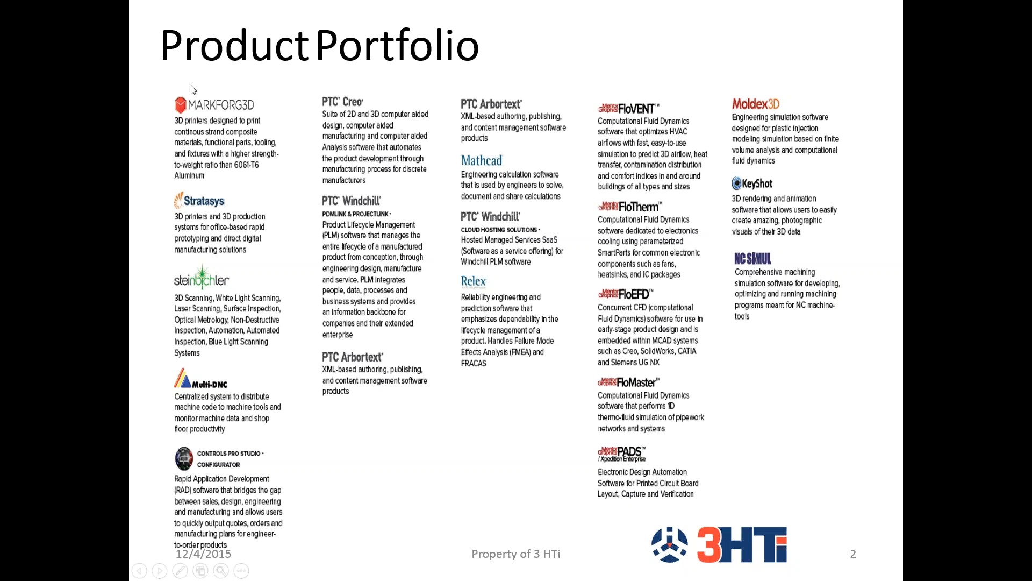
mouse_move(170, 216)
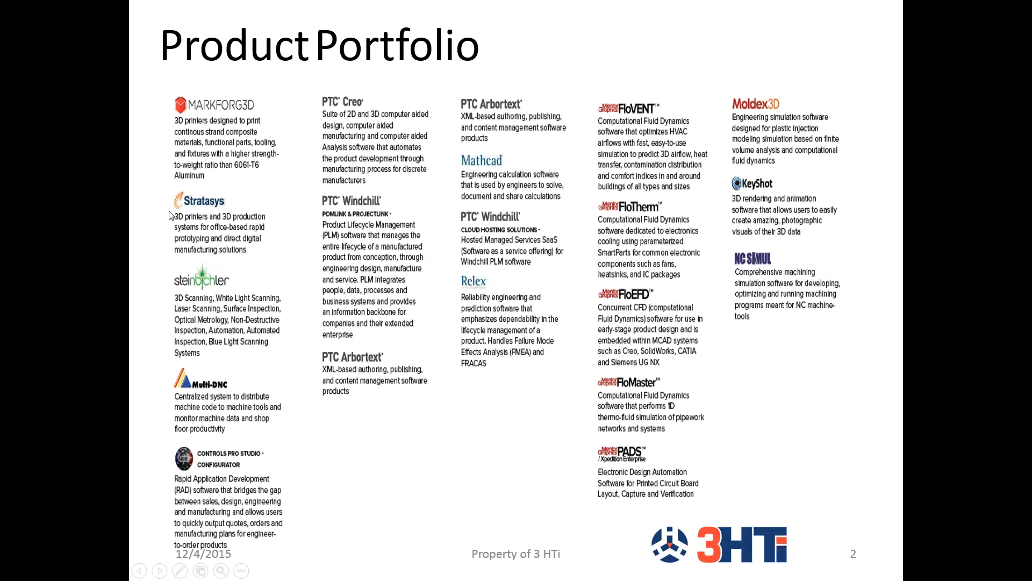
mouse_move(342, 457)
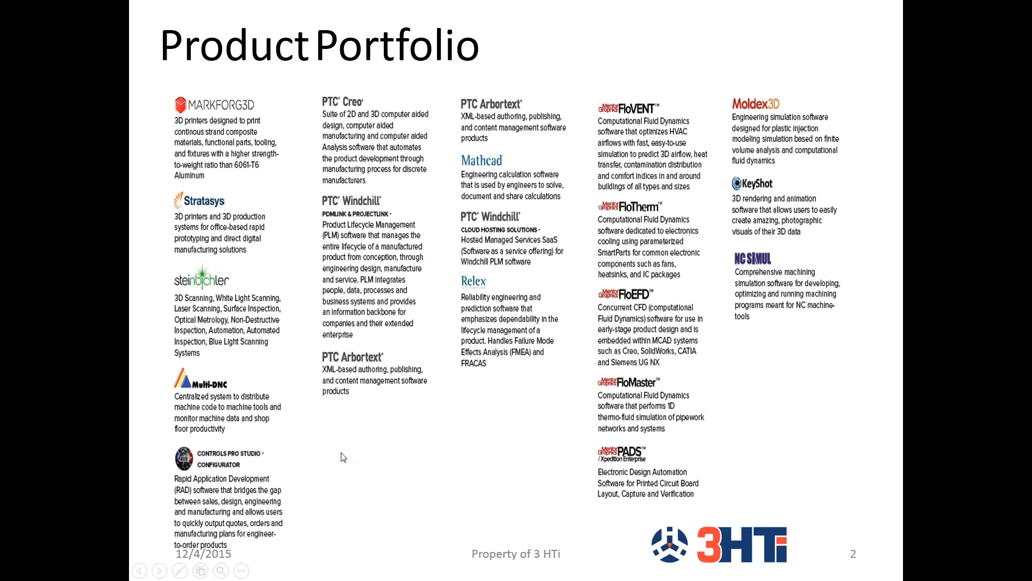
mouse_move(585, 127)
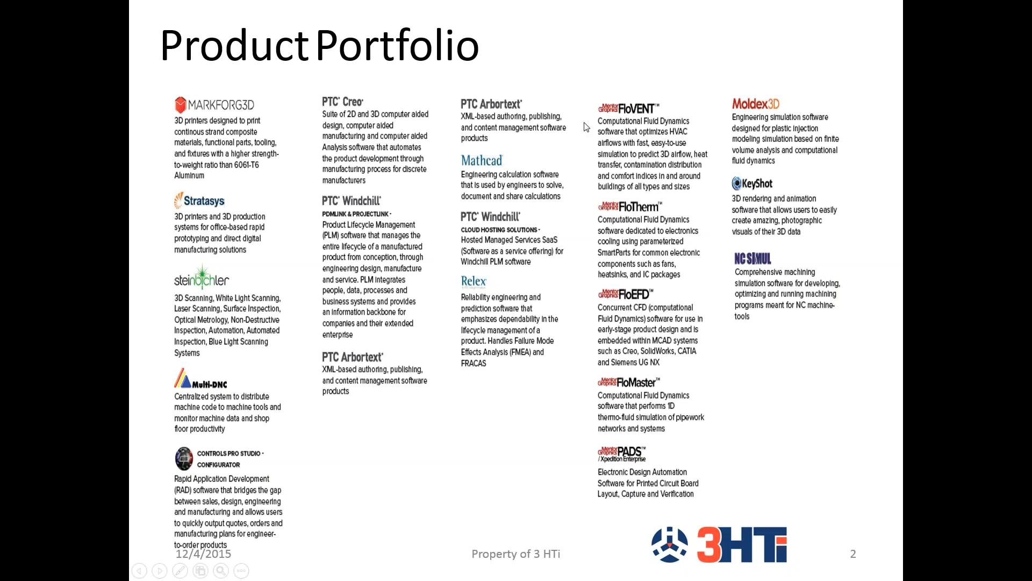
mouse_move(553, 386)
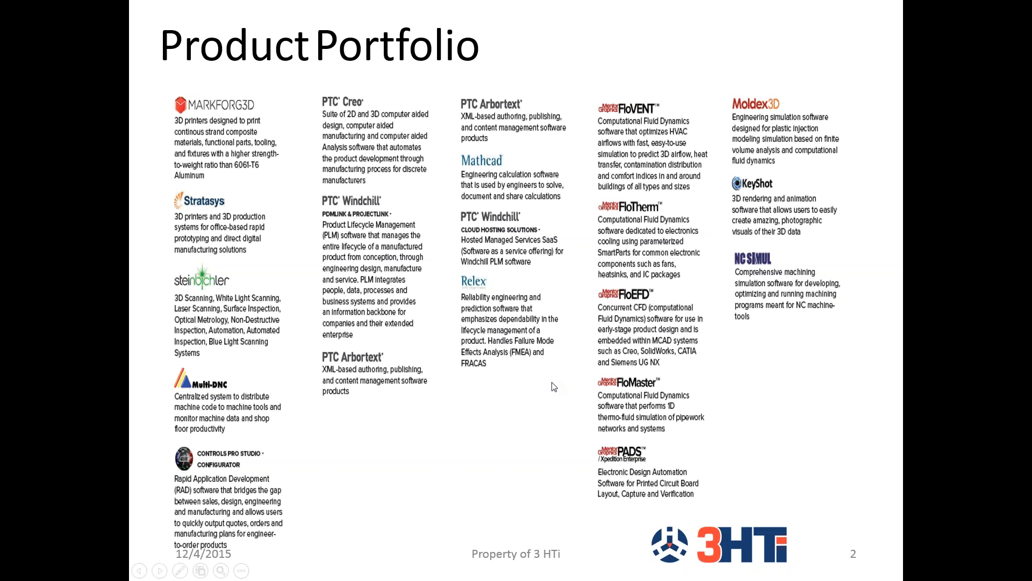
mouse_move(554, 387)
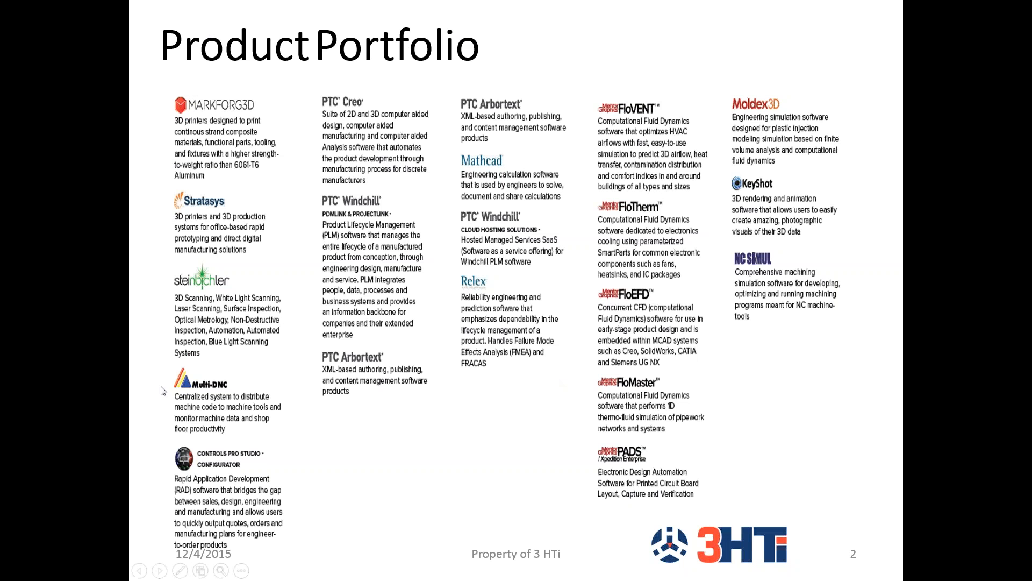
mouse_move(812, 295)
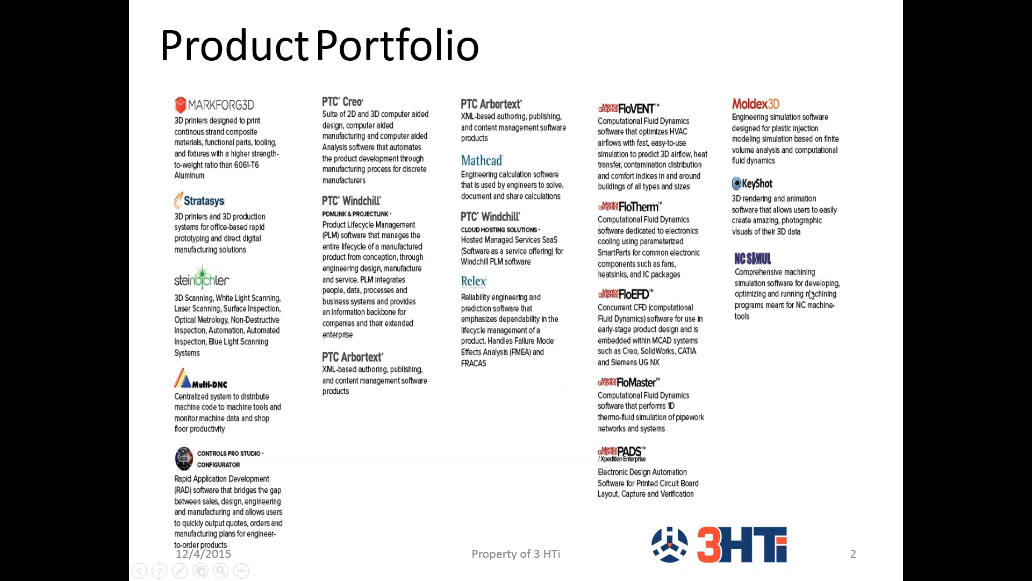
mouse_move(800, 194)
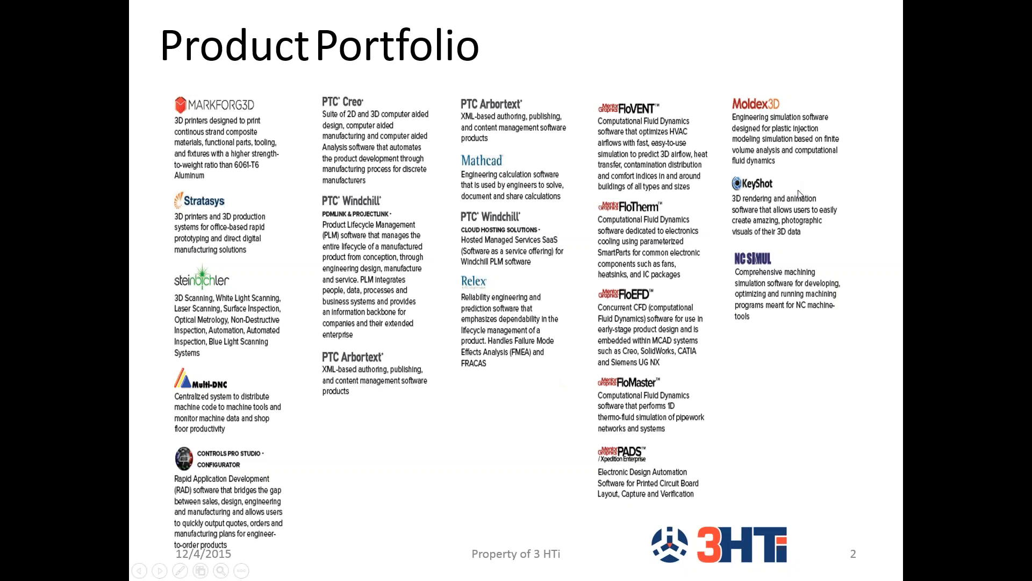
mouse_move(700, 71)
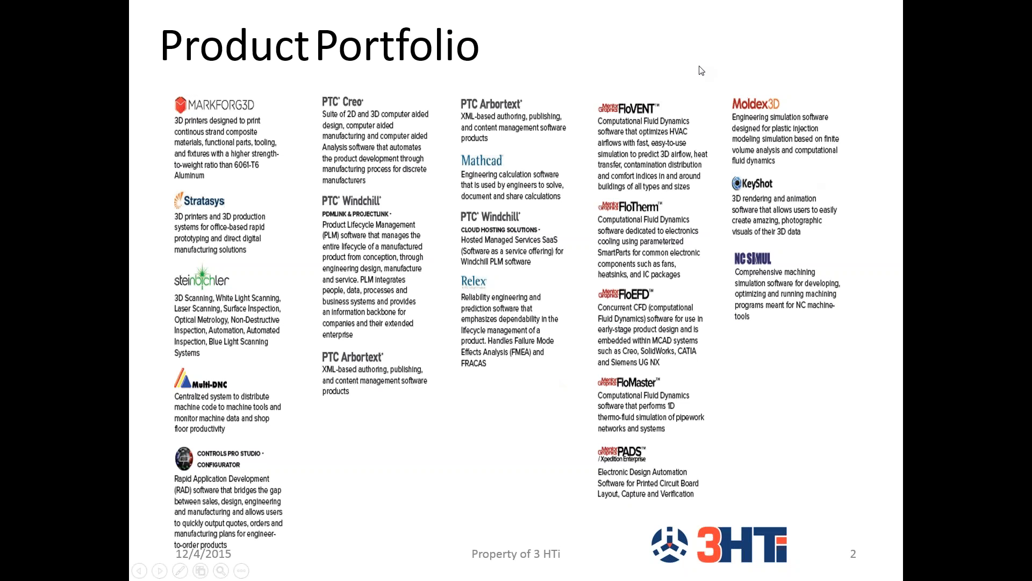
mouse_move(252, 429)
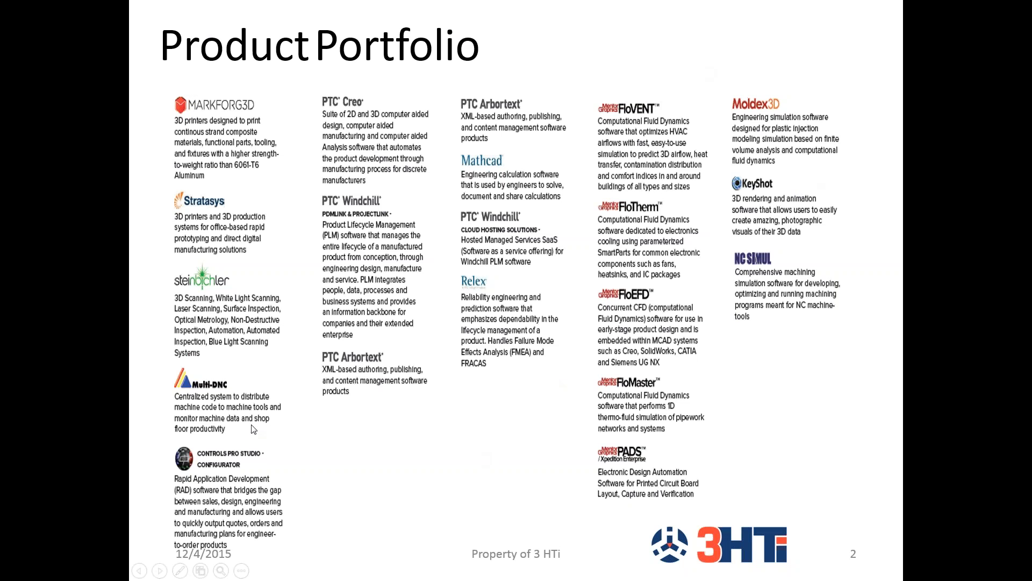
mouse_move(139, 449)
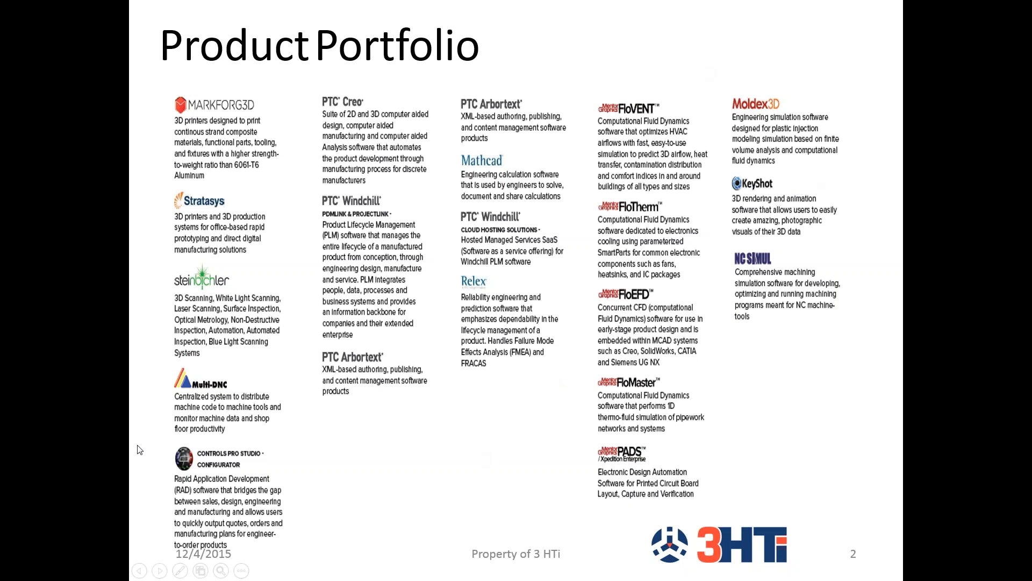
mouse_move(363, 477)
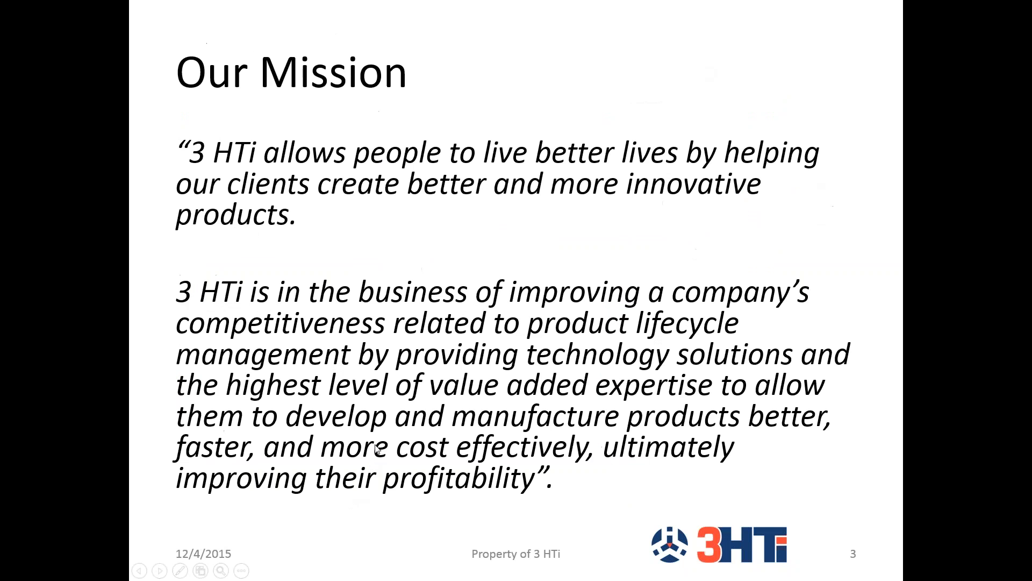
mouse_move(468, 274)
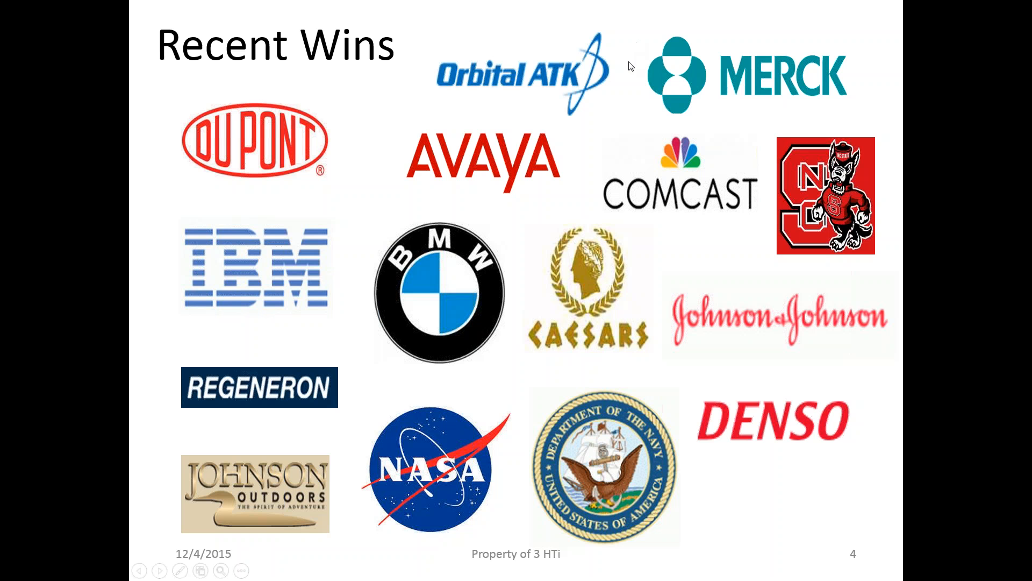
mouse_move(630, 65)
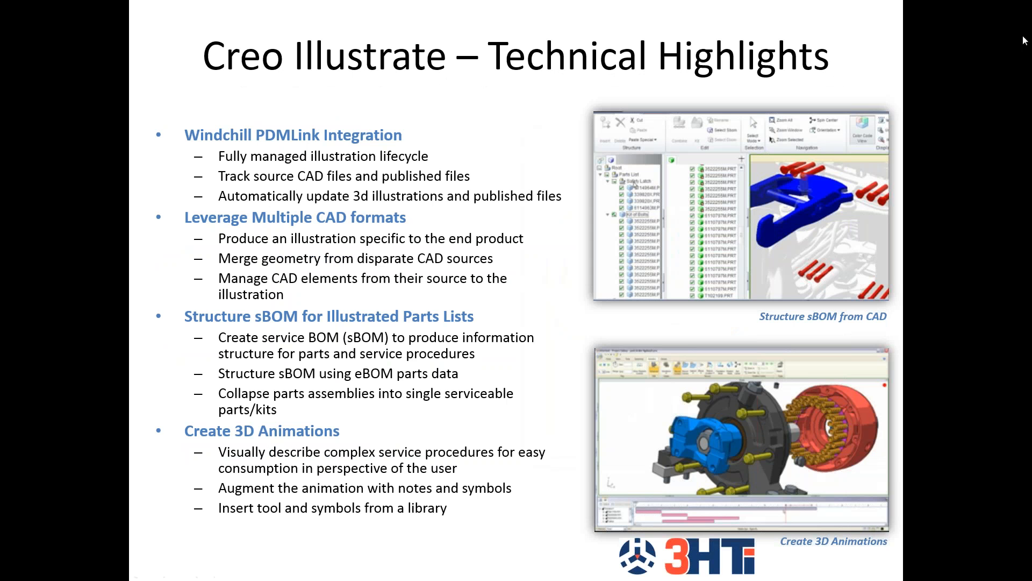
mouse_move(927, 35)
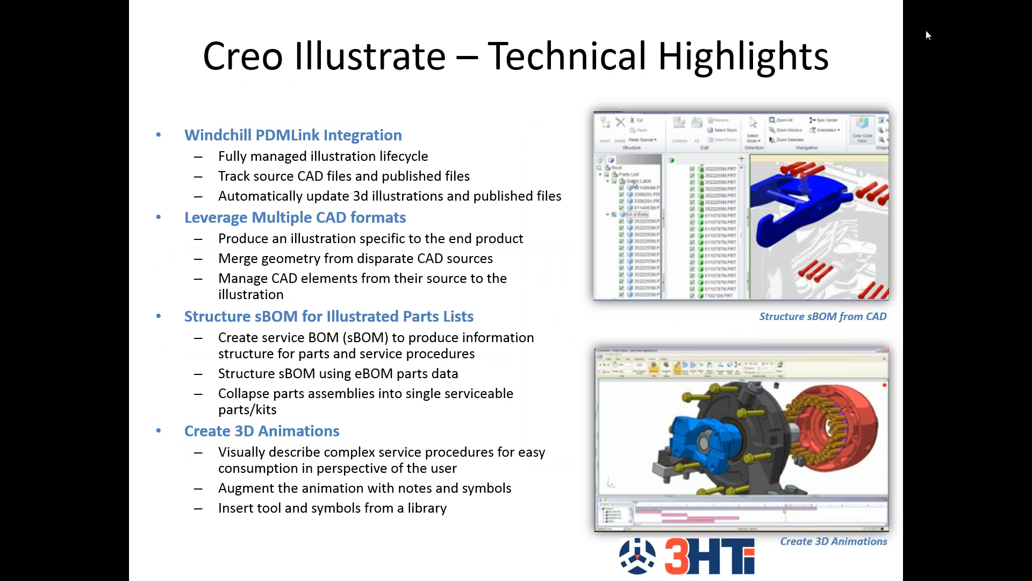
mouse_move(881, 30)
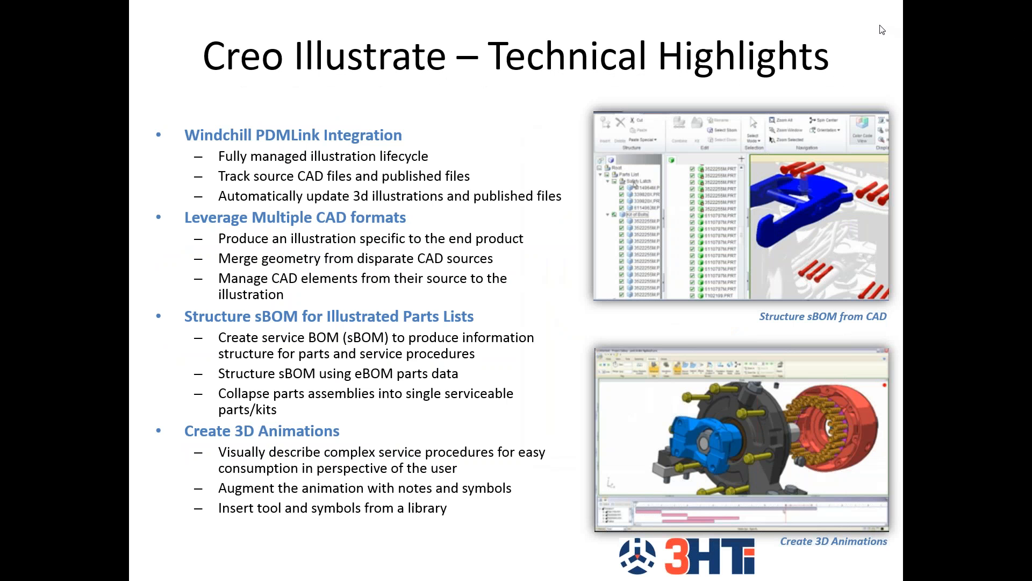
mouse_move(758, 53)
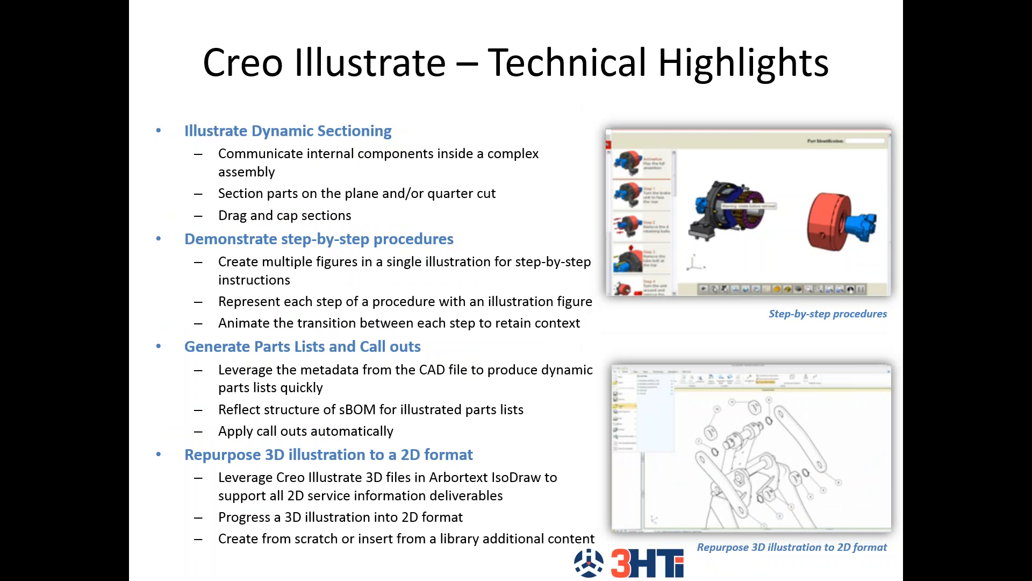
mouse_move(311, 24)
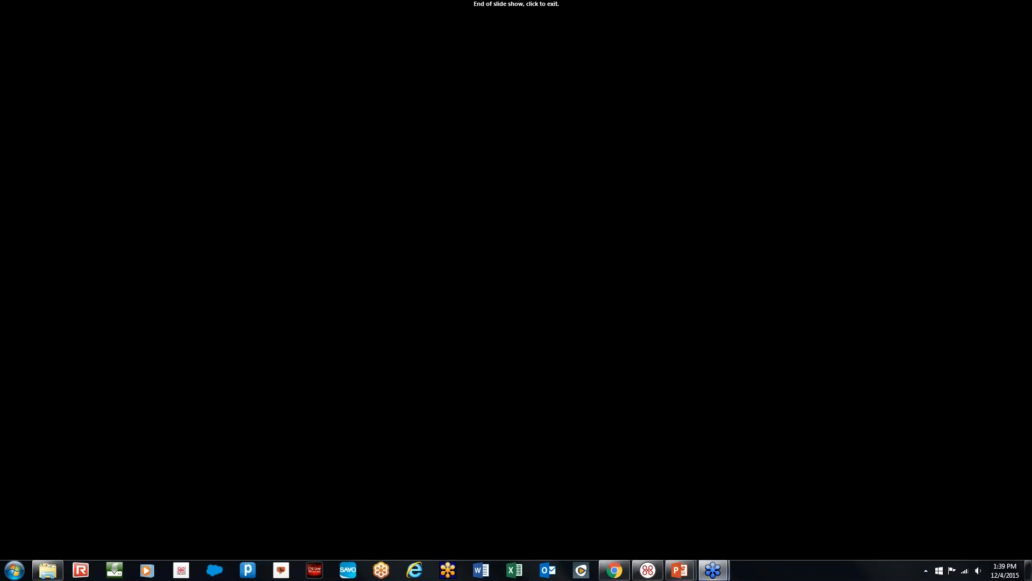
mouse_move(553, 303)
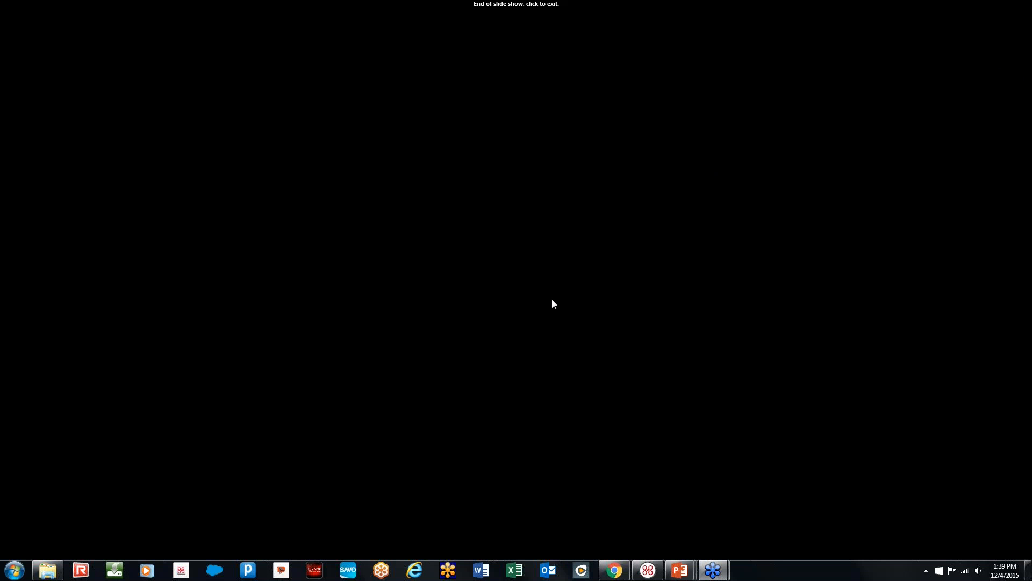
Exit the slide show from the black end screen.
click(553, 303)
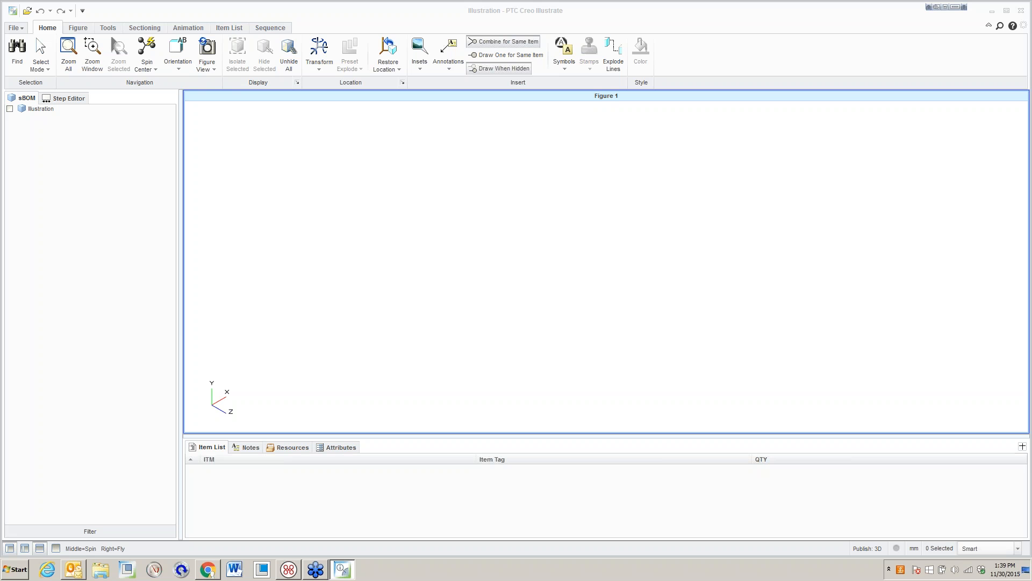
Import watch.pvs so the watch assembly appears in the sBOM tree.
click(14, 28)
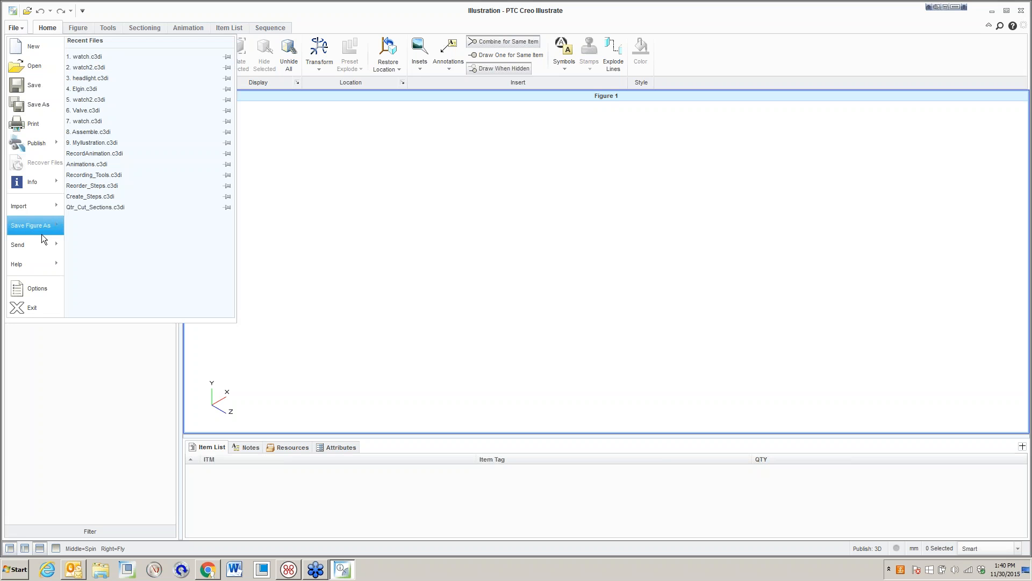
mouse_move(40, 214)
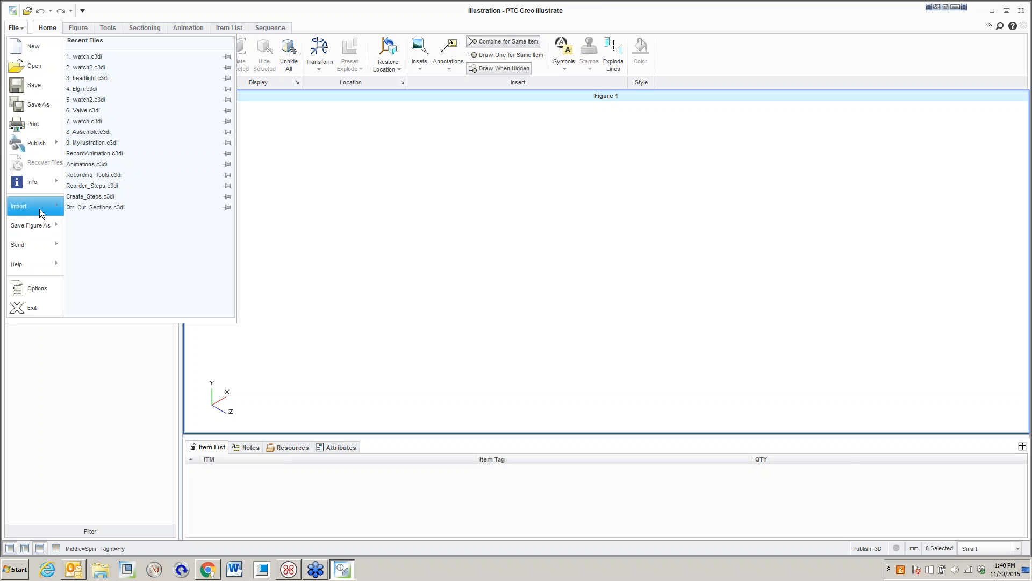
click(19, 206)
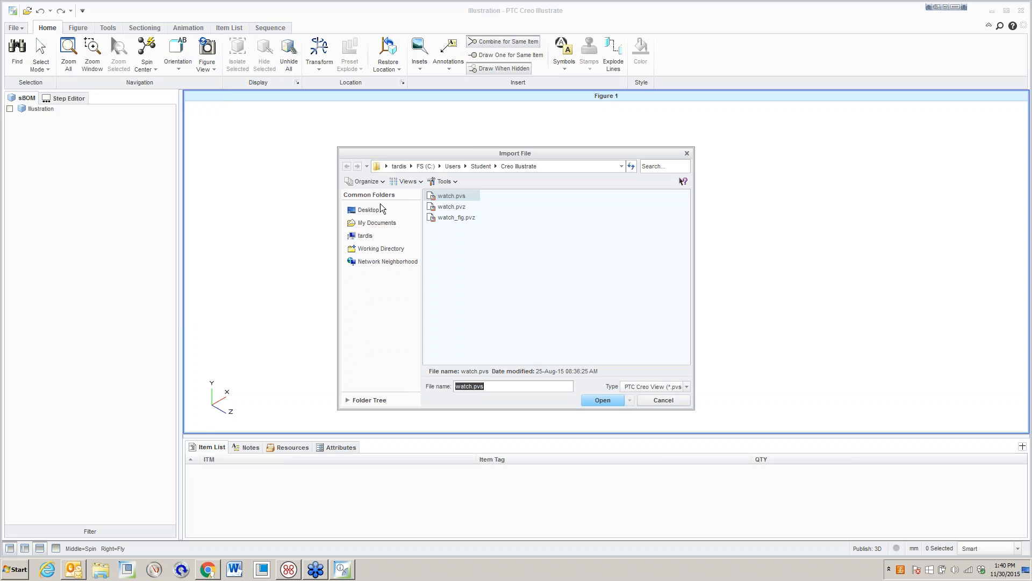
click(601, 400)
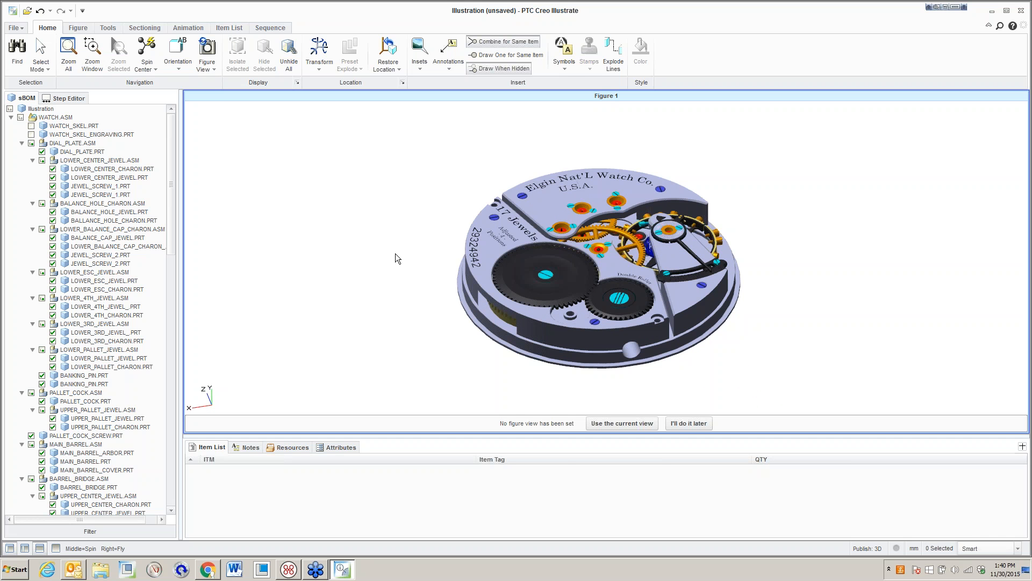
mouse_move(591, 208)
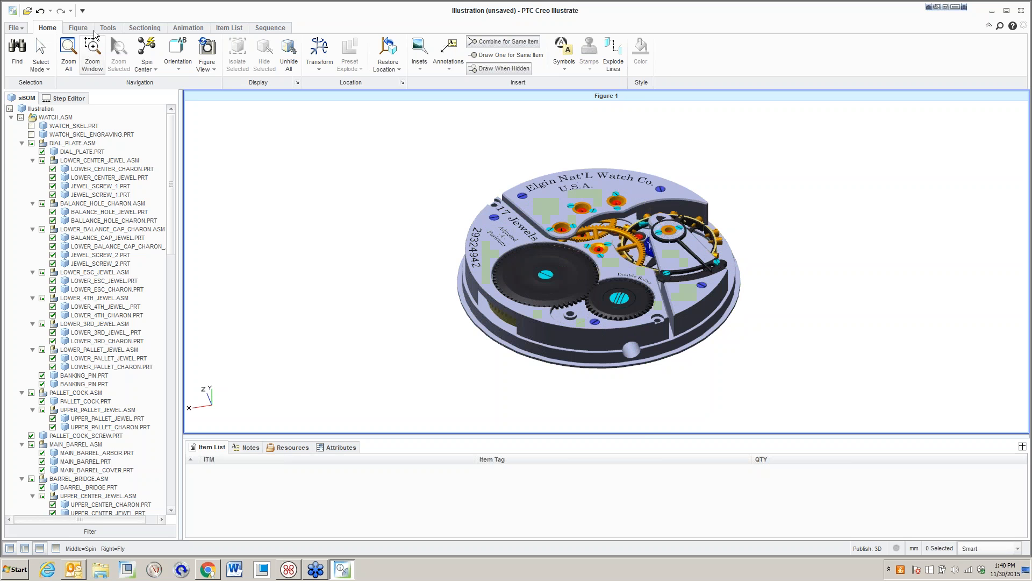
click(77, 28)
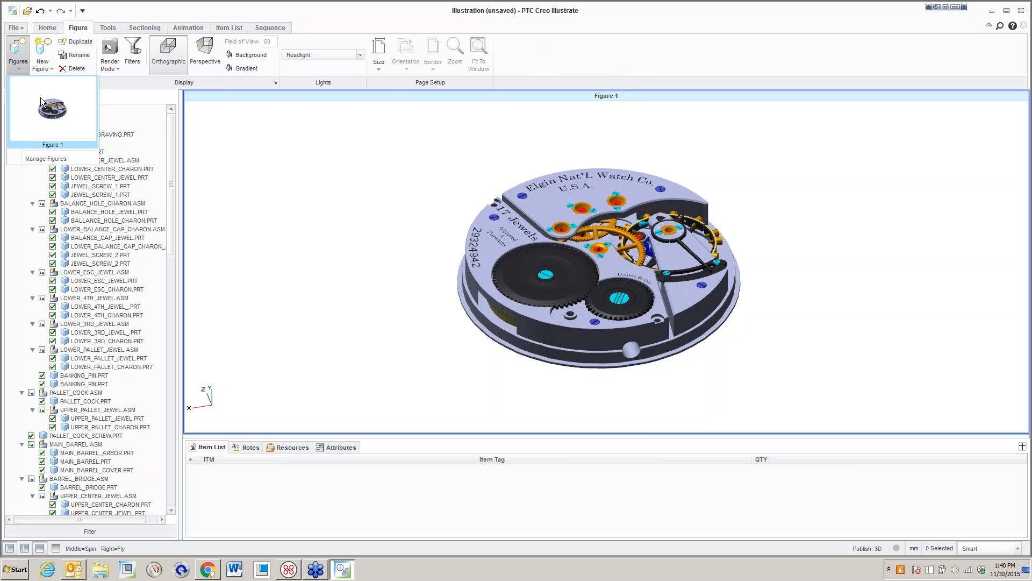
mouse_move(446, 200)
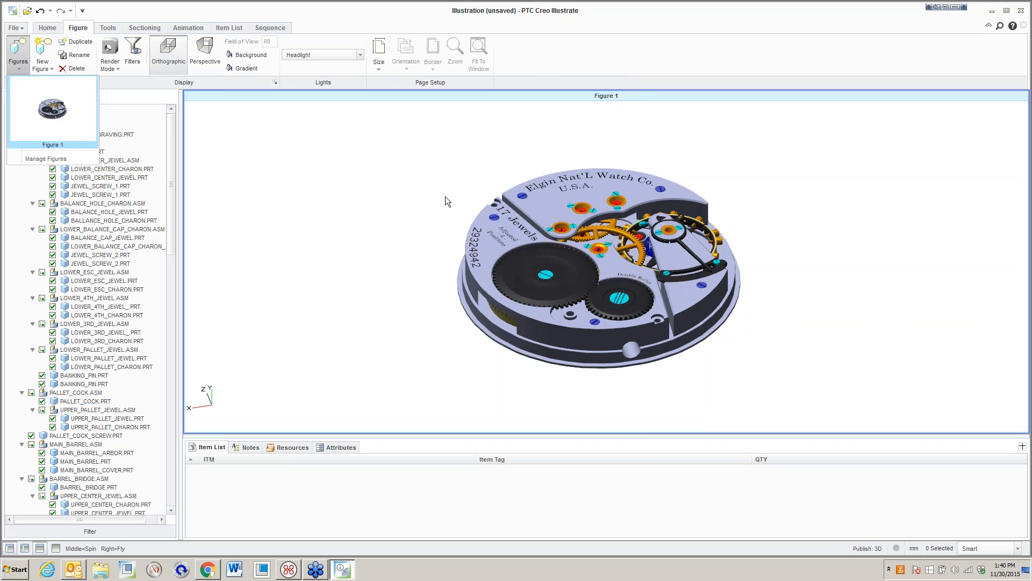
click(17, 54)
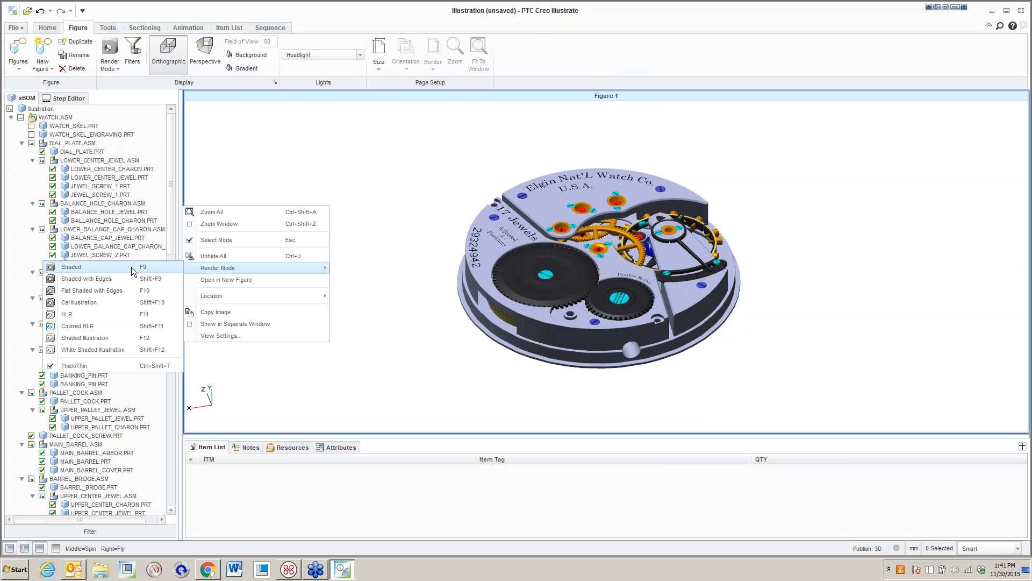
click(71, 266)
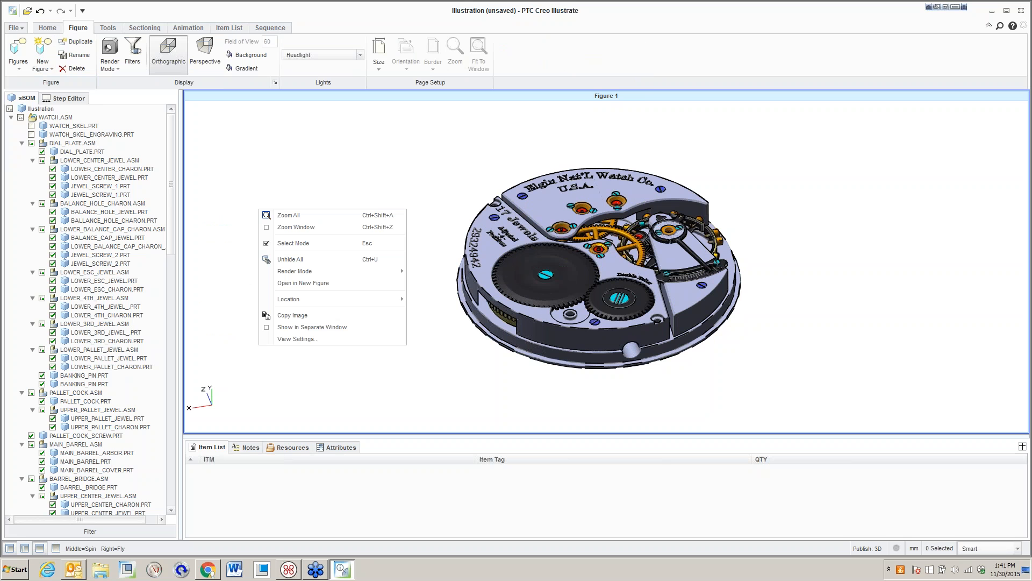
click(294, 270)
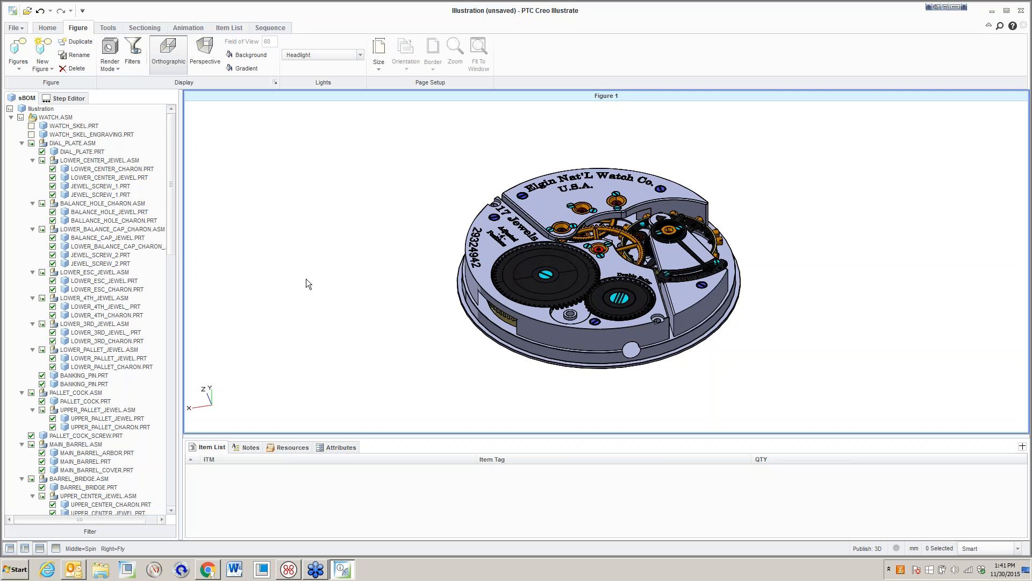
click(109, 55)
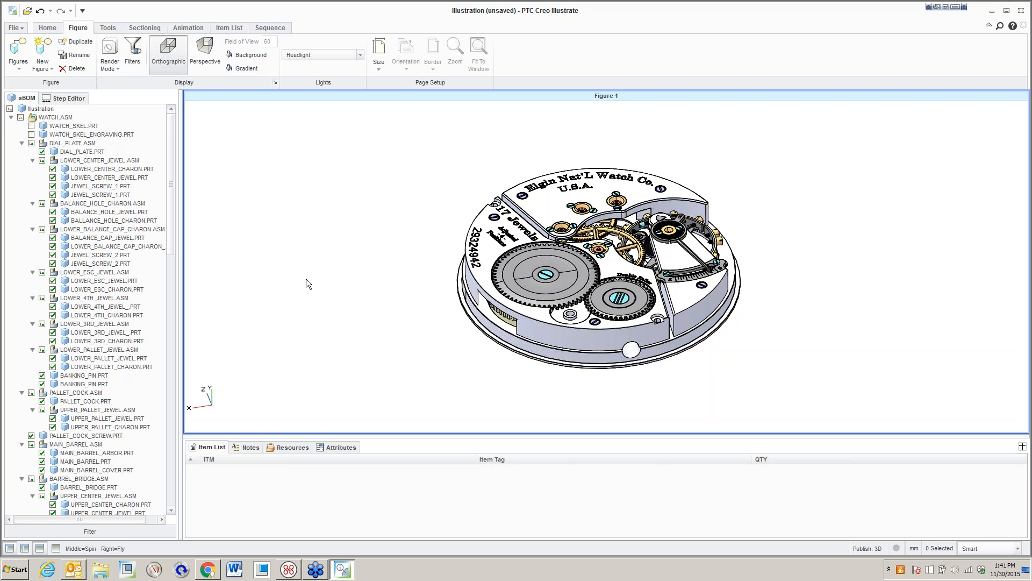
click(109, 46)
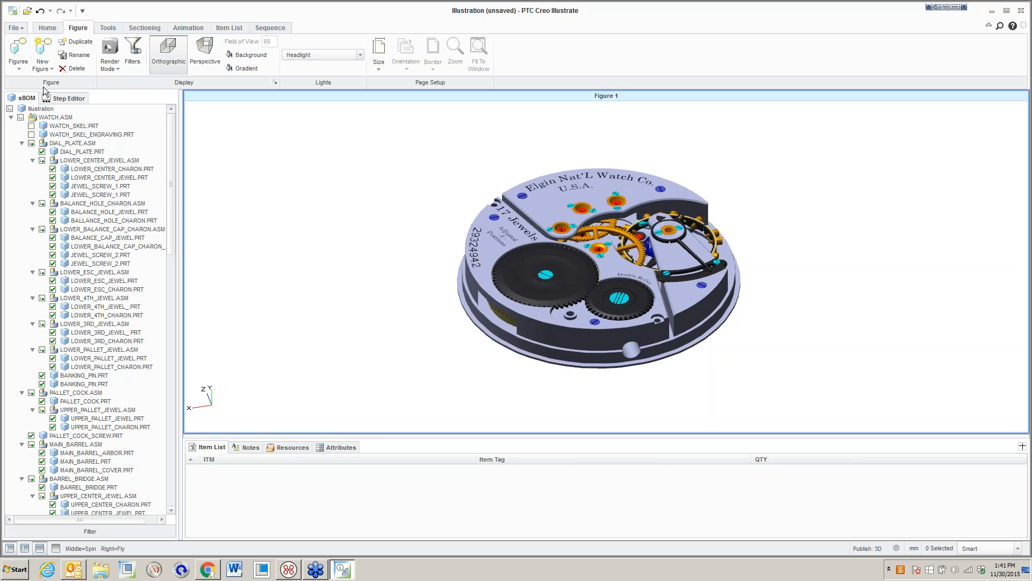
mouse_move(12, 76)
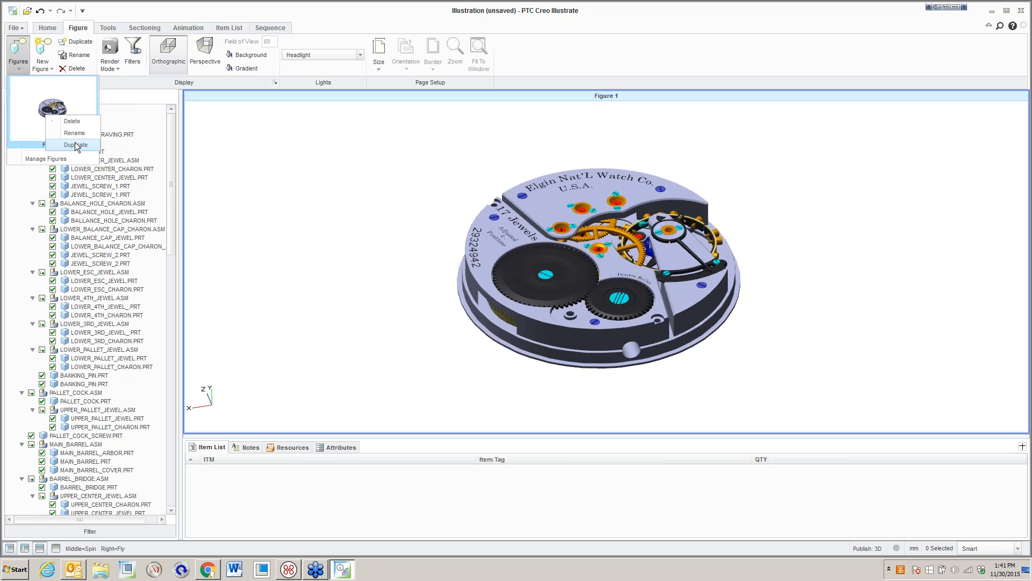
Duplicate Figure 1 and rename the copy to Figure 2.
click(76, 144)
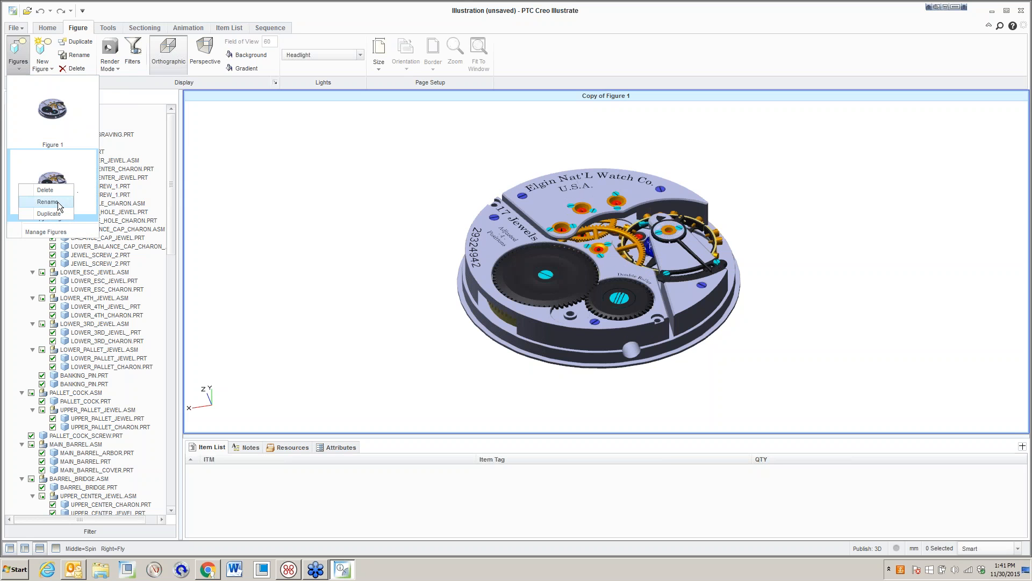
click(47, 202)
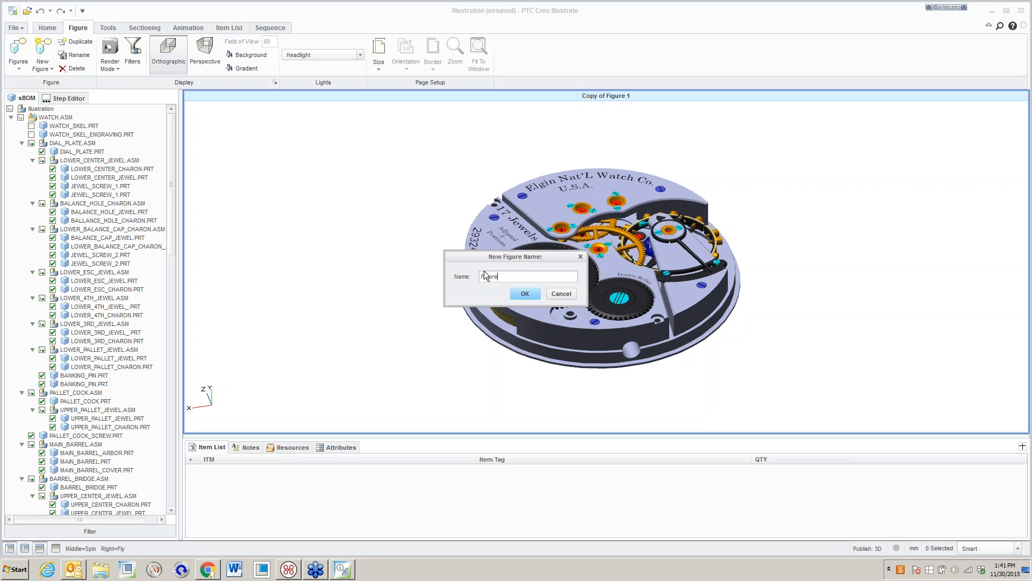
click(525, 294)
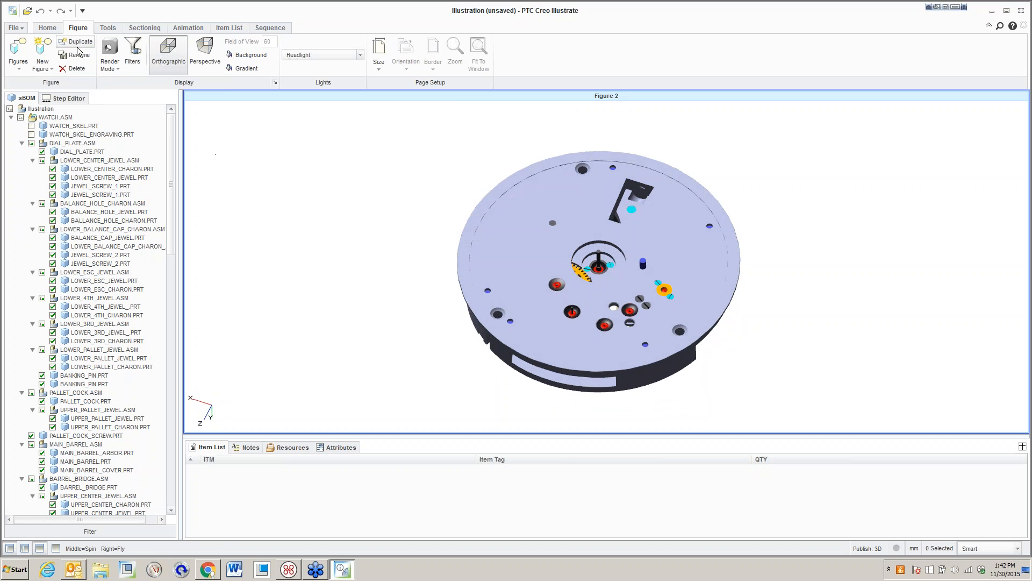
Store the current view as Figure 2's figure view.
click(47, 27)
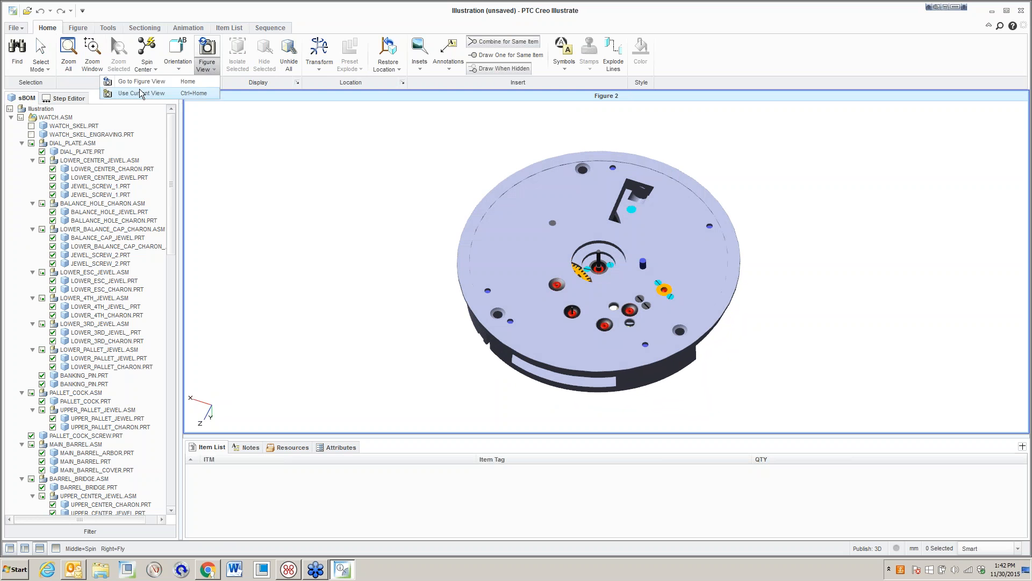
click(78, 27)
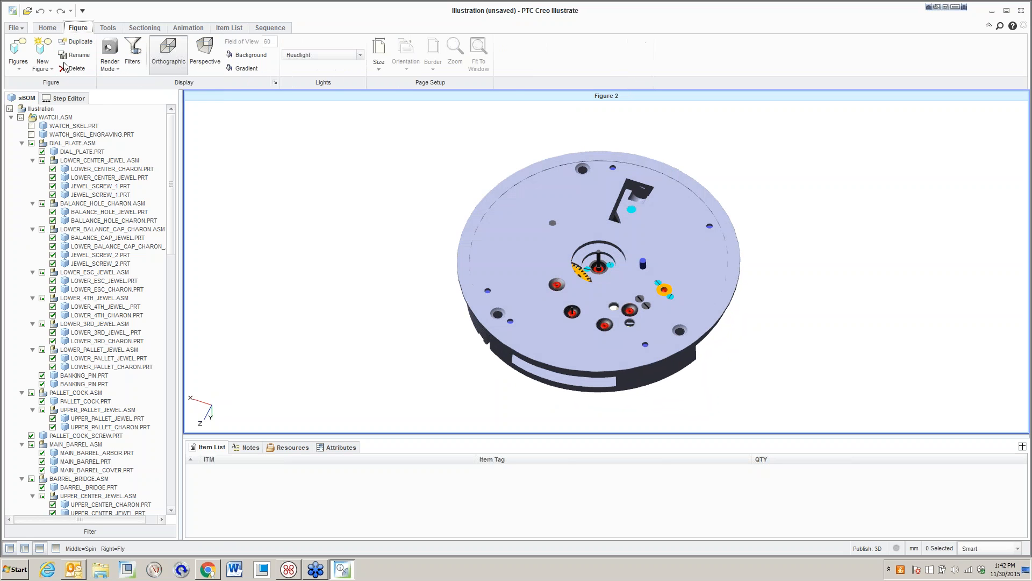
click(18, 53)
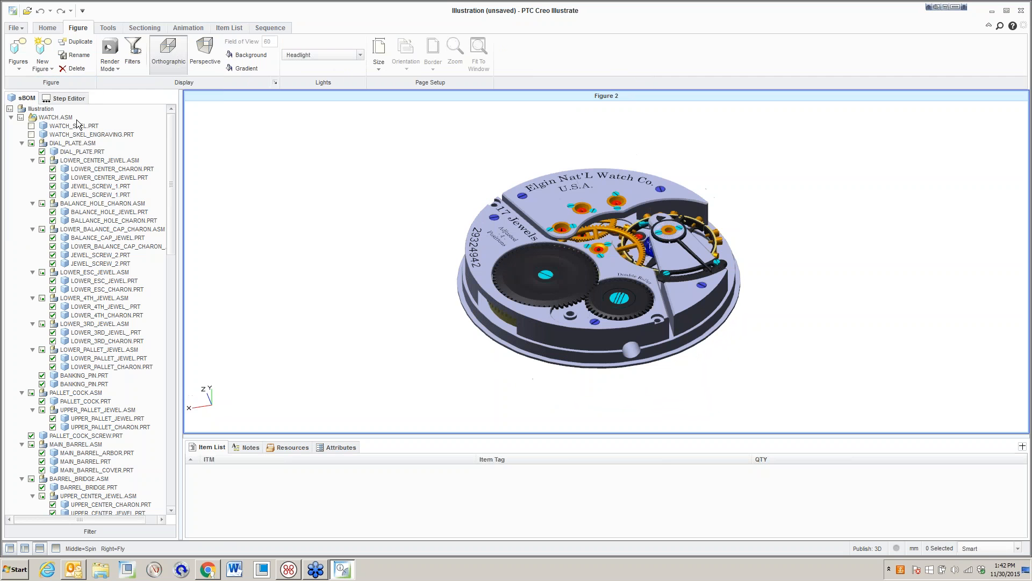
Duplicate Figure 1 from the figures gallery and rename the copy 'Figure 3'.
click(18, 50)
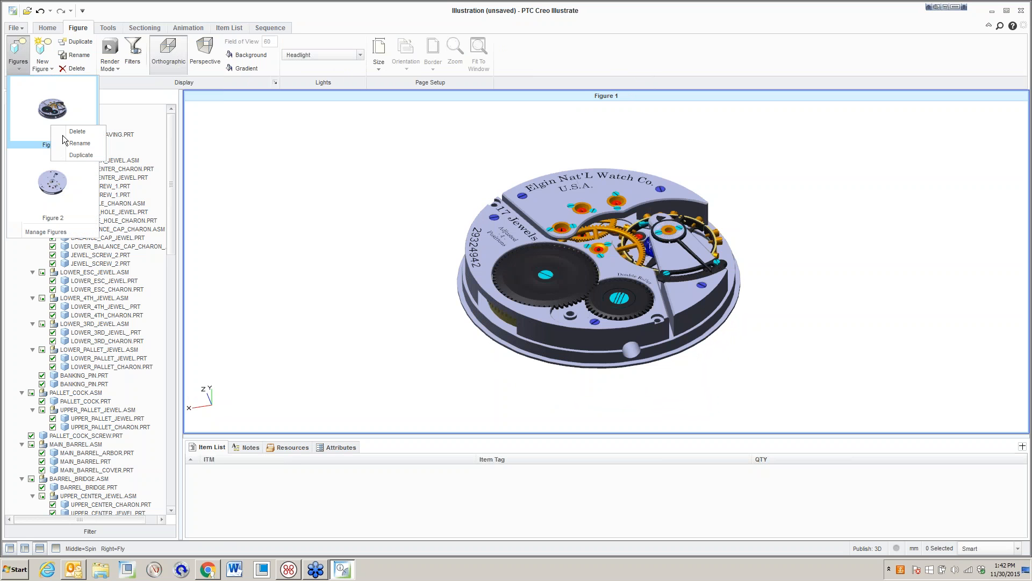
click(80, 155)
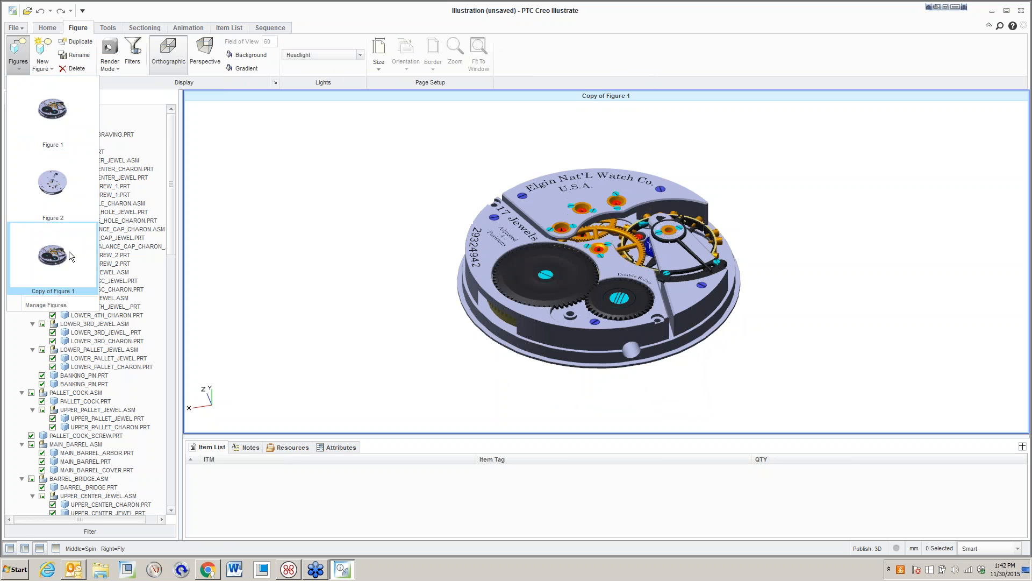
right_click(52, 254)
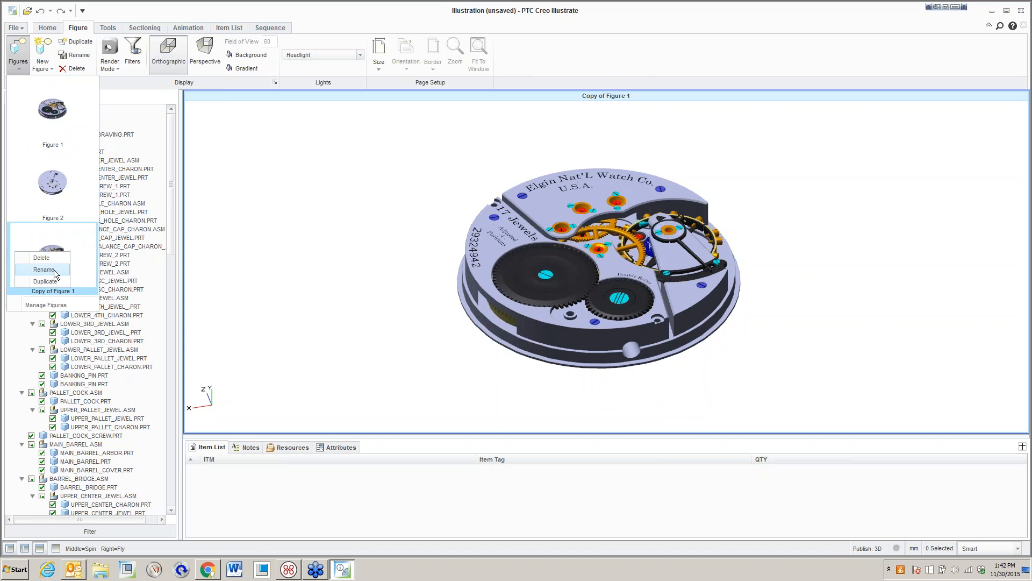
click(45, 269)
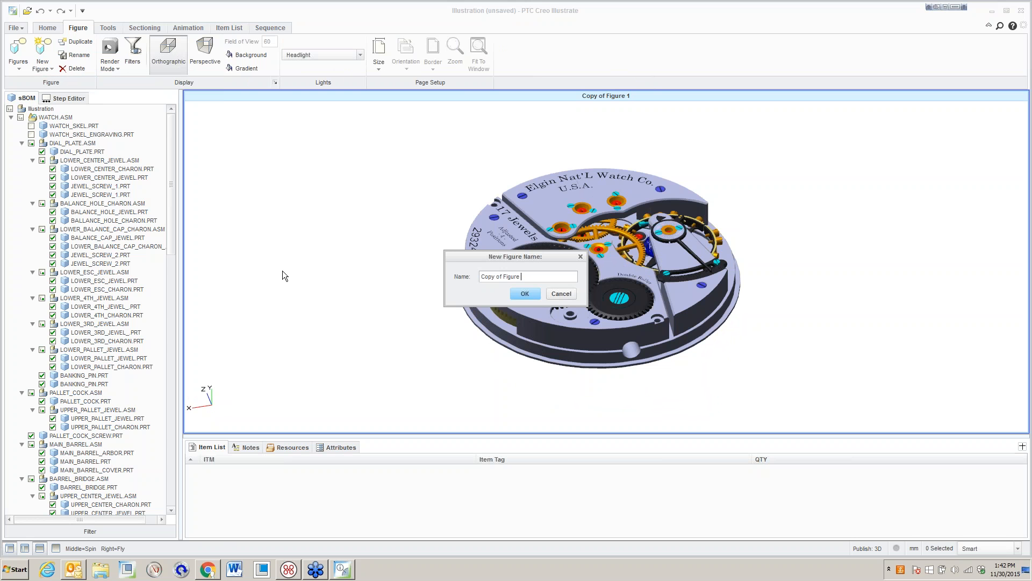
key(ctrl+a)
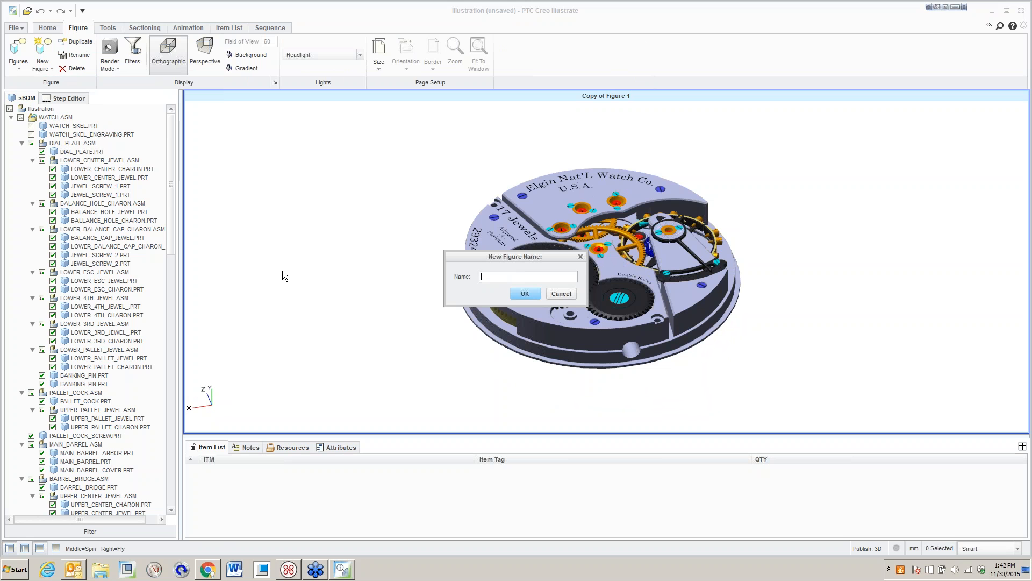
text(F)
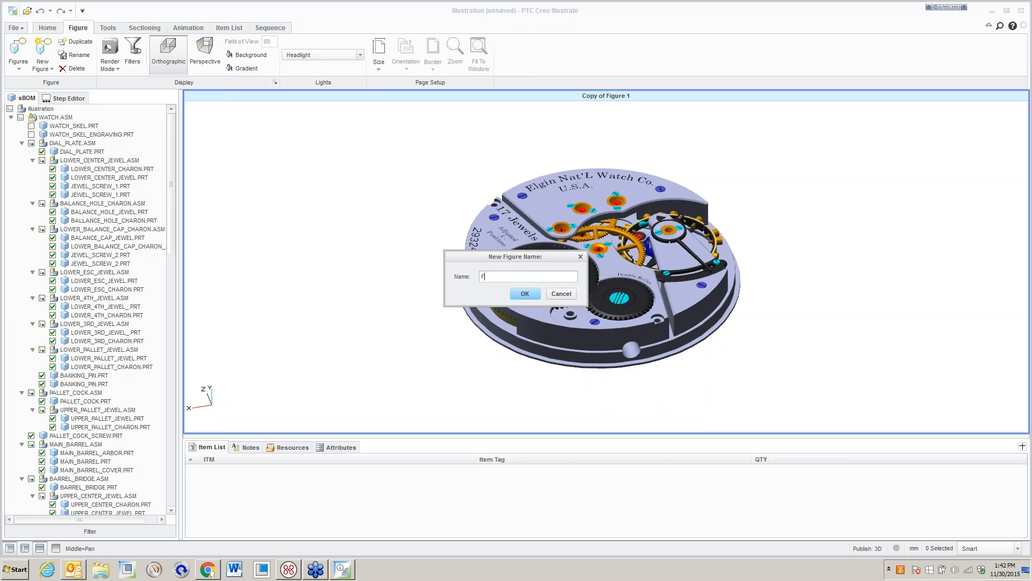
text(igure)
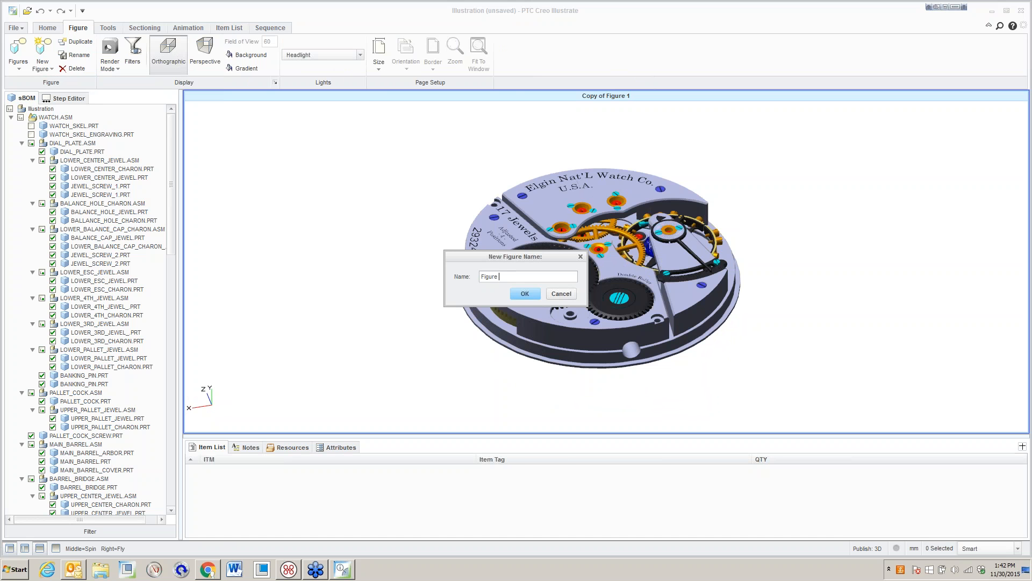
click(524, 293)
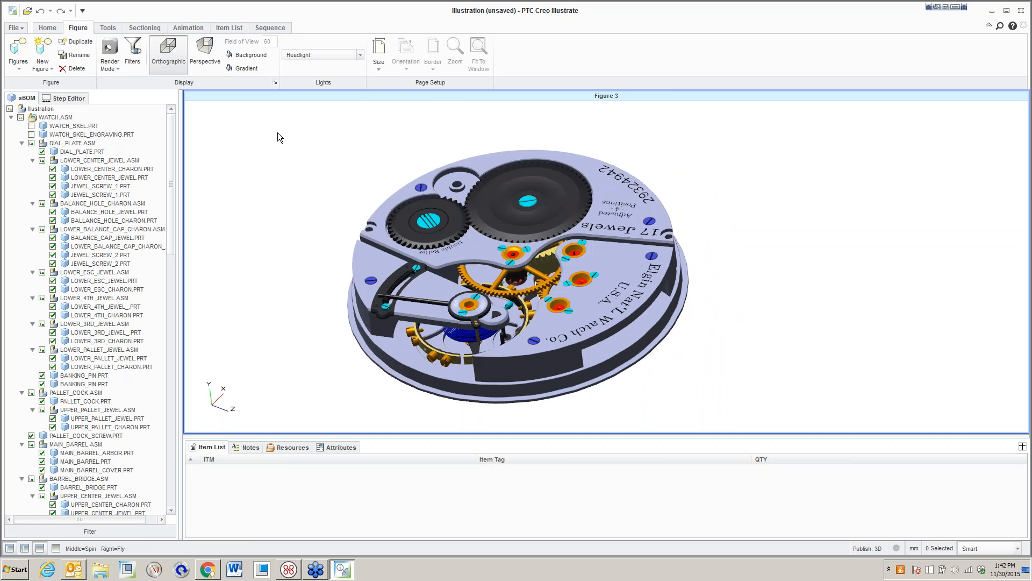
mouse_move(128, 38)
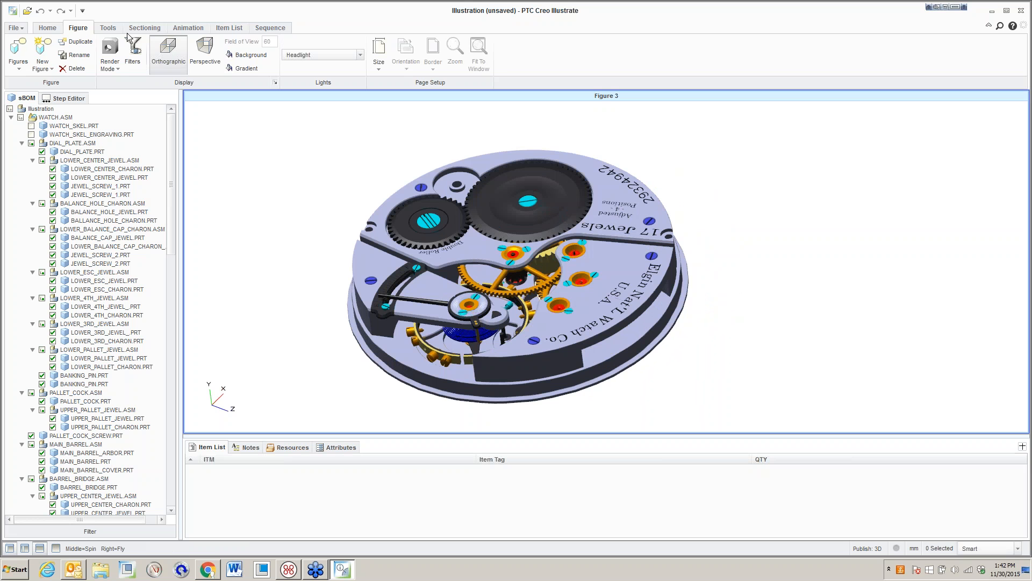
Add a planar view section to Figure 3 with Cap Section and Show Boundaries off.
click(144, 27)
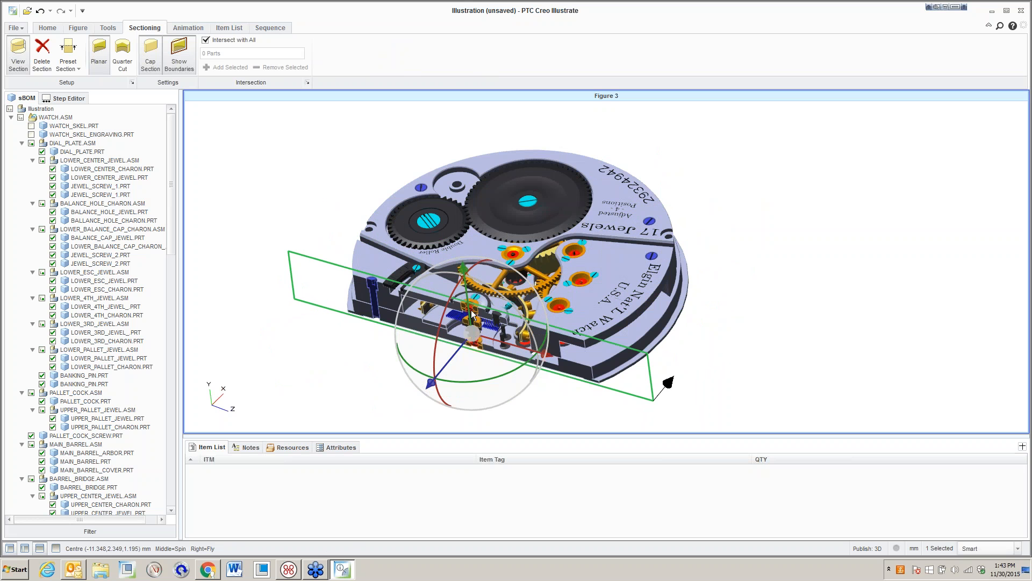
mouse_move(369, 360)
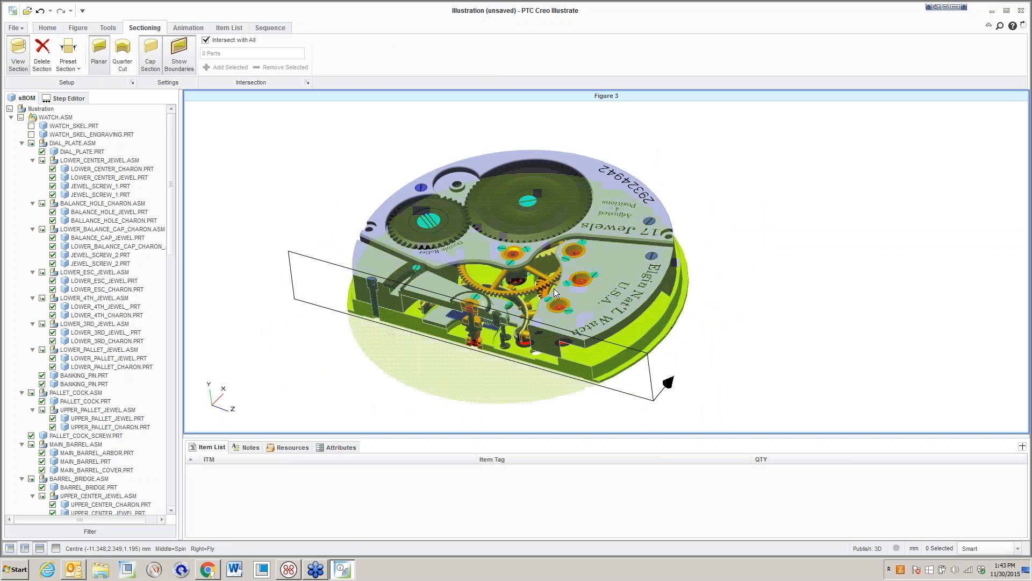
click(179, 54)
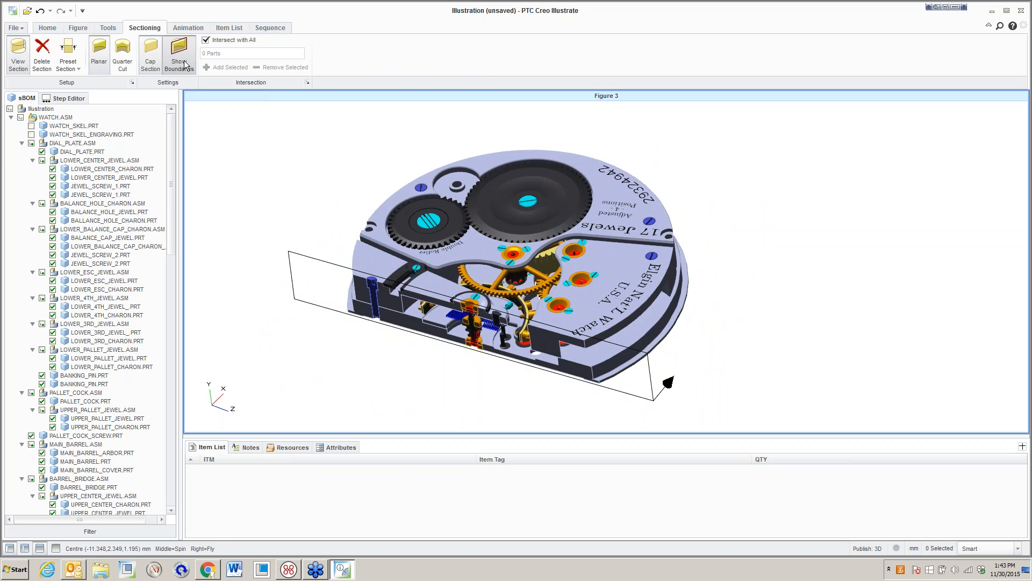
click(47, 28)
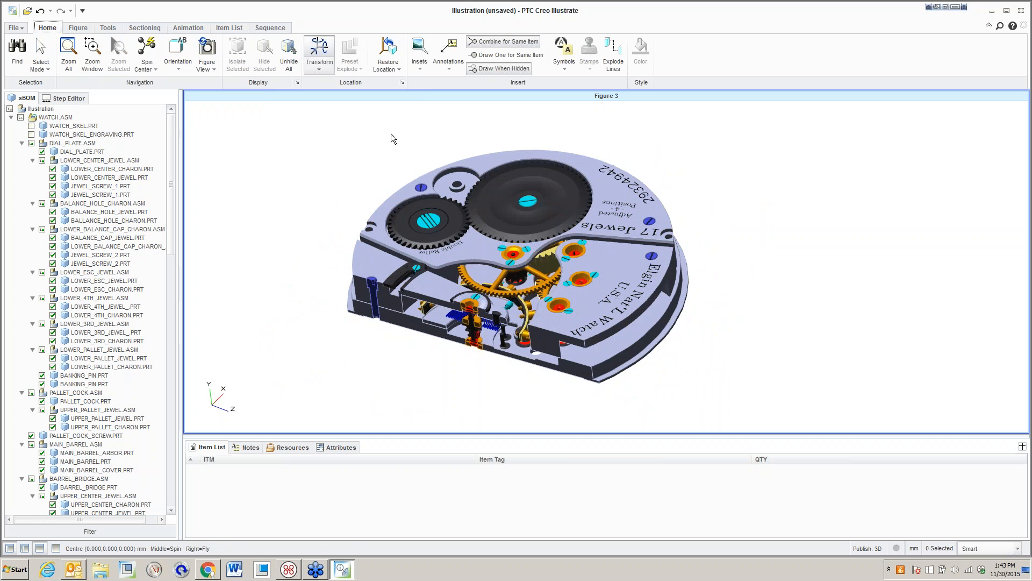
Place a circular detail view magnifying the jewel-and-pivot area beside the watch.
click(418, 50)
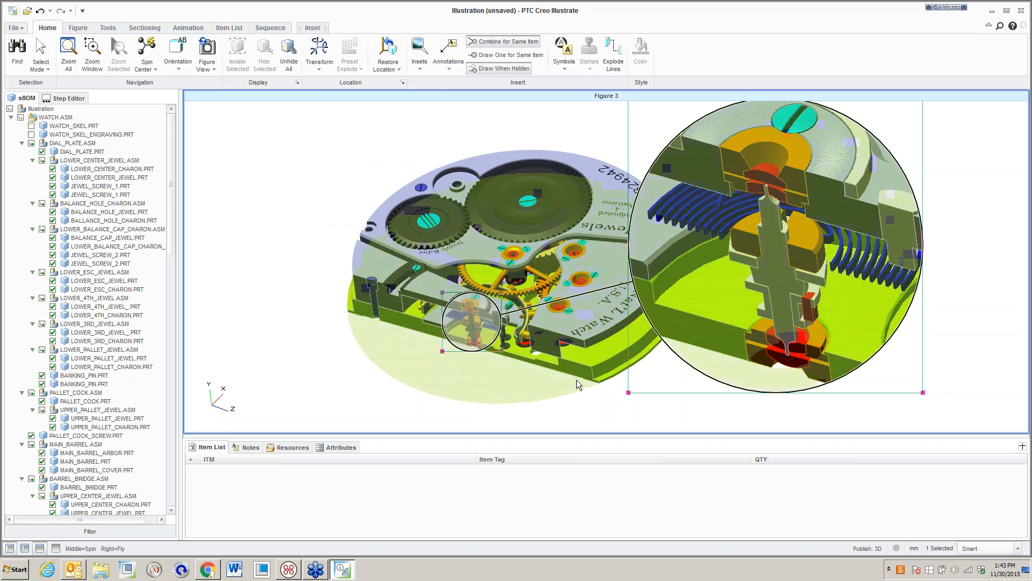
click(515, 412)
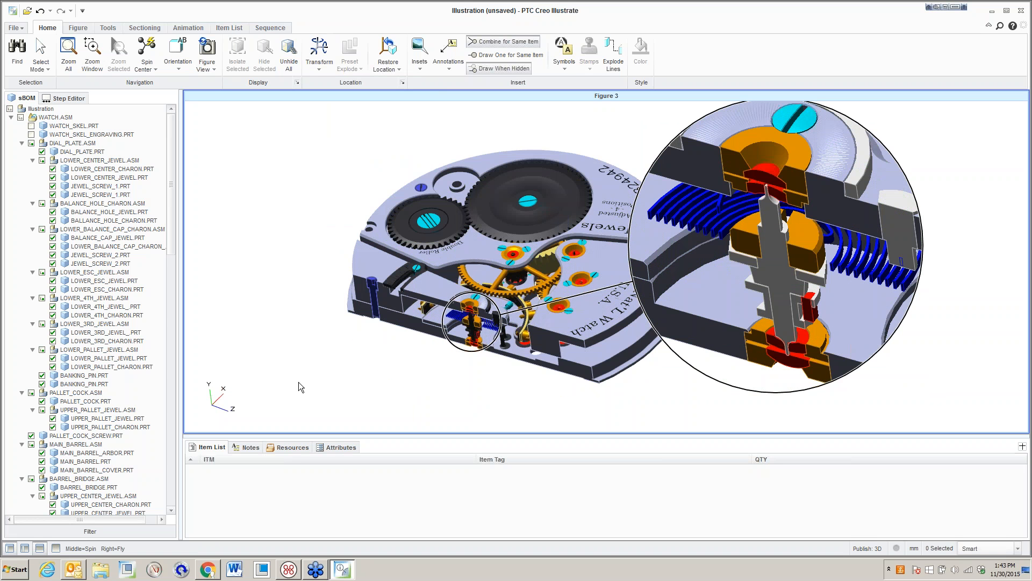
mouse_move(331, 415)
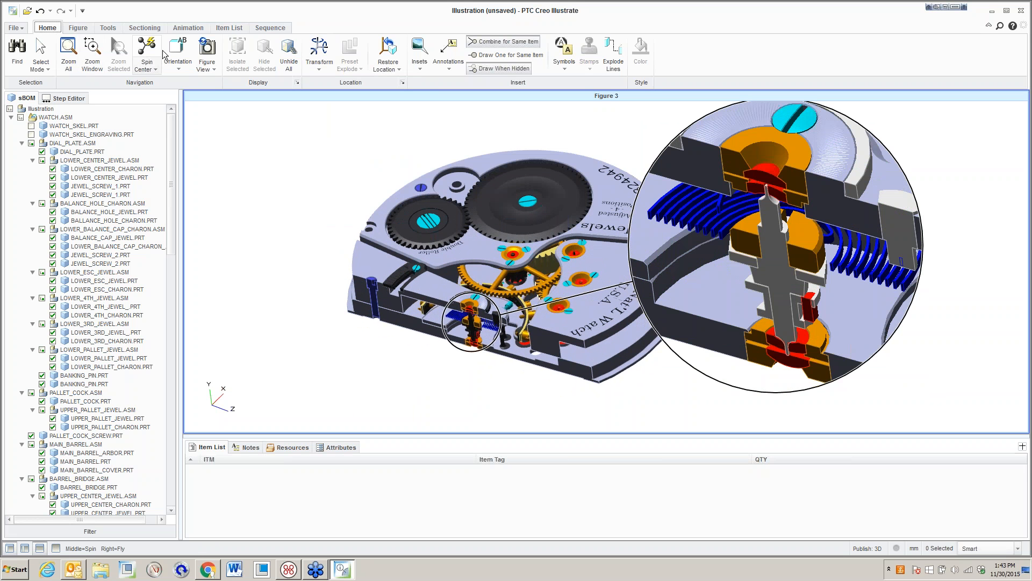
mouse_move(157, 92)
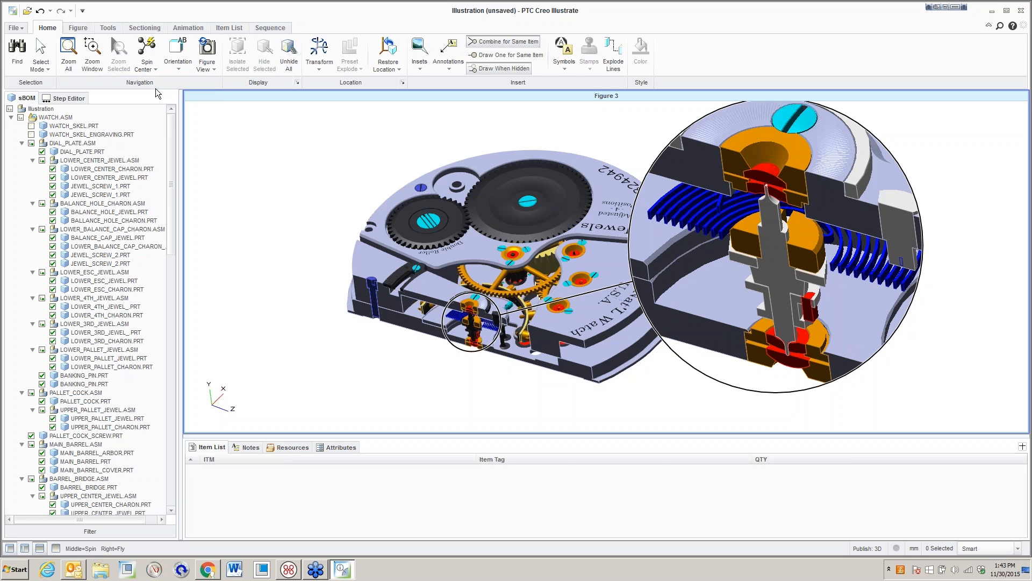
mouse_move(88, 38)
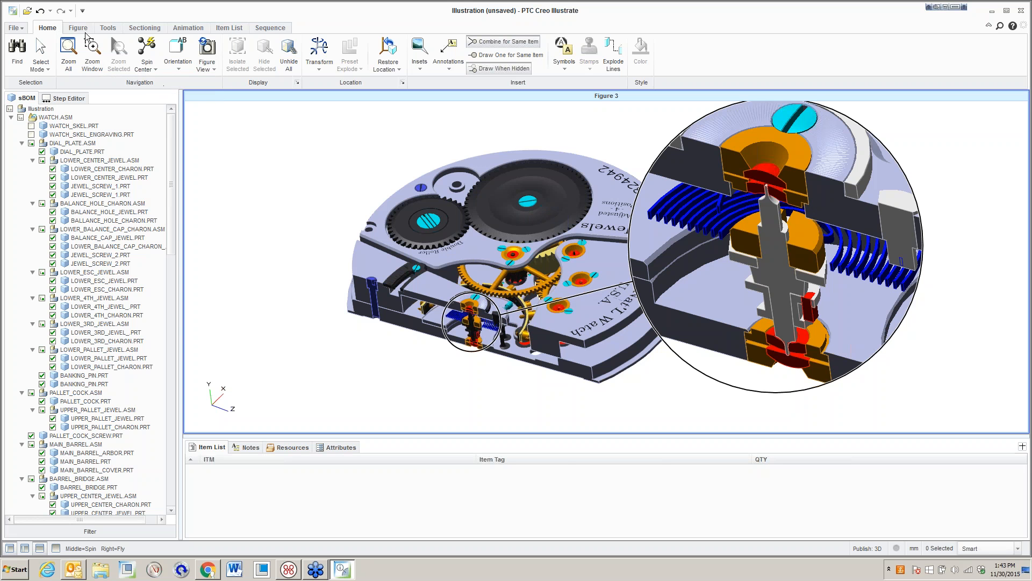
Review Figures 1, 2 and 3 in the figures gallery.
click(78, 28)
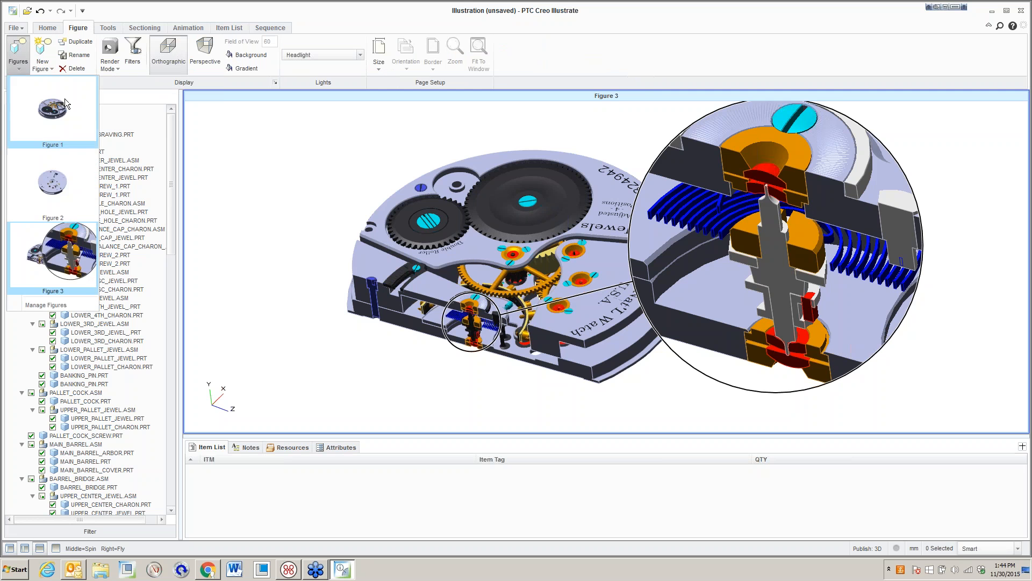
click(52, 109)
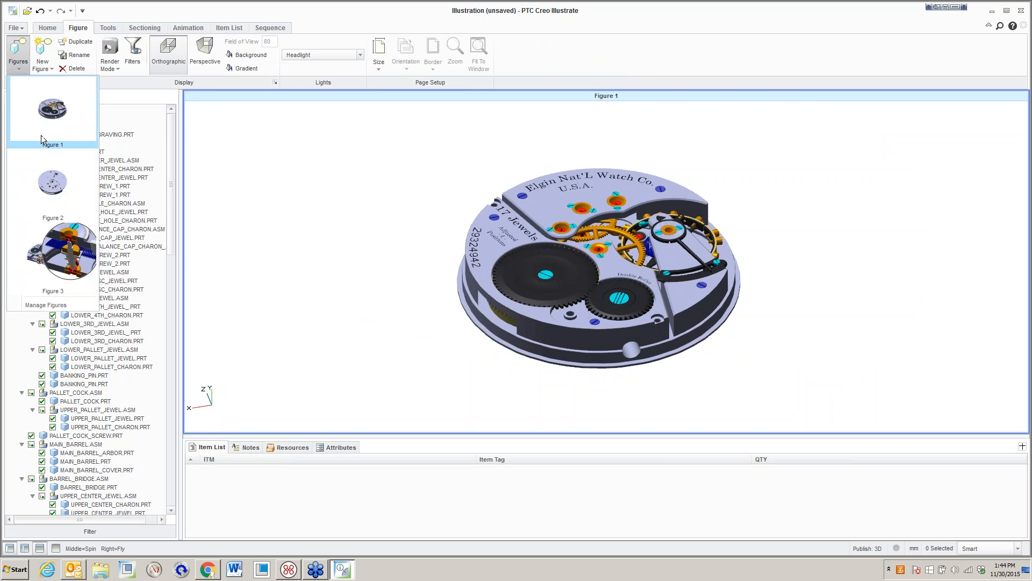
click(53, 182)
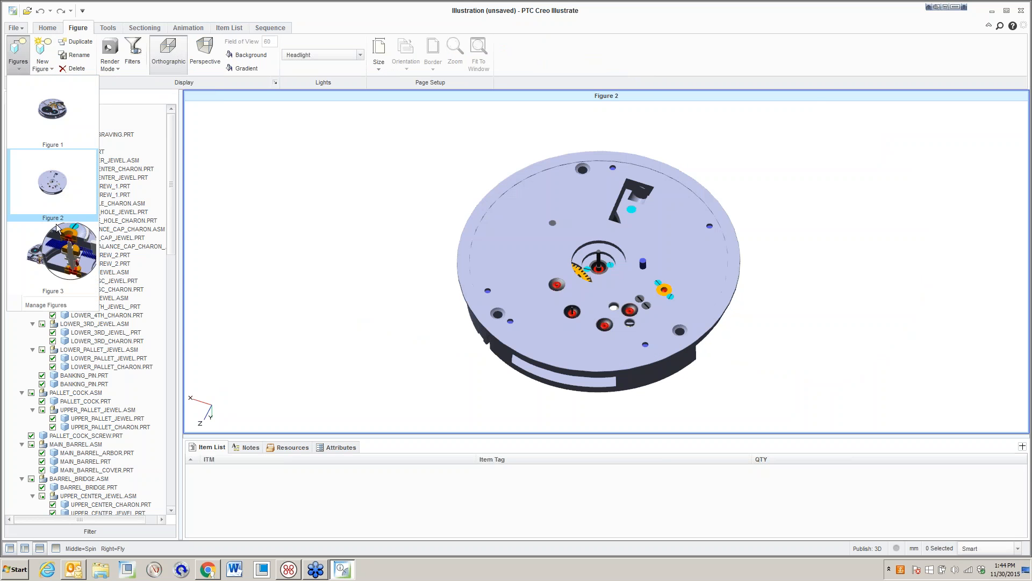
click(59, 246)
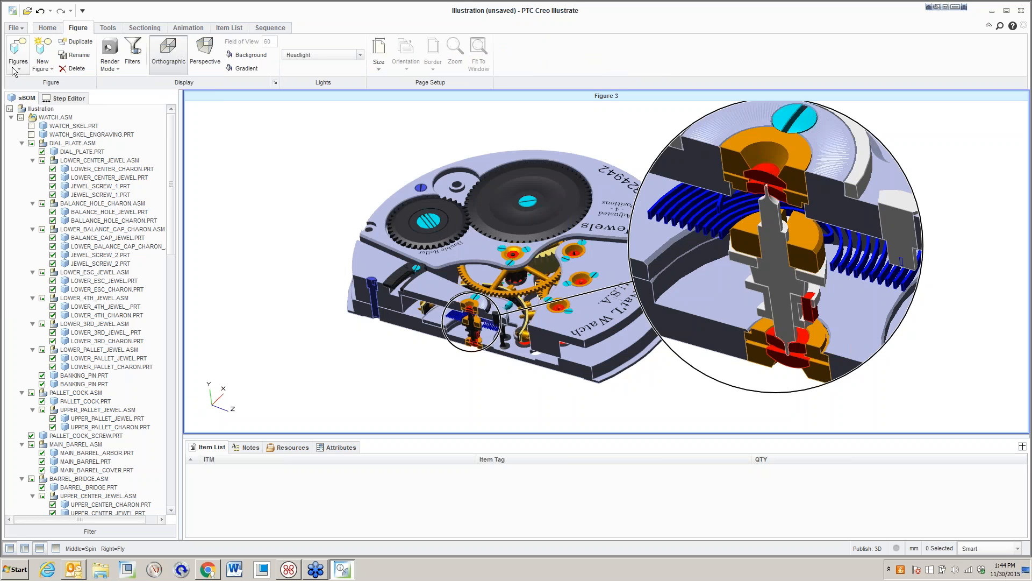
Duplicate Figure 1 and rename the copy to Figure 4.
click(18, 53)
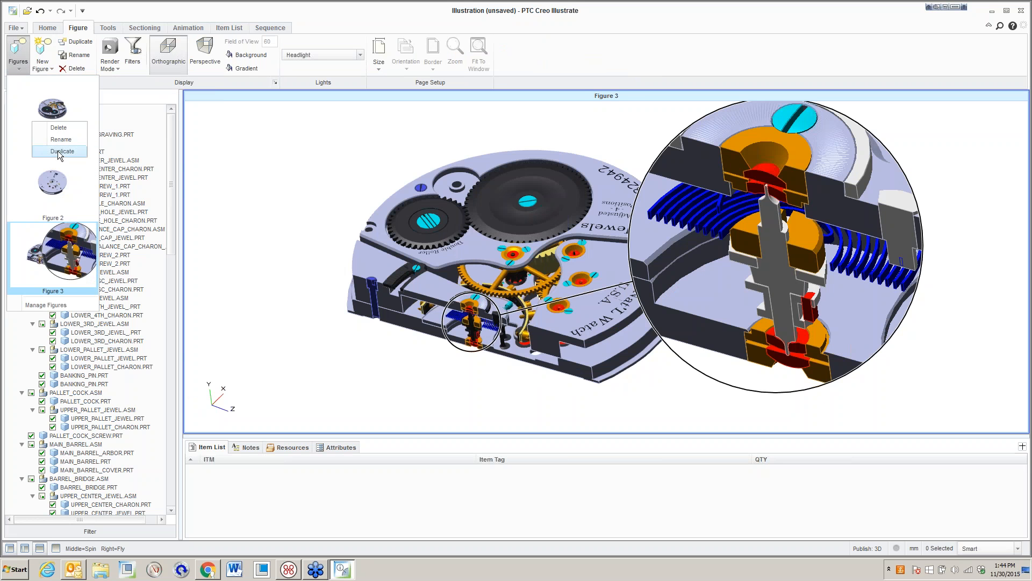
click(61, 150)
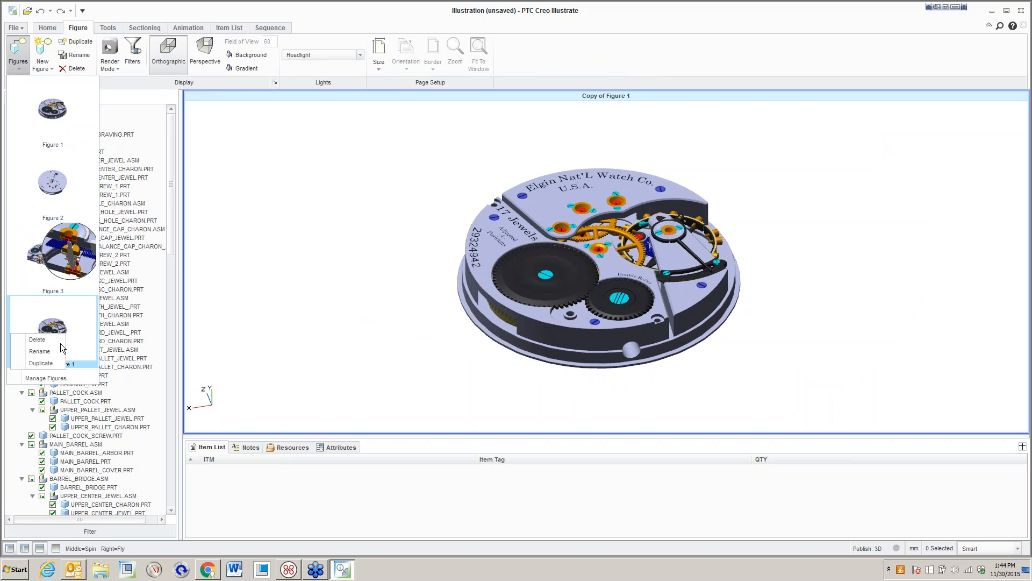
click(41, 363)
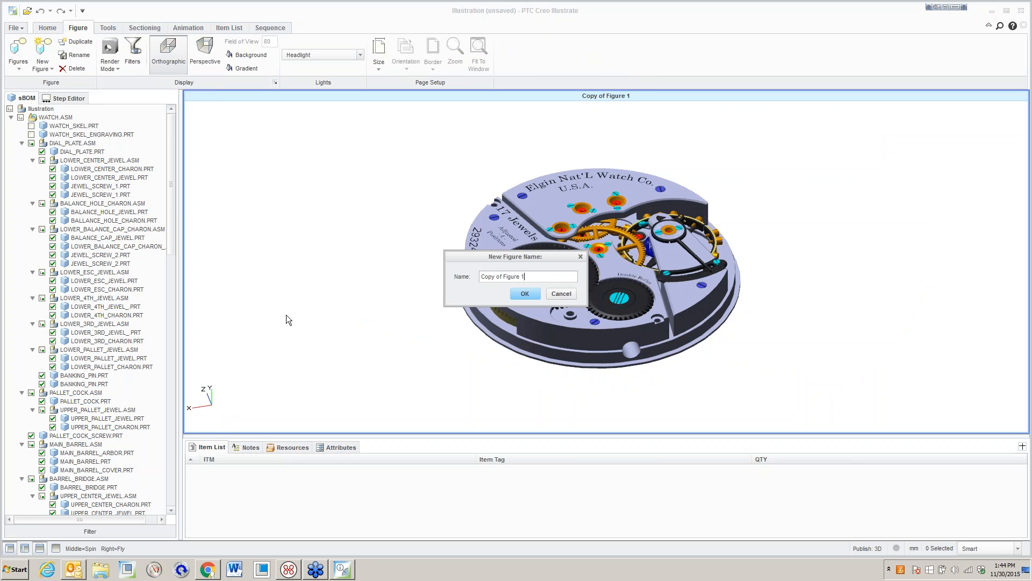
key(BackSpace)
text(F)
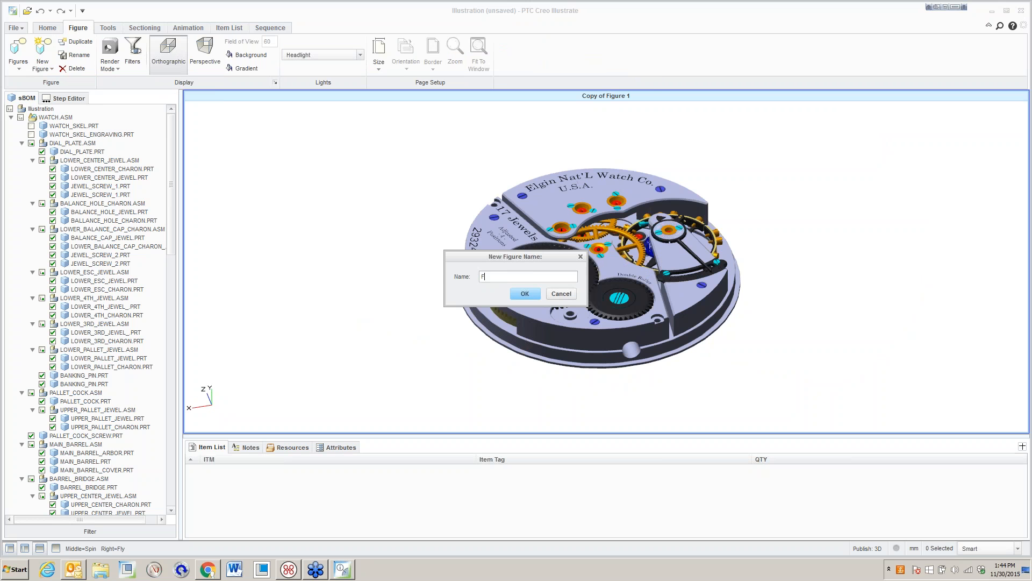
text(igure 4)
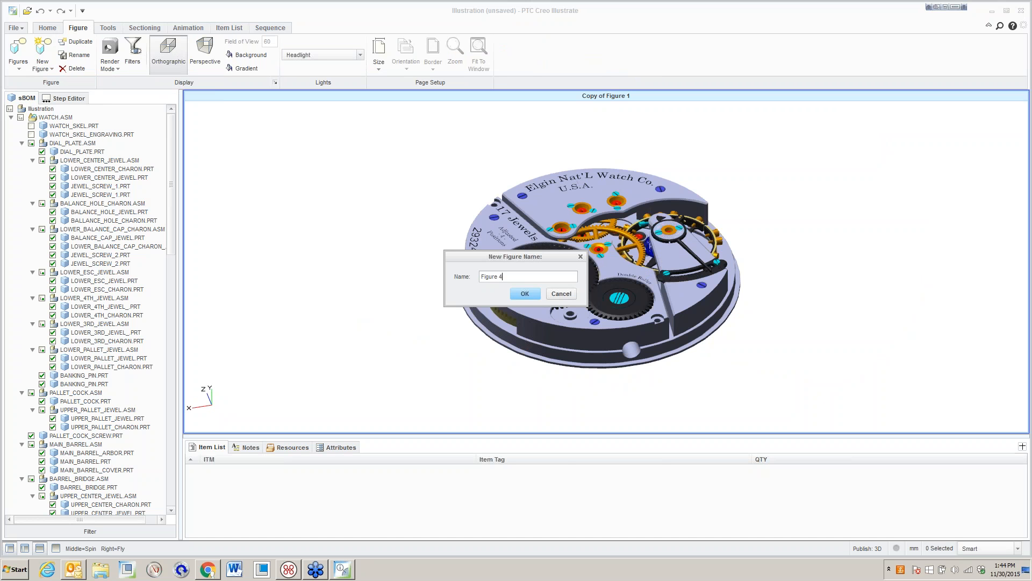
click(524, 294)
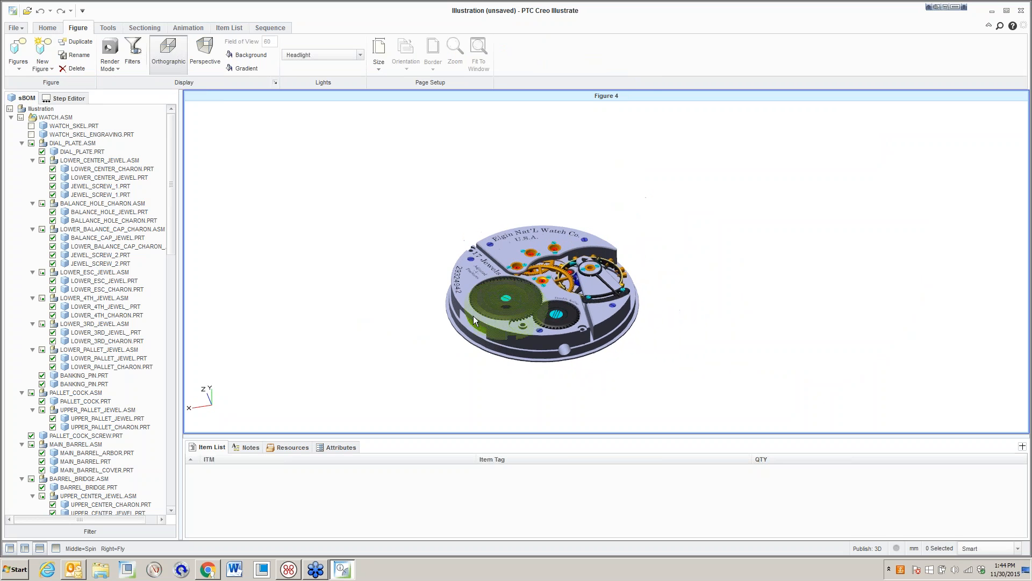
Collapse the watch assembly in the sBOM and expand it one level.
right_click(55, 118)
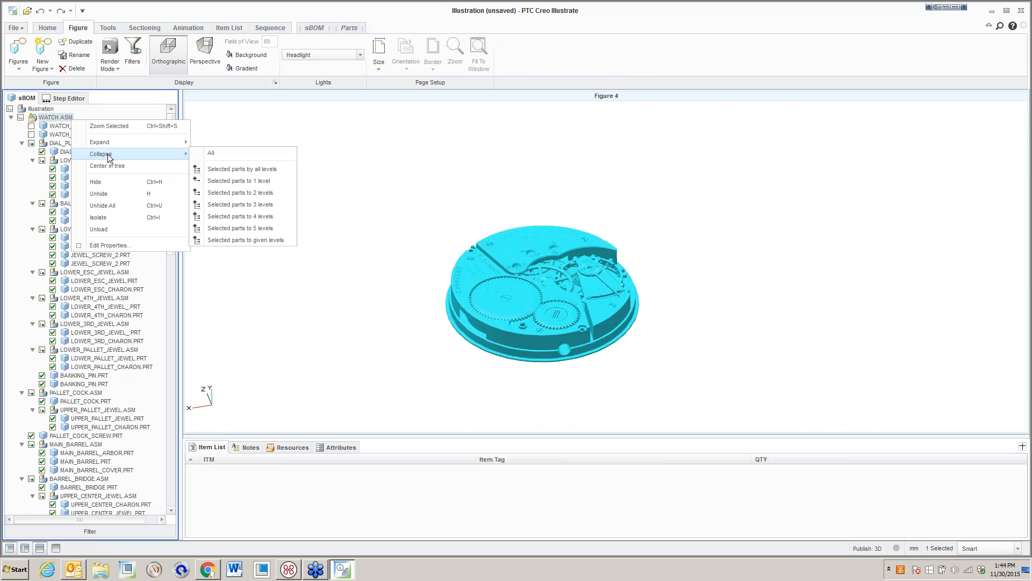
click(211, 153)
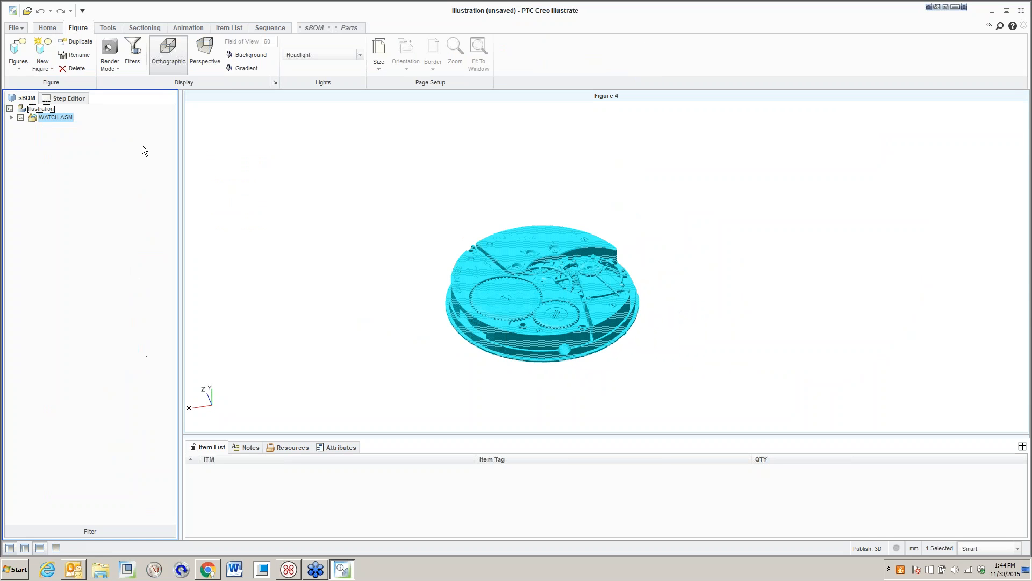
right_click(55, 117)
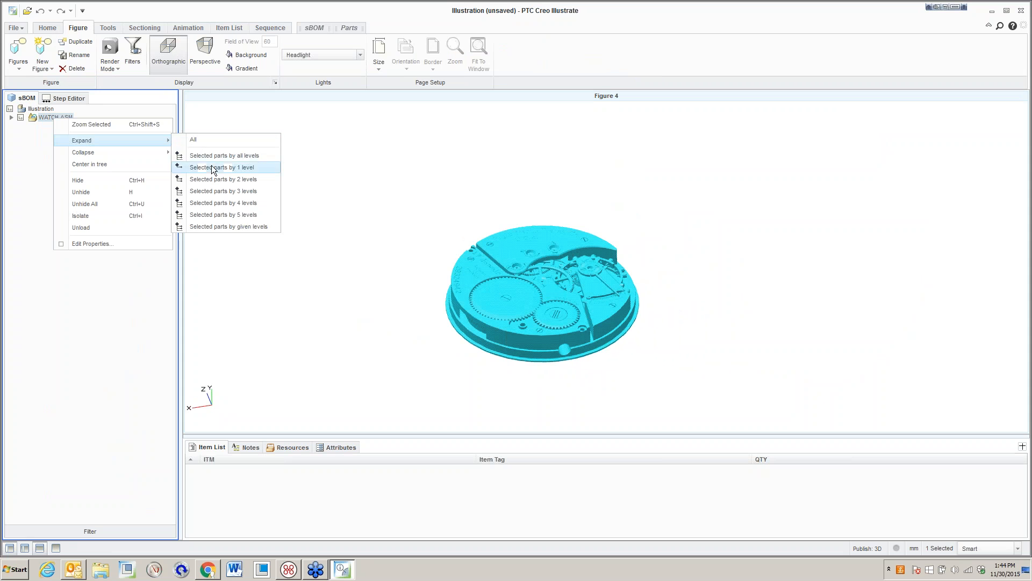
click(223, 167)
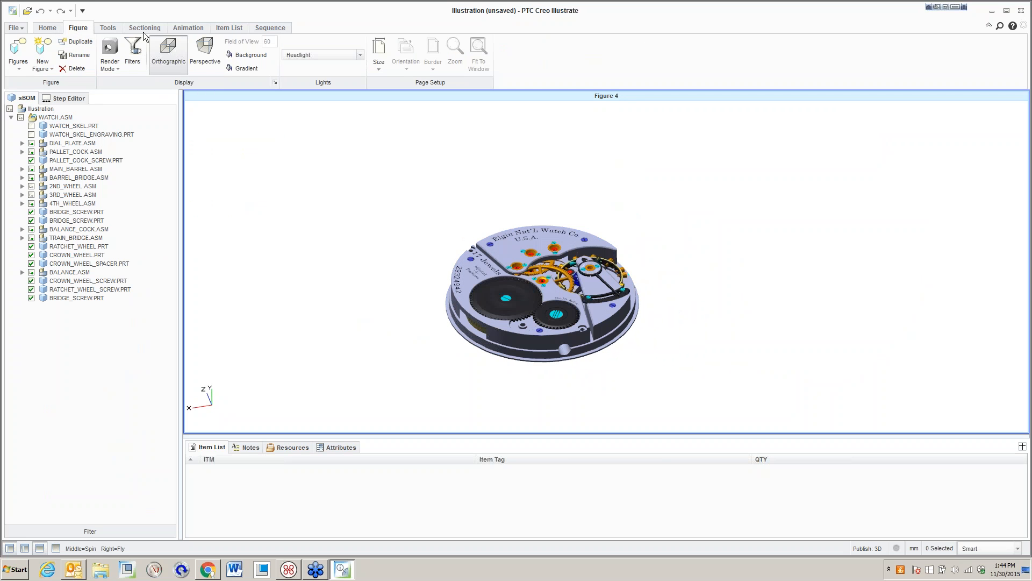
Smart Explode all top-level items, DIAL_PLATE.ASM to BRIDGE_SCREW.PRT, along the Y axis.
click(108, 27)
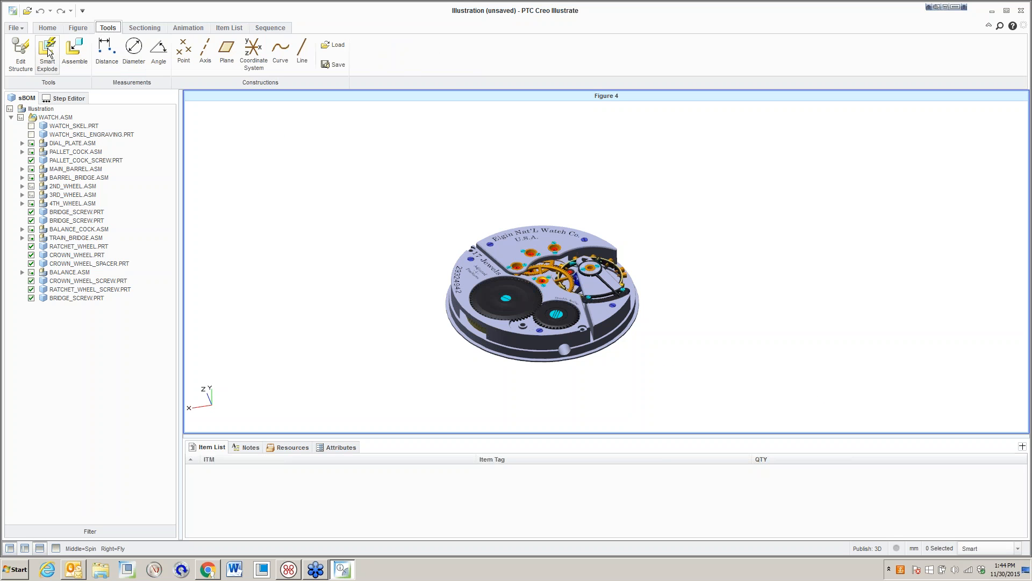
click(47, 53)
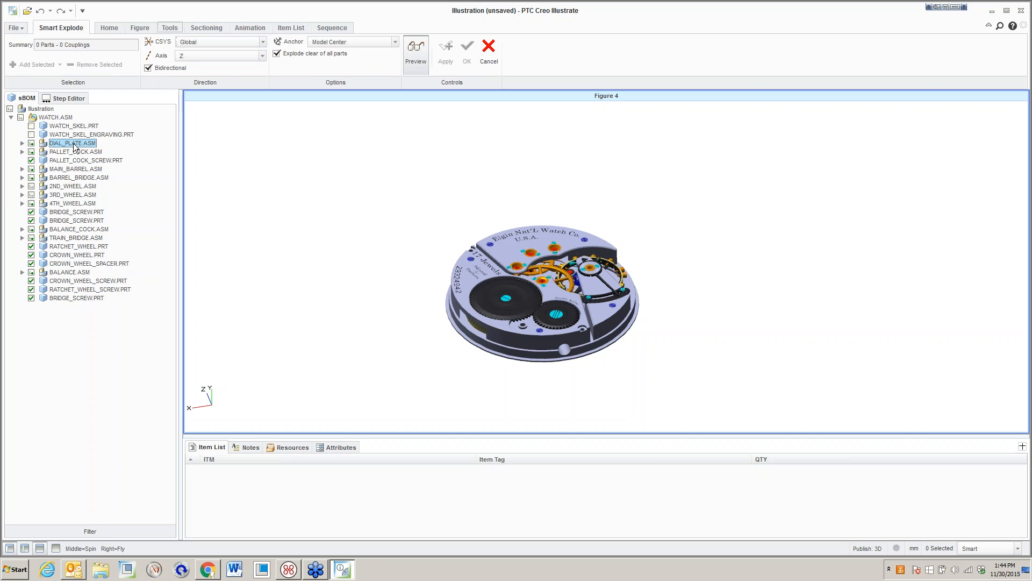
click(261, 55)
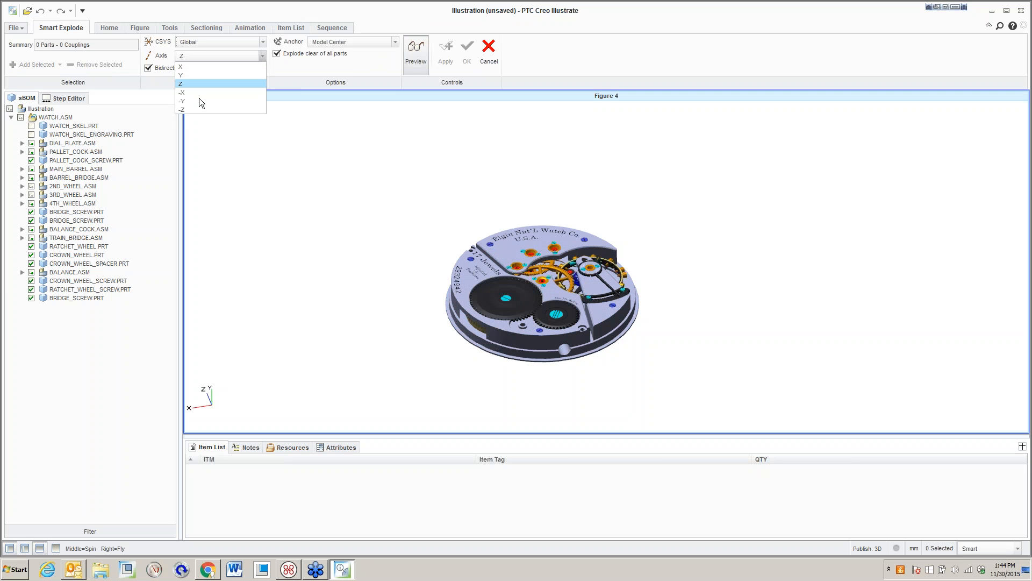
click(180, 74)
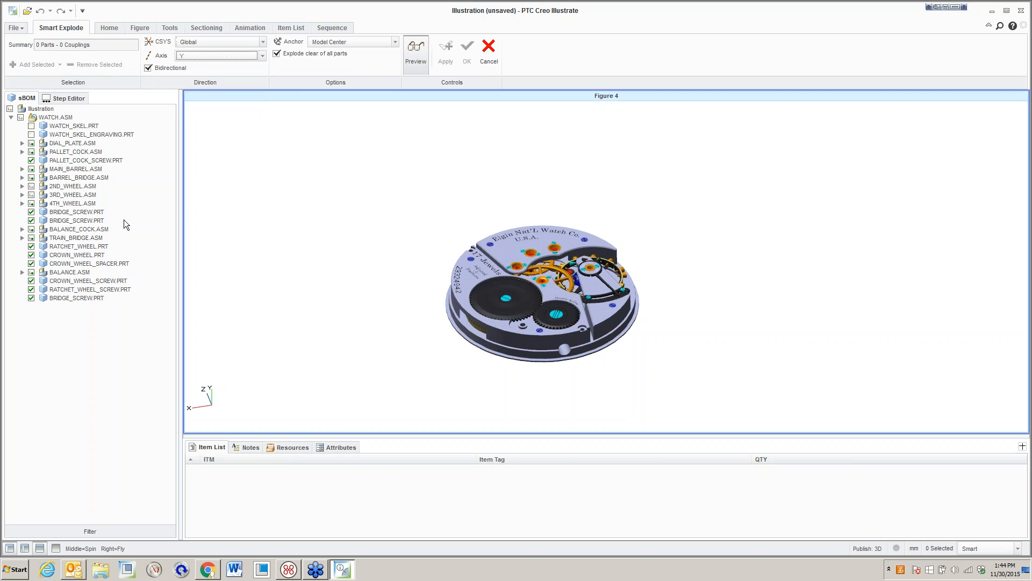
click(73, 143)
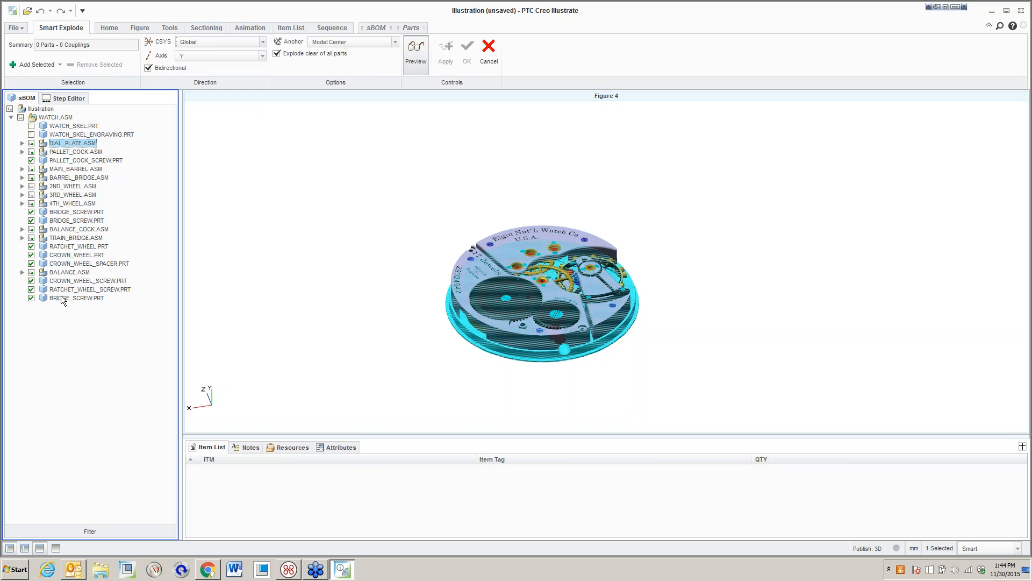
click(32, 65)
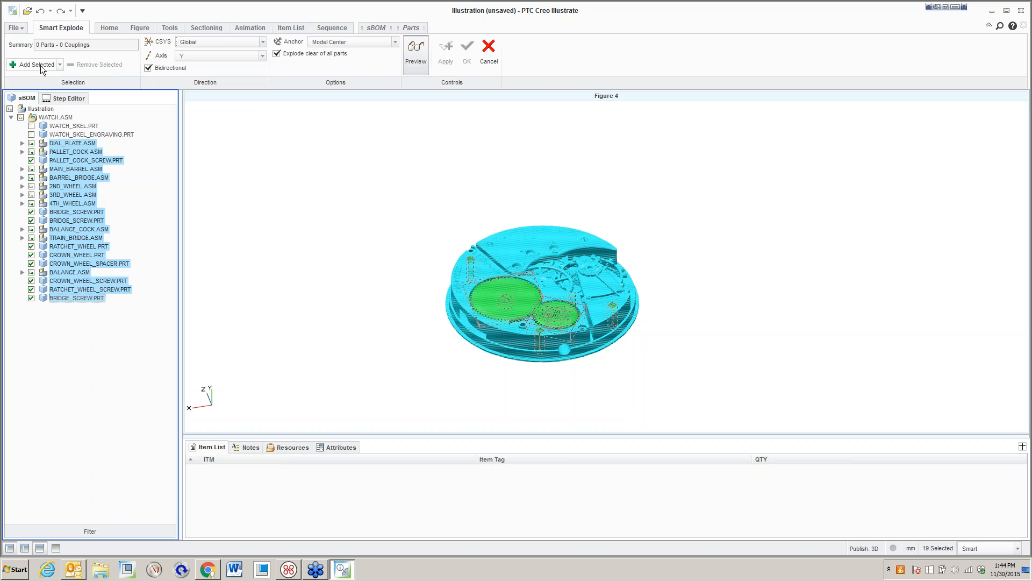
click(416, 50)
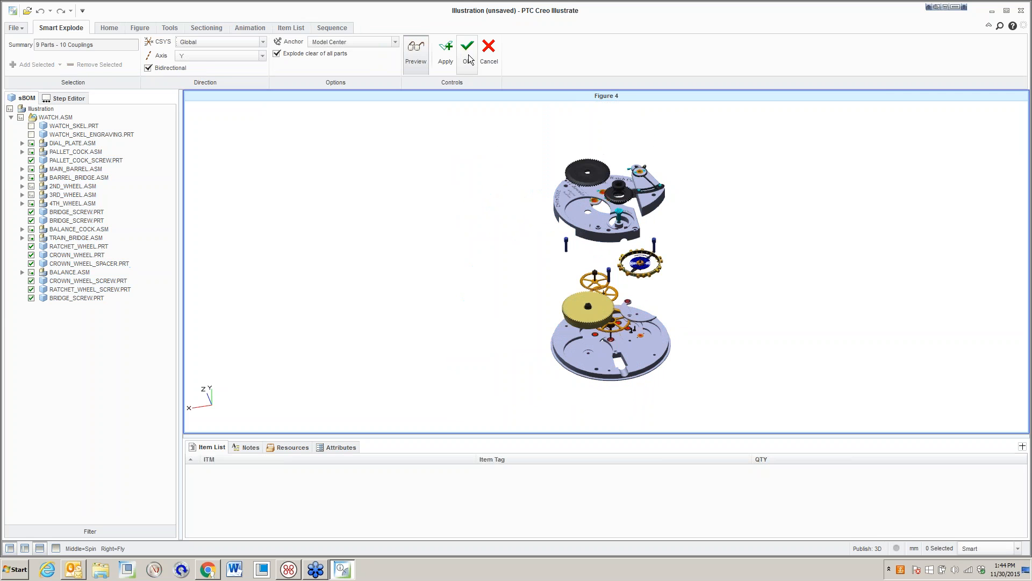
click(467, 46)
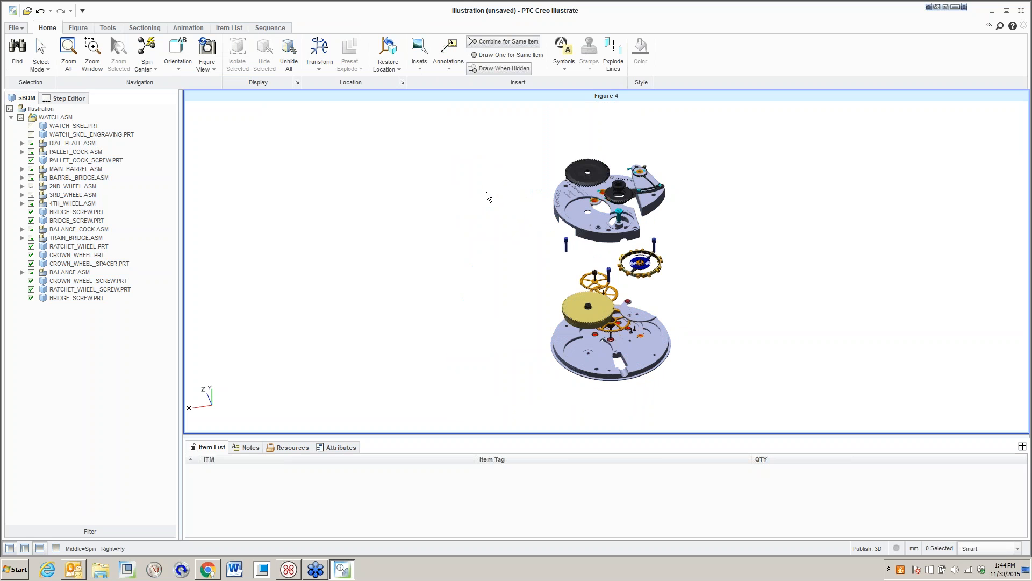
Select the crown and ratchet wheel parts and move them with Transform.
click(639, 263)
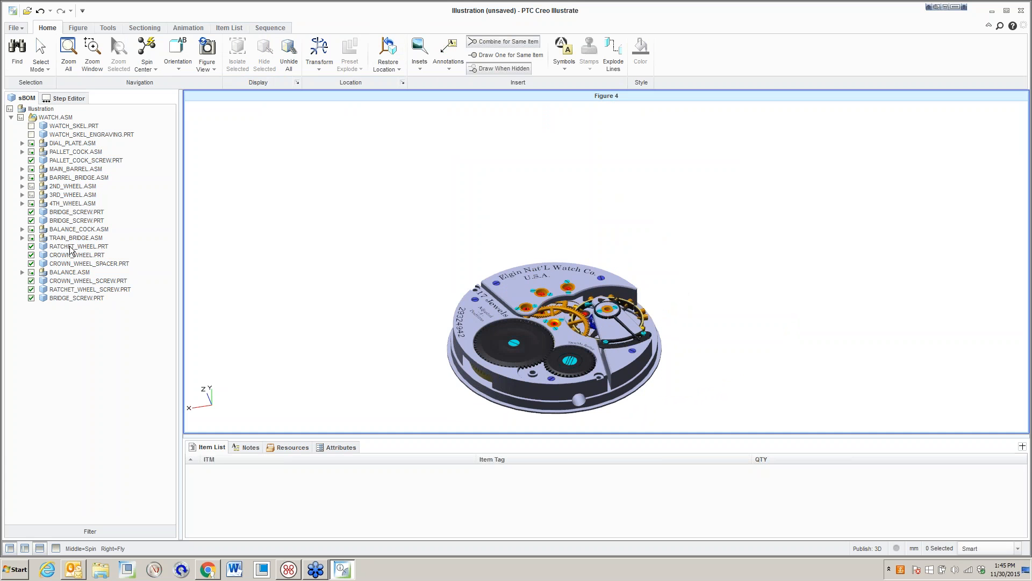
click(88, 264)
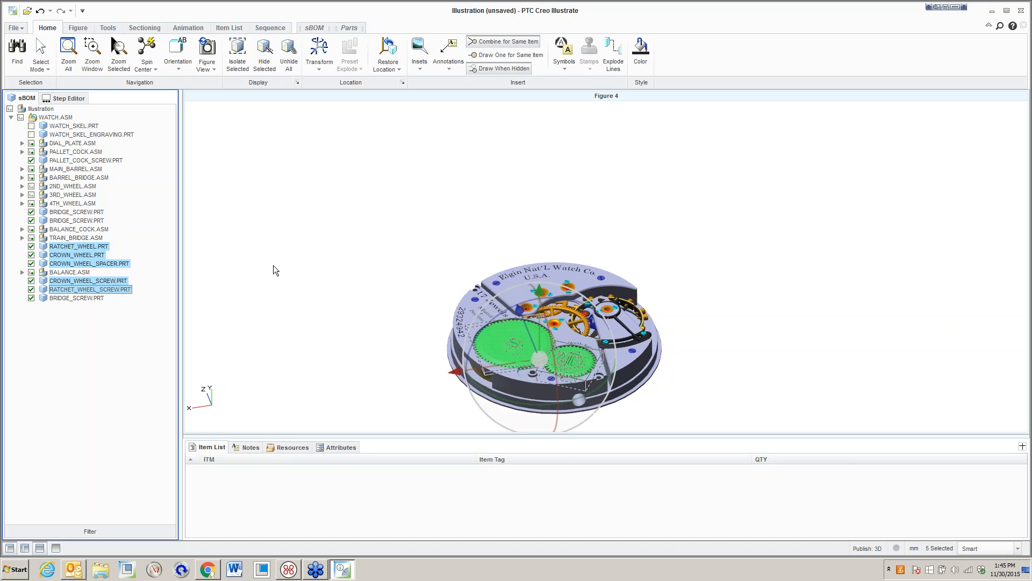
click(319, 50)
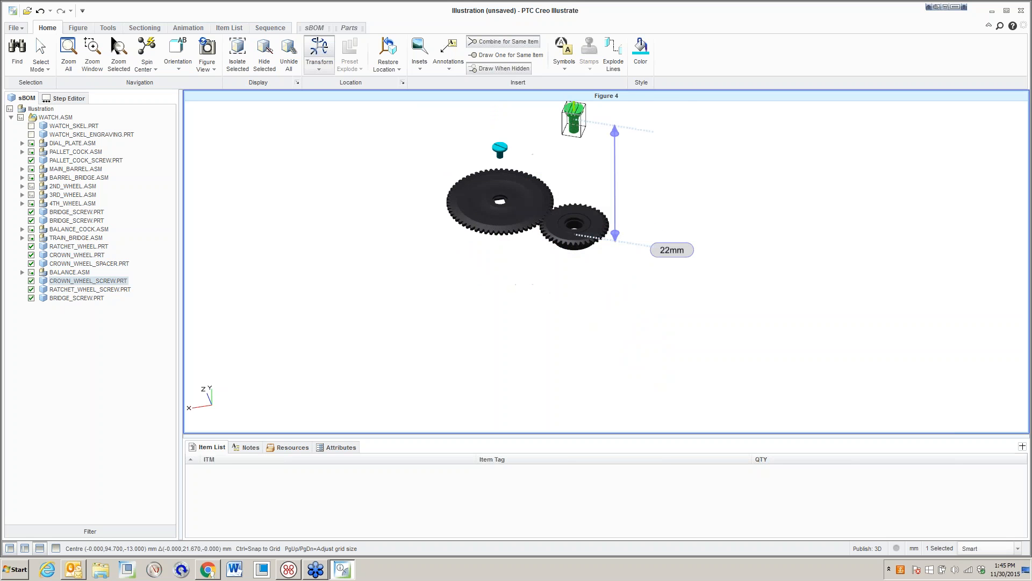
click(89, 263)
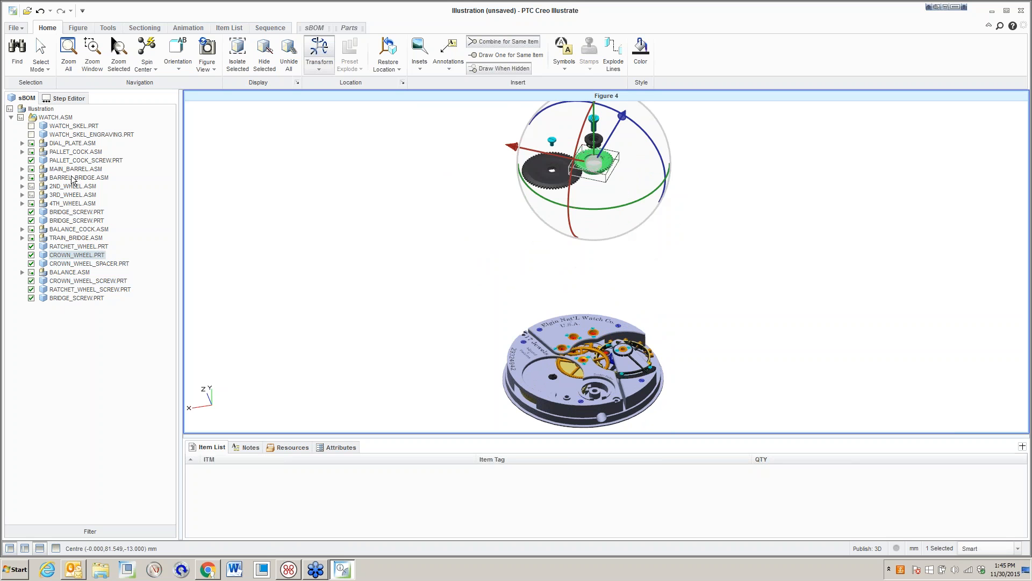
Select the barrel bridge, its bridge screws and the balance assembly for raising.
click(78, 177)
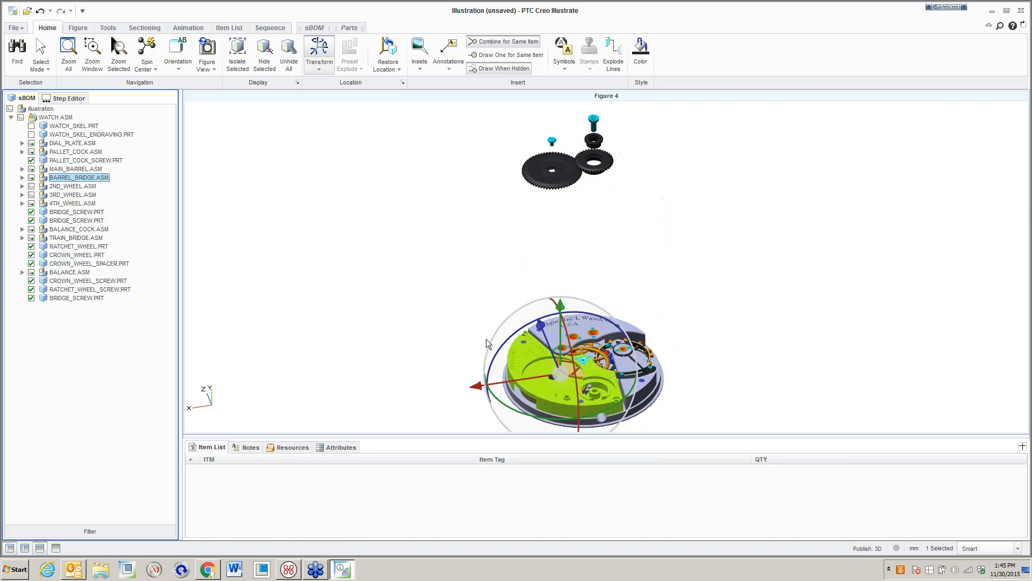
click(76, 211)
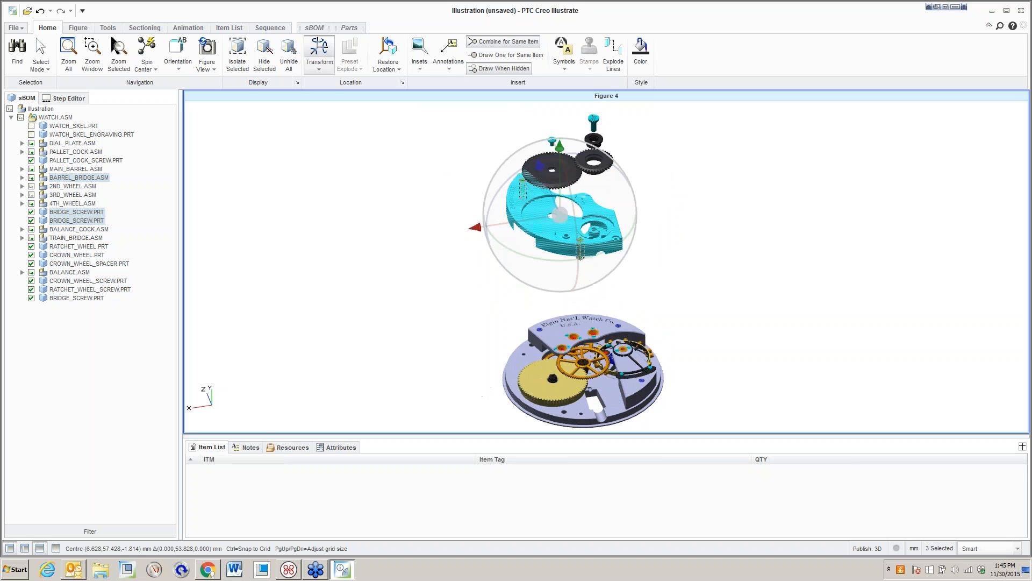
click(76, 212)
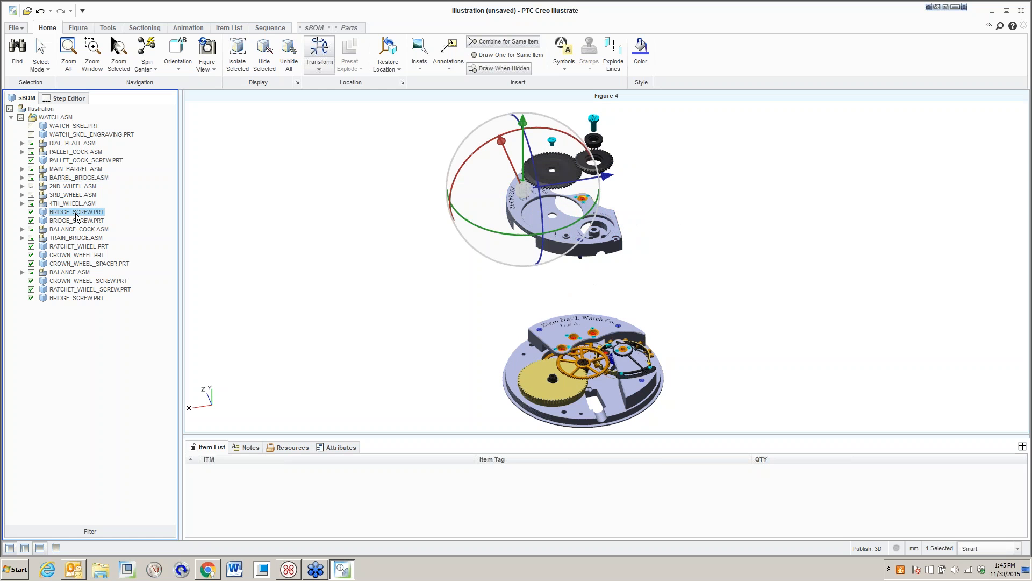
click(77, 220)
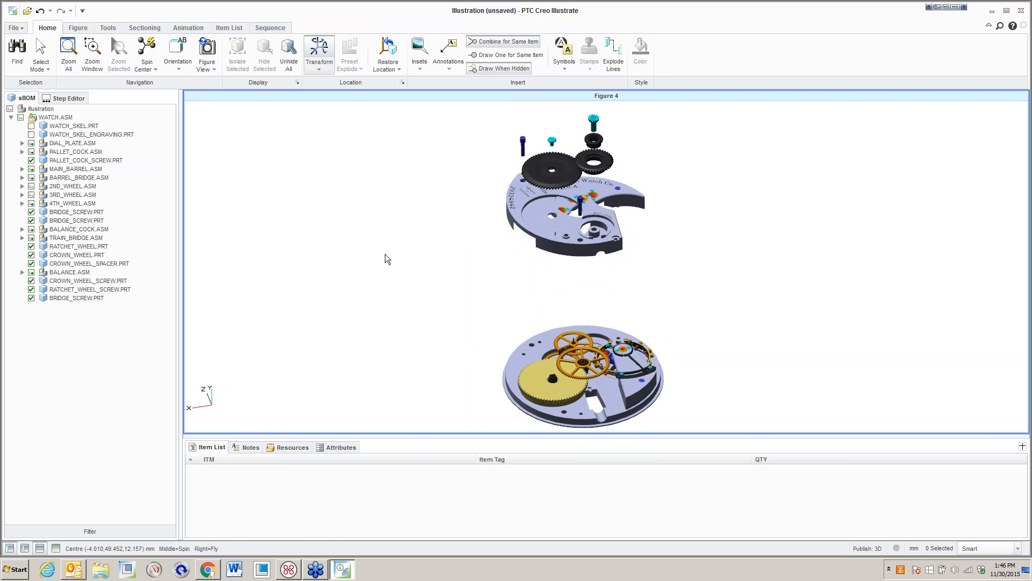
mouse_move(338, 337)
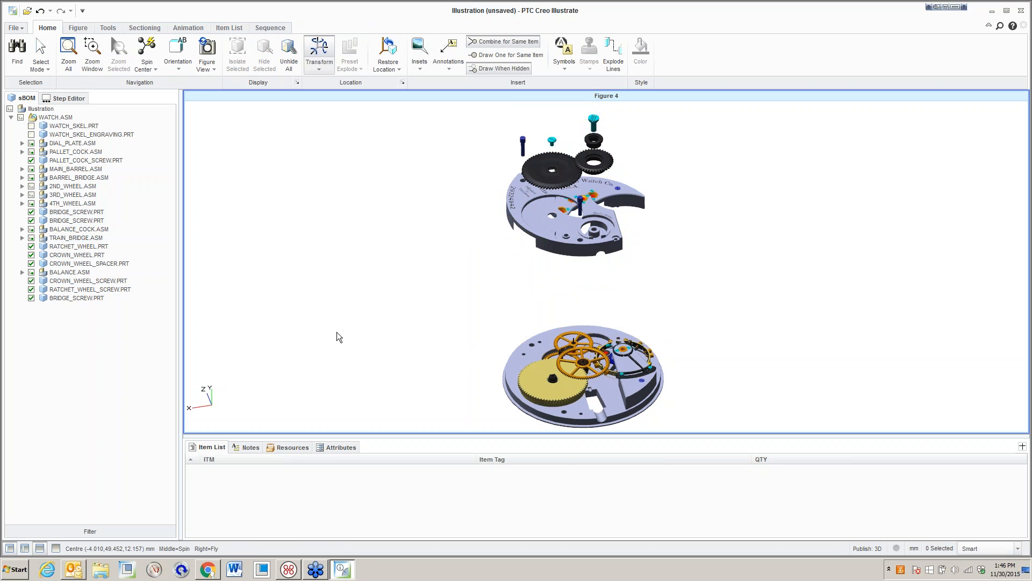
mouse_move(235, 310)
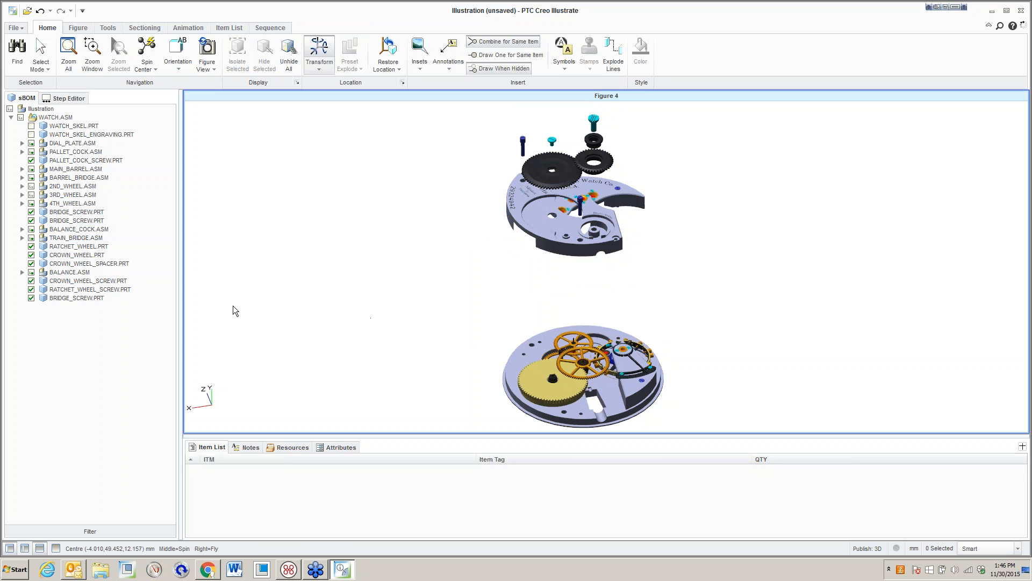
click(69, 272)
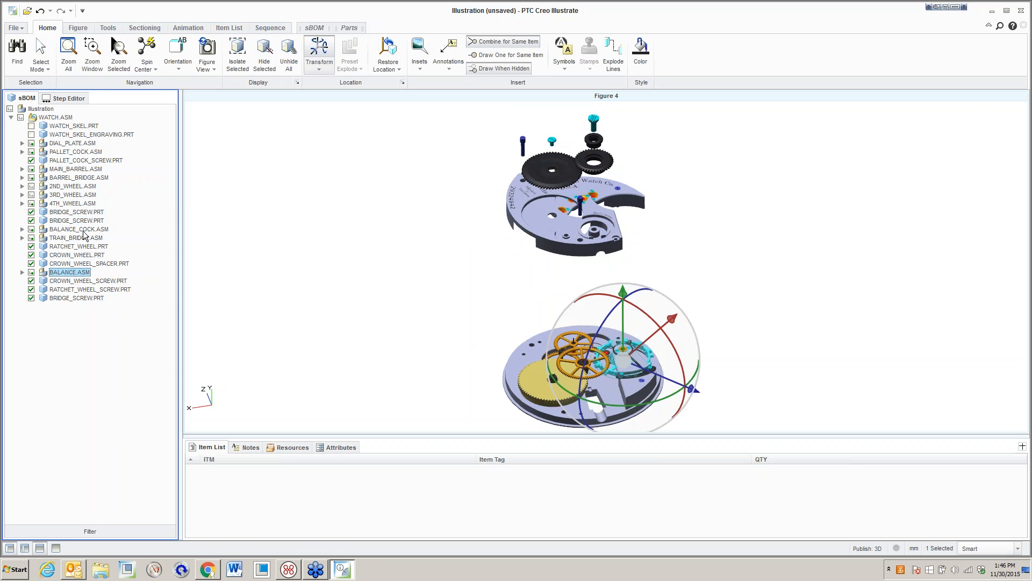
Raise BALANCE.ASM onto the top plate and lift 4TH_WHEEL.ASM above the base plate.
click(76, 298)
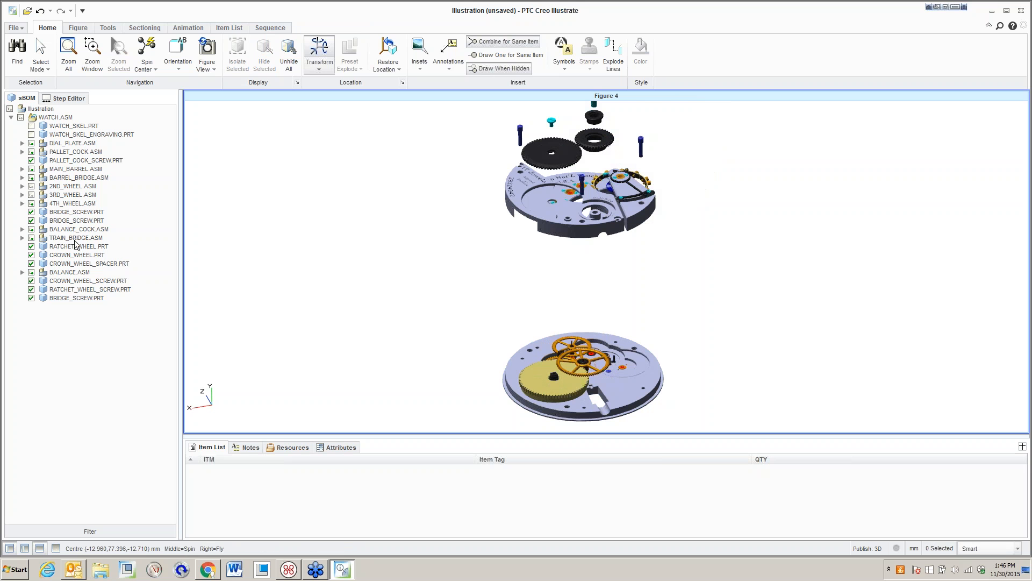
click(71, 202)
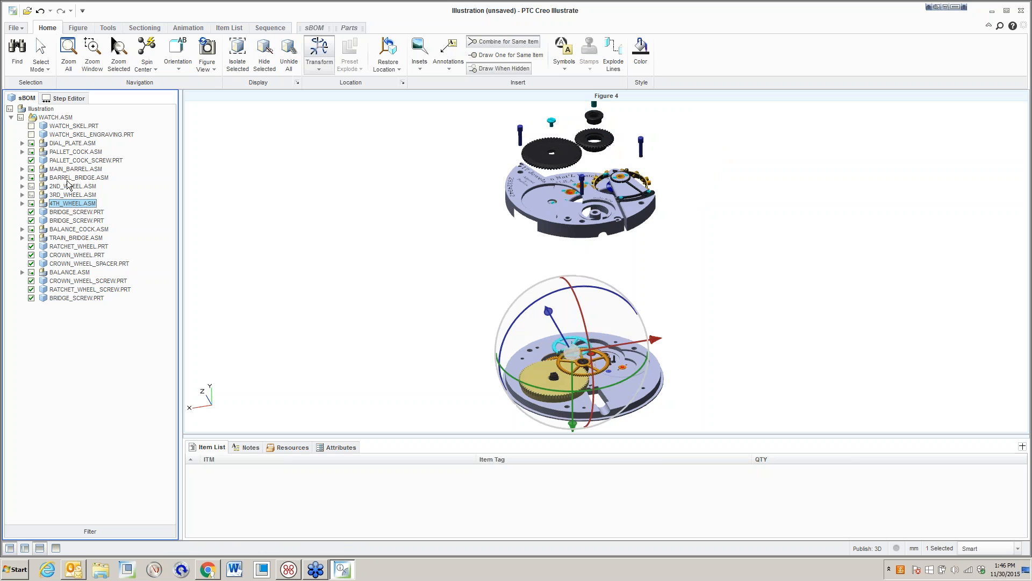
click(73, 186)
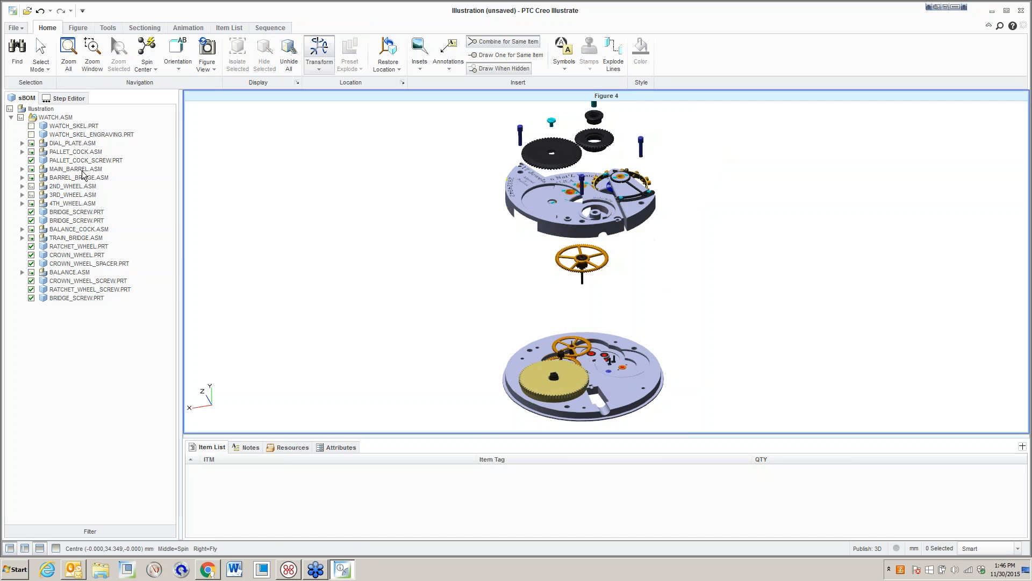
Lift MAIN_BARREL.ASM and 3RD_WHEEL.ASM up between the watch plates.
click(75, 169)
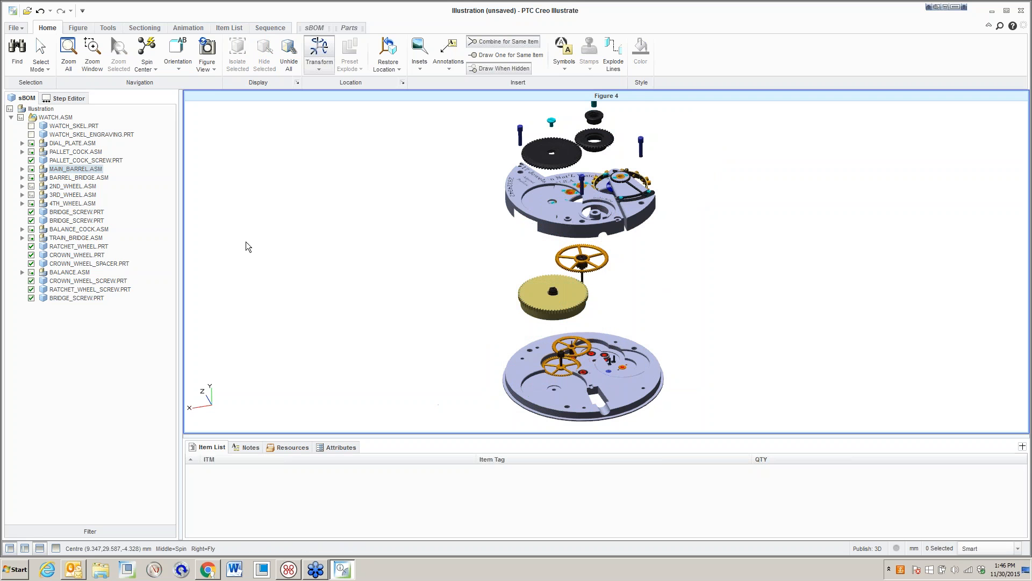
click(73, 194)
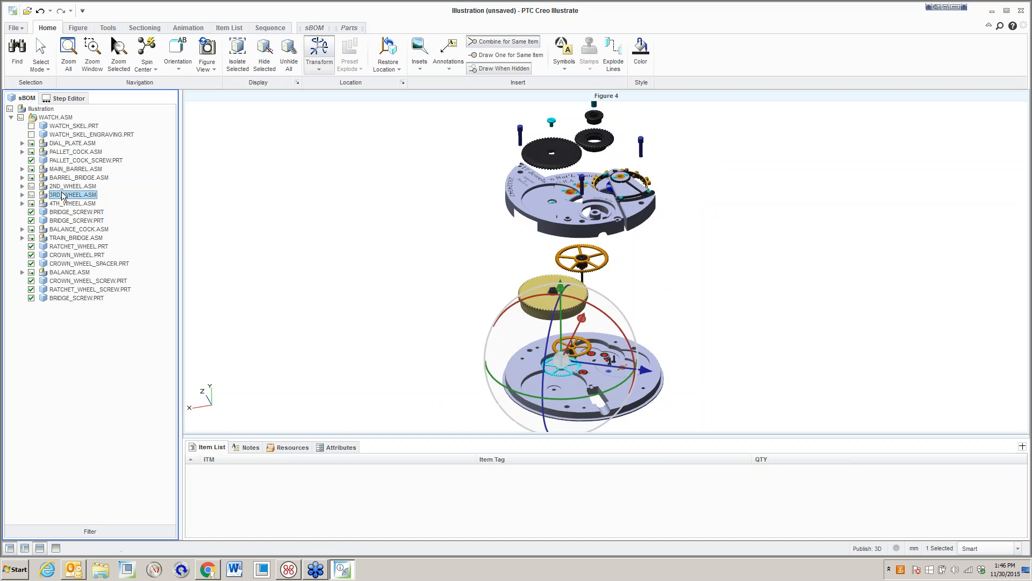
click(72, 203)
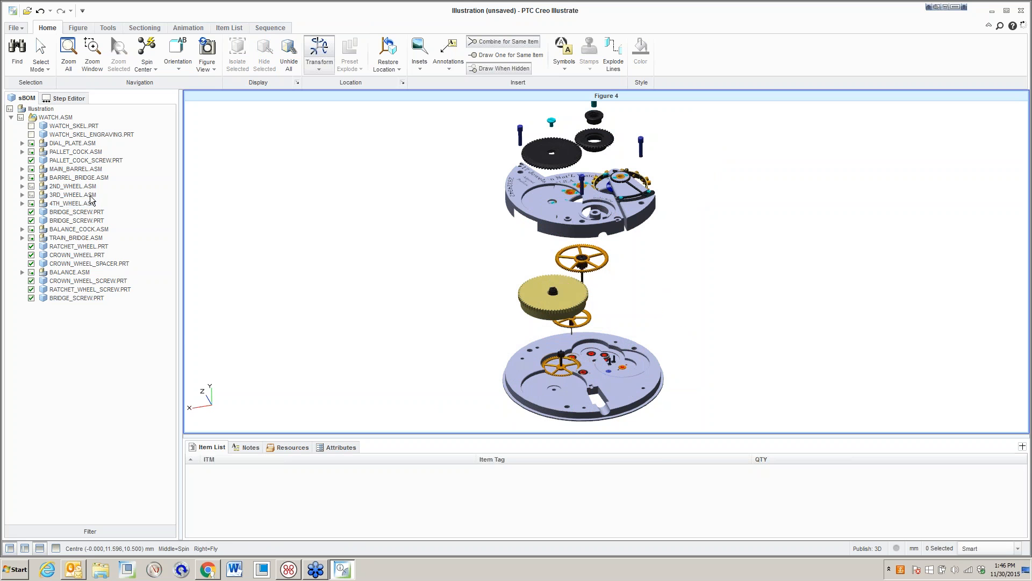
click(71, 194)
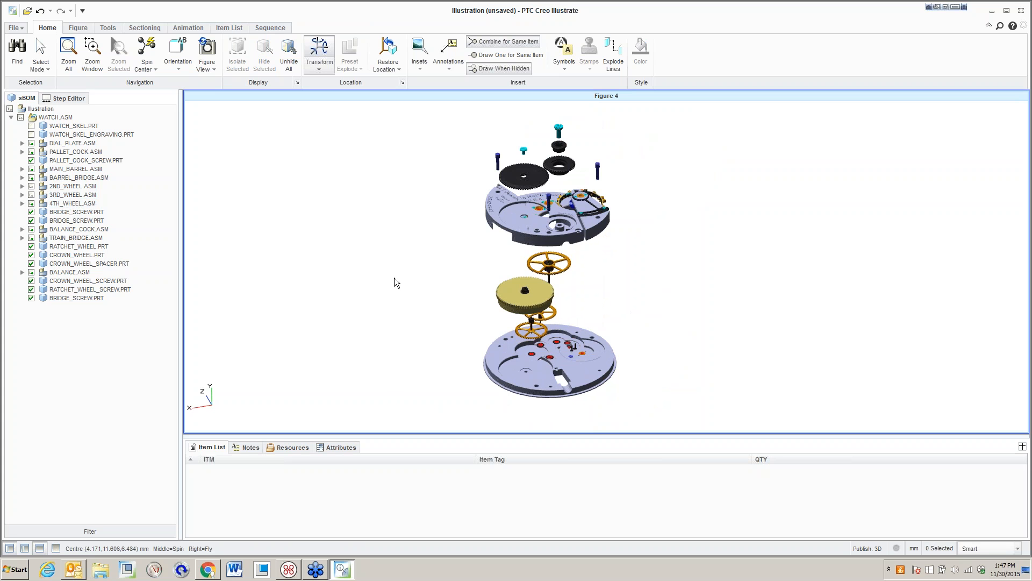
Place item callouts on the dial plate, train bridge, crown wheel parts and main barrel.
click(447, 61)
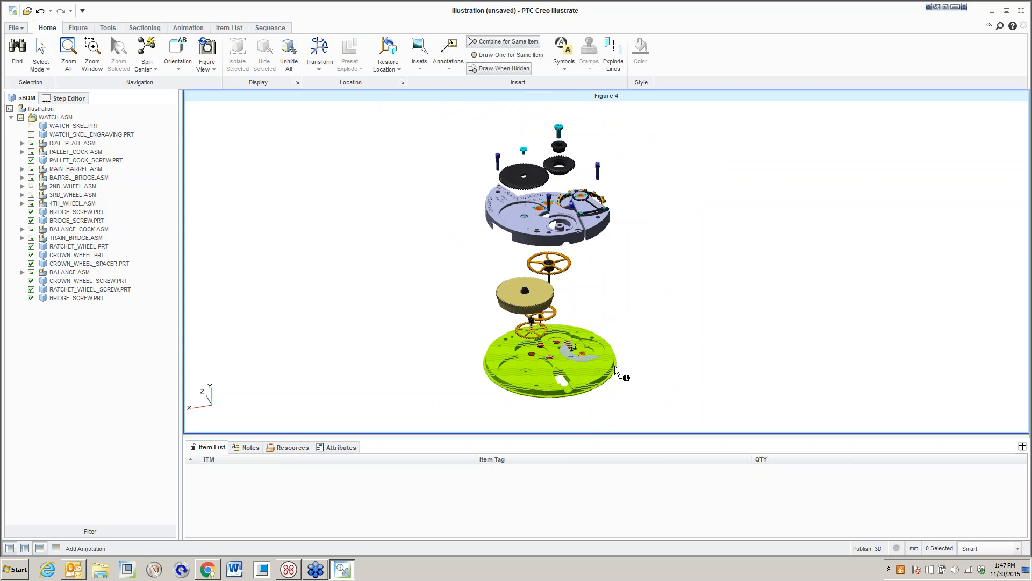
click(563, 212)
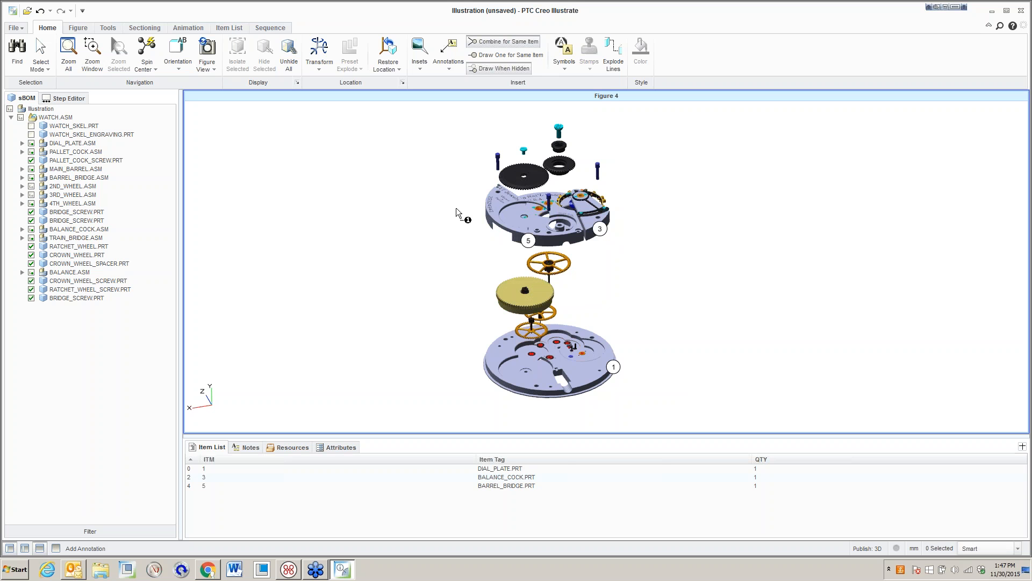
click(533, 200)
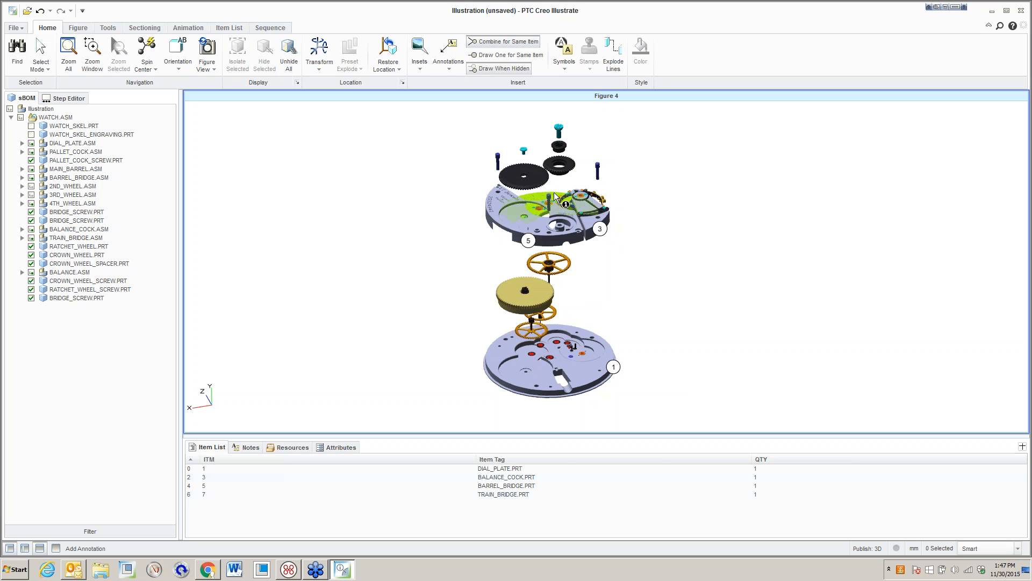
click(522, 174)
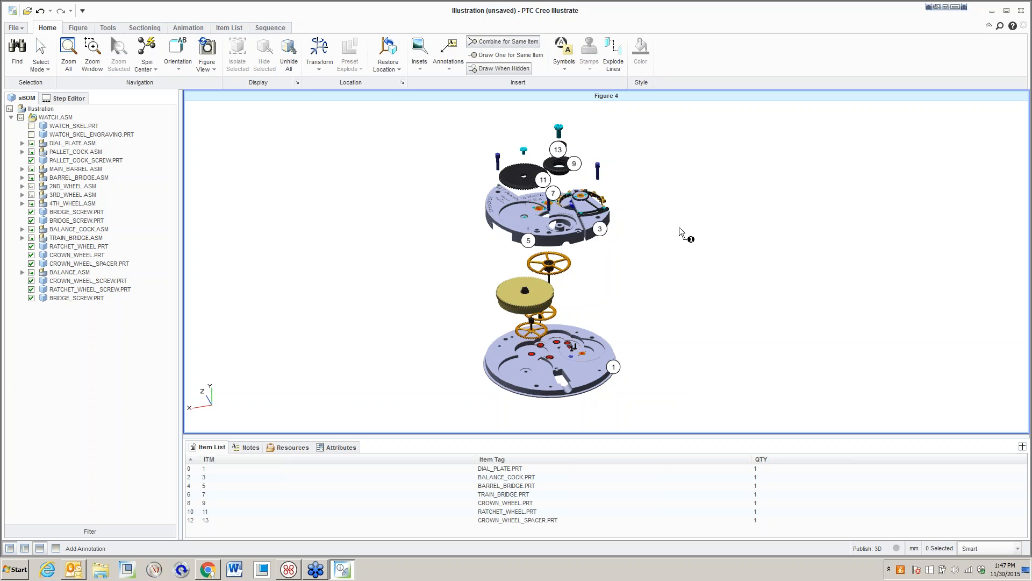
mouse_move(582, 194)
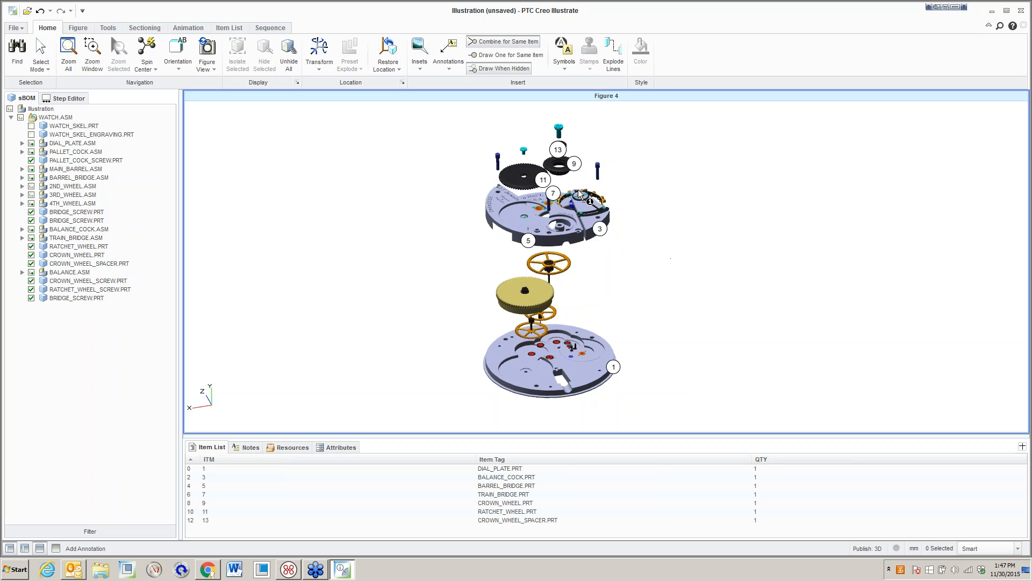
click(525, 294)
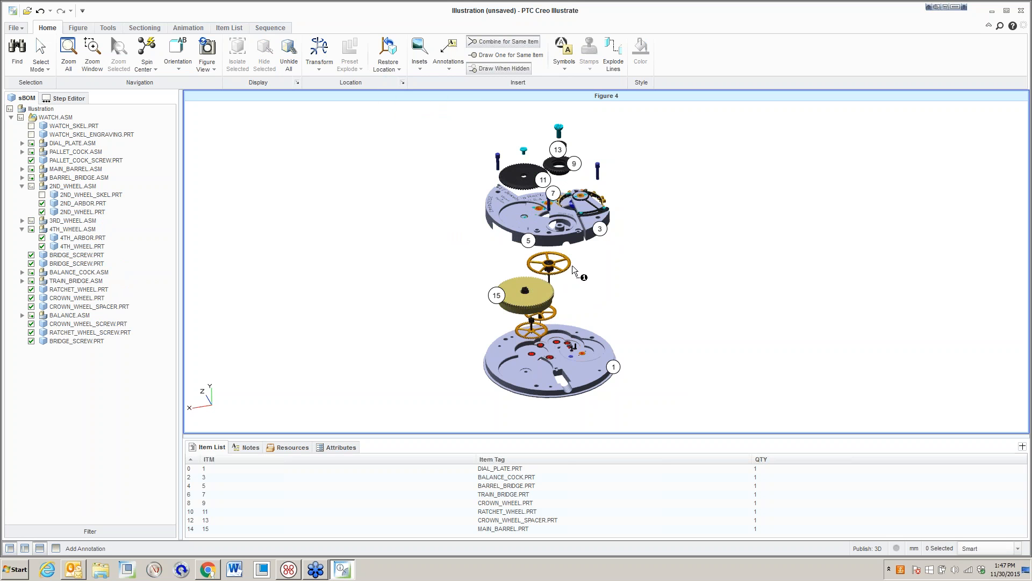
click(549, 263)
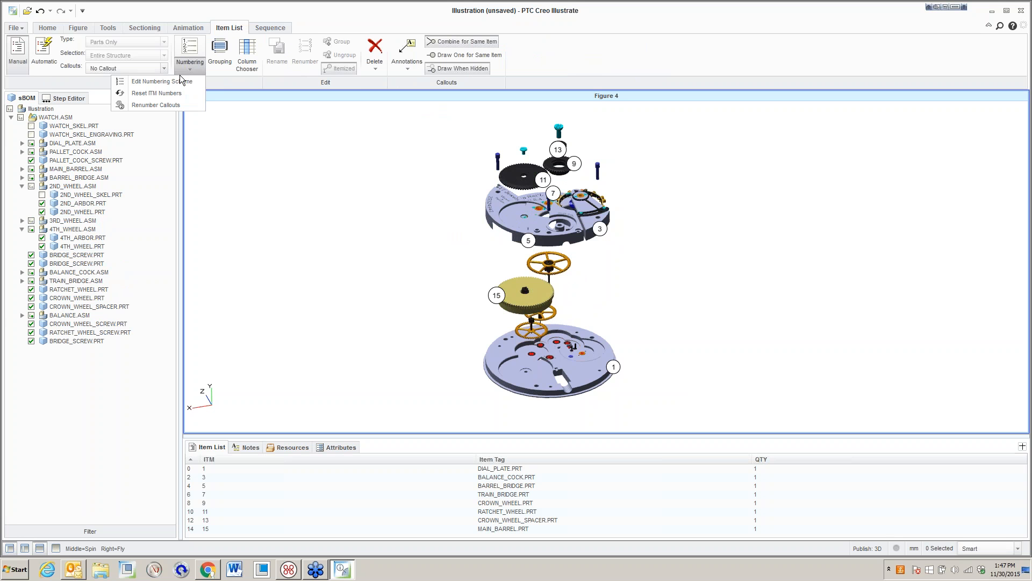
Renumber callouts 1–8, then drag the dial plate callout, callout 4 and others outside the model.
click(157, 93)
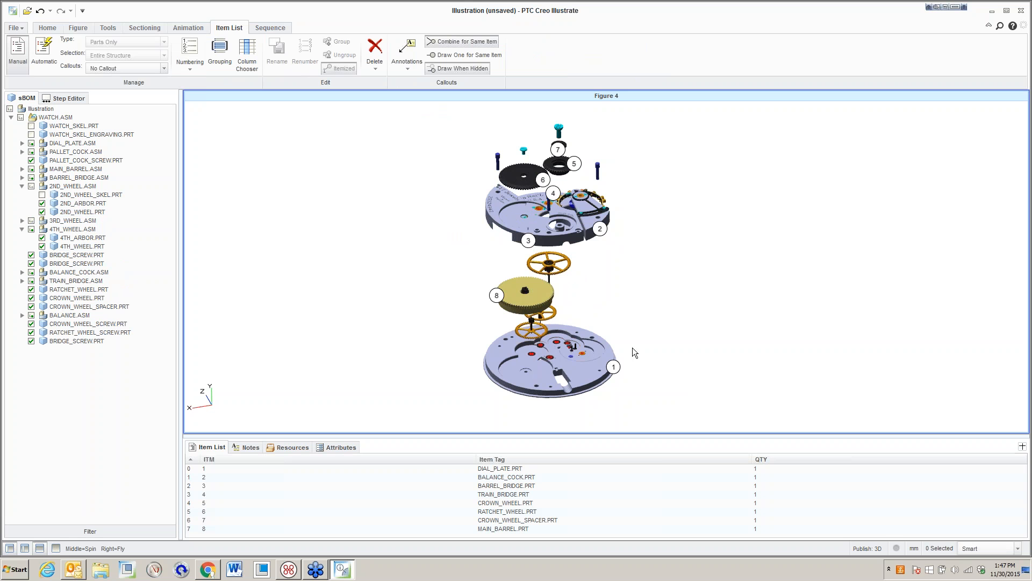
click(553, 366)
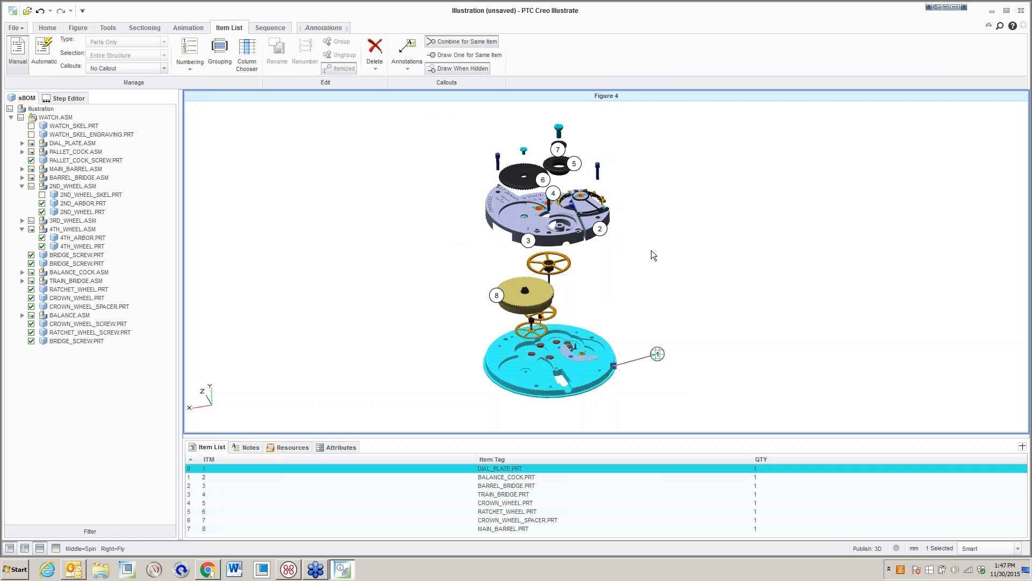
click(507, 477)
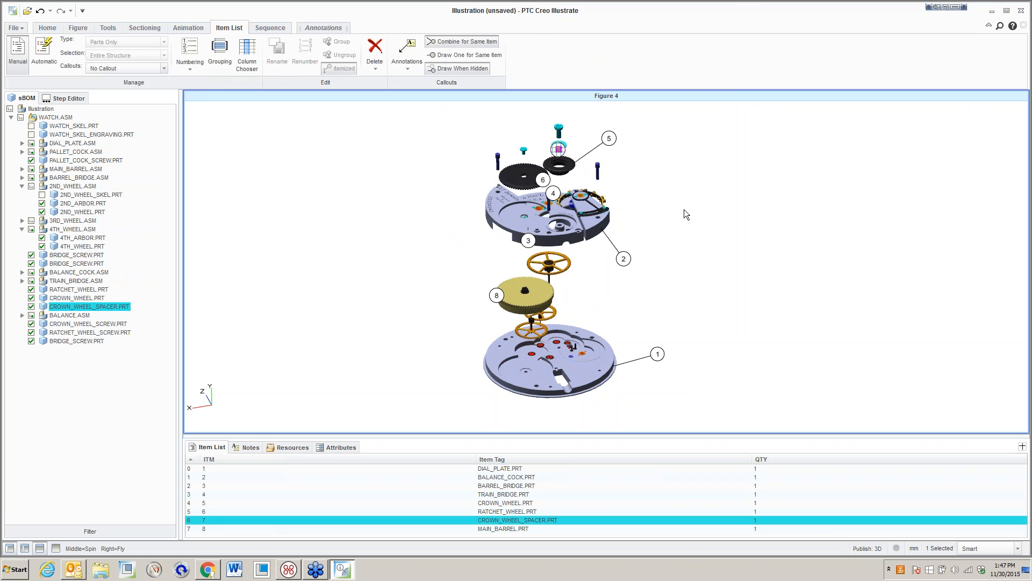
click(428, 248)
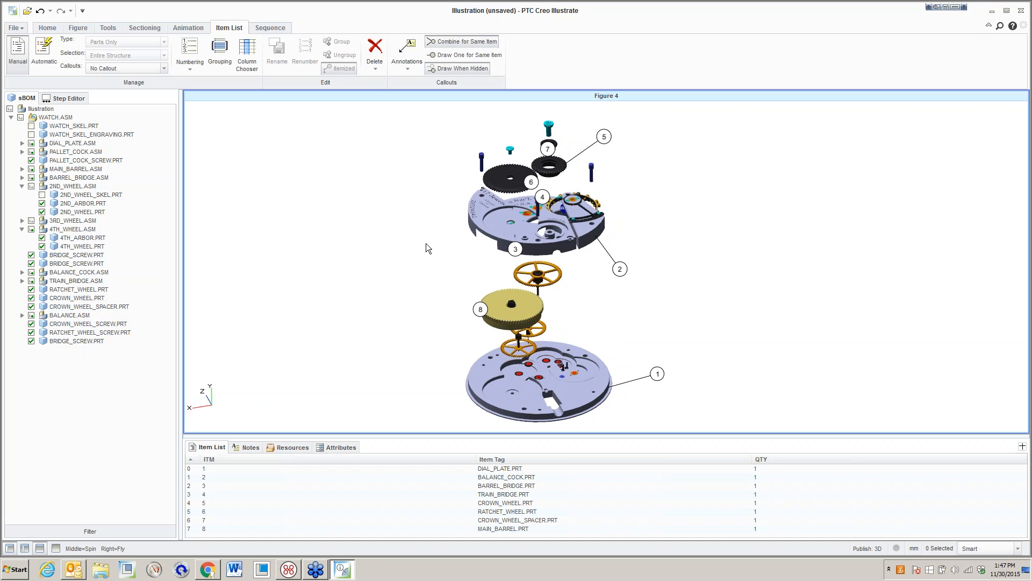
mouse_move(550, 514)
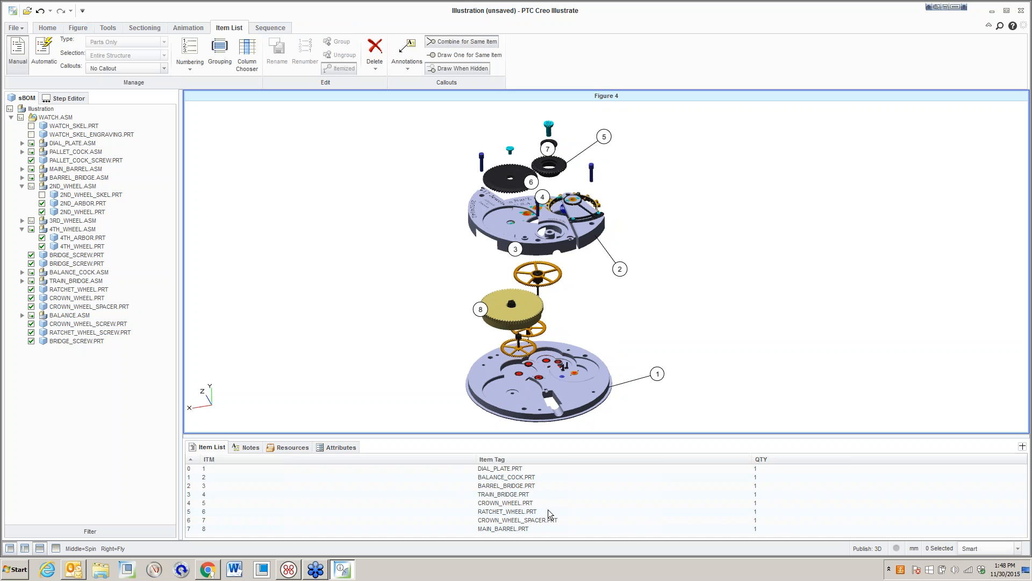
mouse_move(521, 267)
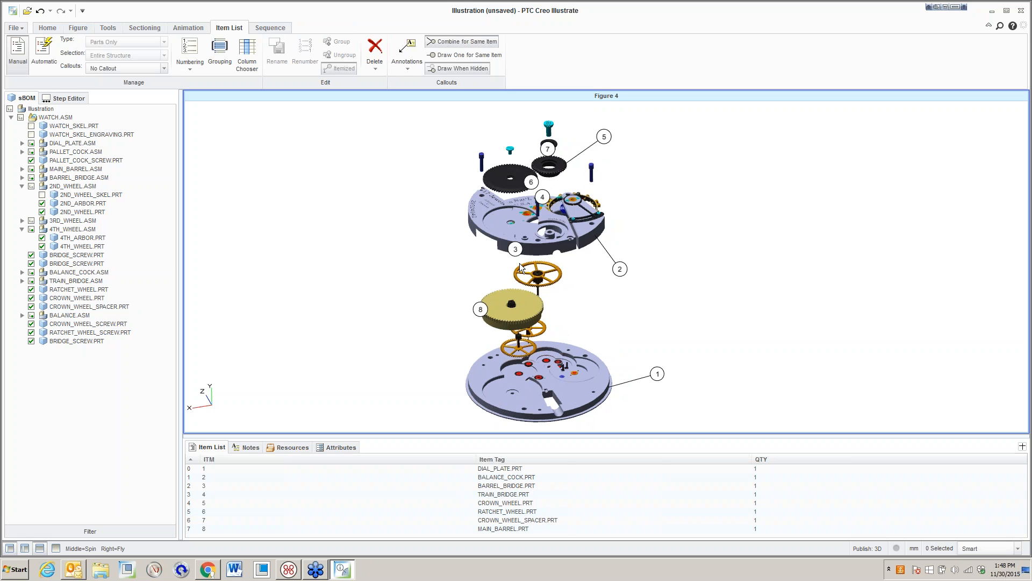
click(537, 211)
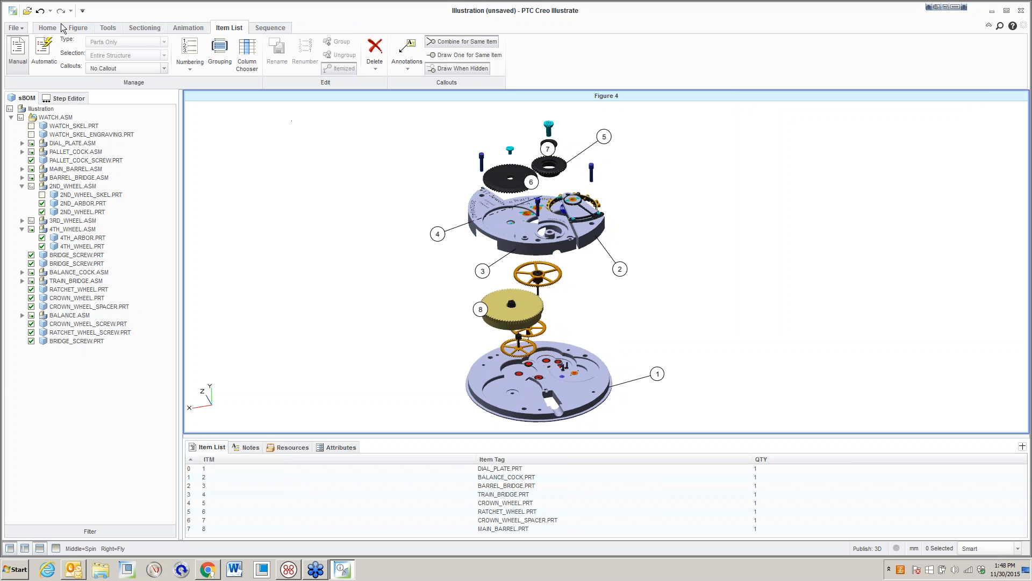
Duplicate Figure 4 from the Figures gallery.
click(78, 27)
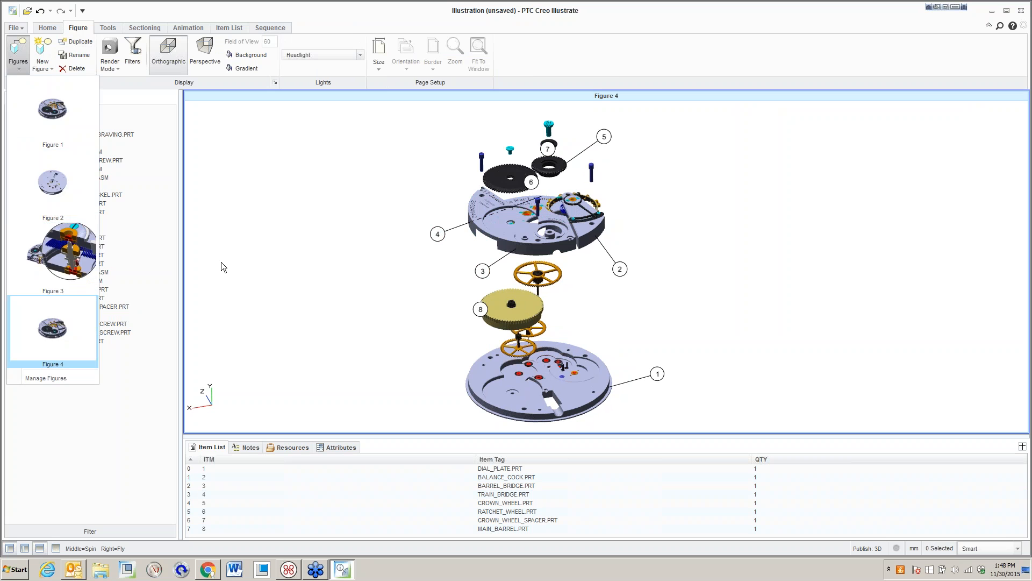
click(47, 28)
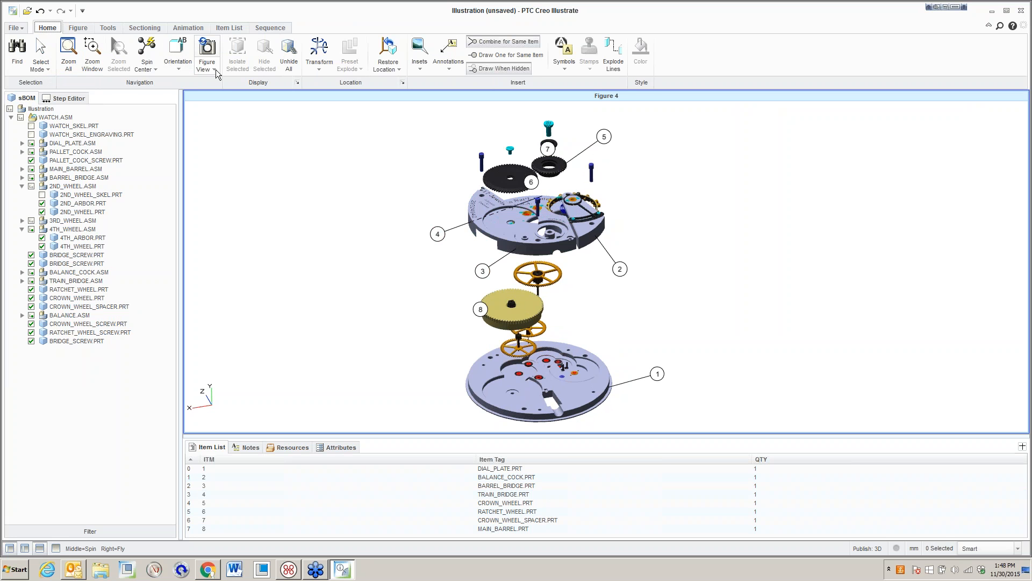
mouse_move(706, 215)
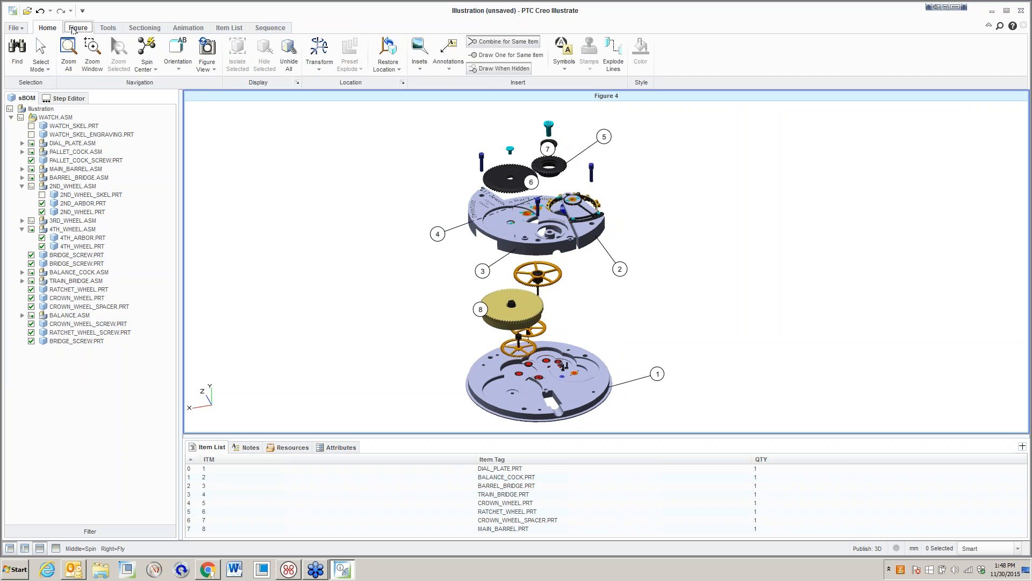
click(78, 27)
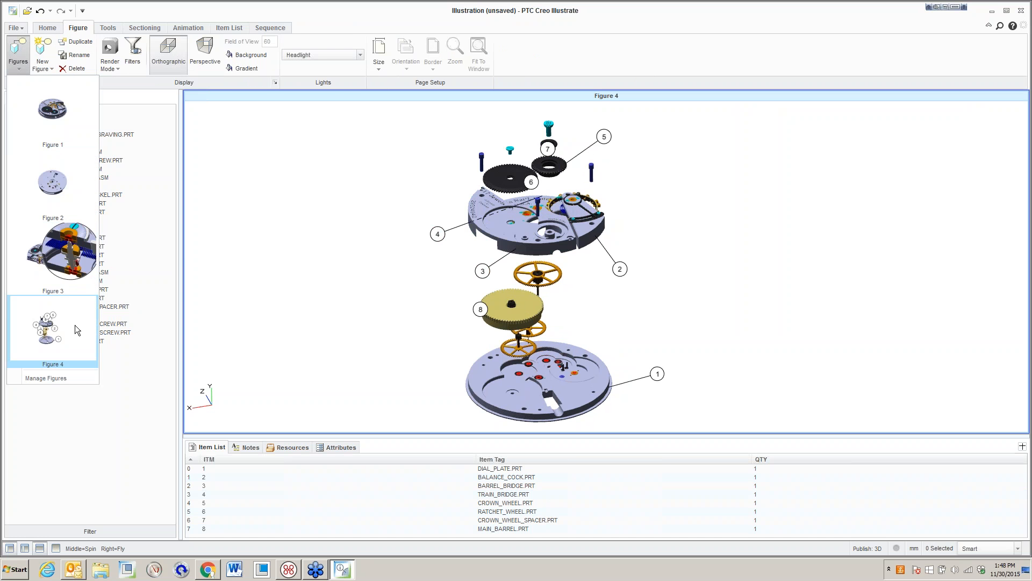
mouse_move(74, 329)
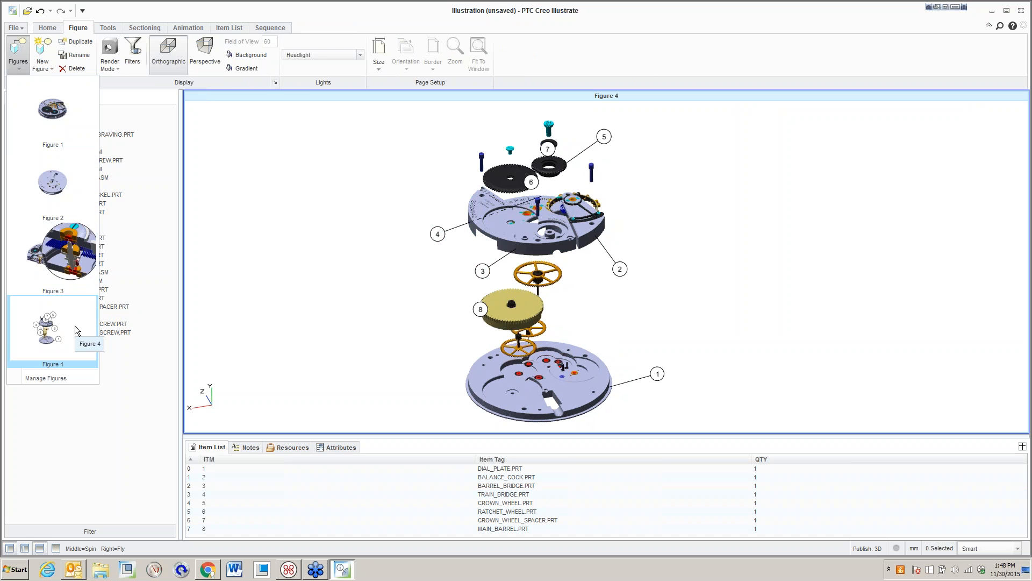
right_click(51, 109)
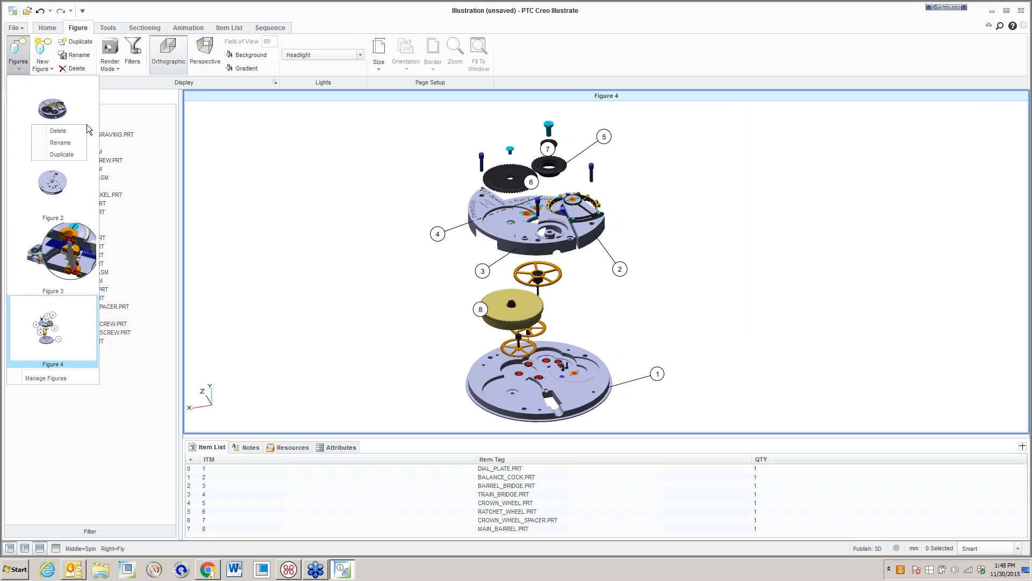
mouse_move(61, 155)
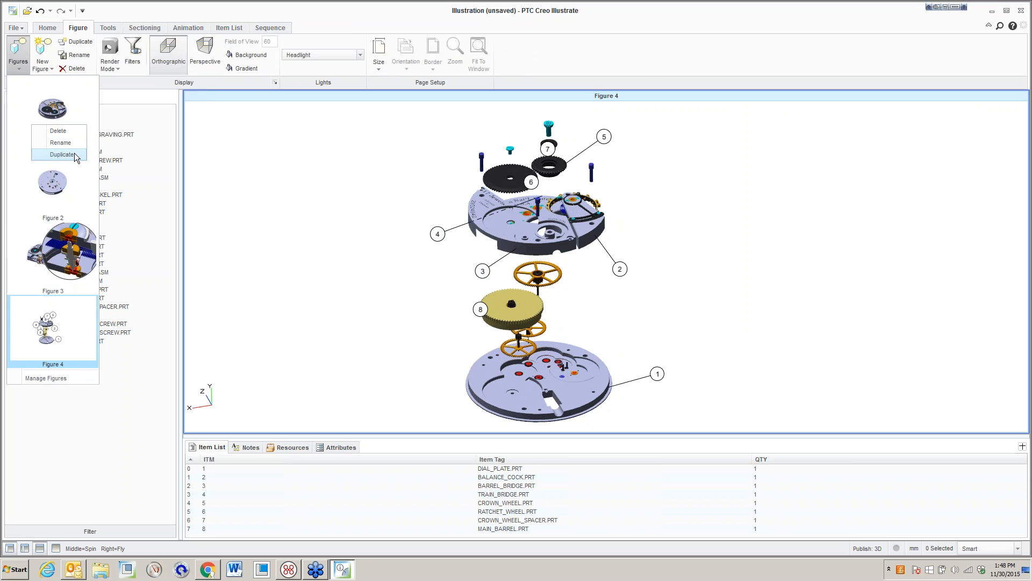
click(61, 155)
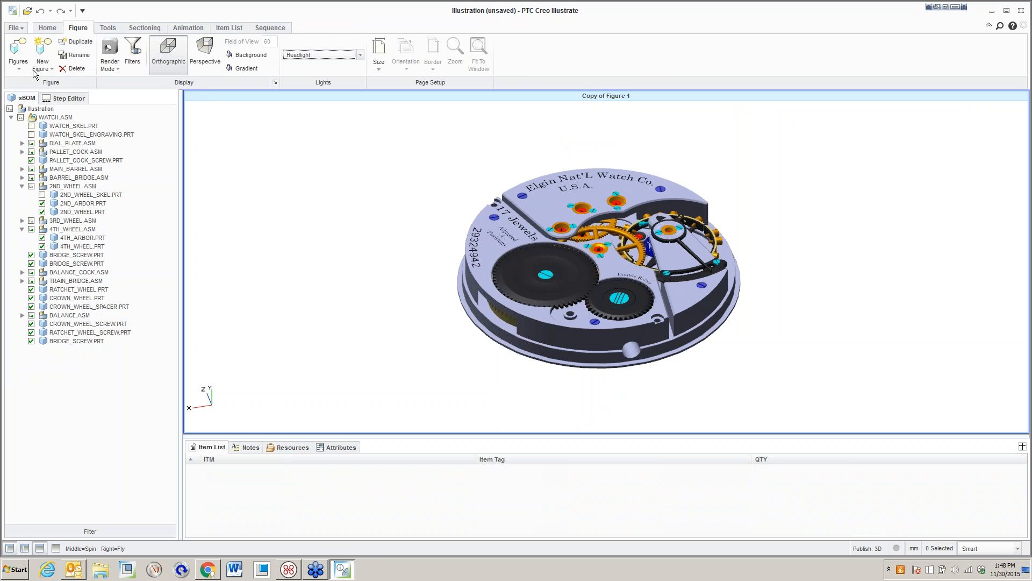
Give the copied figure the name Figure 6 and confirm.
click(17, 53)
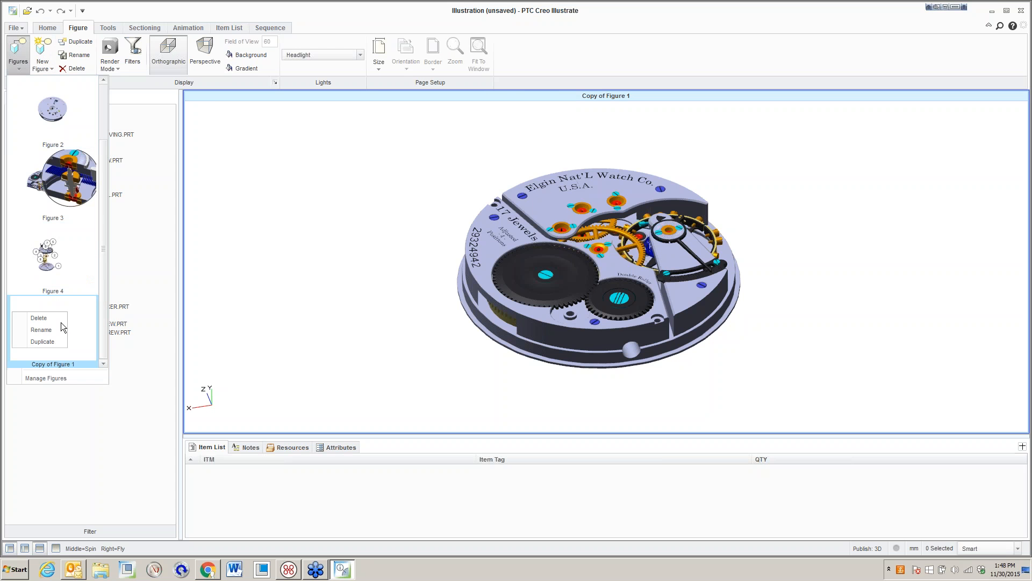
click(41, 330)
text(F)
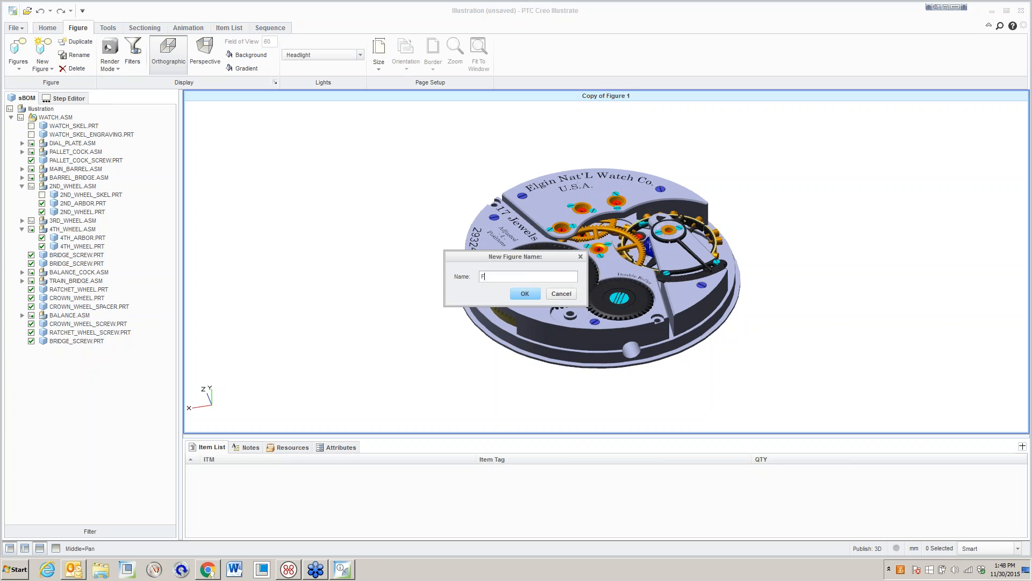
text(igure 5)
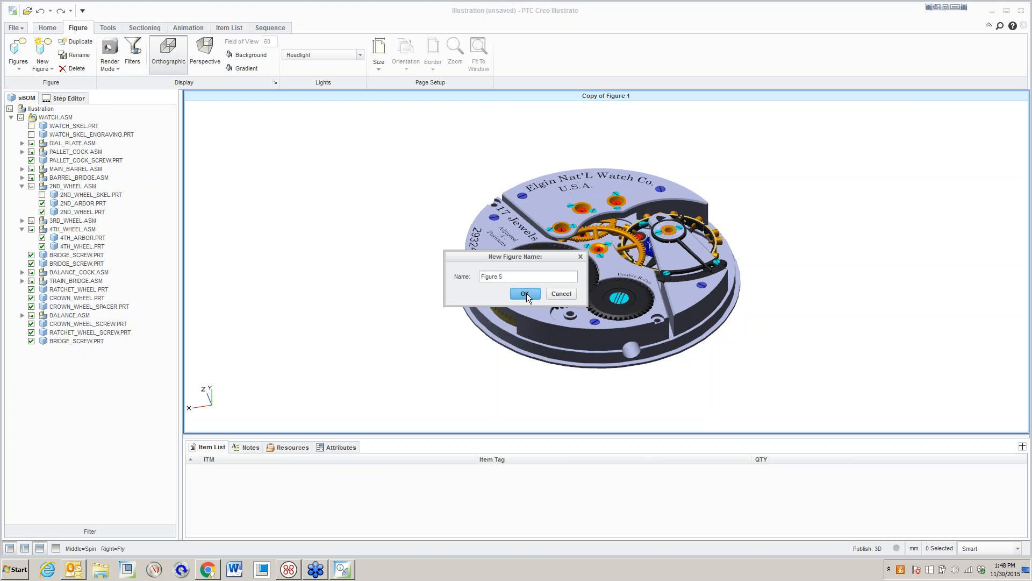
click(525, 294)
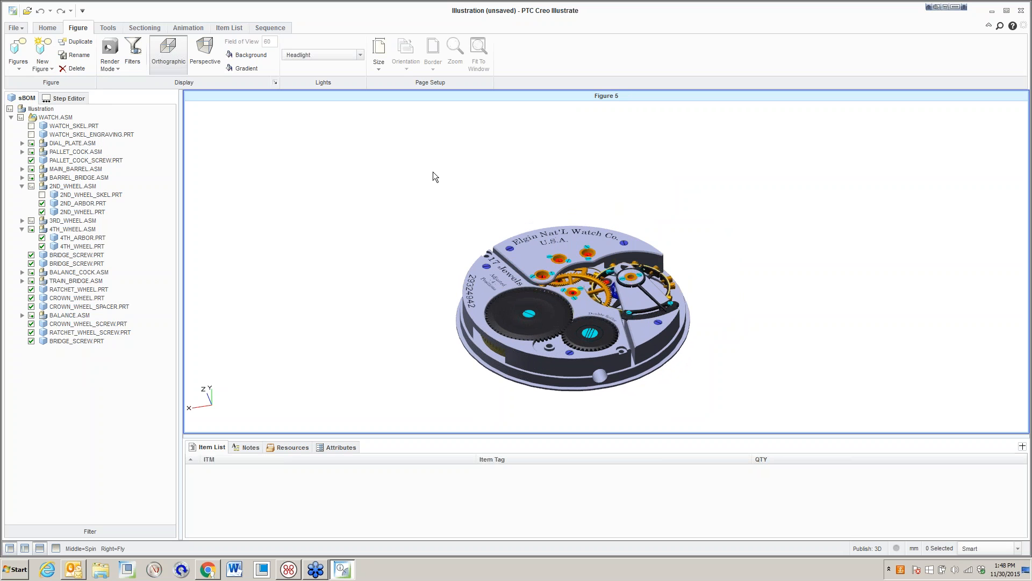
mouse_move(452, 172)
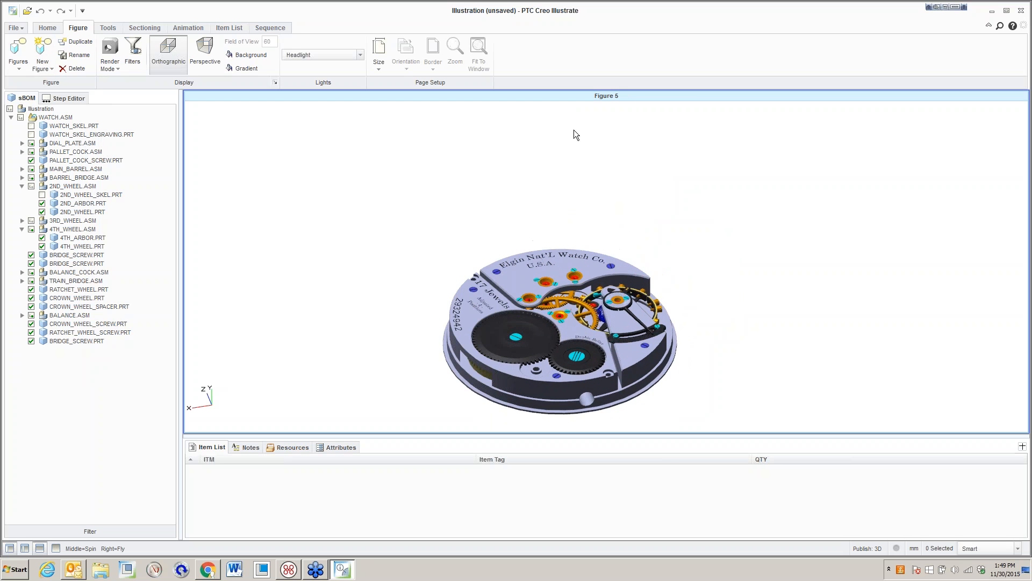
mouse_move(313, 137)
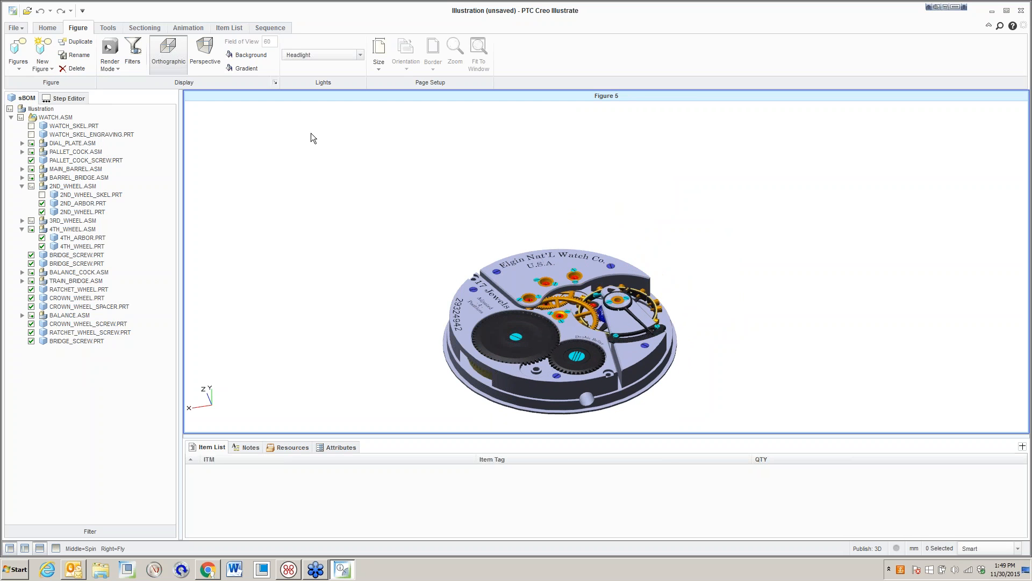
Add Step 1 and Step 2 to the figure in the Step Editor.
click(67, 97)
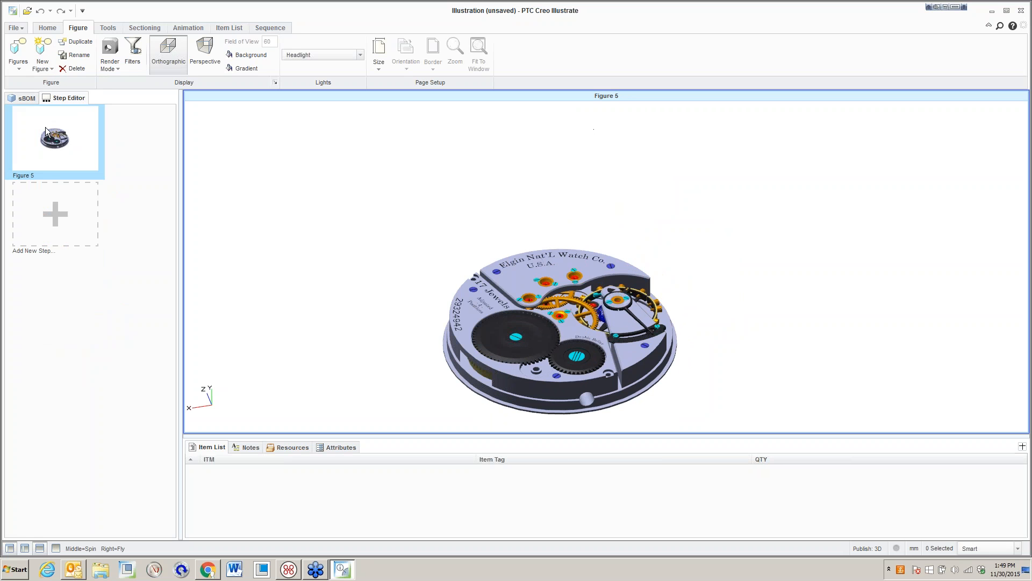
click(55, 215)
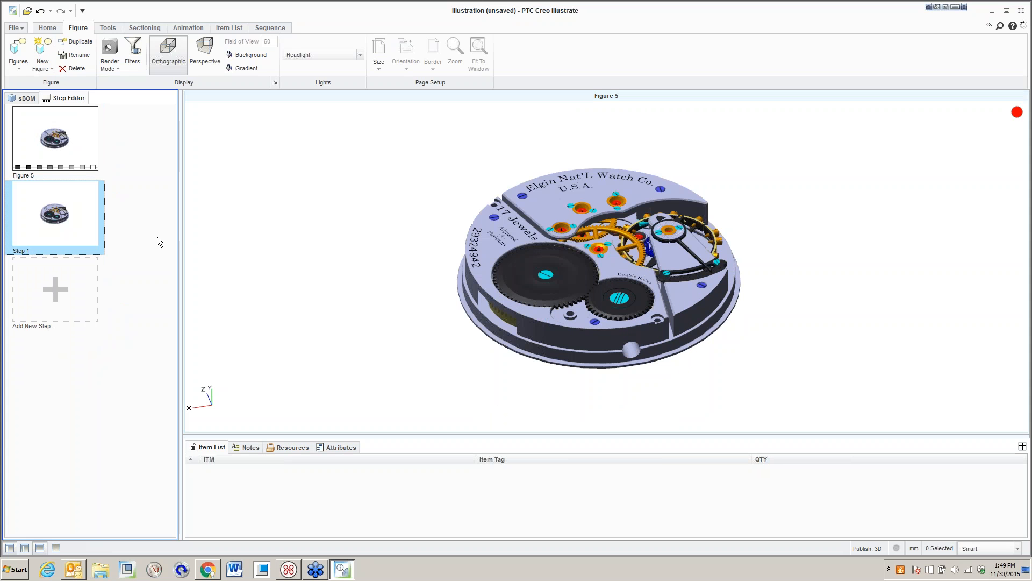
mouse_move(63, 219)
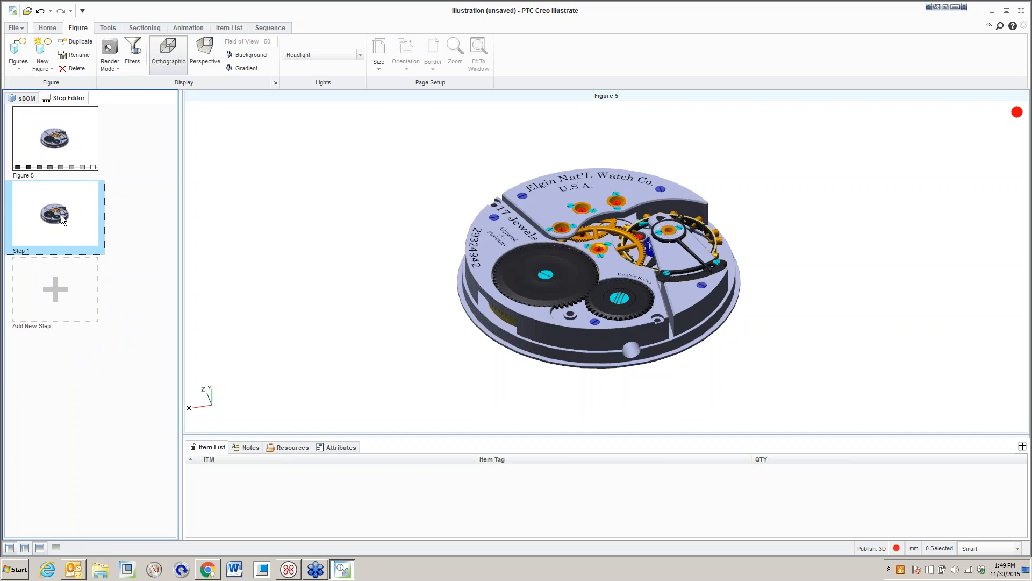
mouse_move(55, 212)
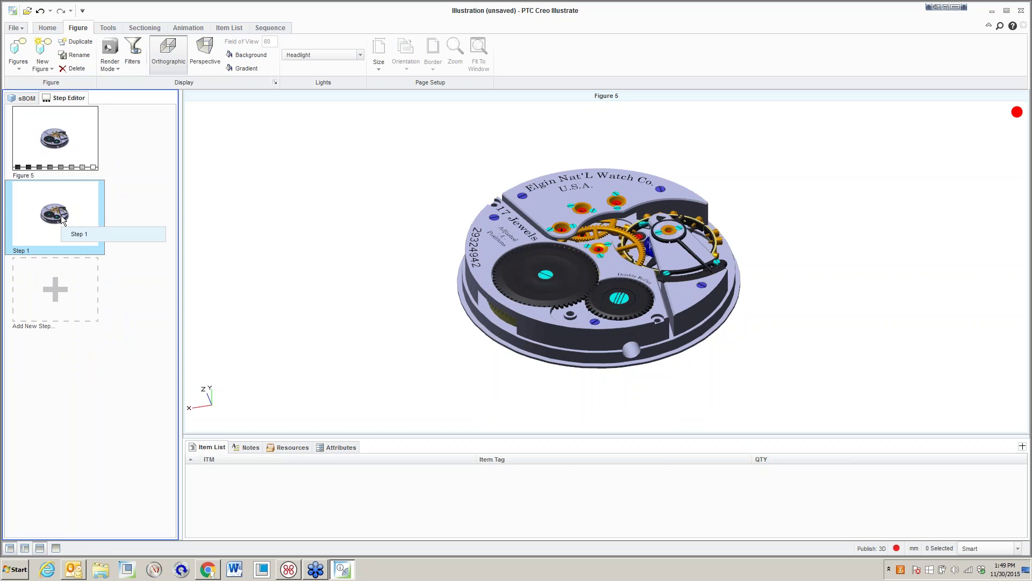
click(56, 289)
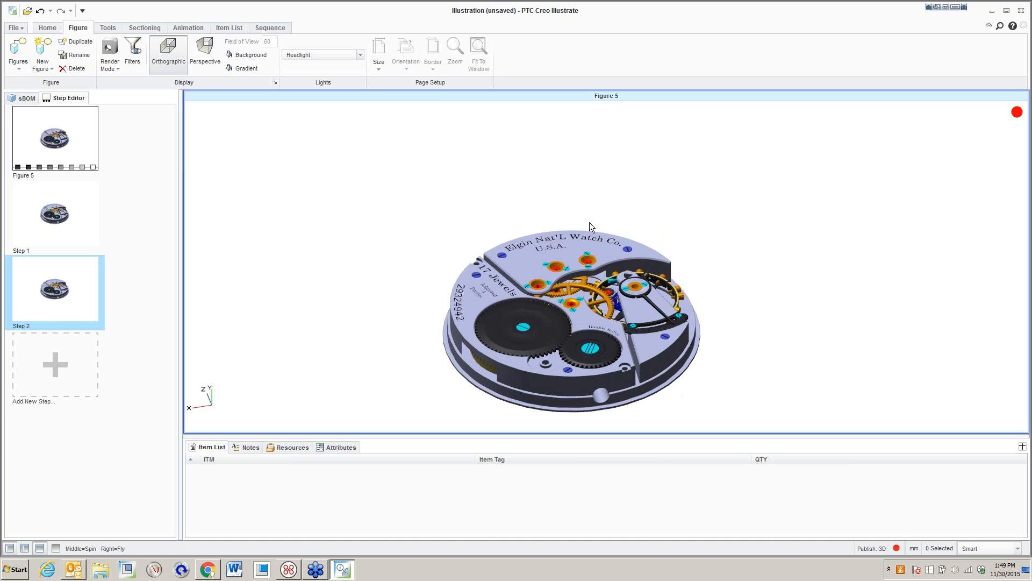
click(26, 97)
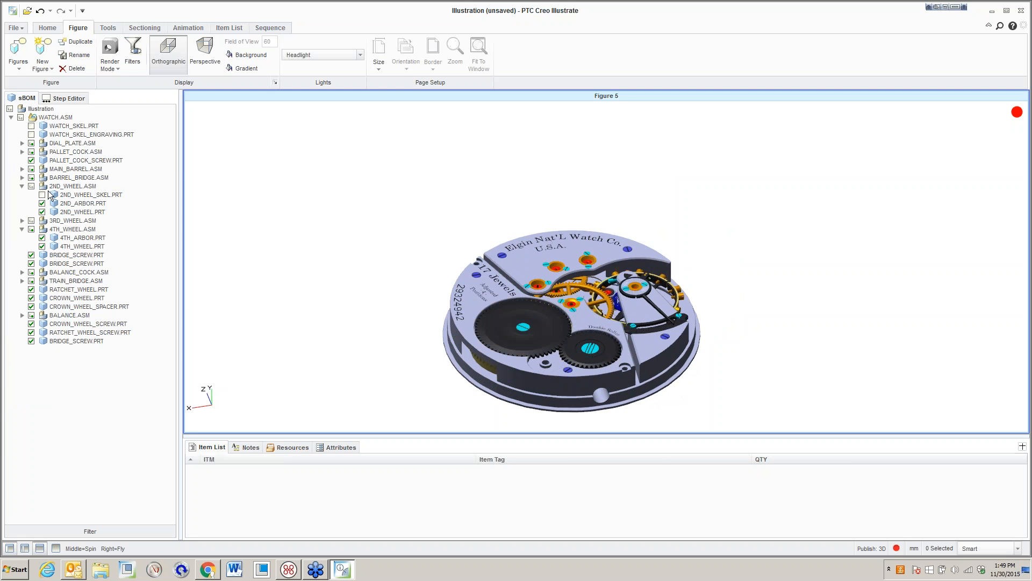
In Step 2, lift the ratchet wheel, crown wheel and screws above the movement.
click(89, 331)
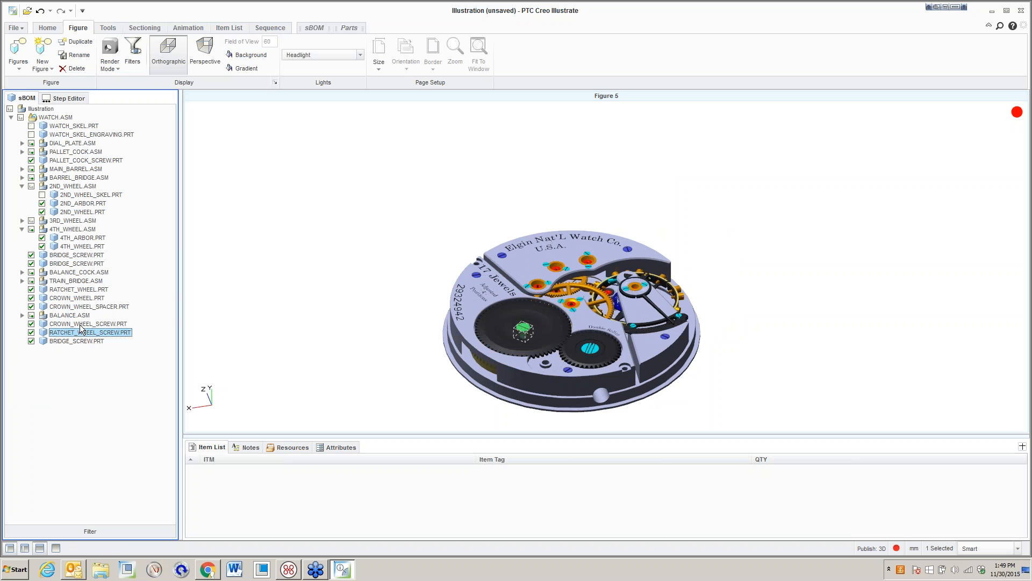
click(79, 290)
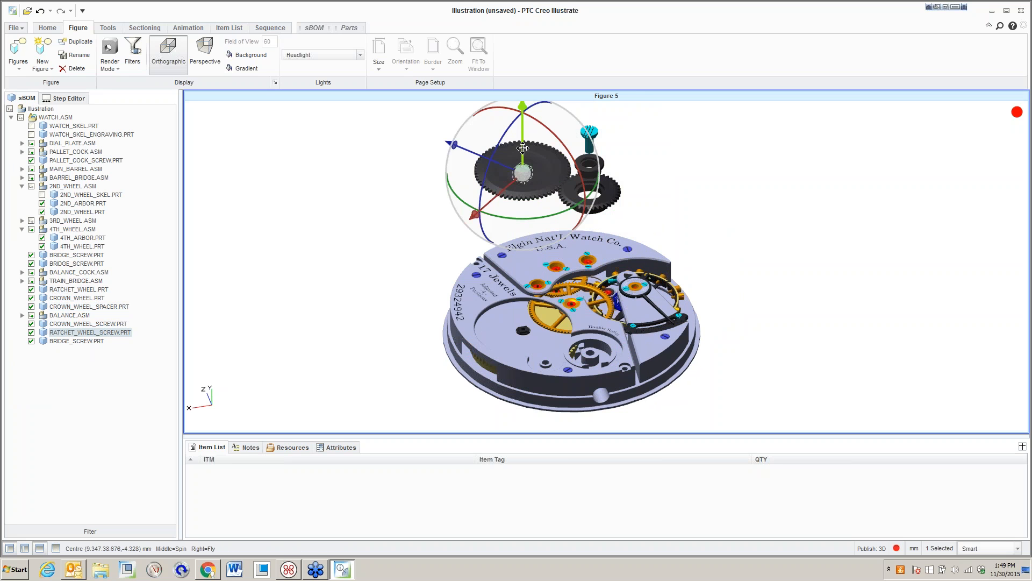
click(403, 247)
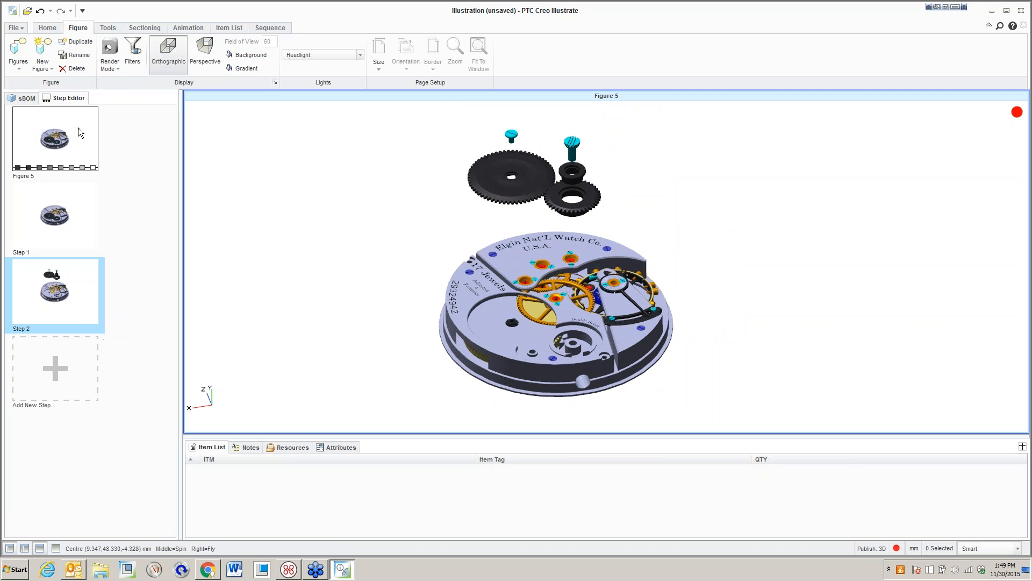
Add Step 3 and hide the lifted wheels and screws.
click(55, 367)
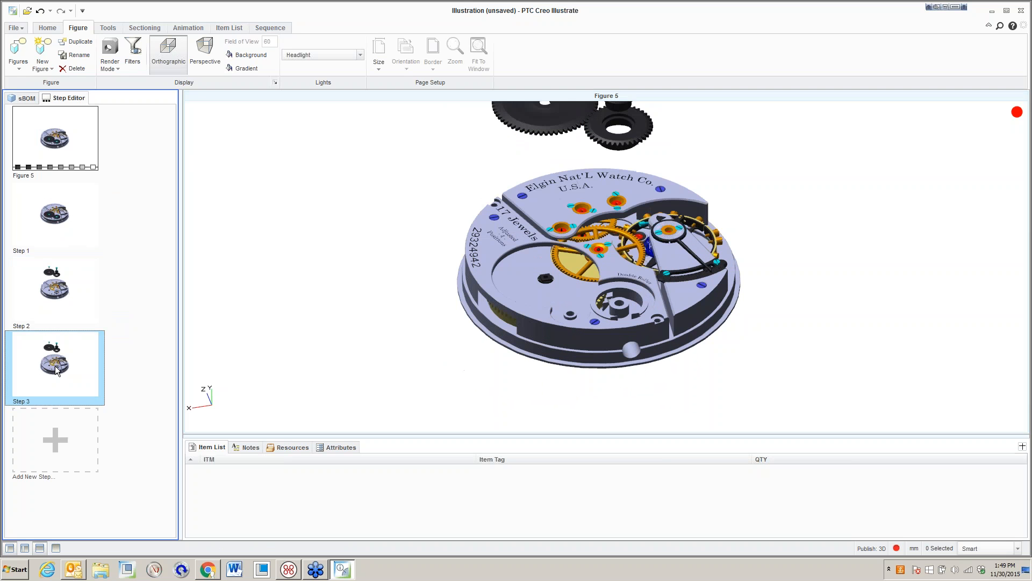
click(27, 97)
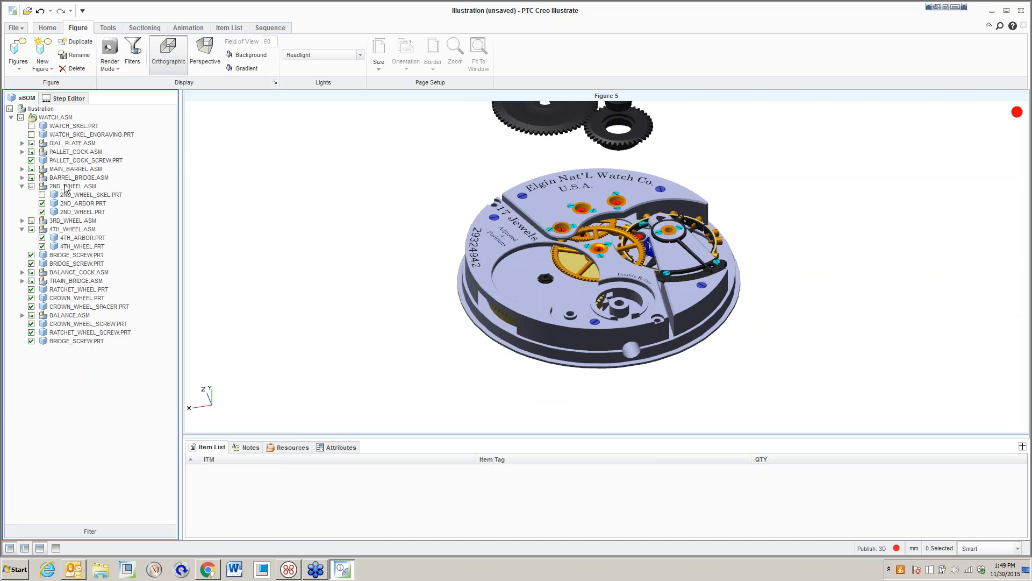
click(89, 332)
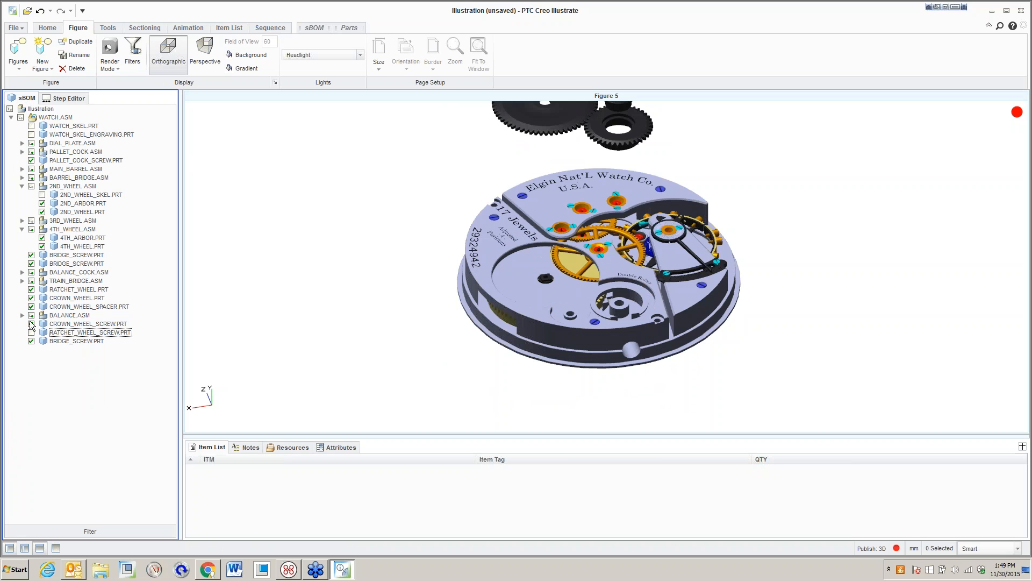
click(31, 297)
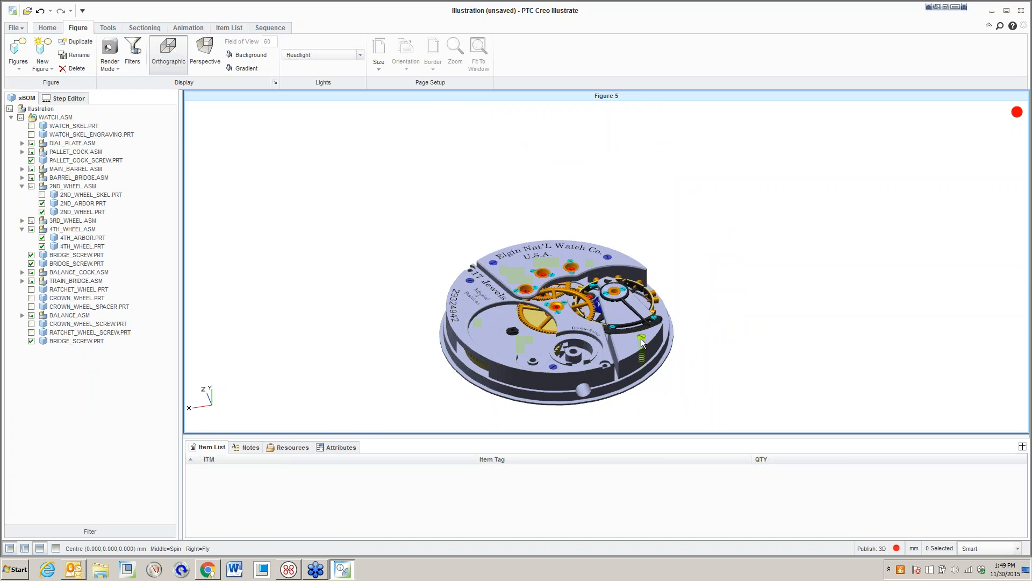
Lift BALANCE.ASM, BALANCE_COCK.ASM and BRIDGE_SCREW.PRT out of the movement.
click(68, 315)
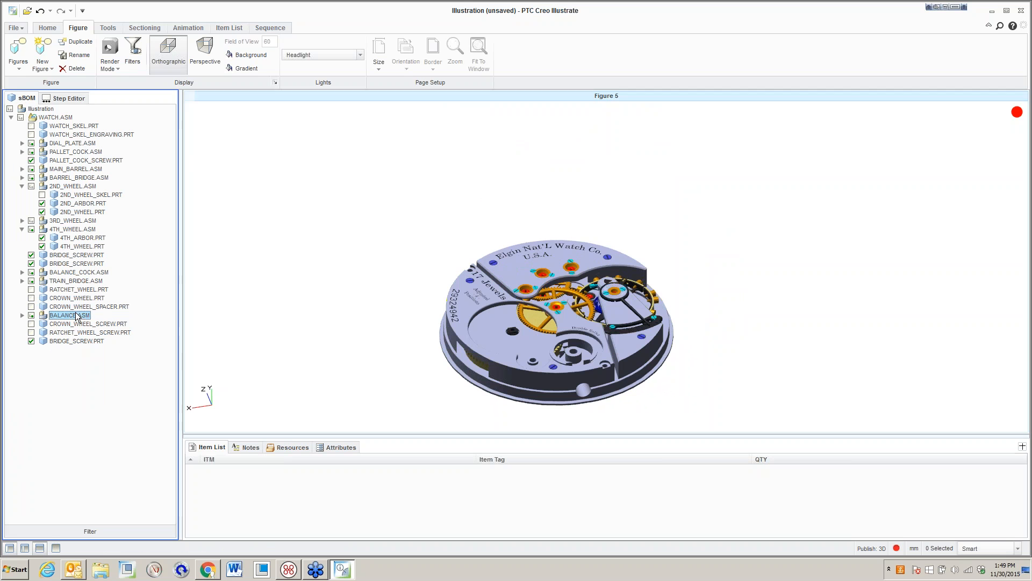
click(77, 341)
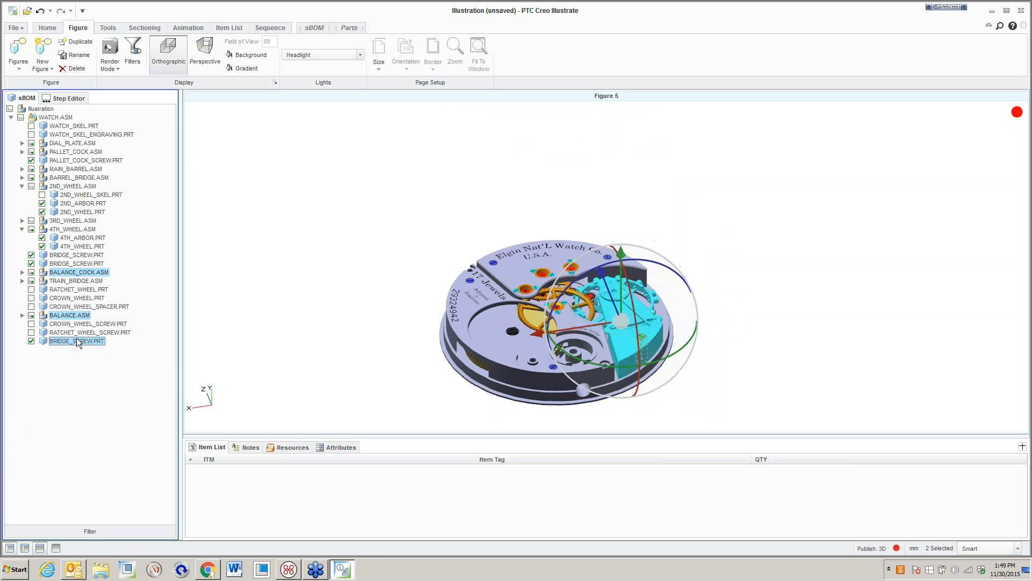
click(621, 252)
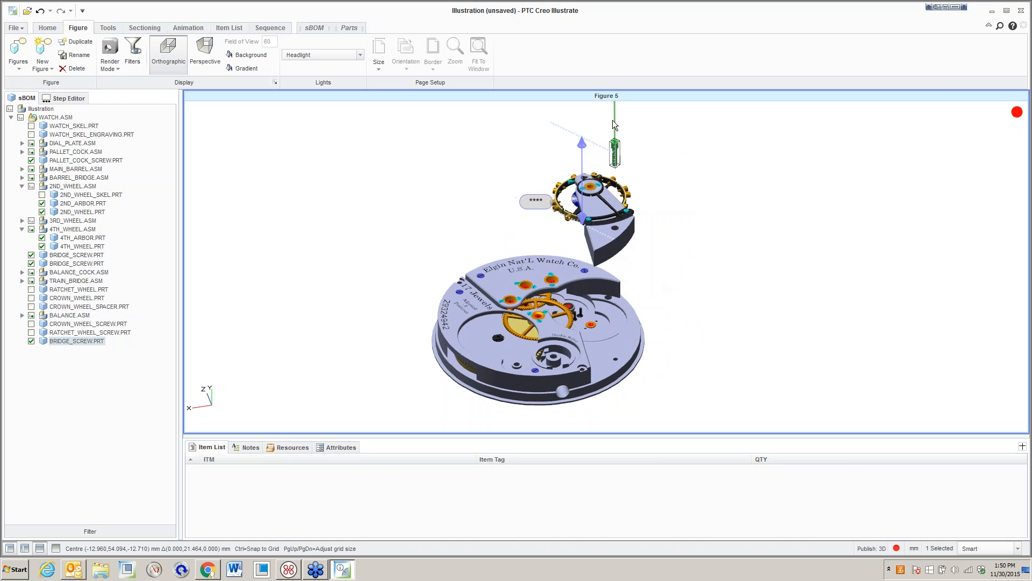
click(67, 97)
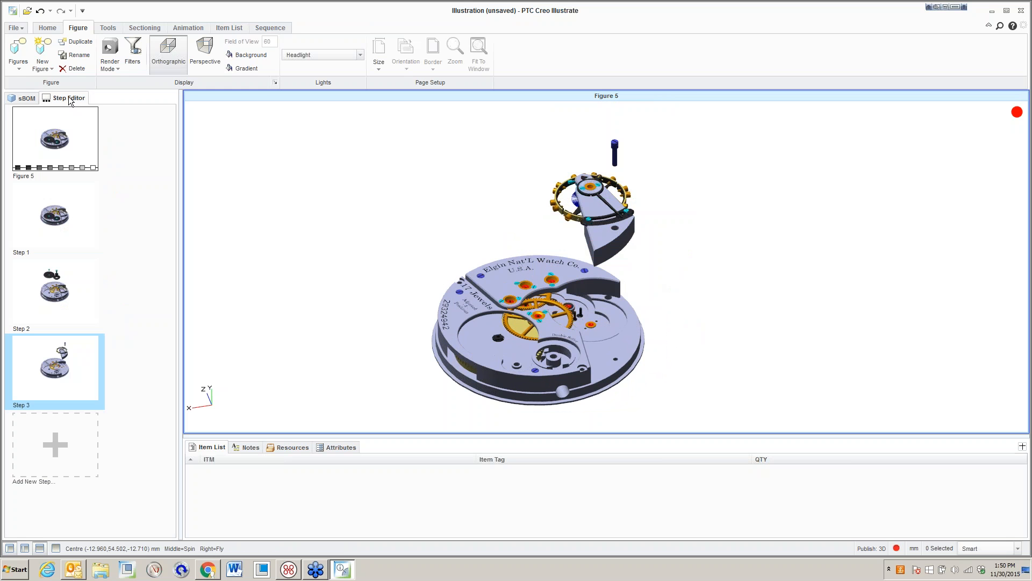
Add Step 4 and hide the balance and bridge screw.
click(55, 445)
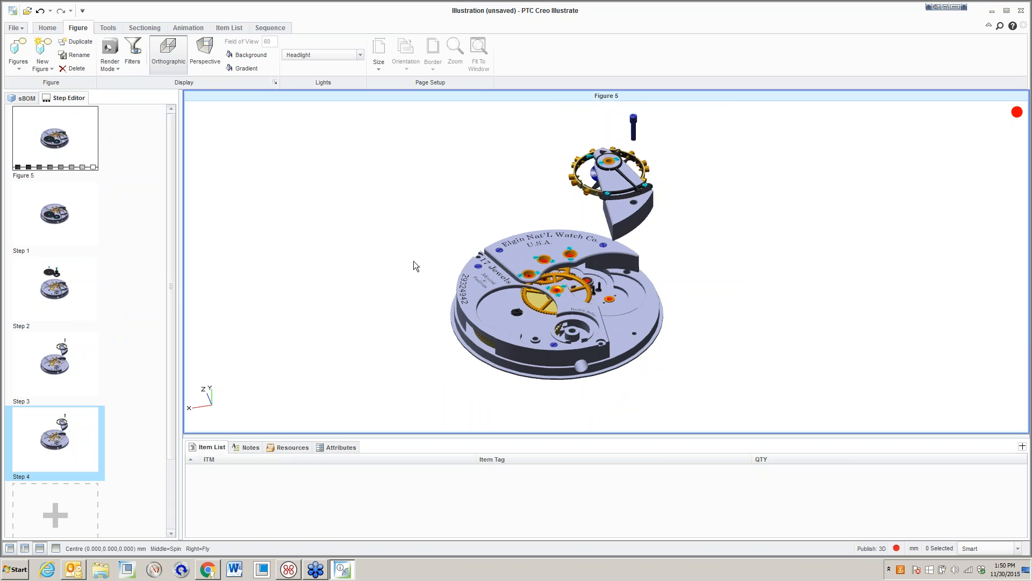
mouse_move(275, 325)
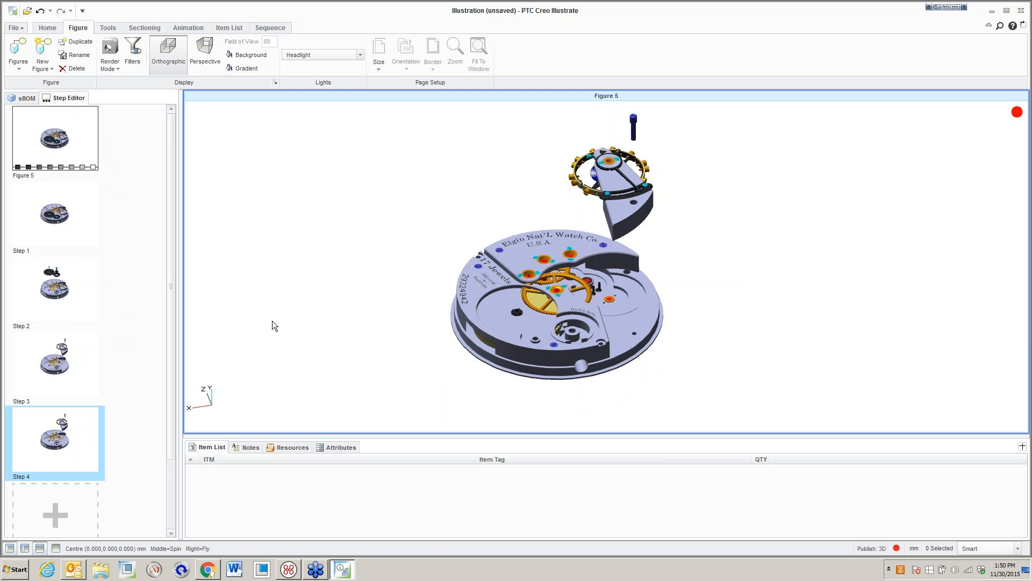
click(26, 97)
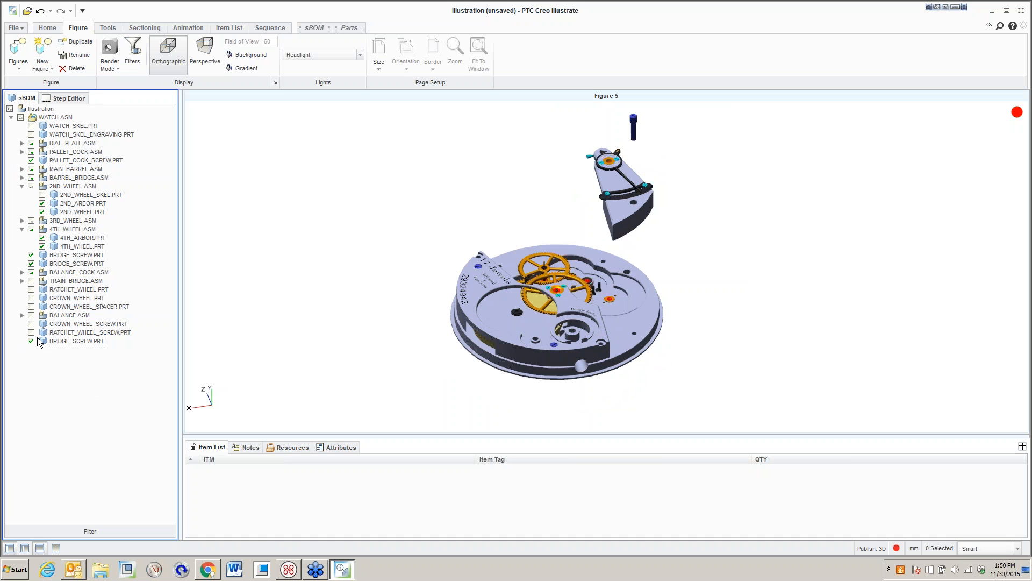
click(31, 341)
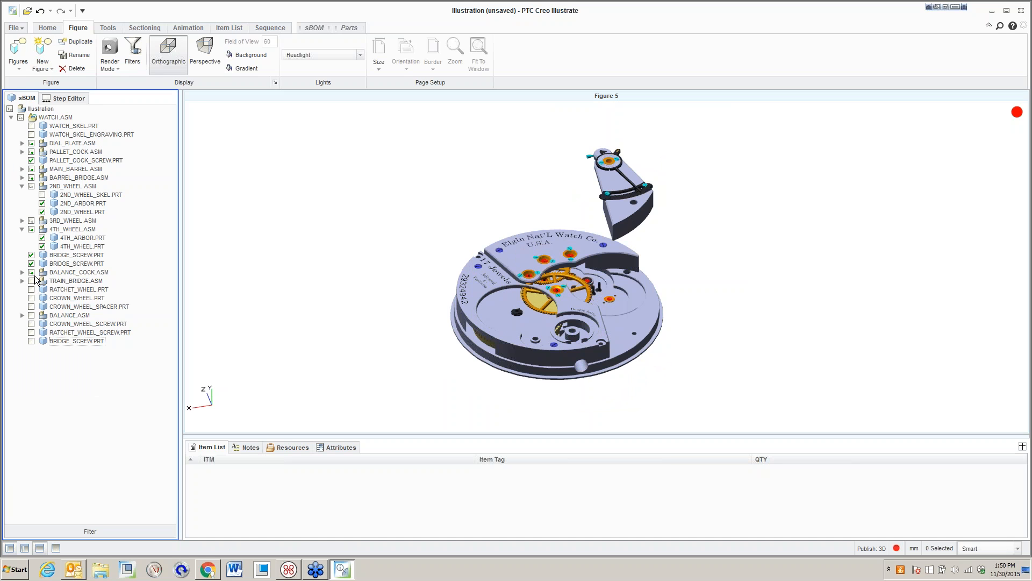
click(309, 313)
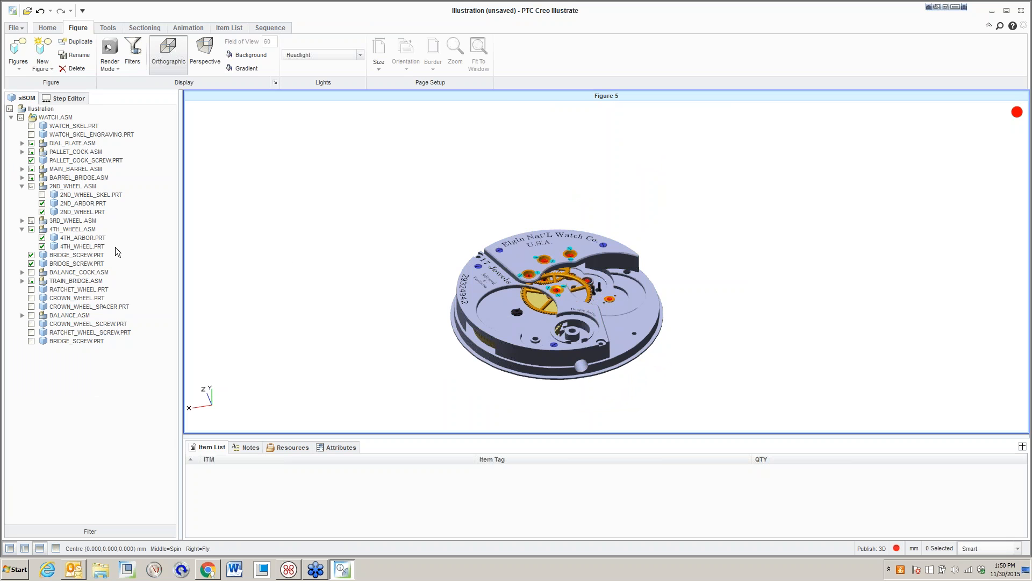
Hide BALANCE_COCK.ASM and raise TRAIN_BRIDGE.ASM with its two screws above the movement.
click(77, 280)
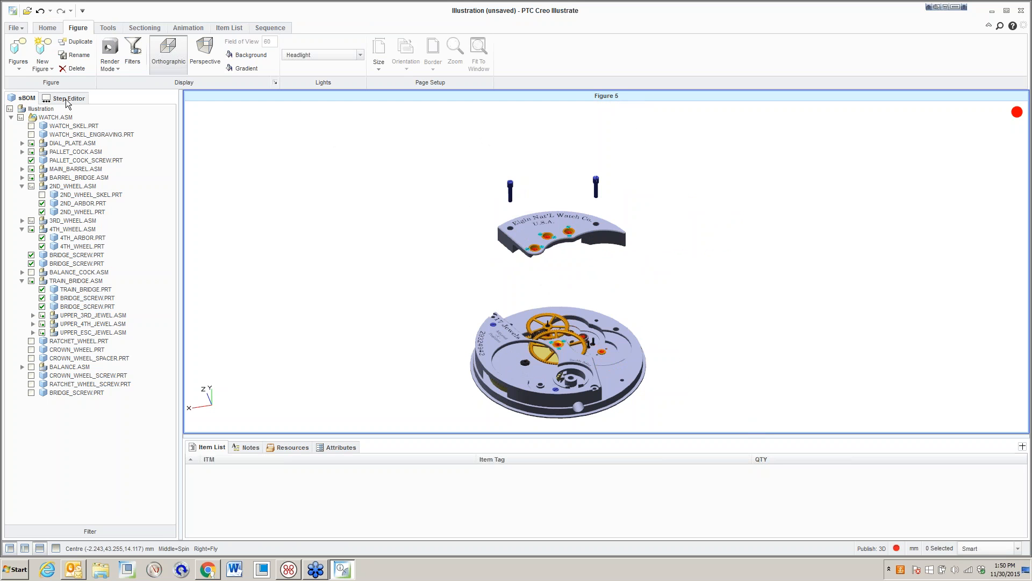
click(68, 97)
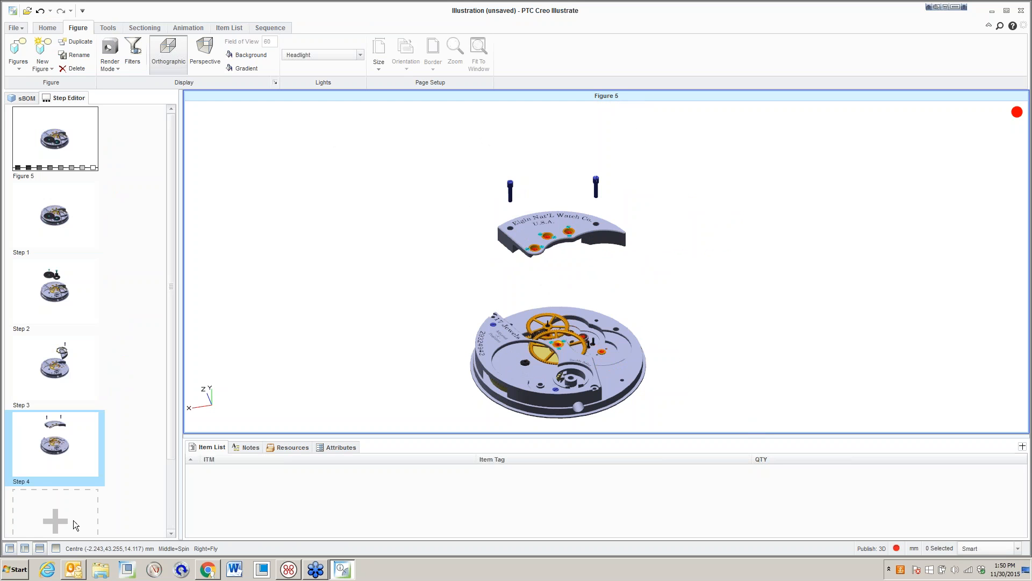
Add a step, raise BARREL_BRIDGE.ASM and its screws, and start a screw explode line.
click(26, 97)
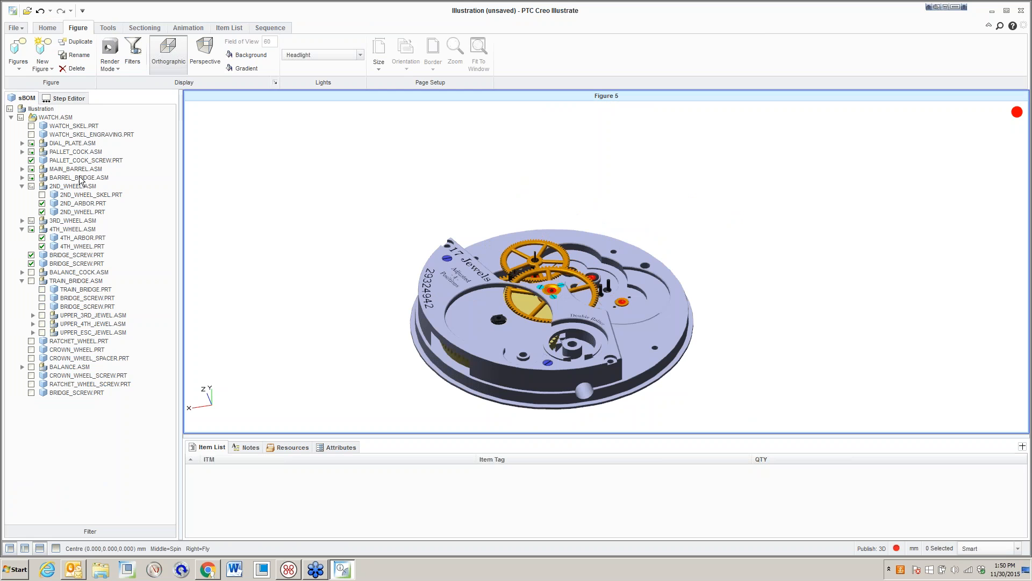
click(78, 177)
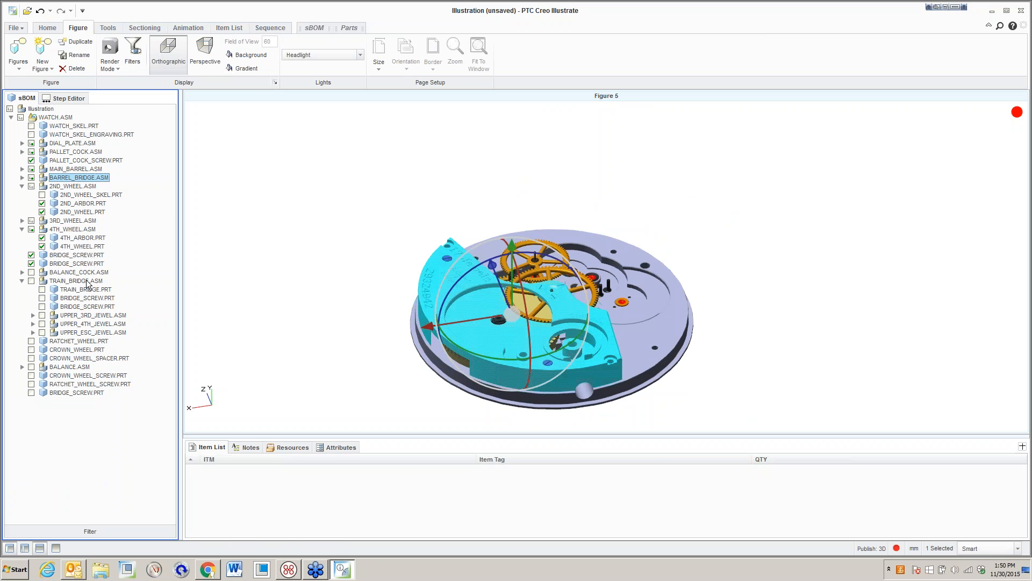
click(77, 263)
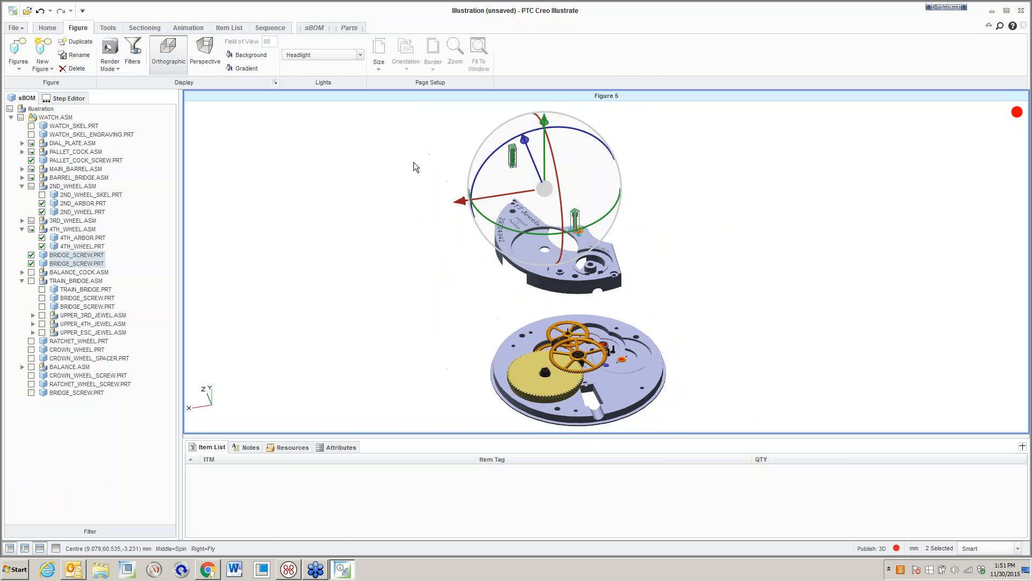
click(47, 28)
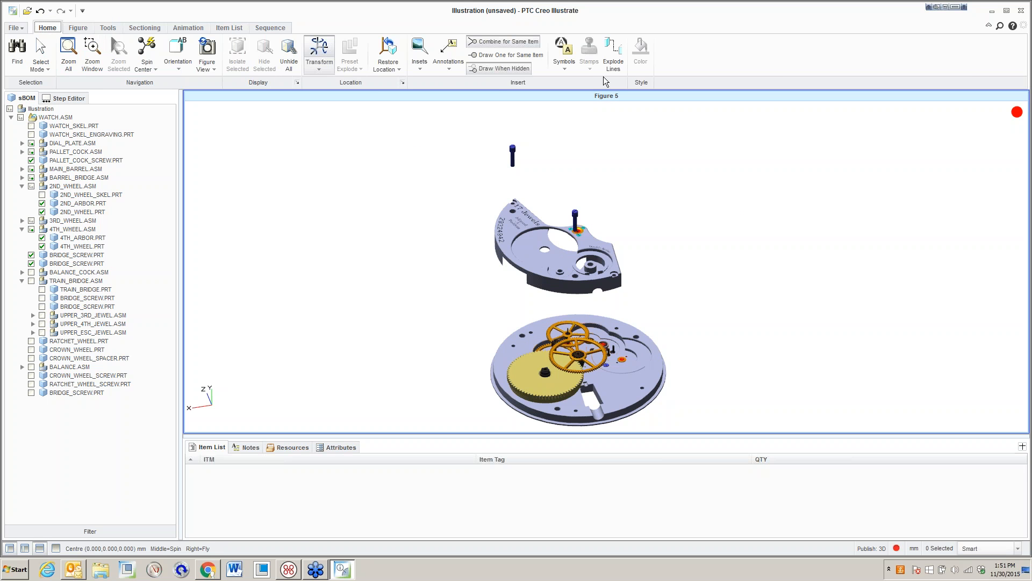
click(613, 54)
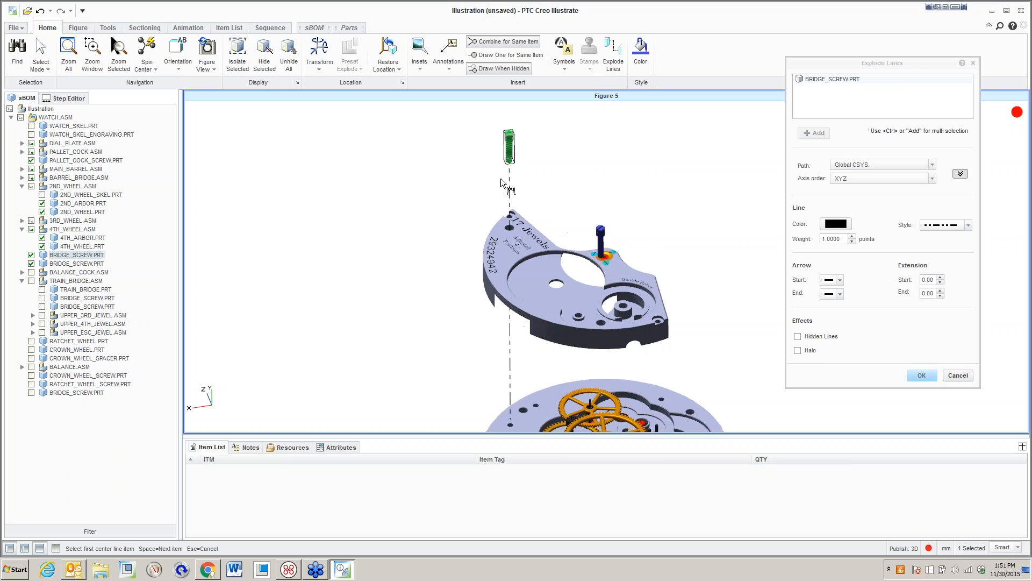
click(600, 250)
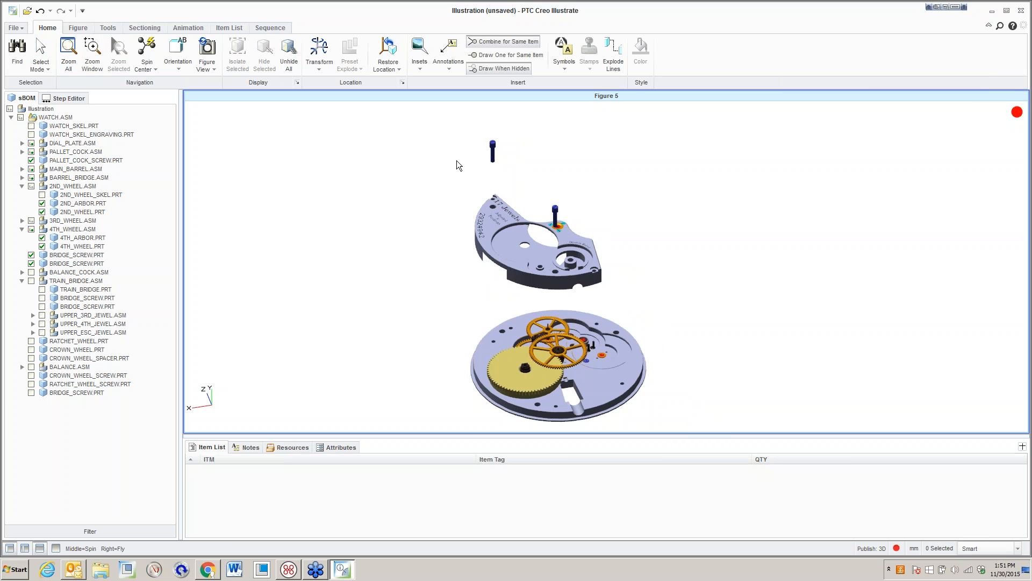
mouse_move(411, 137)
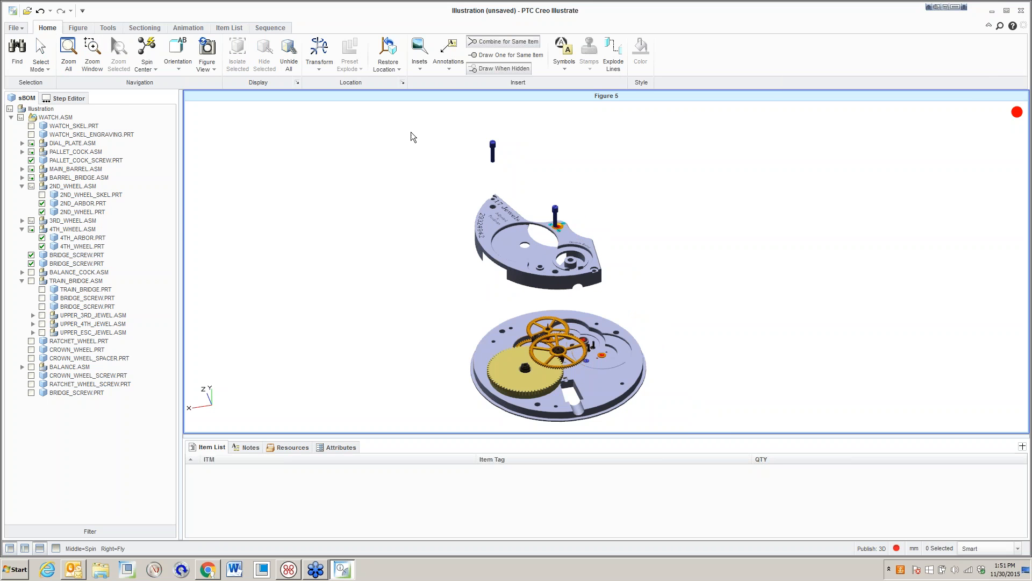
Capture the exploded barrel bridge and screws as Step 6 of Figure 5.
click(64, 97)
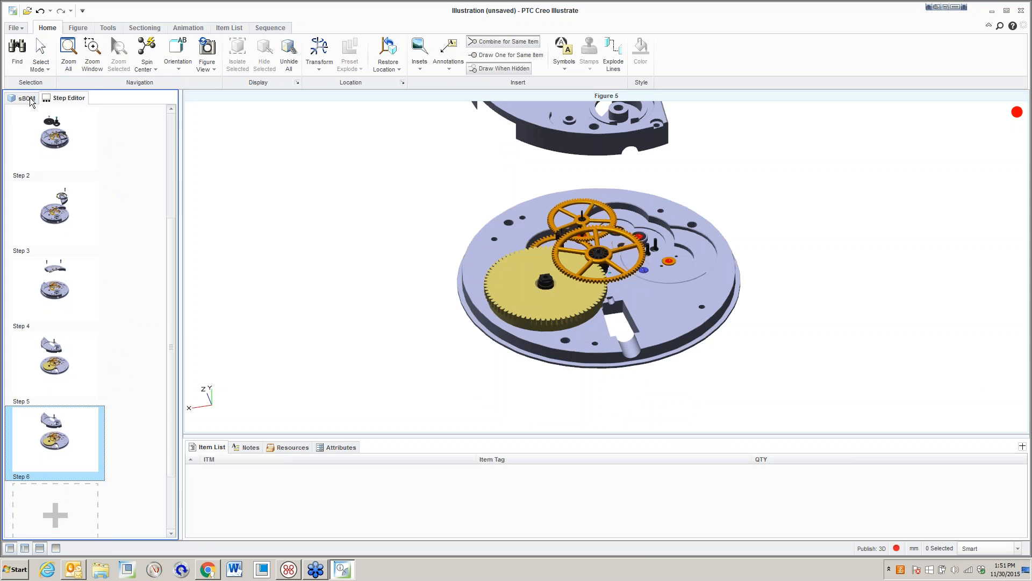
Hide the barrel bridge and lift 2ND_WHEEL.ASM high above the plate.
click(26, 98)
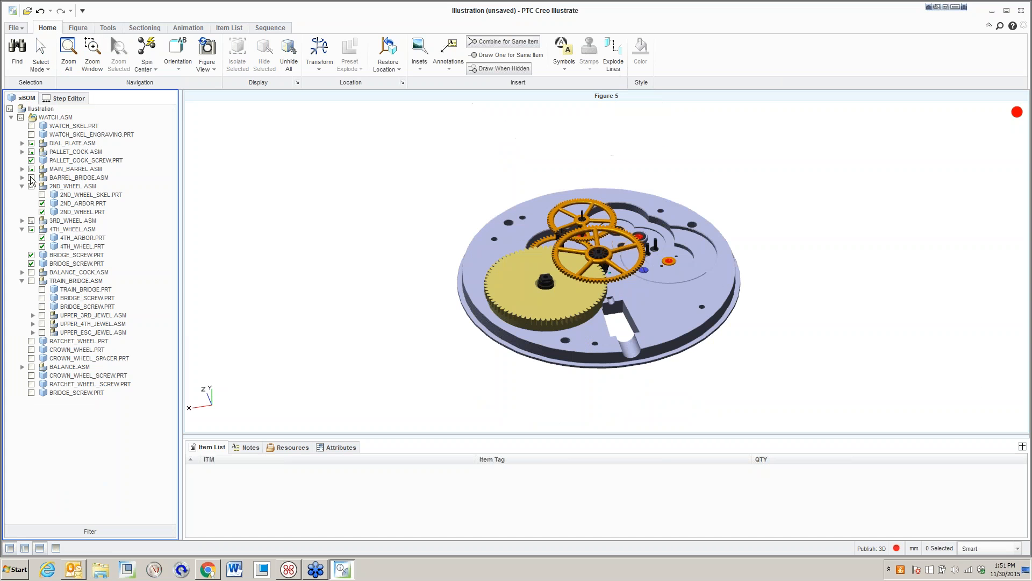
click(76, 264)
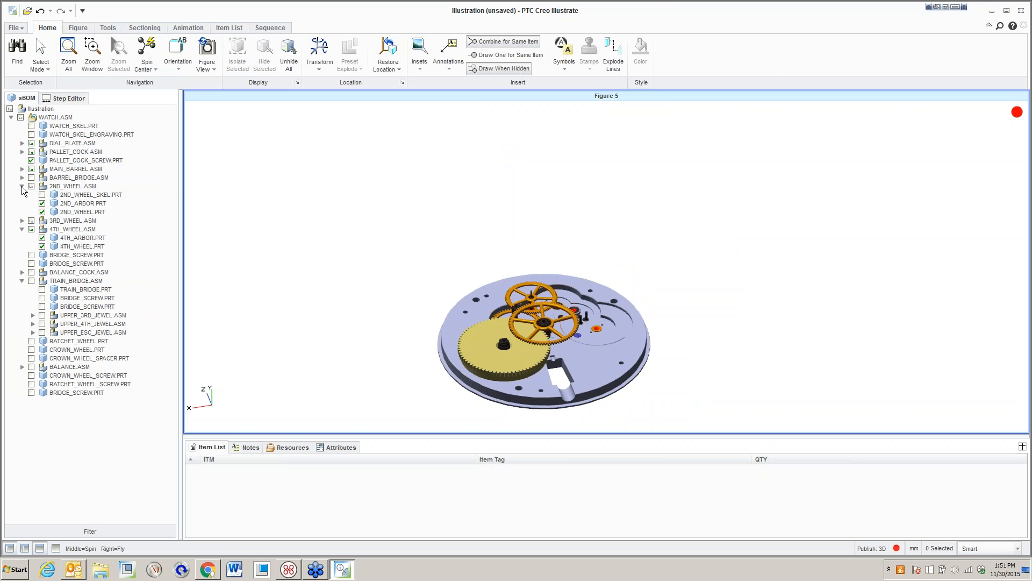
click(73, 186)
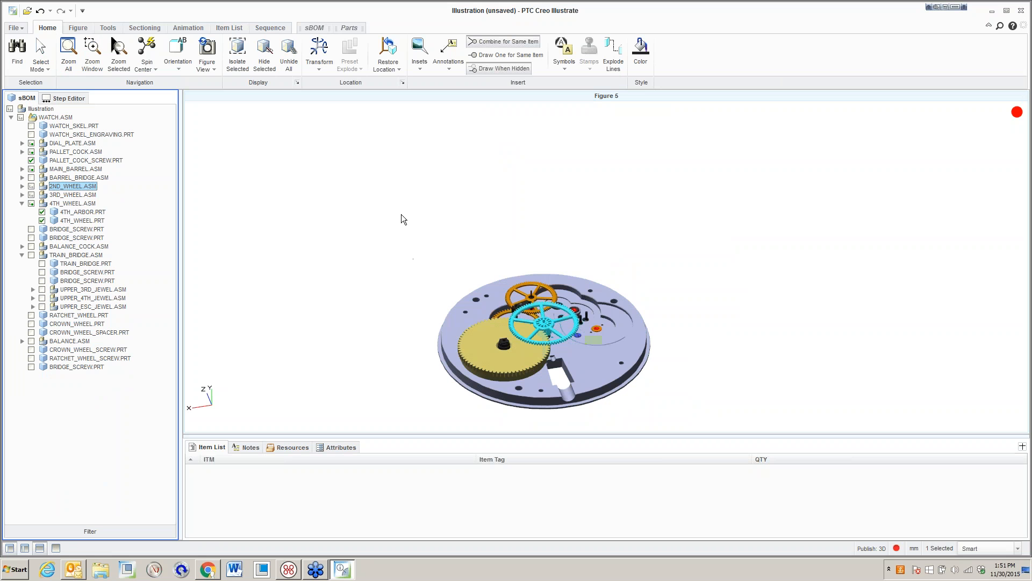
click(319, 50)
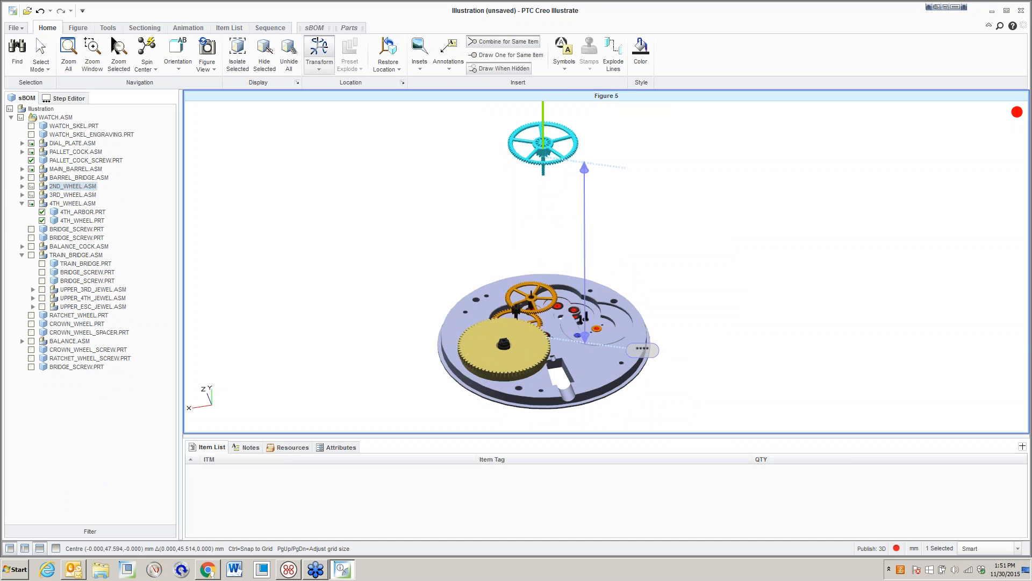
click(76, 168)
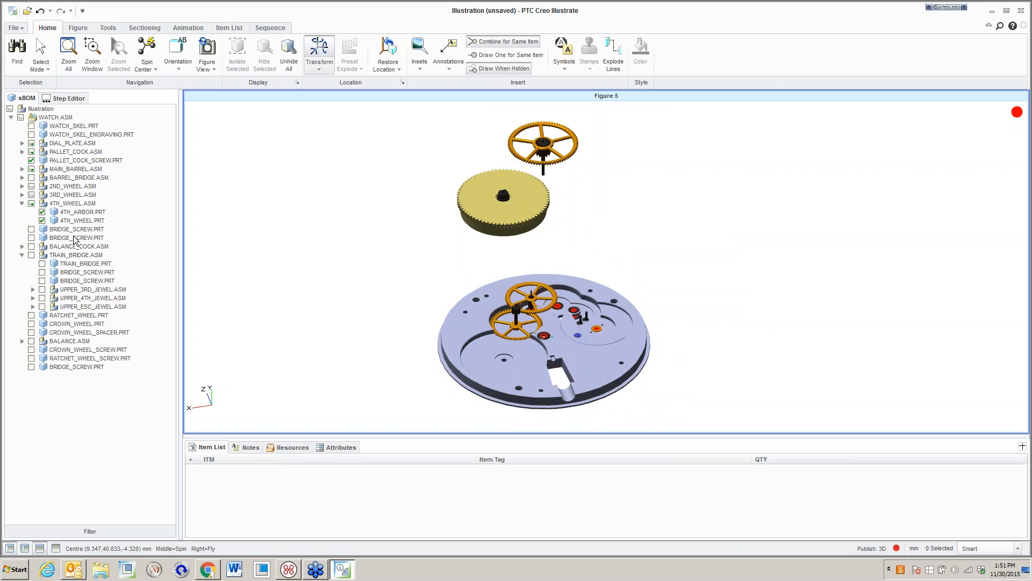
Raise the 4th and 3rd wheels, then hide all gear wheels leaving the bare plate.
click(73, 203)
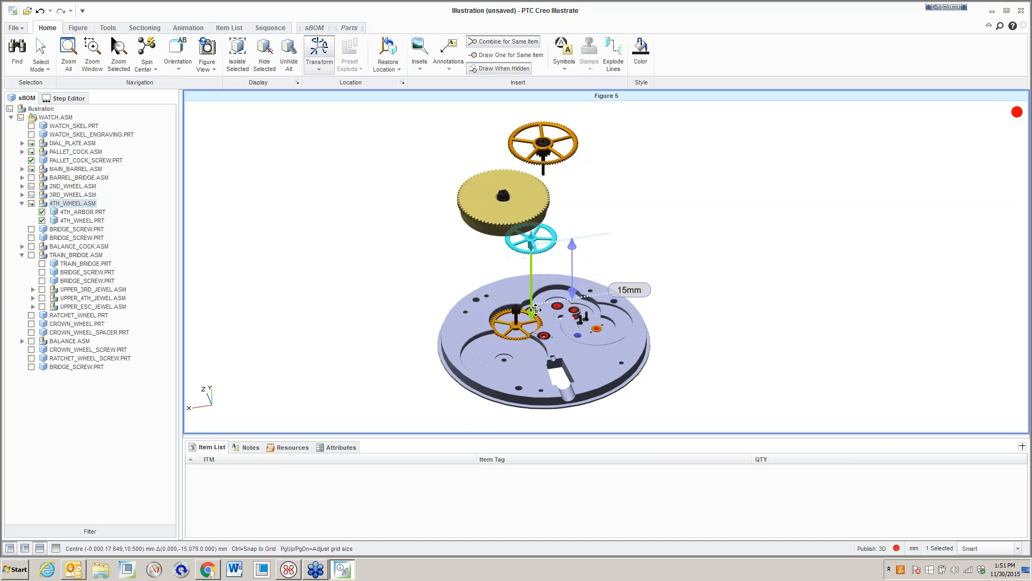
click(73, 195)
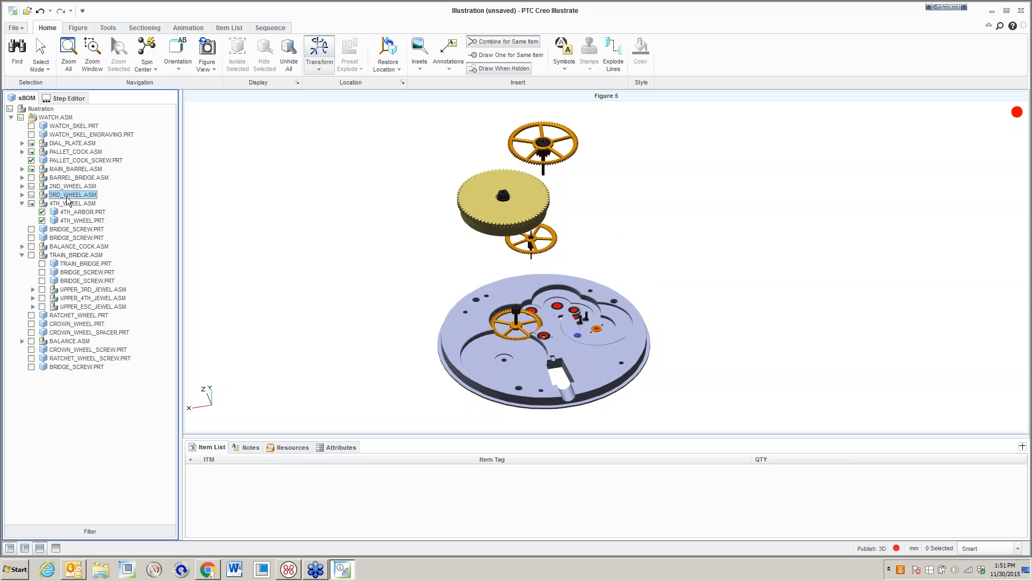
click(520, 301)
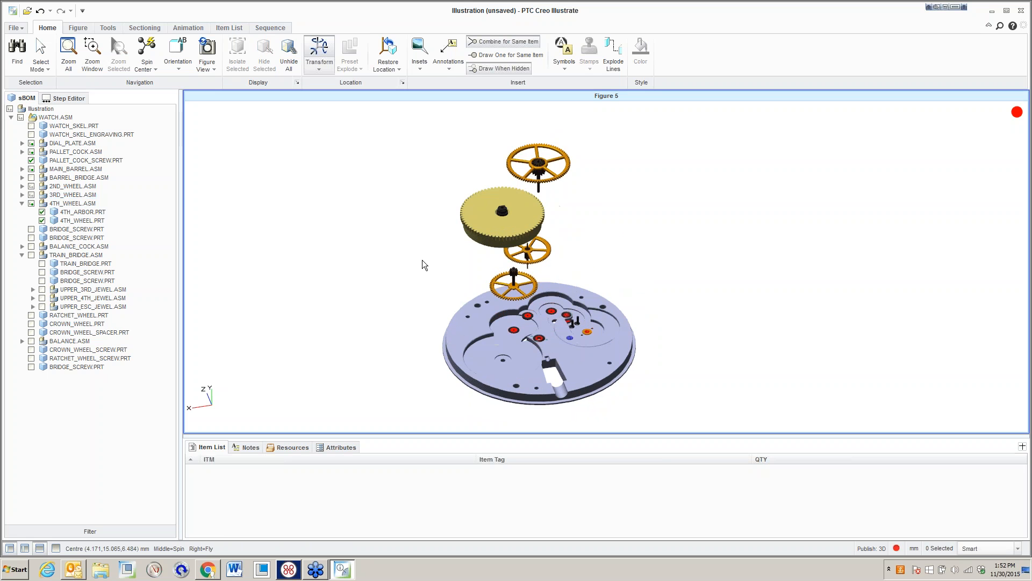
click(67, 97)
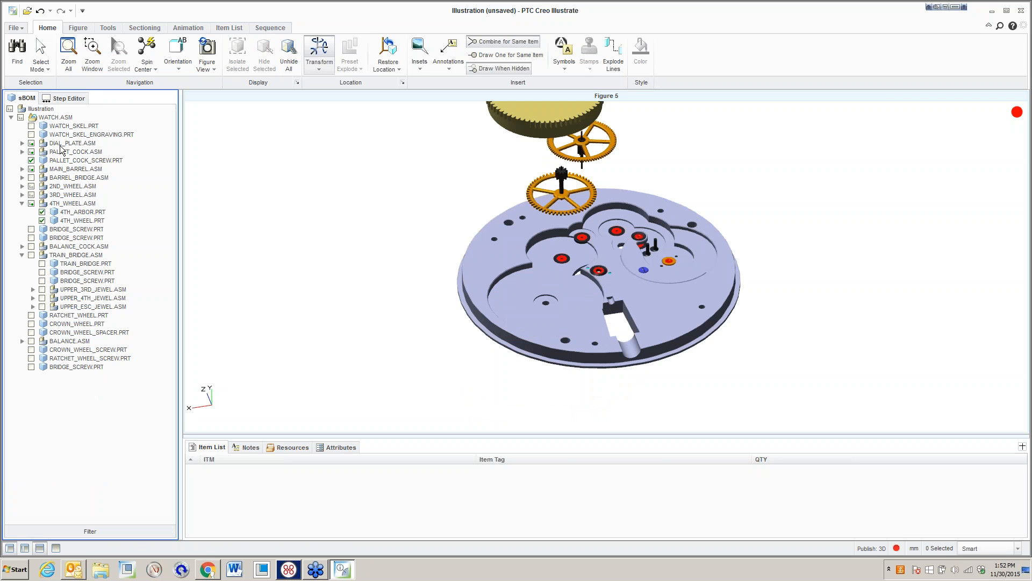
click(72, 194)
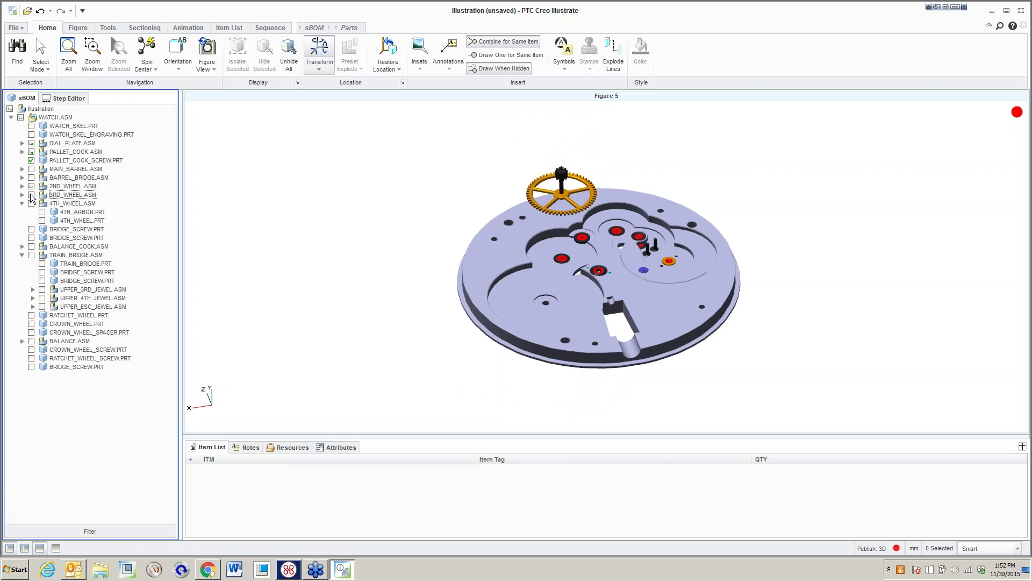
click(31, 194)
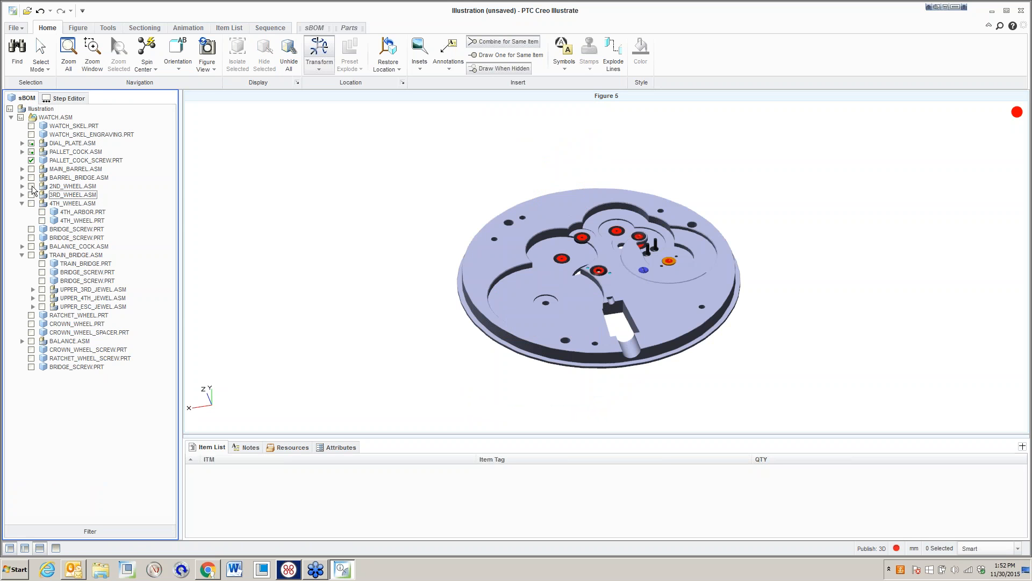
click(68, 97)
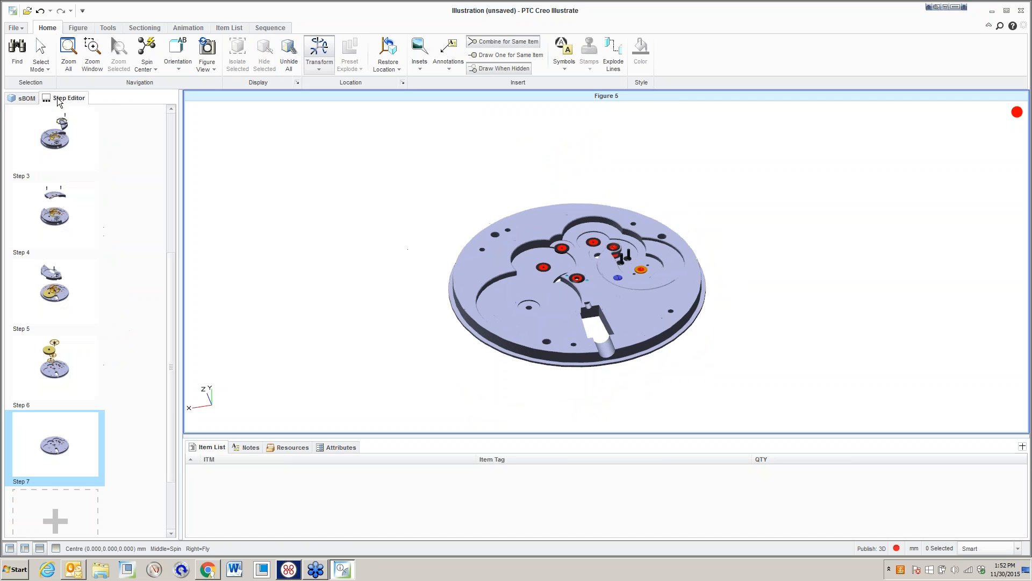
click(55, 369)
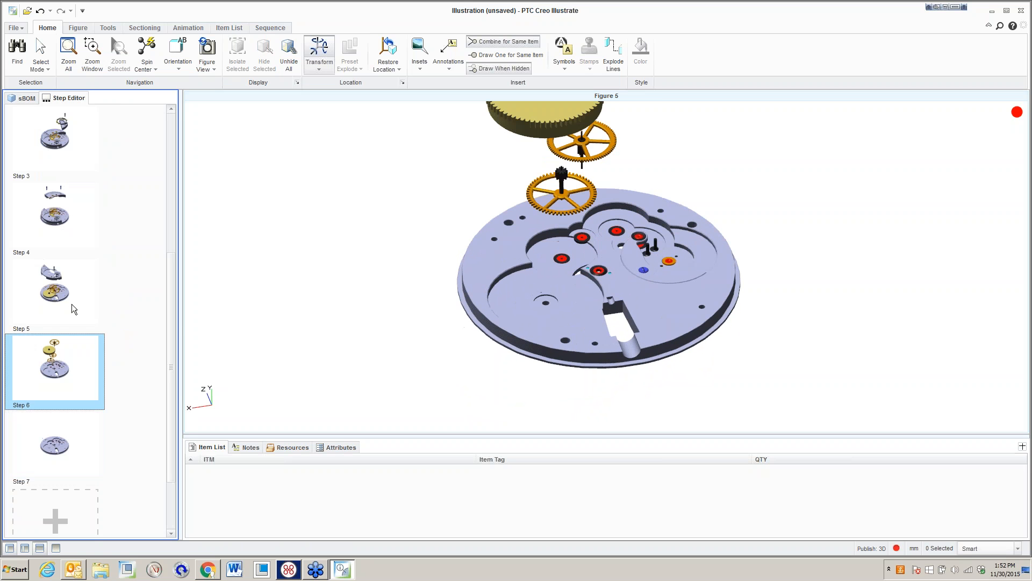
click(55, 291)
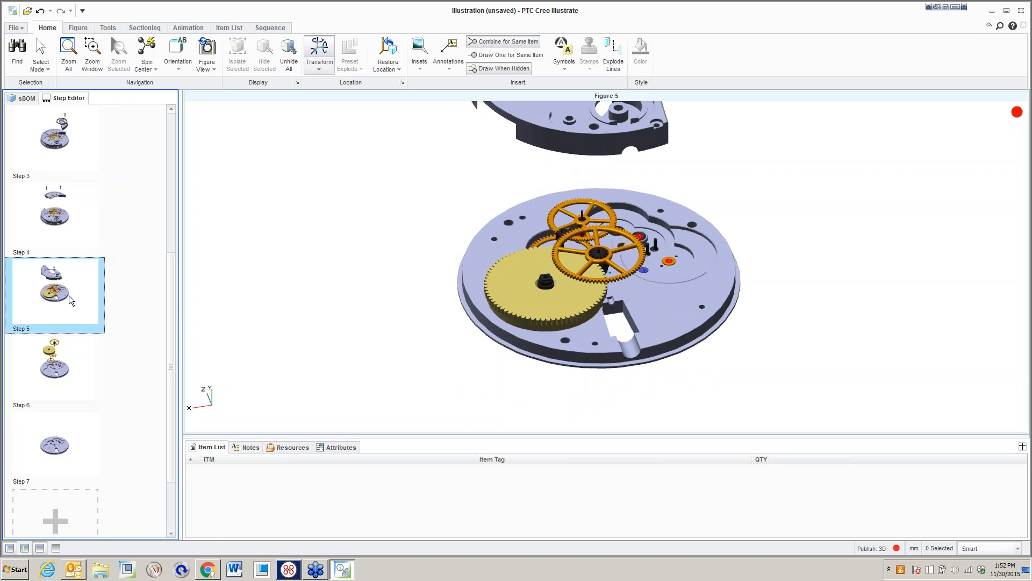
click(54, 214)
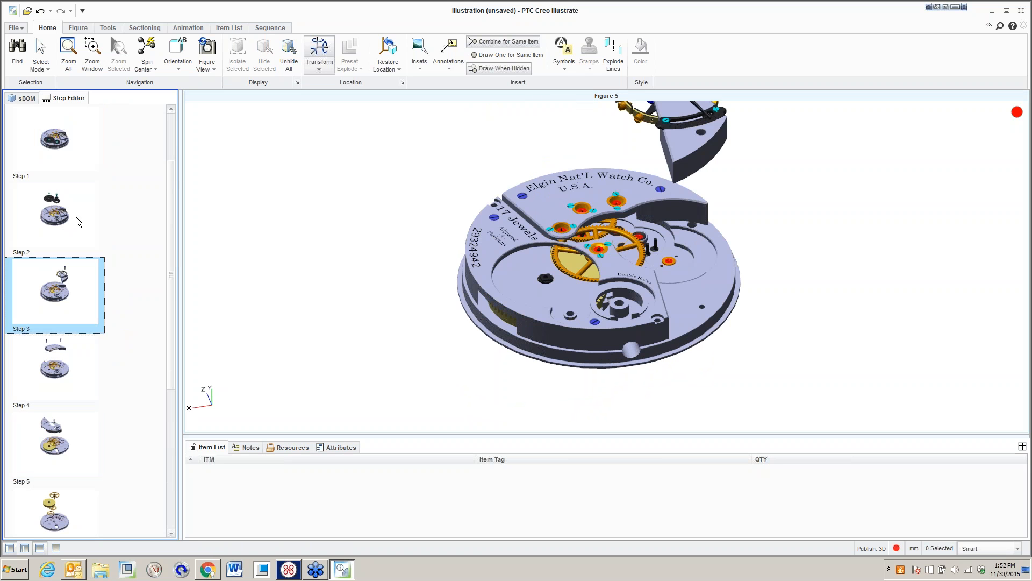
click(55, 138)
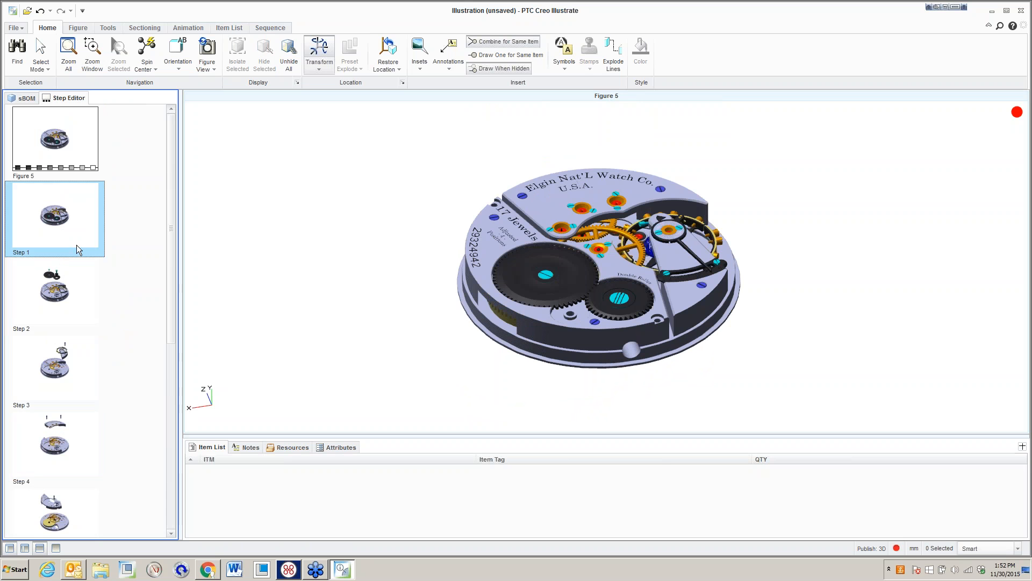
click(55, 291)
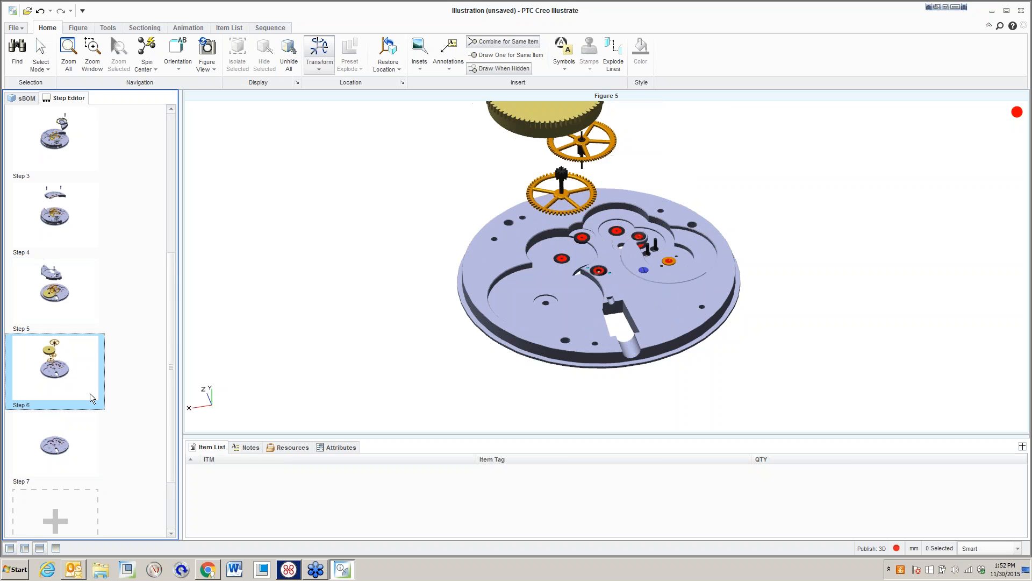
click(55, 447)
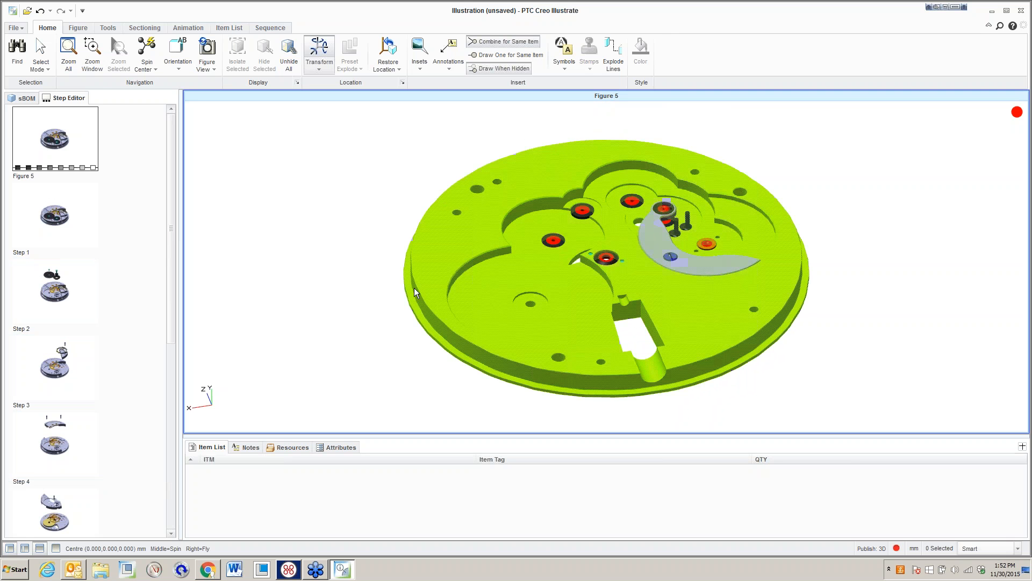
Duplicate the first figure from the figures list.
click(77, 27)
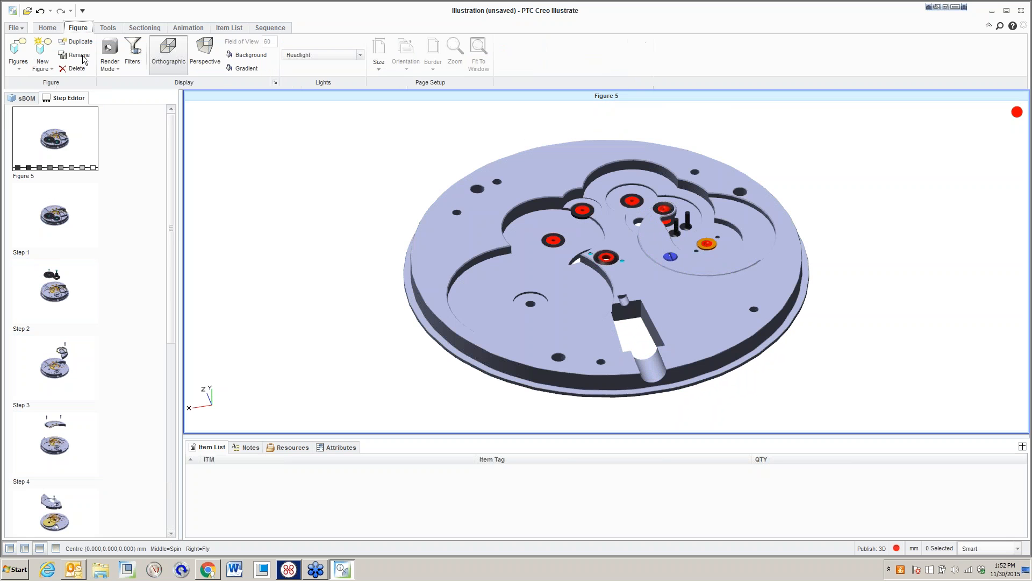
click(18, 55)
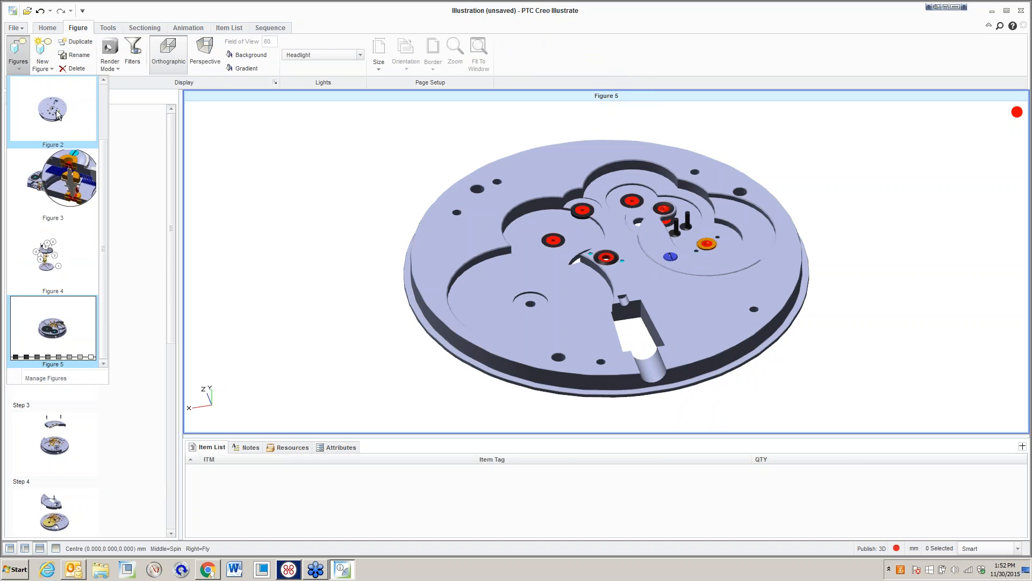
right_click(53, 108)
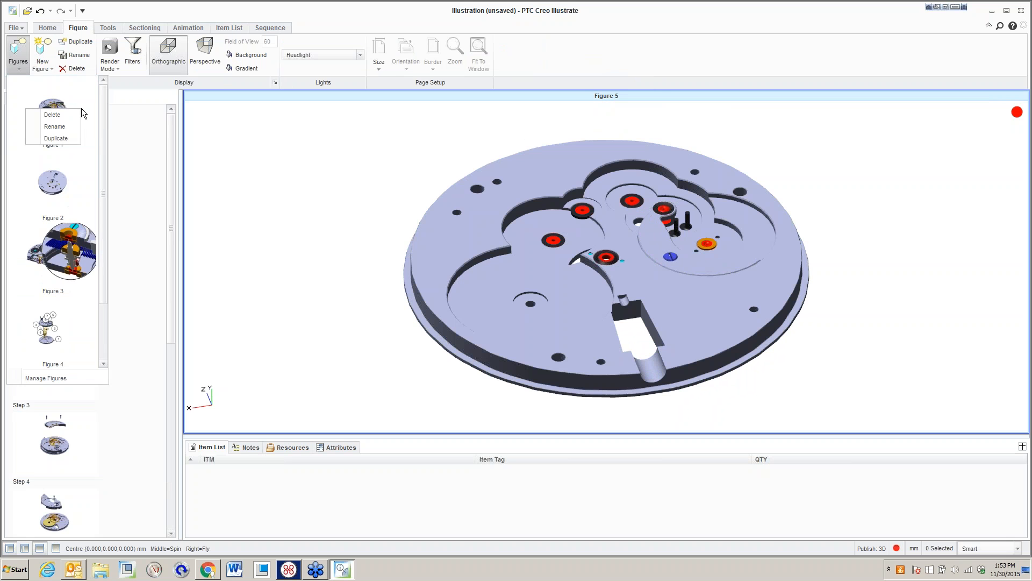
click(56, 138)
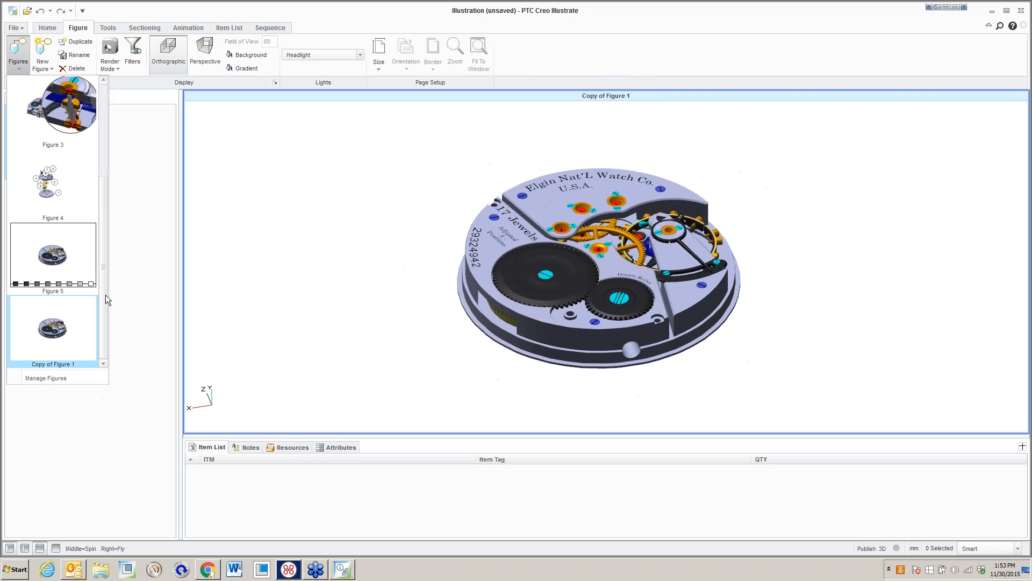
Rename the copied figure to 'Figure 6' and show the assembly's parts tree.
click(42, 50)
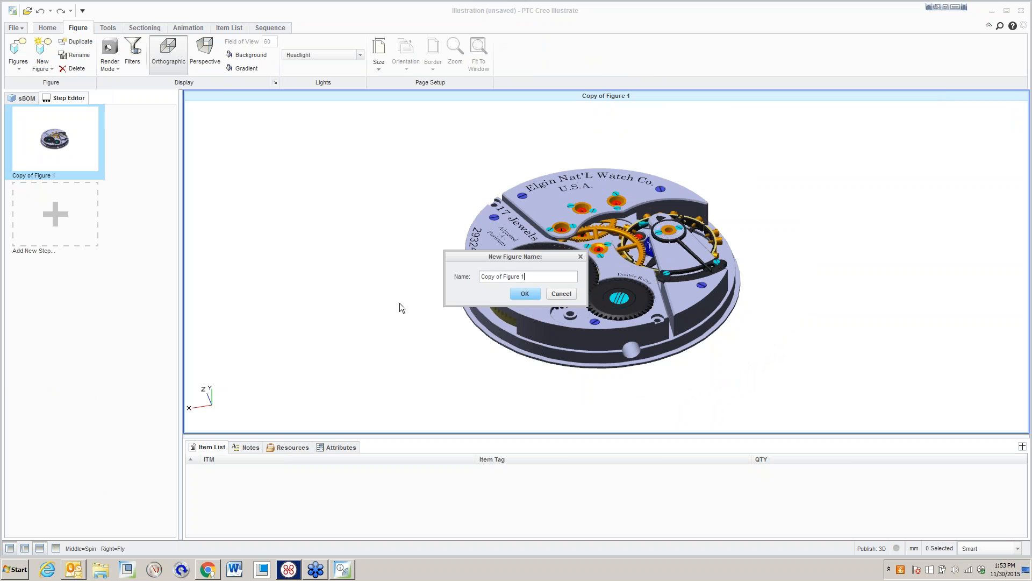
triple_click(527, 276)
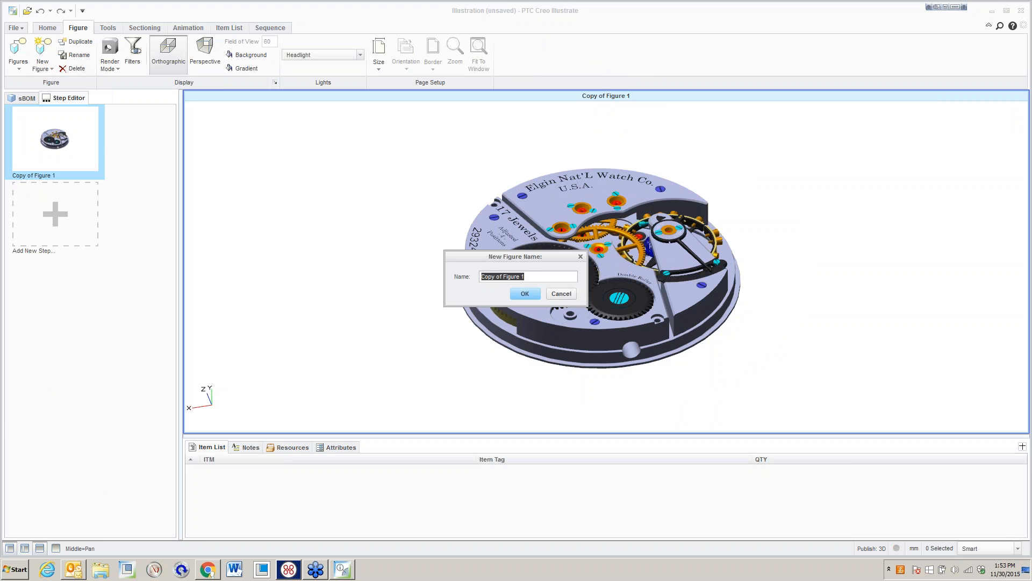
text(Figure)
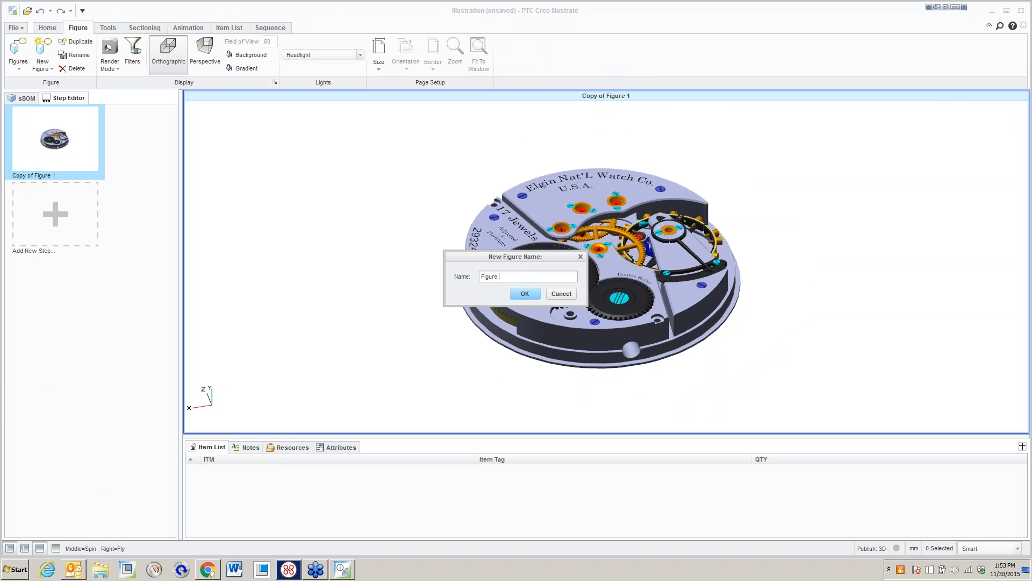
text(6)
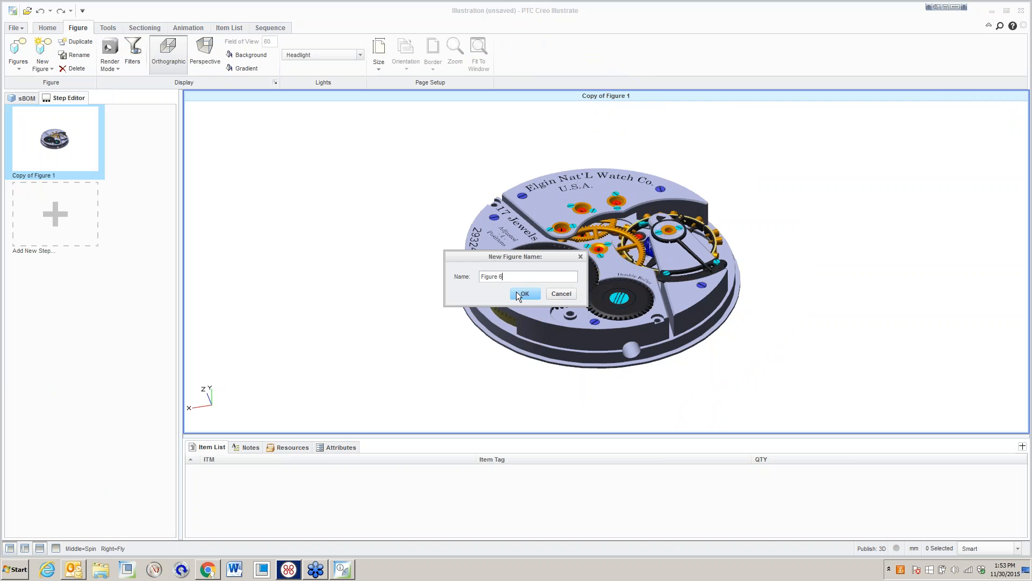
click(522, 293)
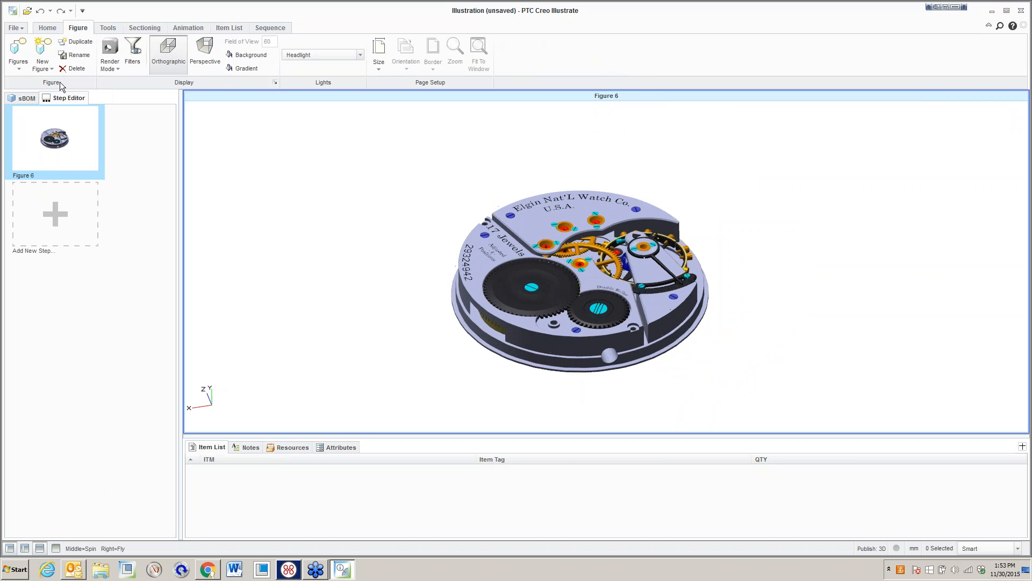
click(27, 97)
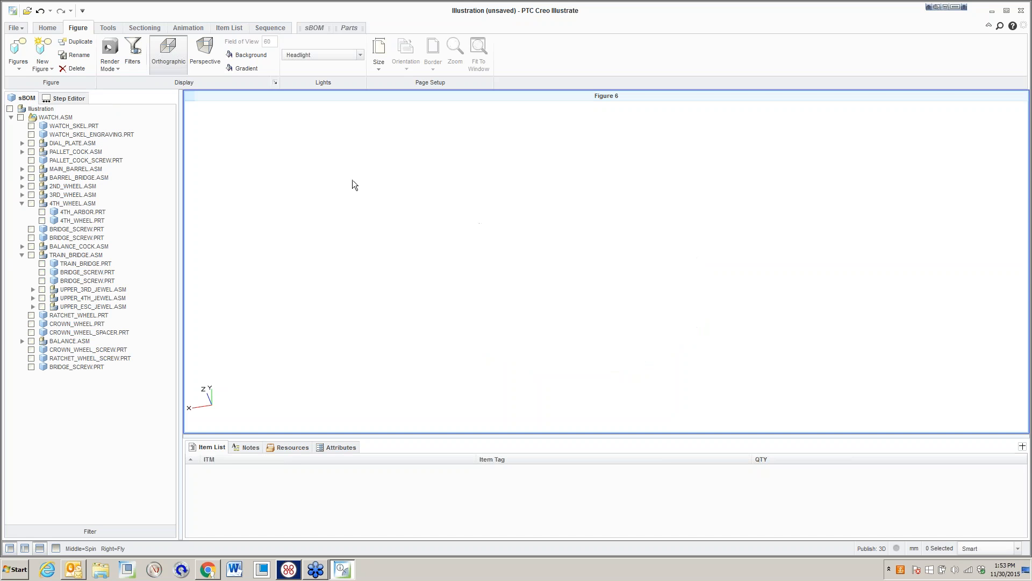
click(188, 27)
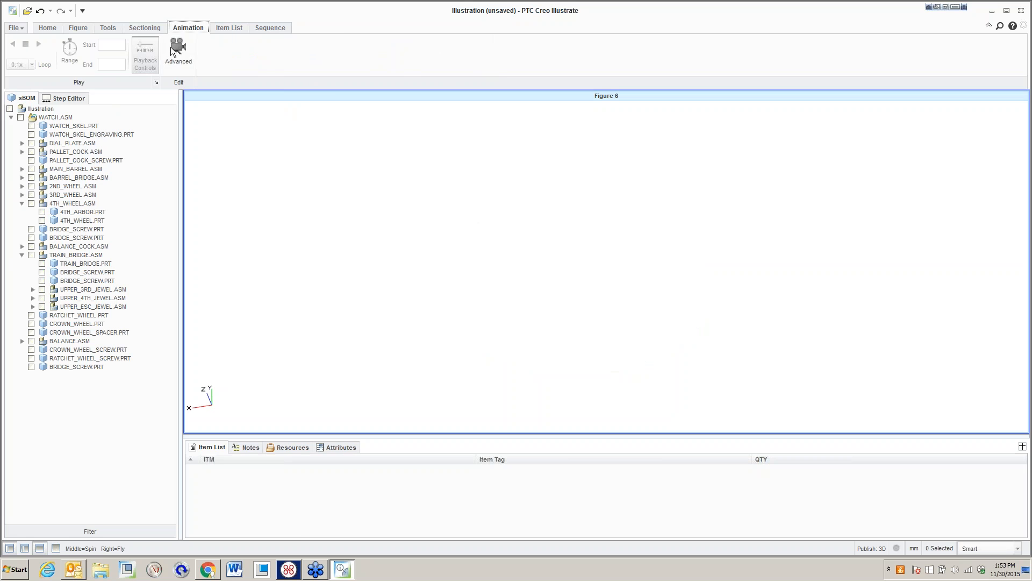
Enter Advanced animation editing to get an empty Animation1 keyframe timeline.
click(178, 54)
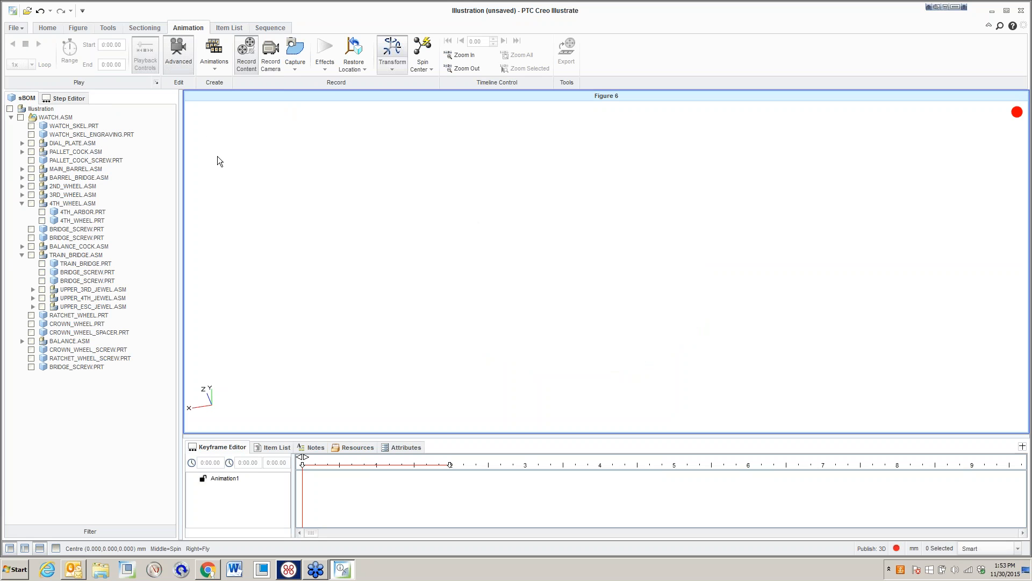
mouse_move(254, 473)
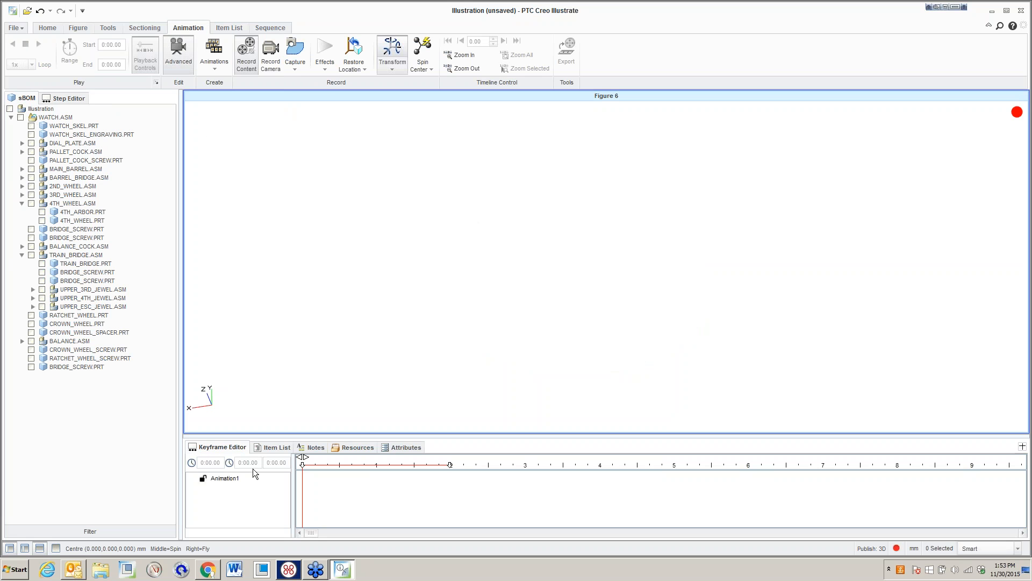
mouse_move(883, 502)
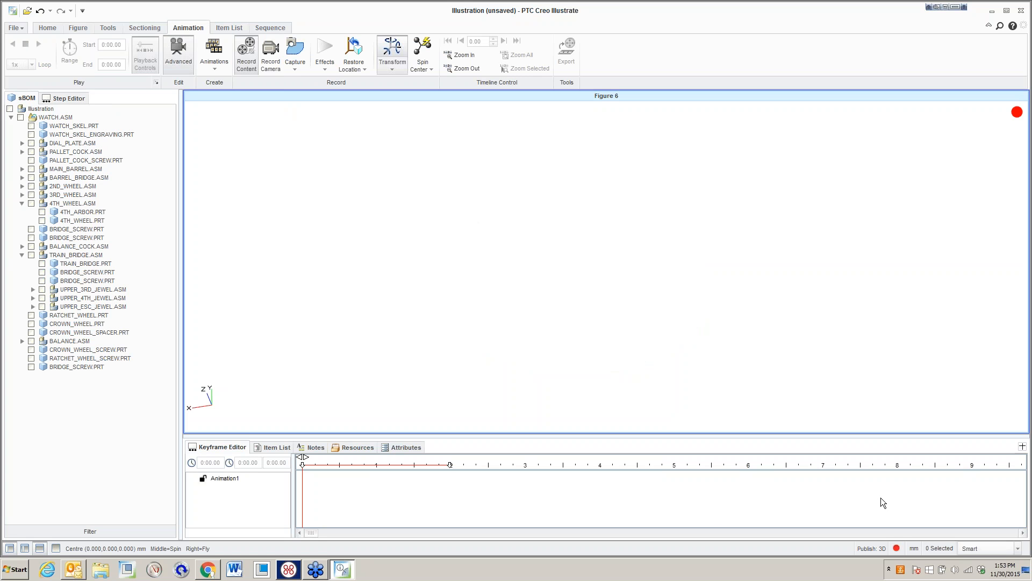
mouse_move(768, 516)
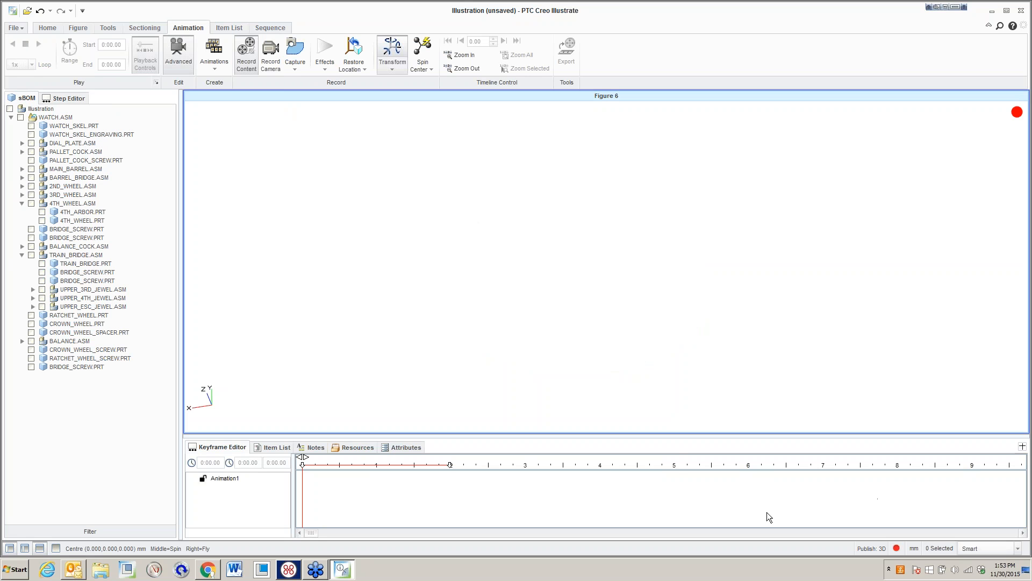
mouse_move(384, 127)
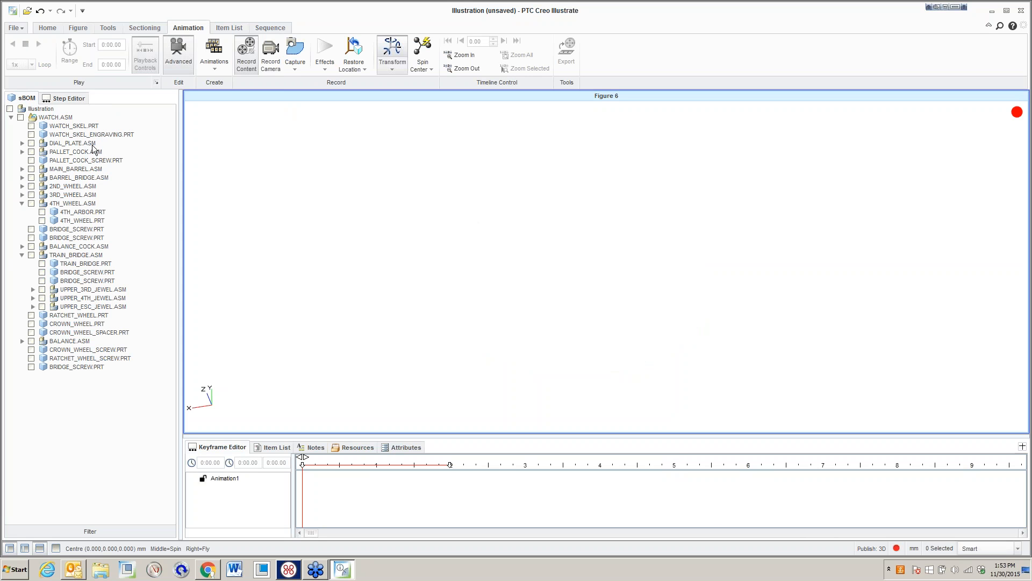
Apply Fly In to DIAL_PLATE.ASM over the first two seconds, then select 3RD_WHEEL.ASM.
click(324, 54)
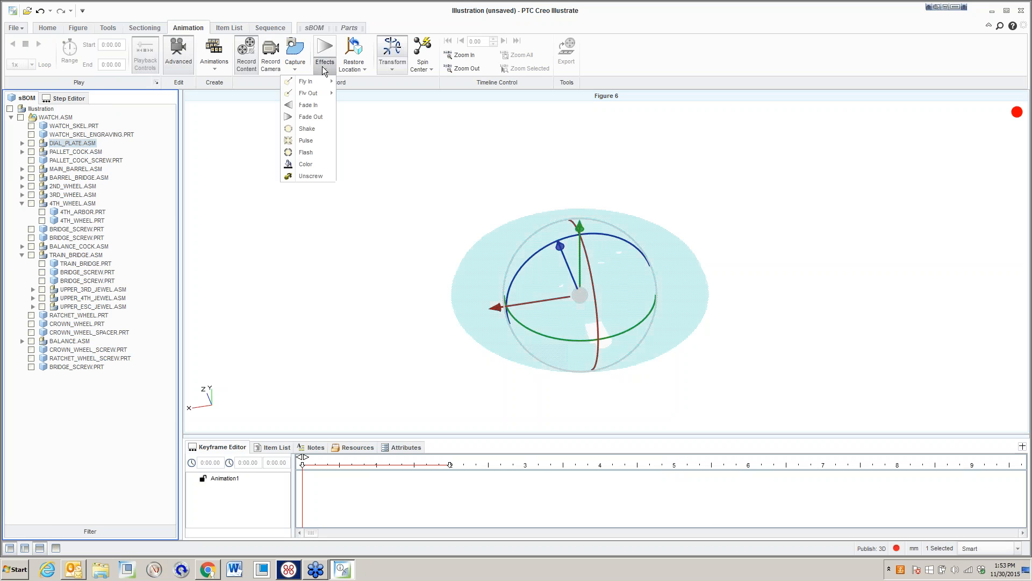
click(319, 109)
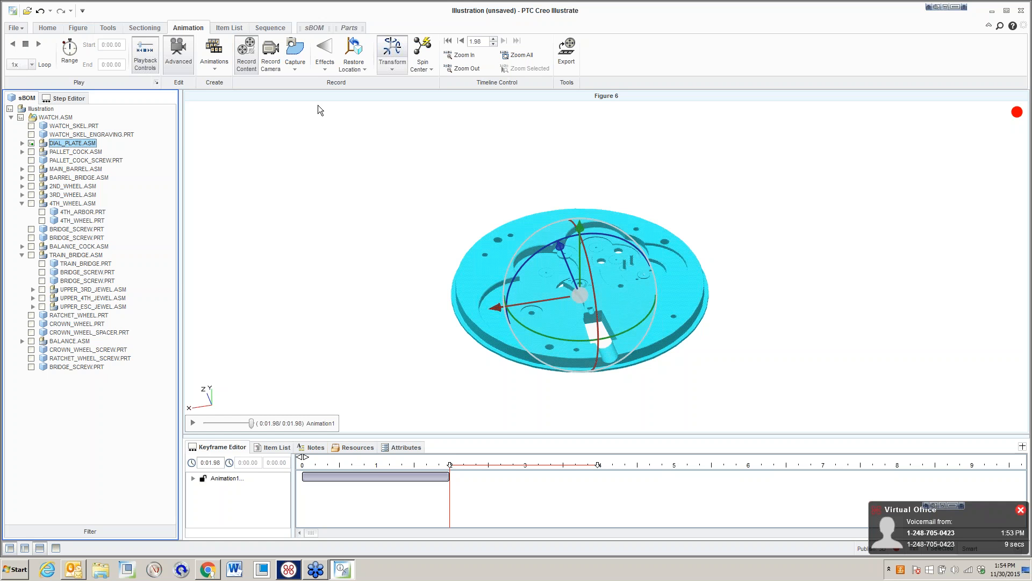
mouse_move(1020, 511)
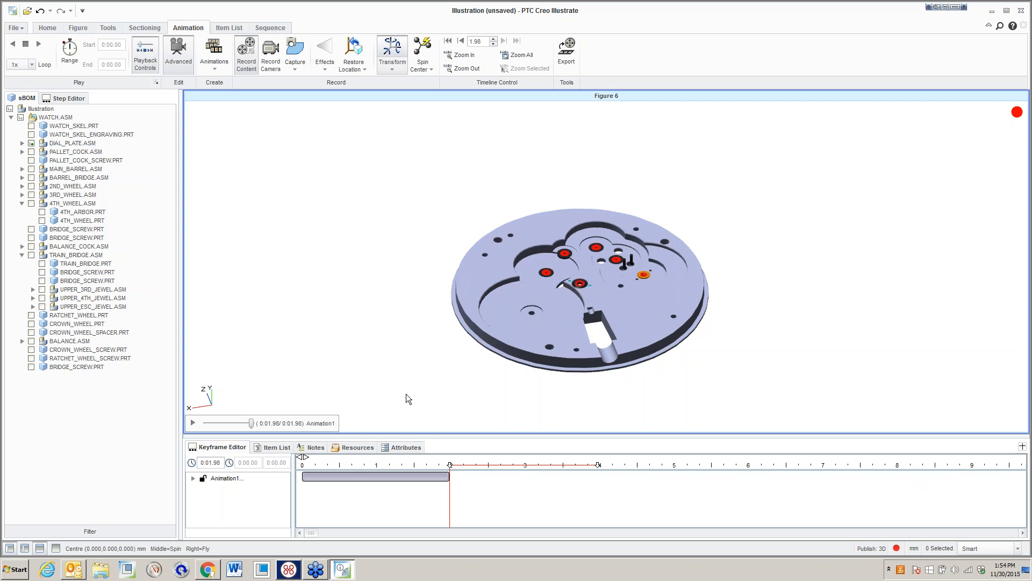
click(72, 194)
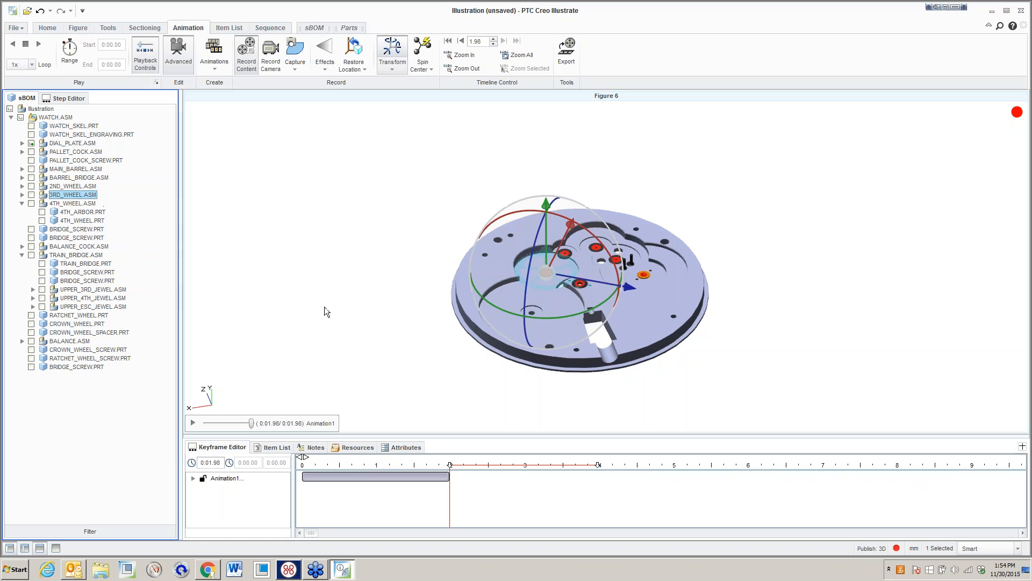
mouse_move(336, 71)
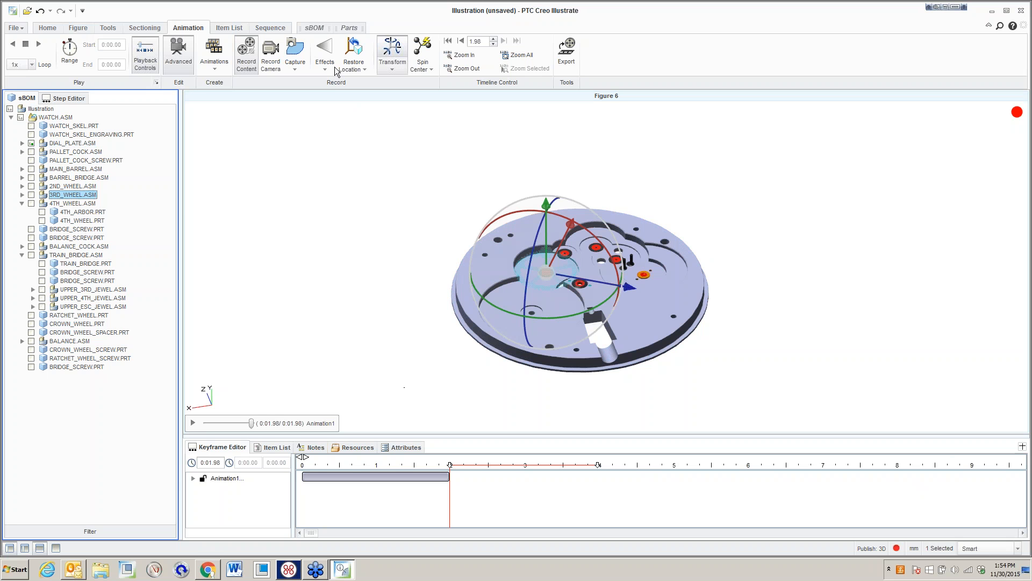
Apply Fly In to 3RD_WHEEL, 4TH_WHEEL, MAIN_BARREL and 2ND_WHEEL in turn.
click(325, 52)
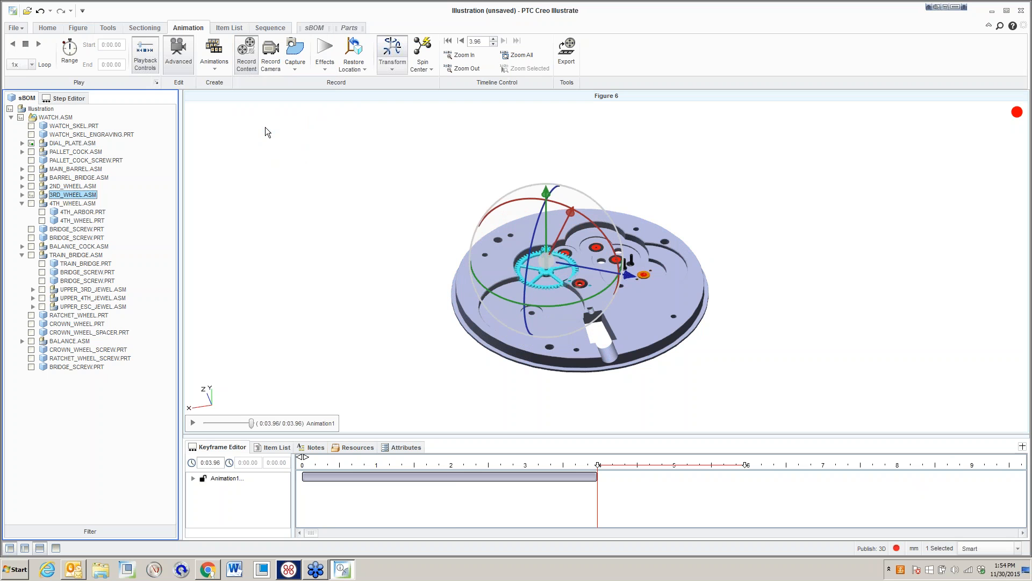
mouse_move(269, 200)
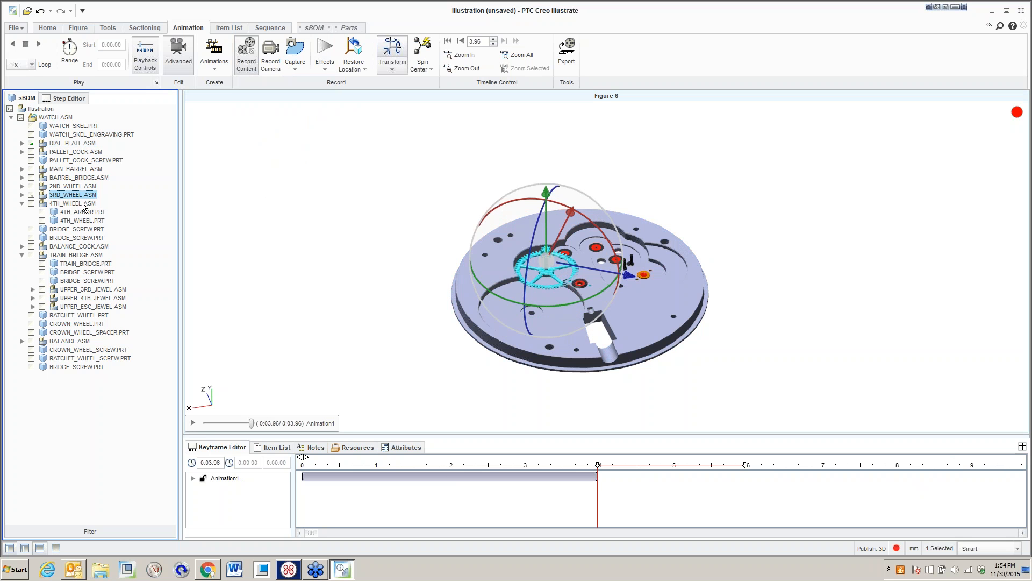
click(323, 55)
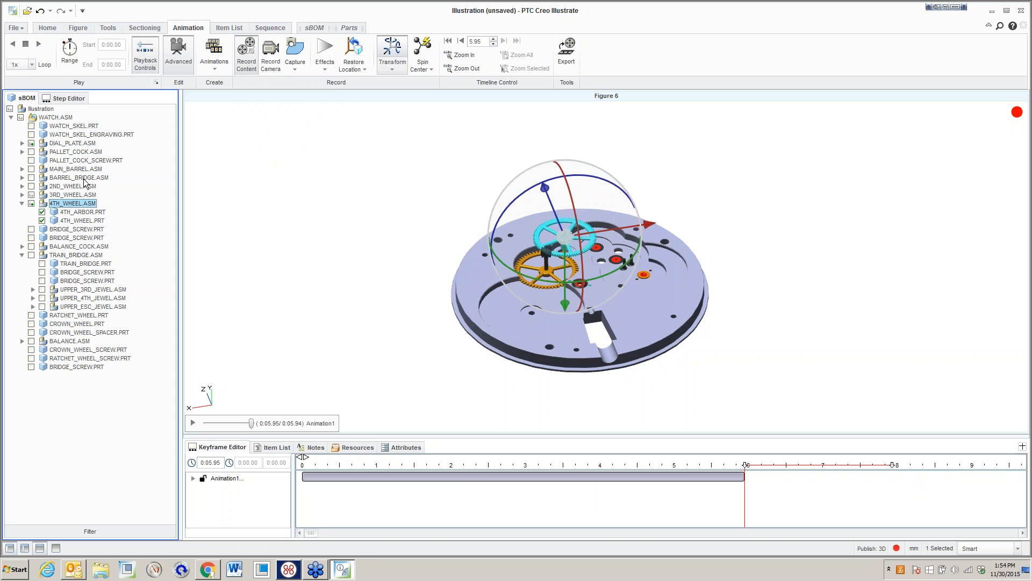
click(75, 168)
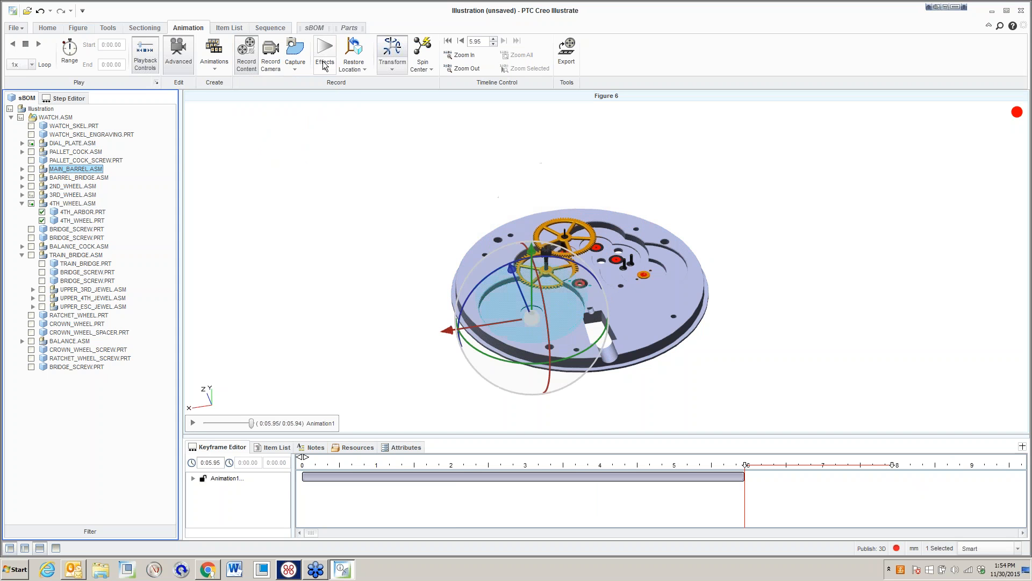
click(323, 54)
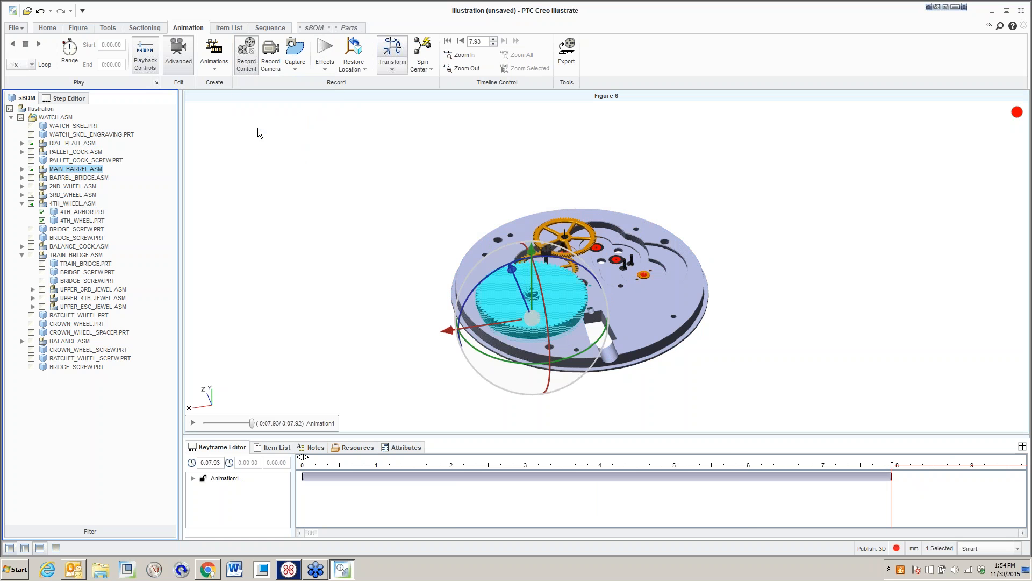
click(73, 186)
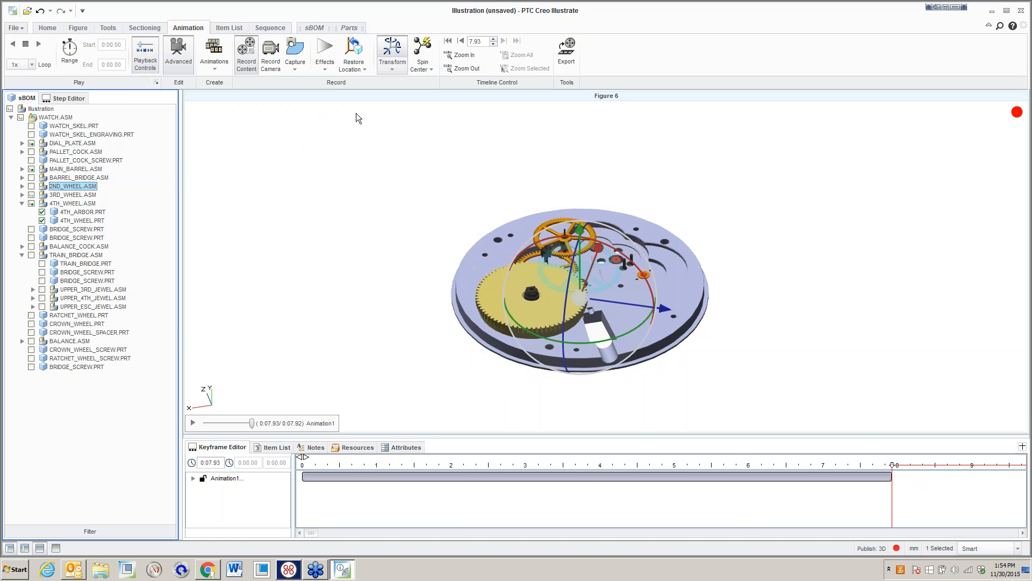
click(324, 53)
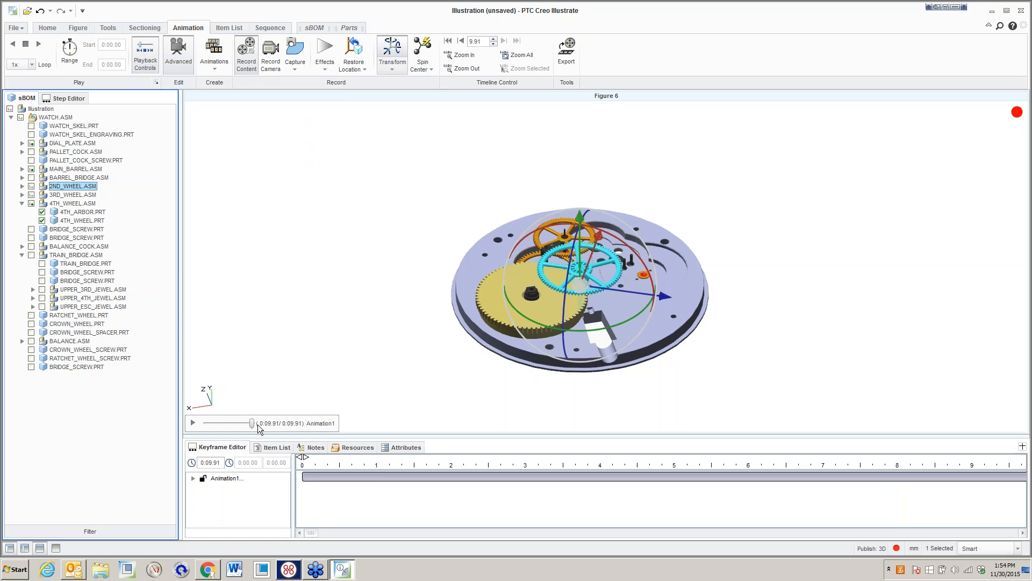
mouse_move(257, 428)
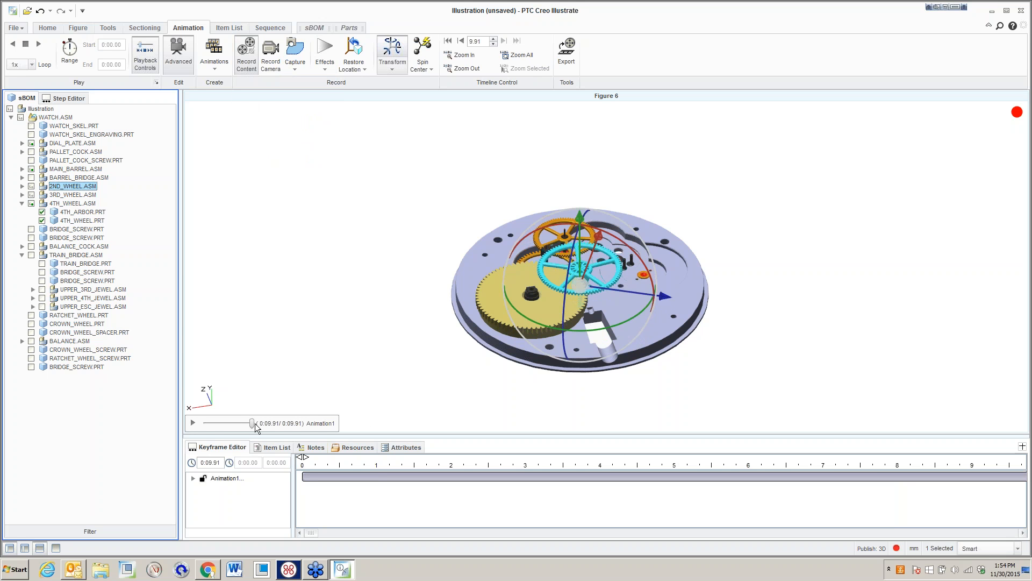
click(193, 422)
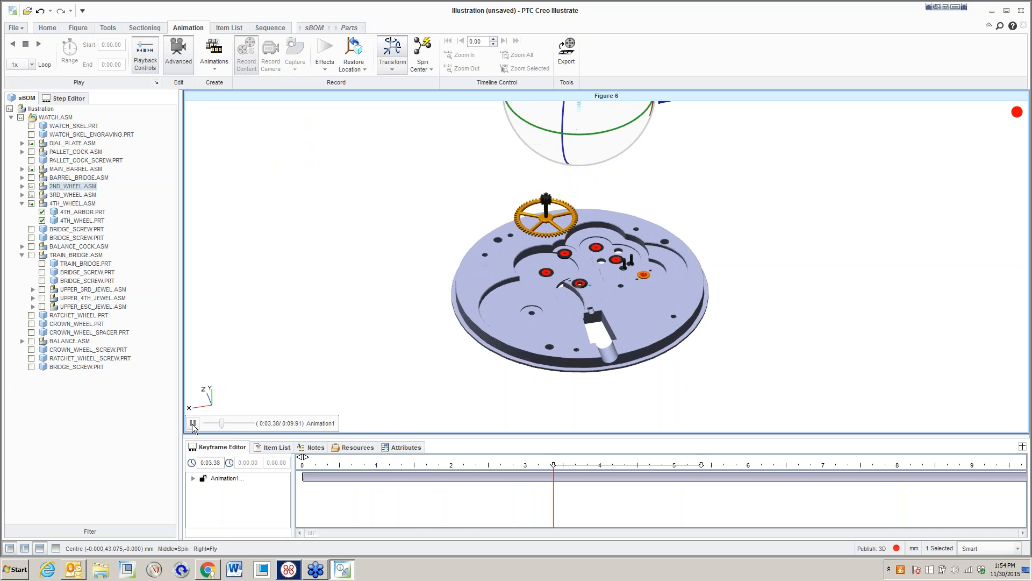
click(193, 422)
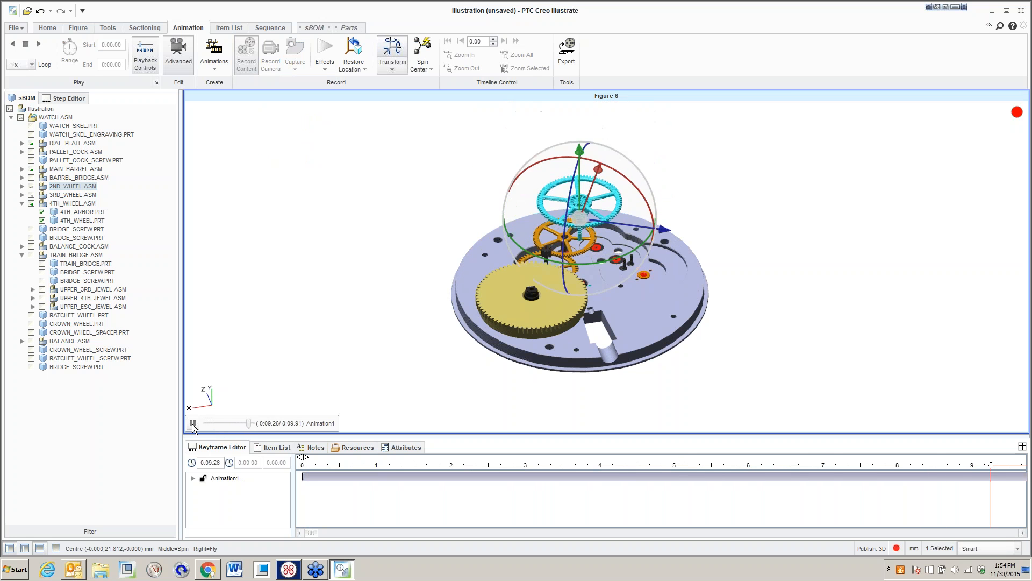
click(193, 423)
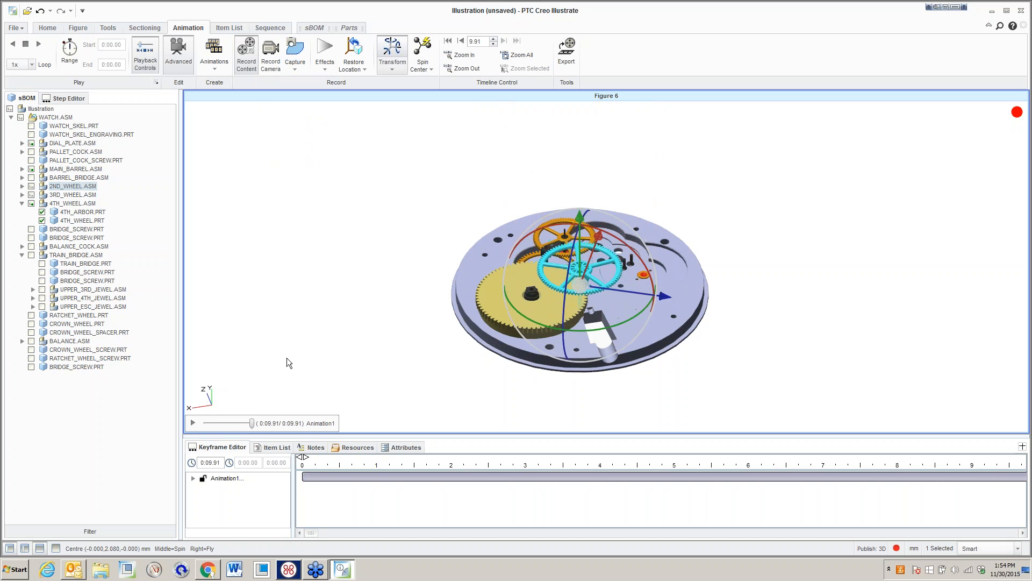
click(284, 314)
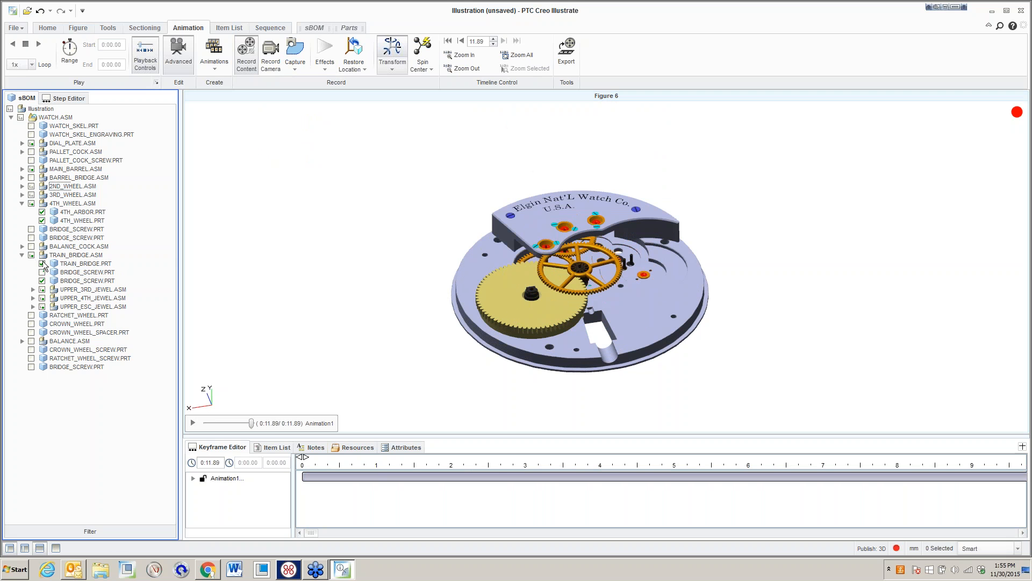
Add fly-ins for a selected part, then the train bridge with its three upper jewels.
click(41, 263)
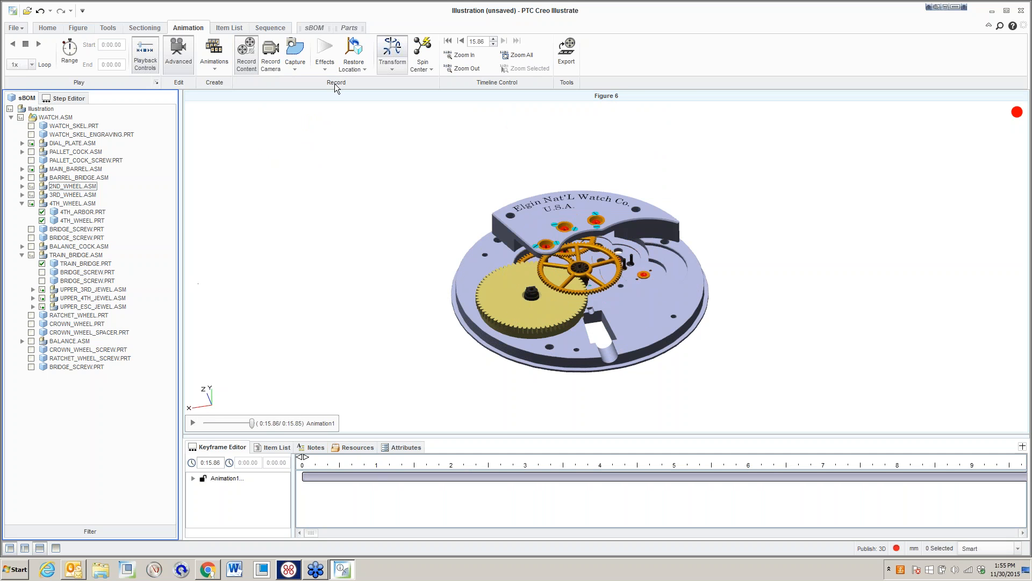
click(324, 53)
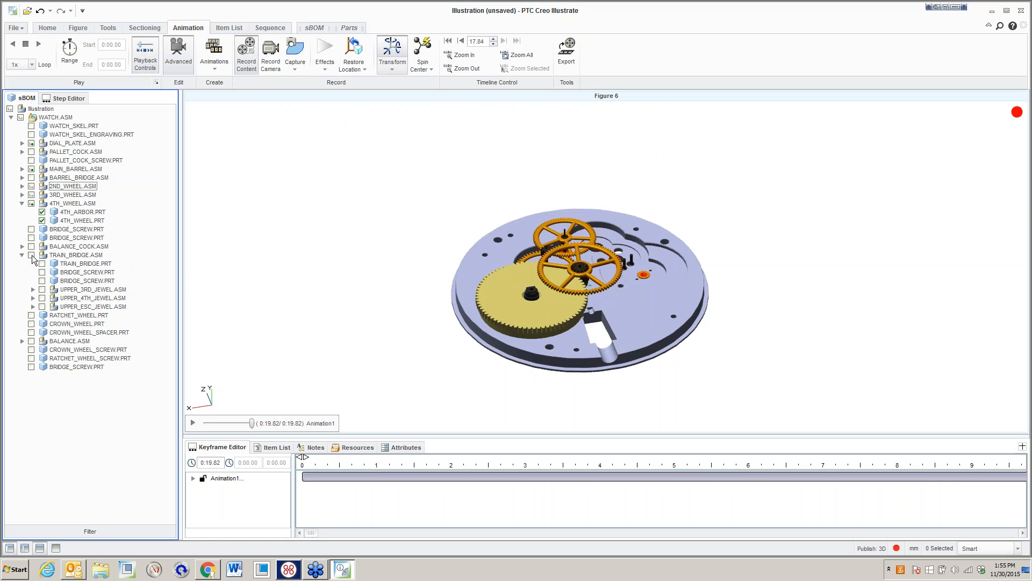
click(76, 254)
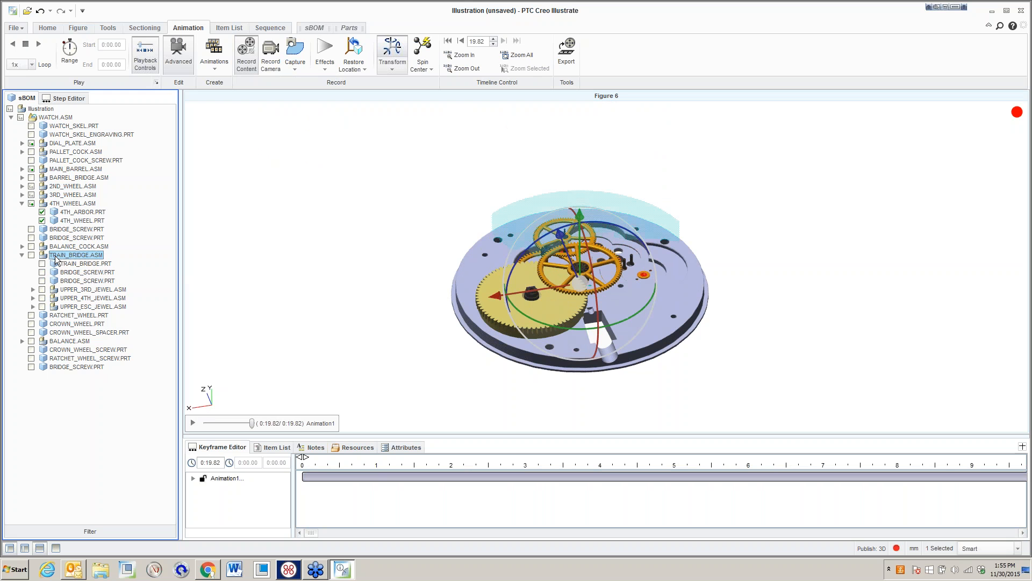
click(82, 264)
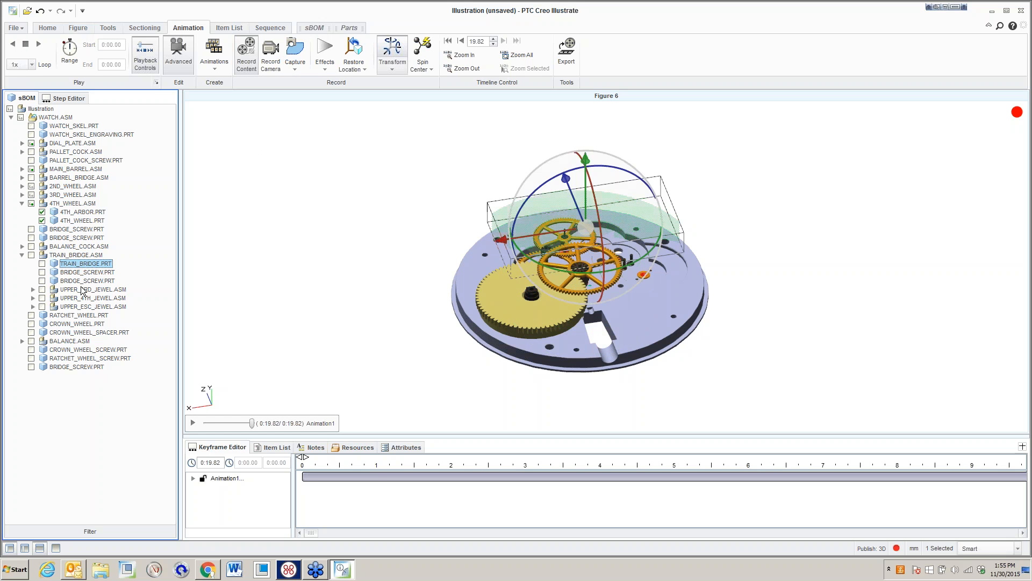
click(93, 305)
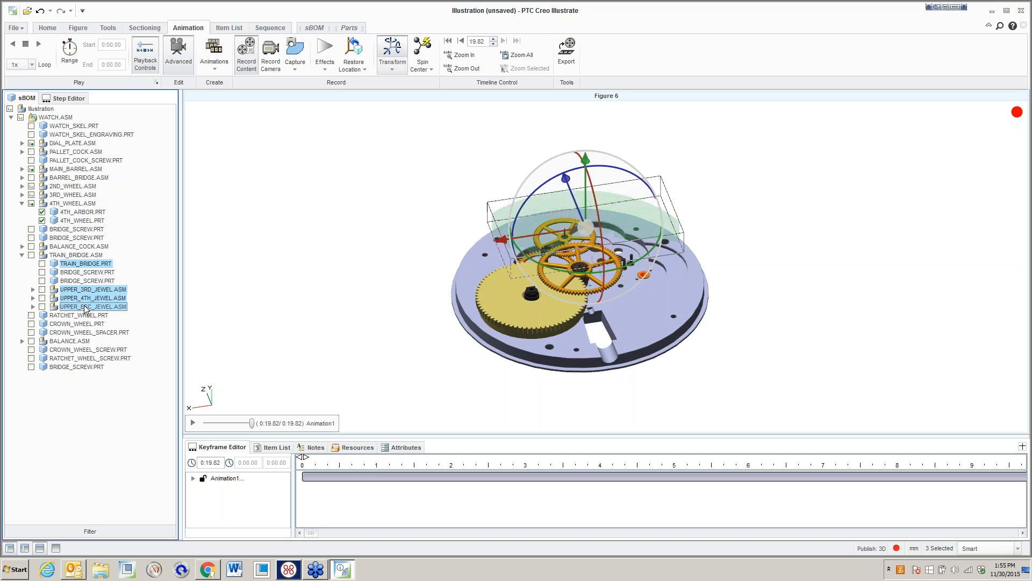
click(324, 53)
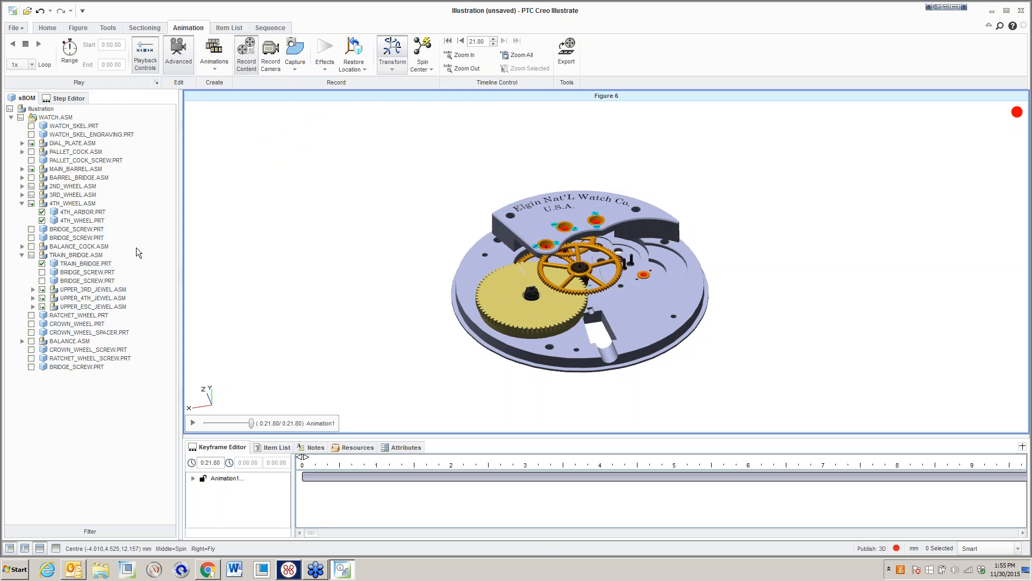
Add fly-ins for the train bridge screws, barrel bridge and both bridge screws.
click(88, 279)
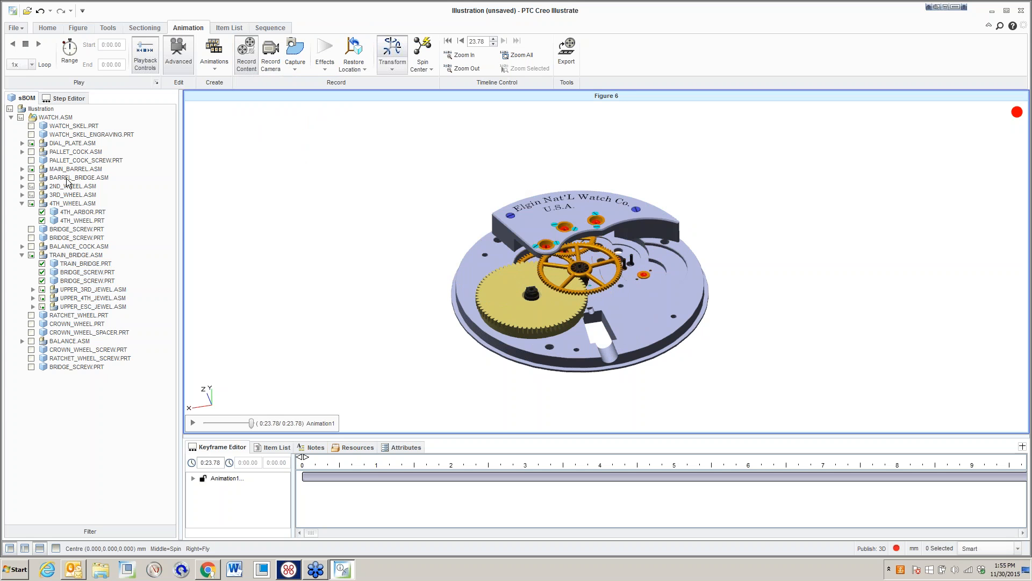
click(325, 54)
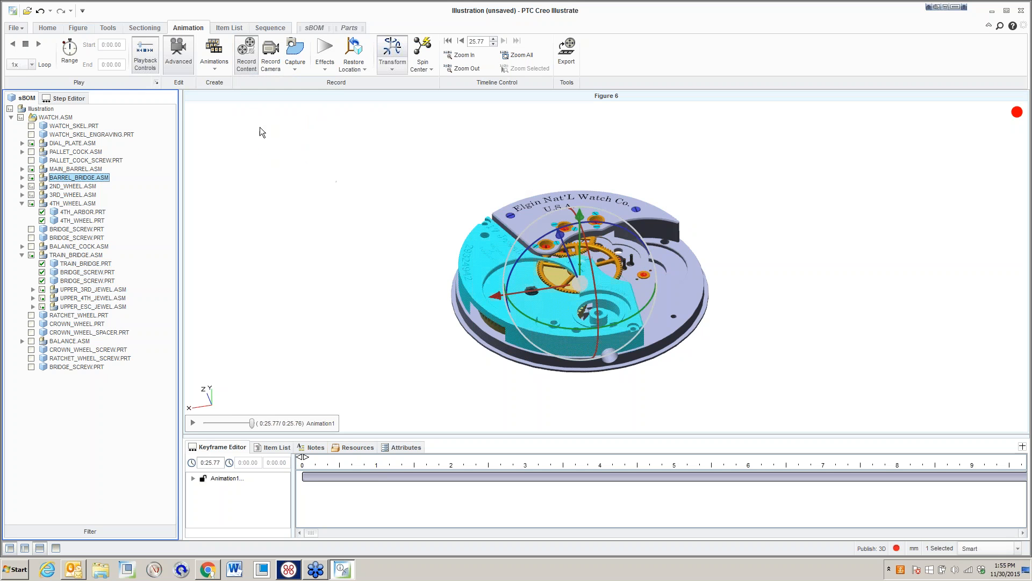
click(77, 229)
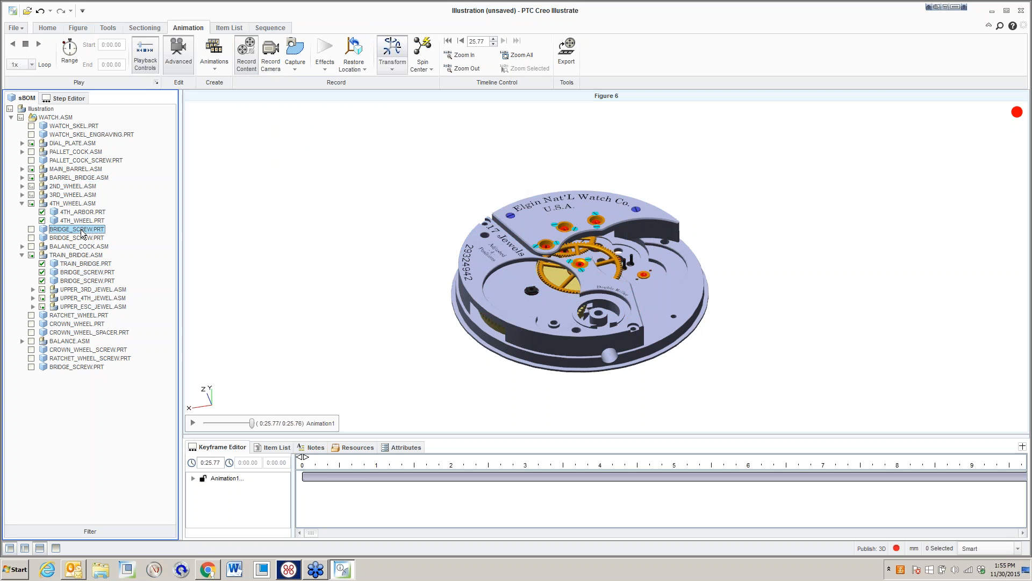
click(77, 237)
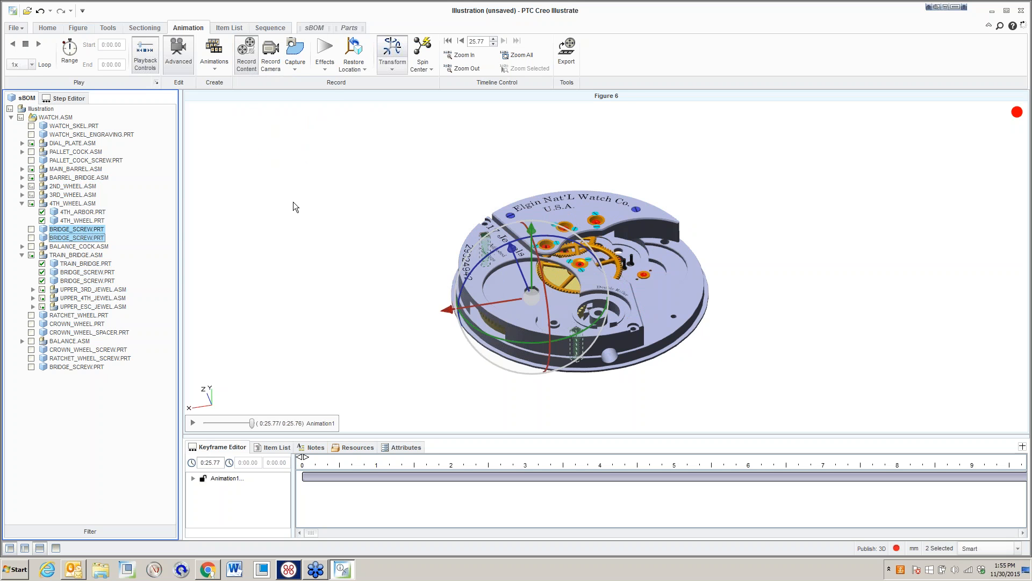
click(324, 52)
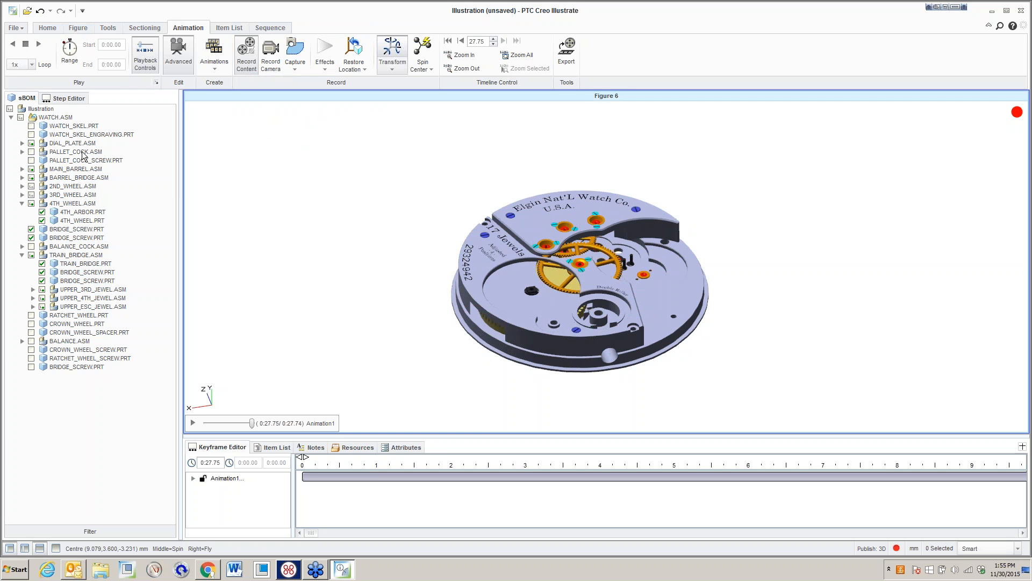
Add fly-ins for the pallet cock, its screw and the ratchet wheel screw.
click(75, 151)
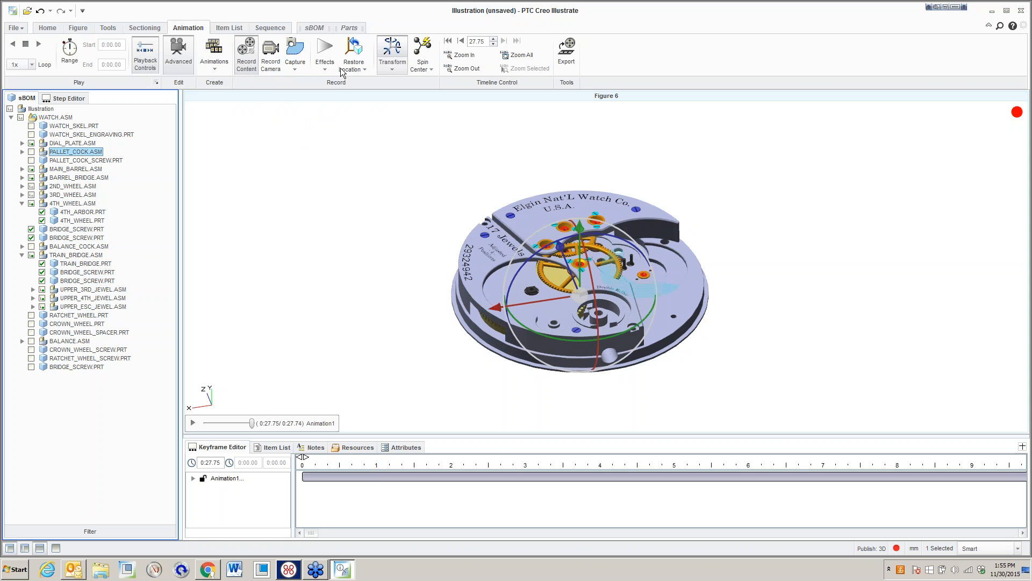
click(323, 50)
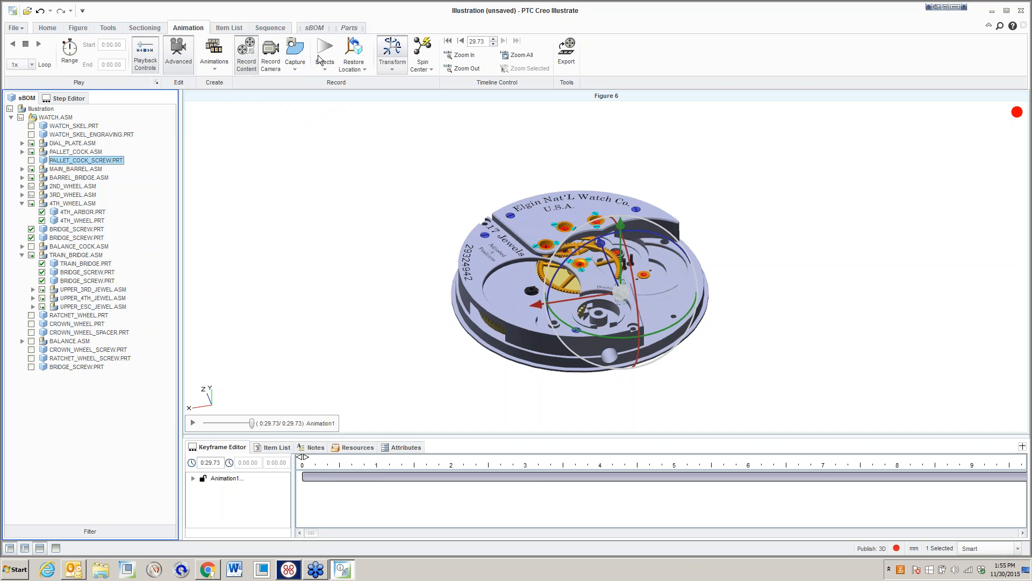
click(324, 54)
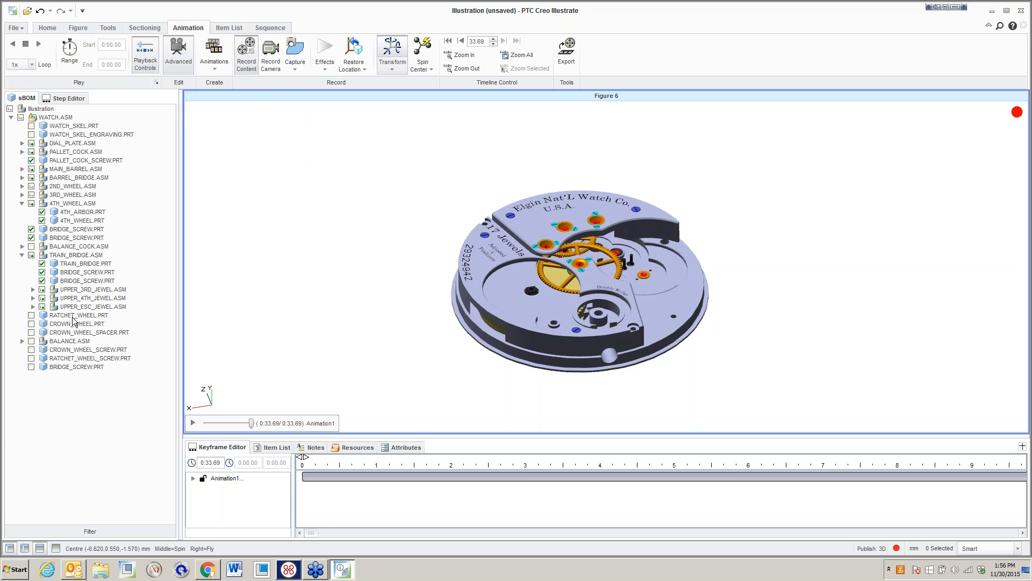
click(79, 314)
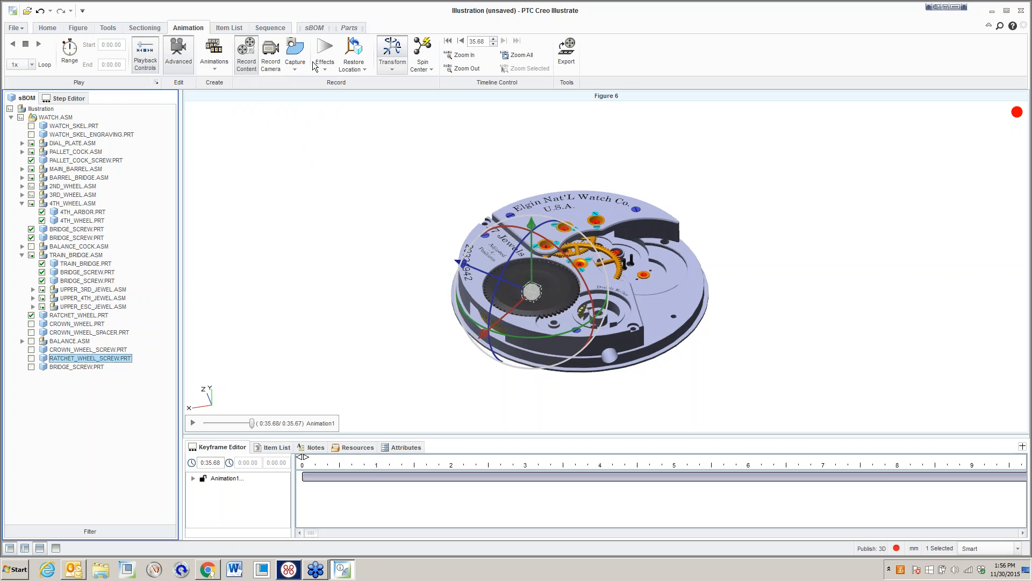
click(323, 52)
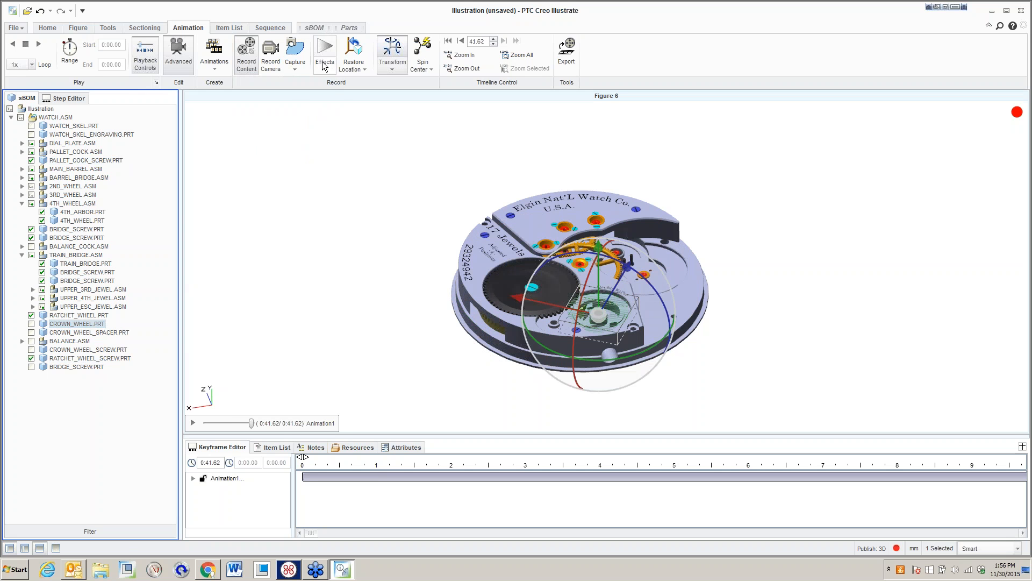
mouse_move(264, 132)
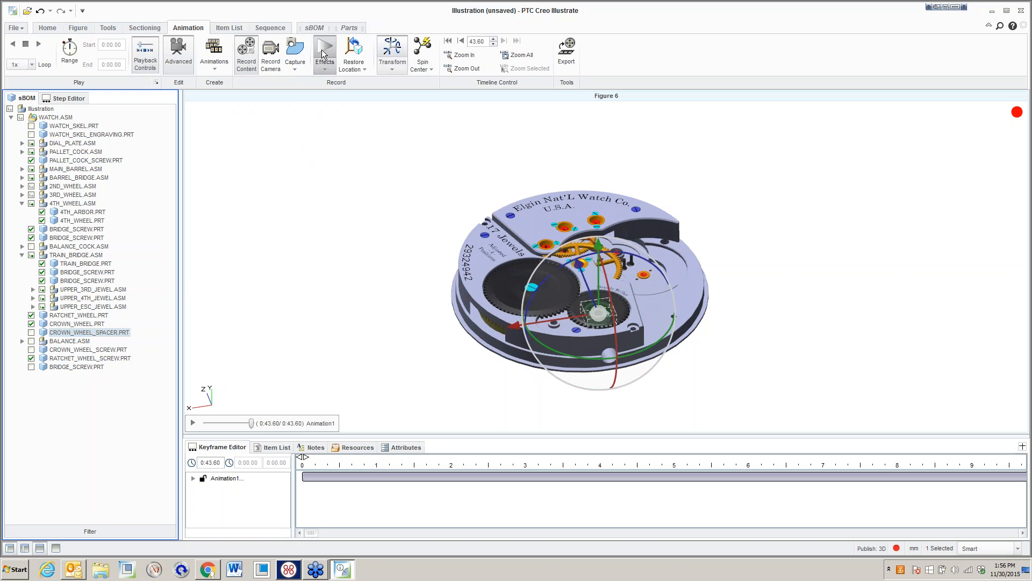
Add fly-ins for the crown wheel spacer and screw, balance parts and last bridge screw.
click(323, 53)
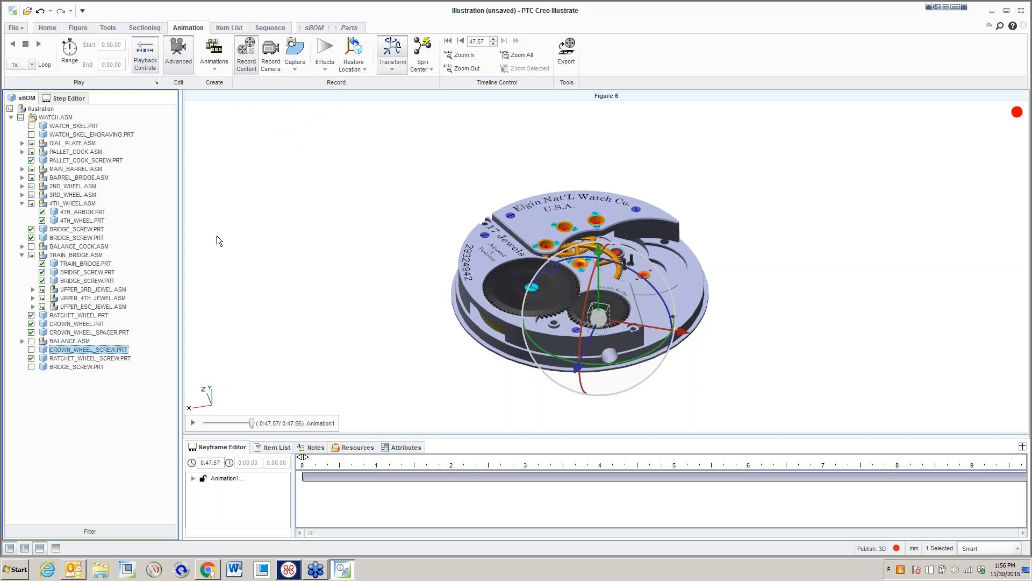
click(324, 53)
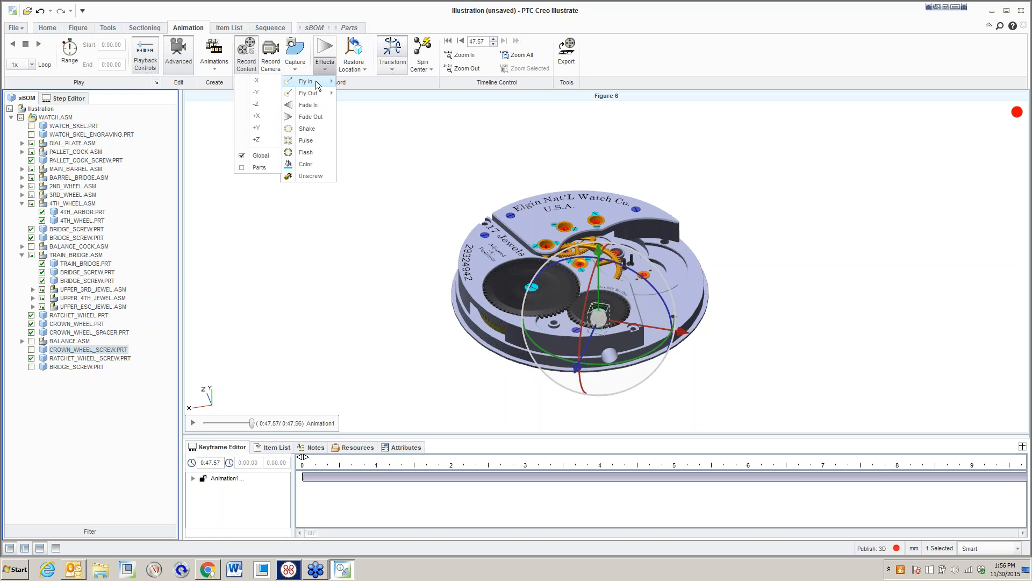
click(279, 221)
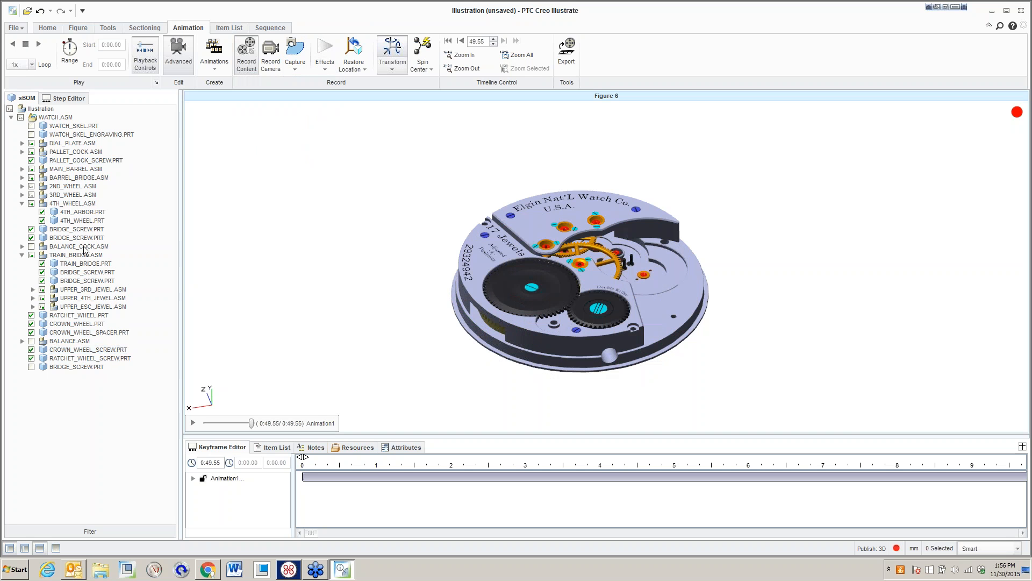
click(77, 245)
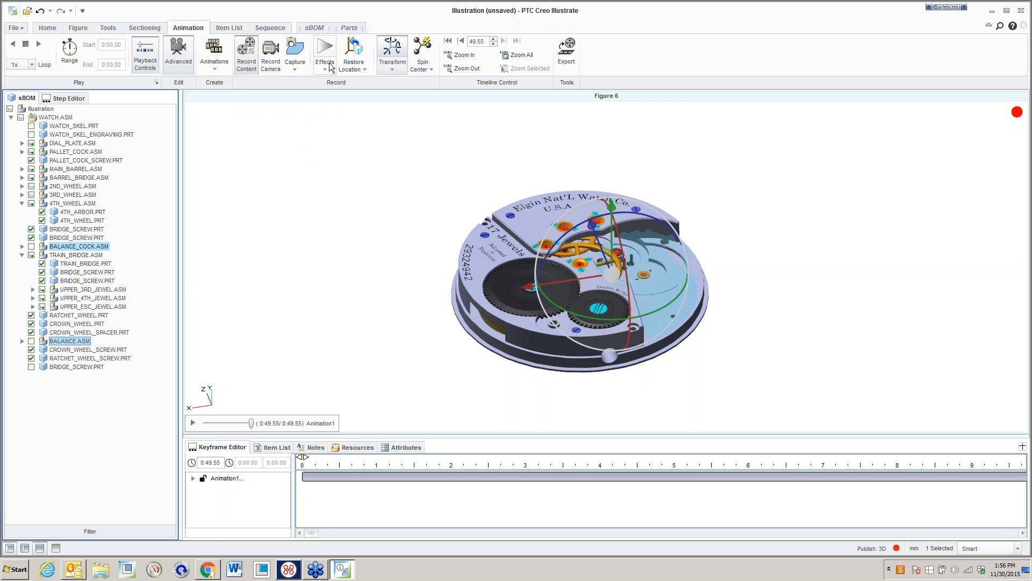
click(649, 257)
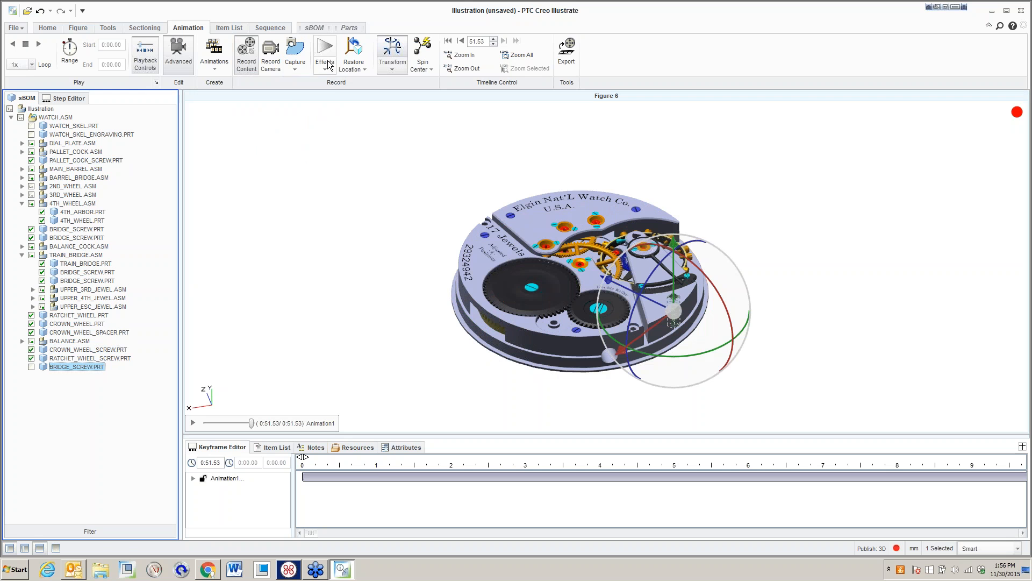
click(325, 54)
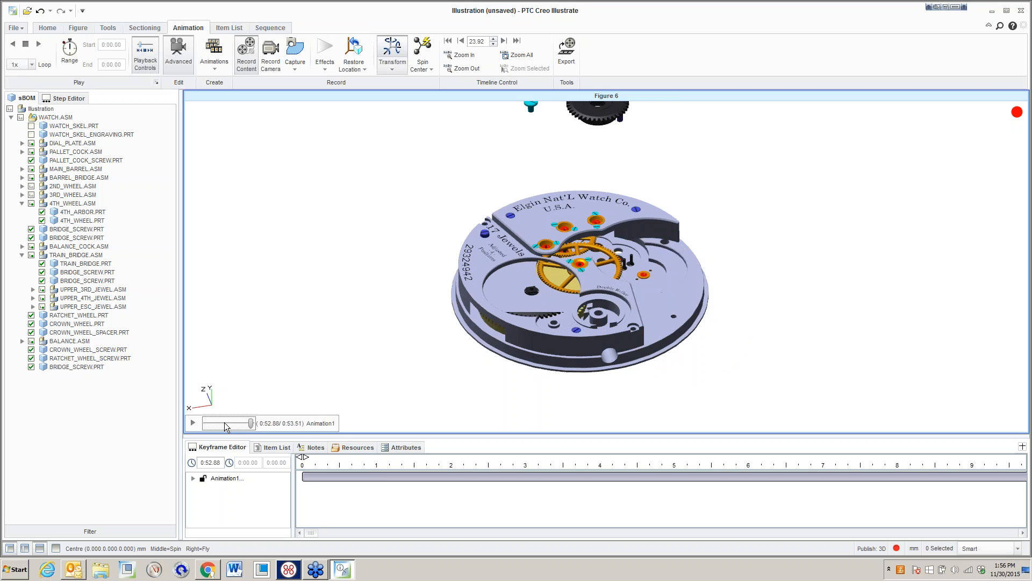
Rewind Animation1 to 0:00 and play it through to the assembled watch movement.
click(447, 41)
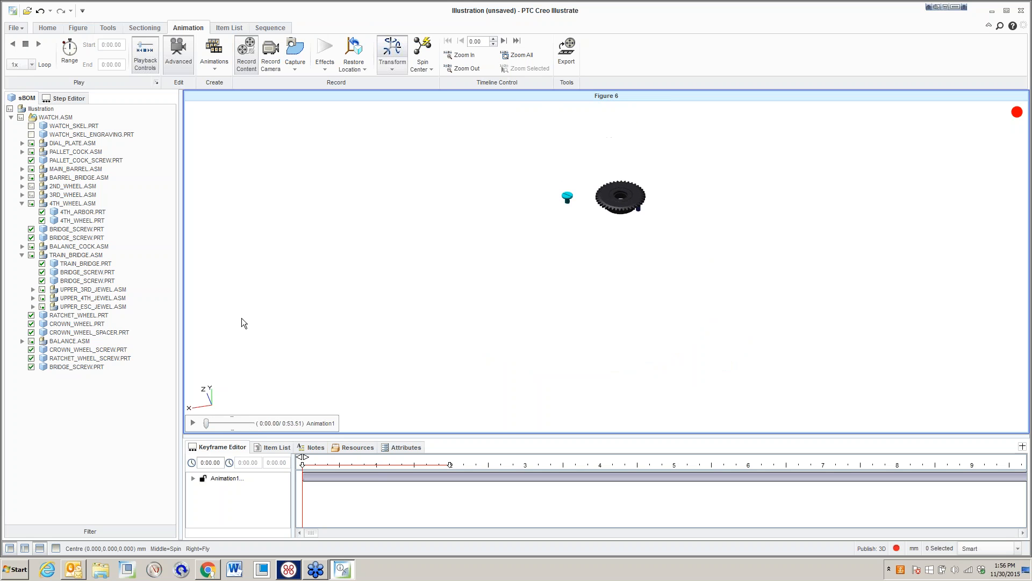
mouse_move(226, 436)
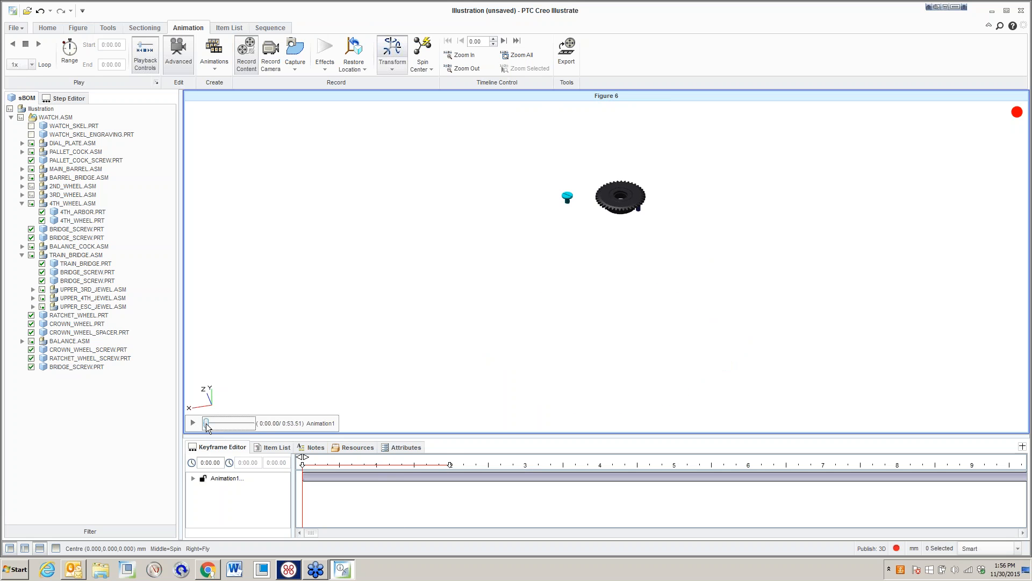
click(191, 423)
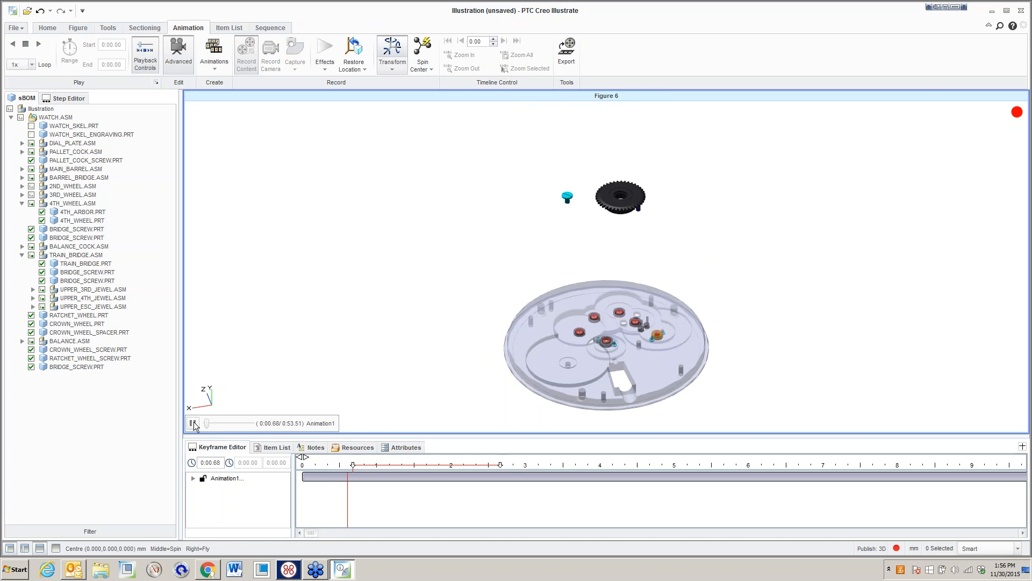
click(193, 422)
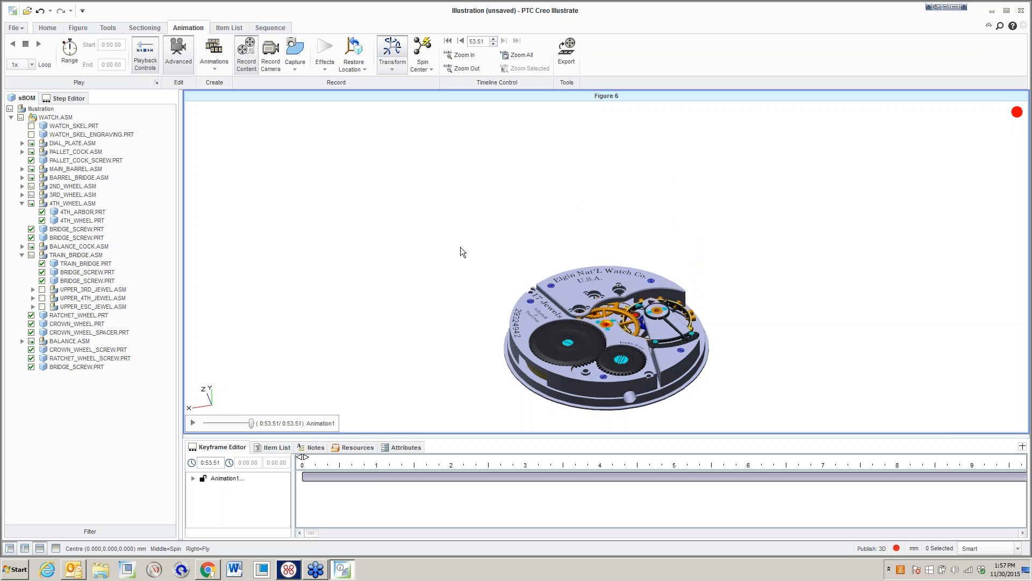
Export Animation1 as a WMV 9 CBR movie at 1568×616, 25 fps, overwriting Untitled.wmv.
click(565, 50)
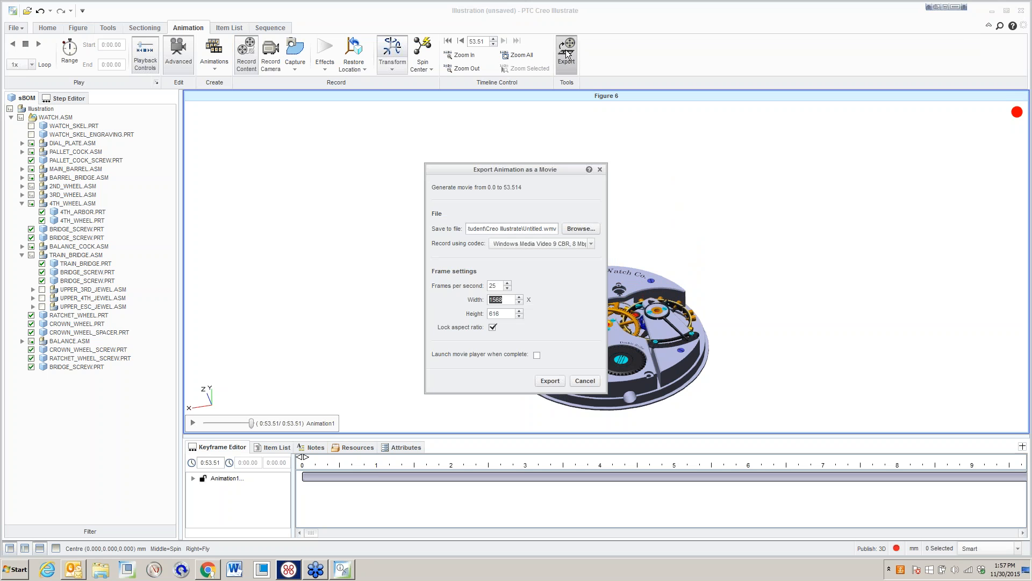
mouse_move(578, 250)
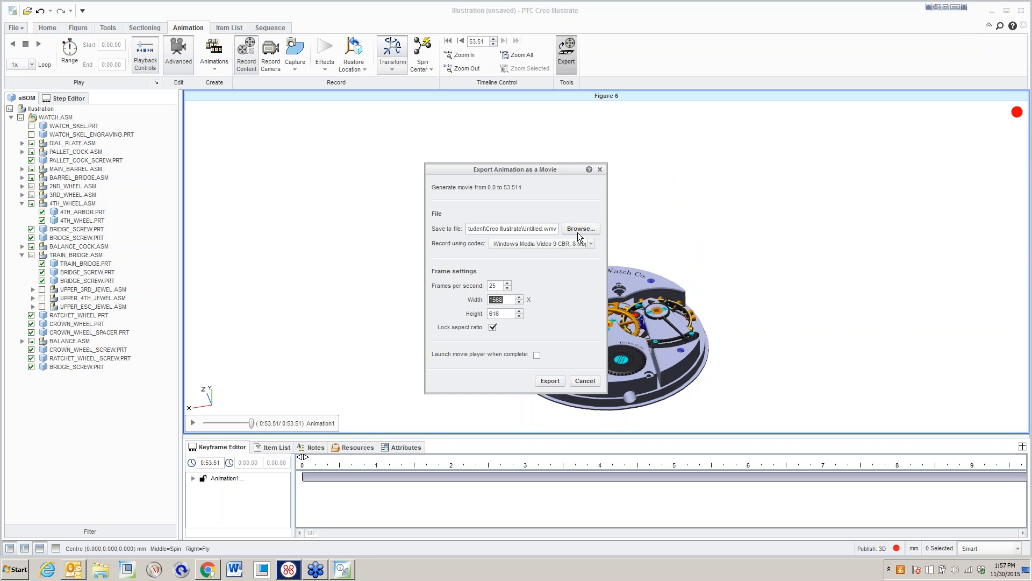
mouse_move(487, 296)
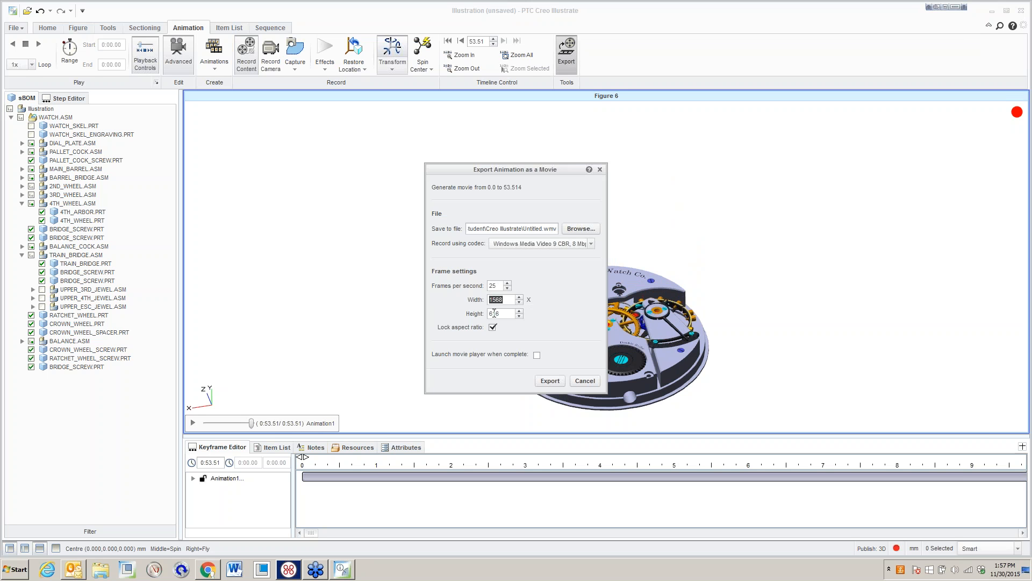
click(590, 243)
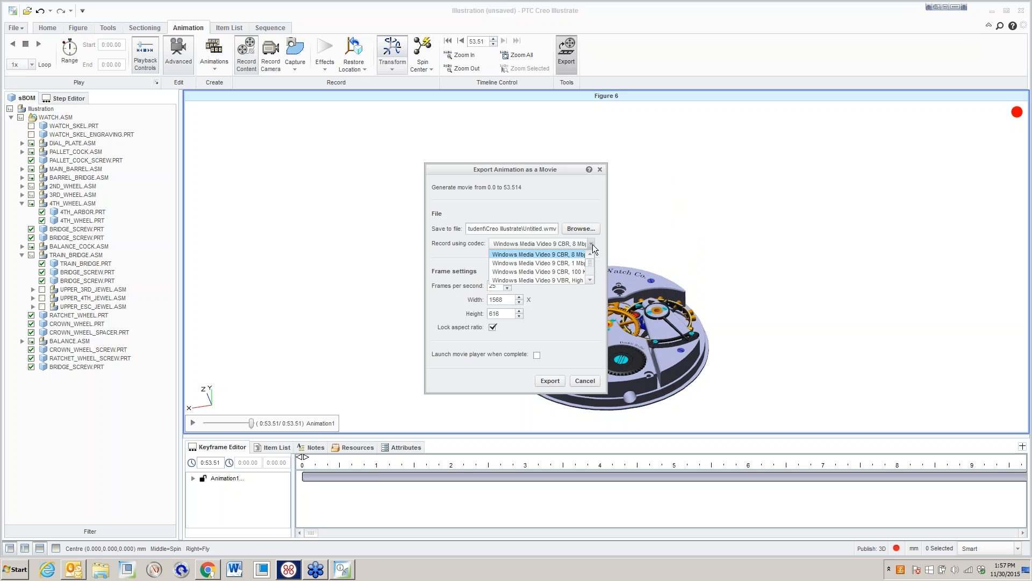
click(536, 243)
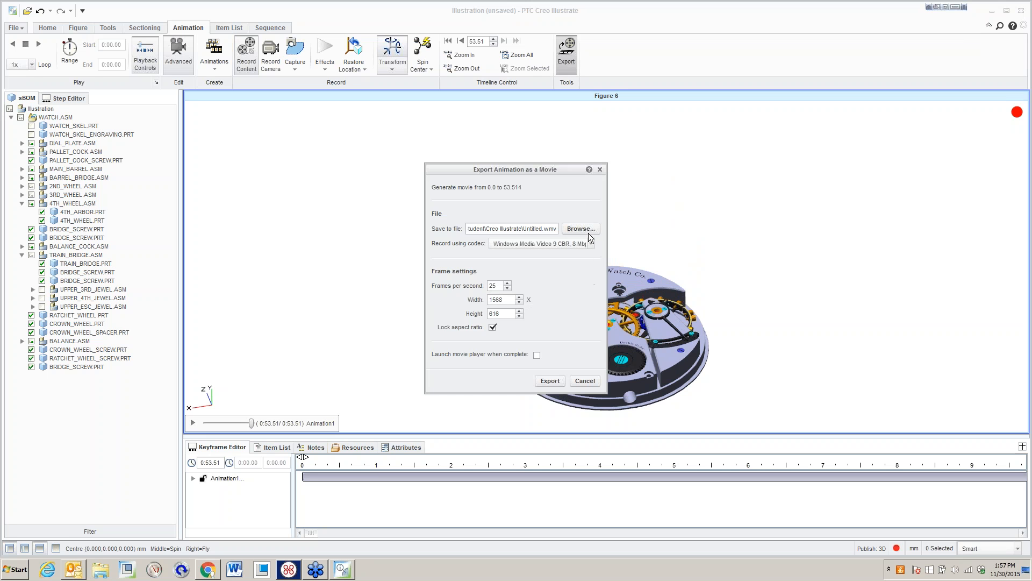
mouse_move(531, 358)
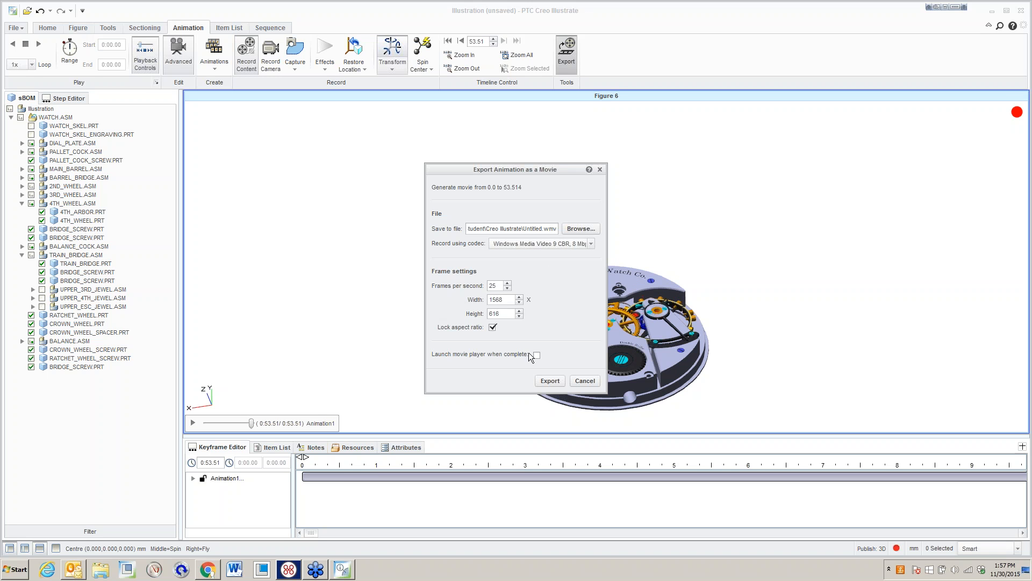
click(549, 380)
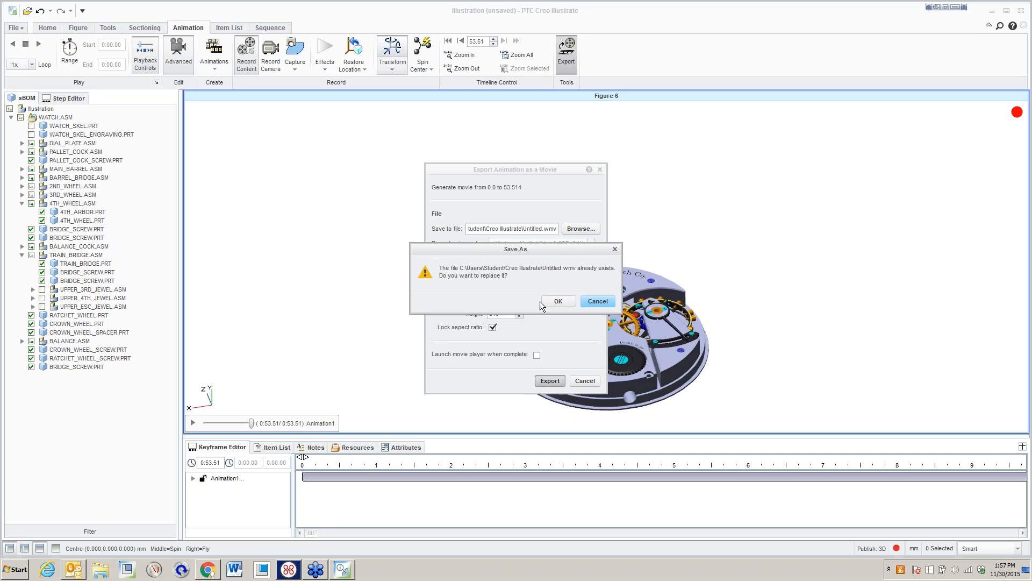
click(557, 301)
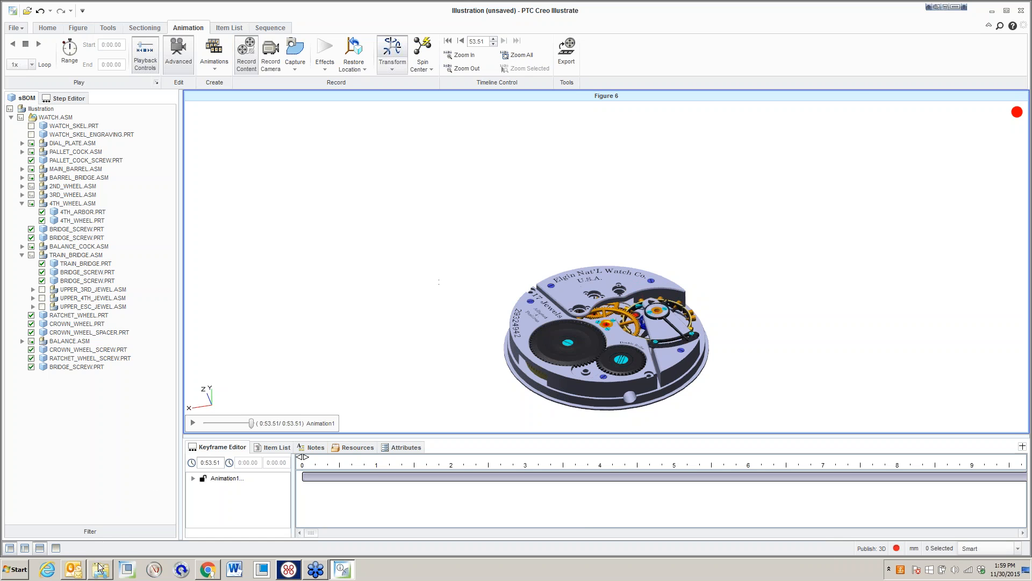
click(99, 569)
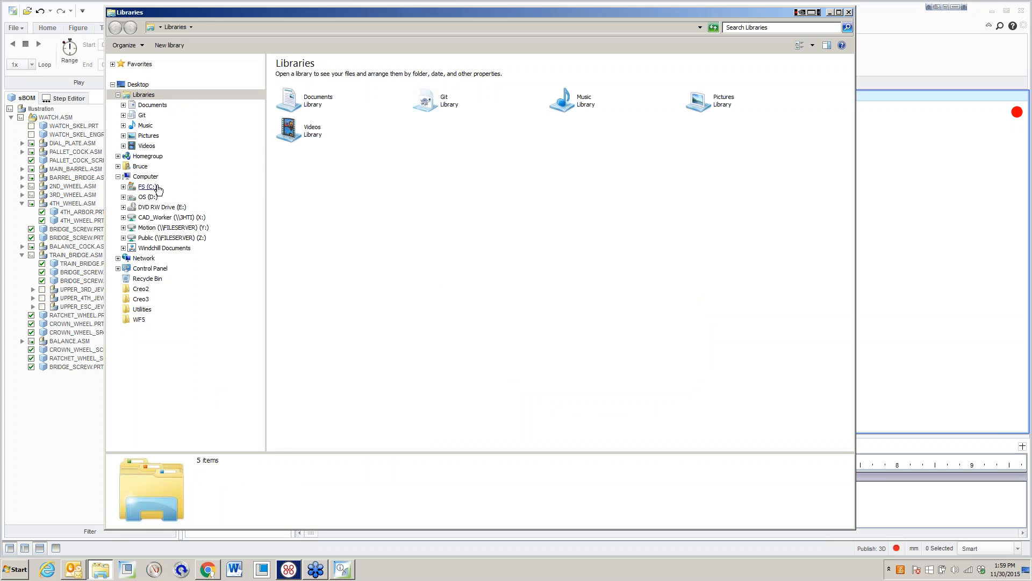
double_click(145, 187)
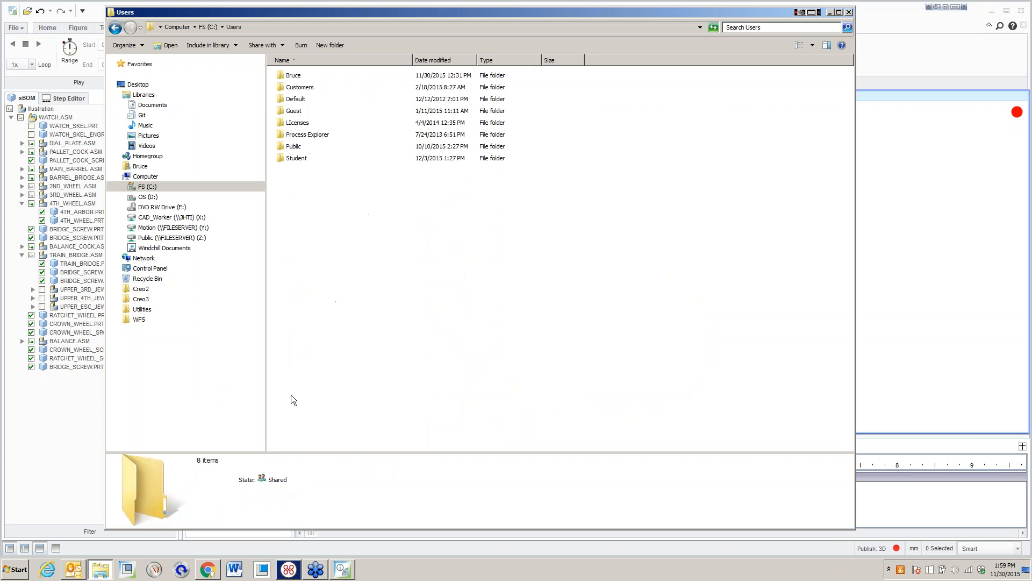
double_click(296, 158)
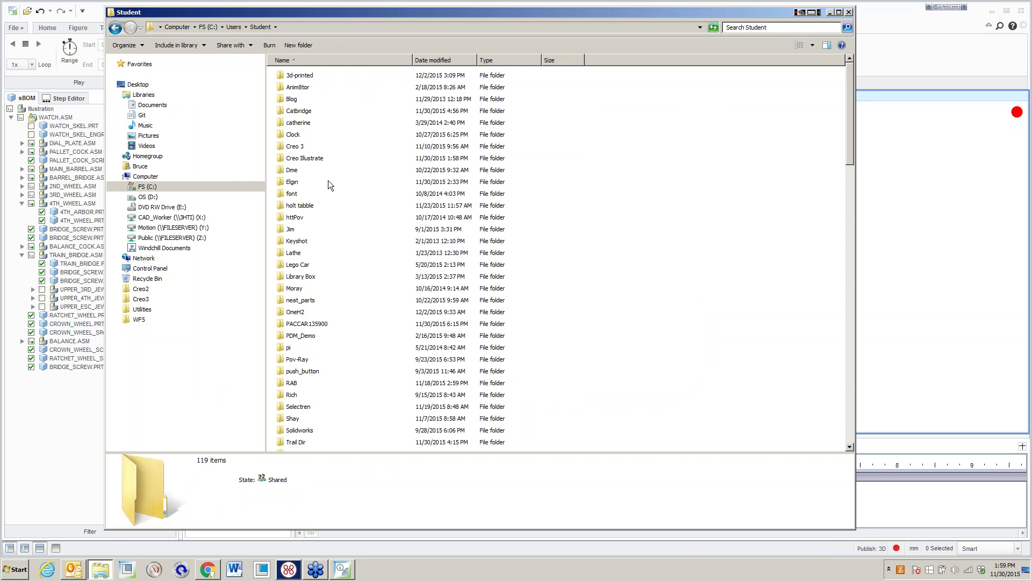
double_click(303, 157)
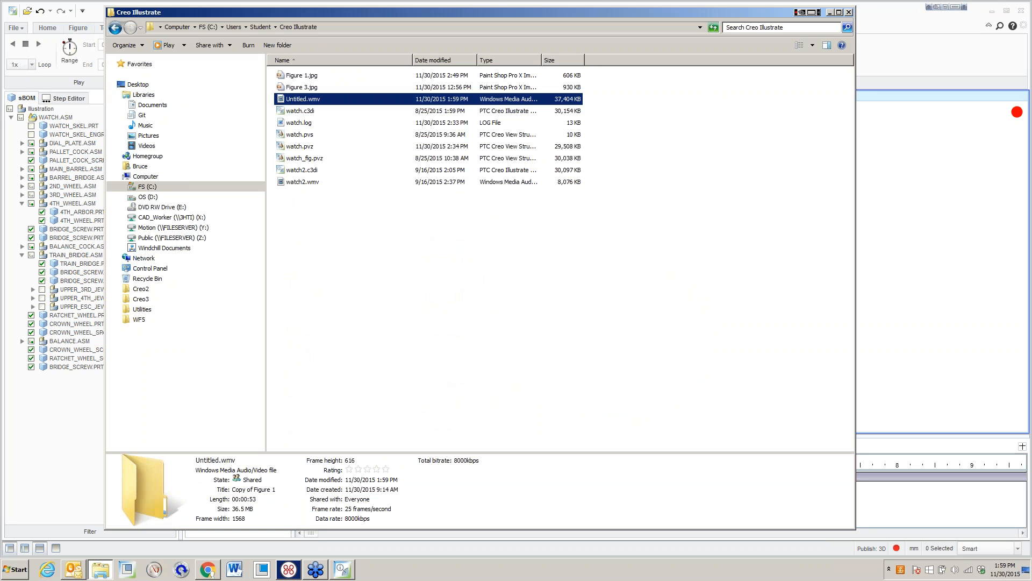
right_click(302, 98)
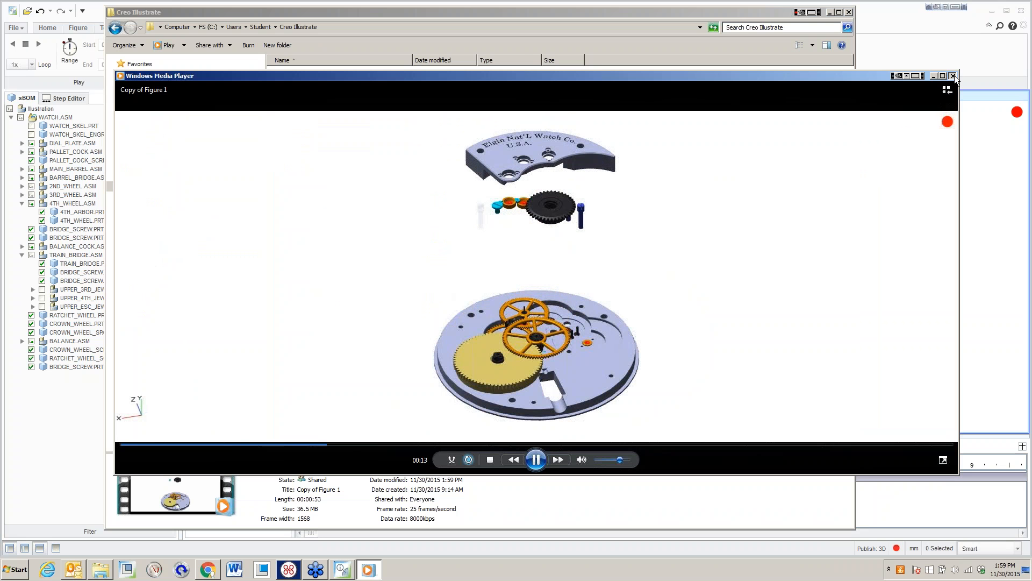
click(952, 76)
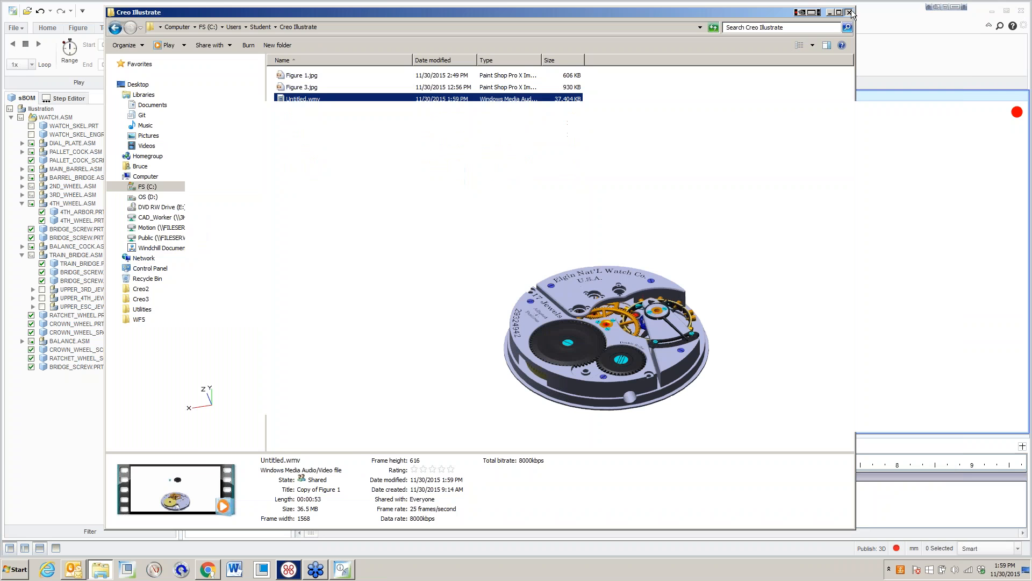
click(849, 12)
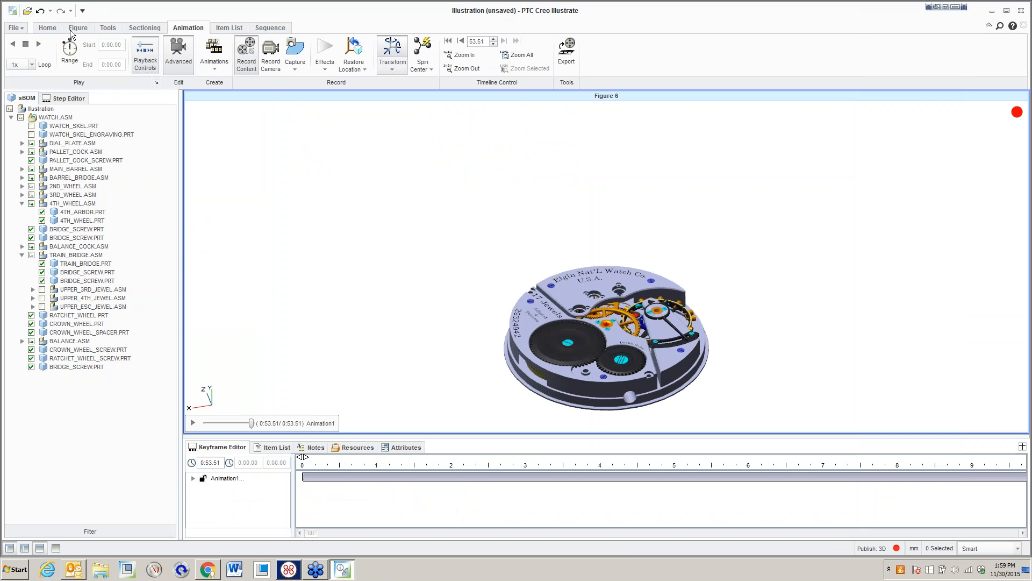
Switch to the Figure 3 detail view.
click(78, 27)
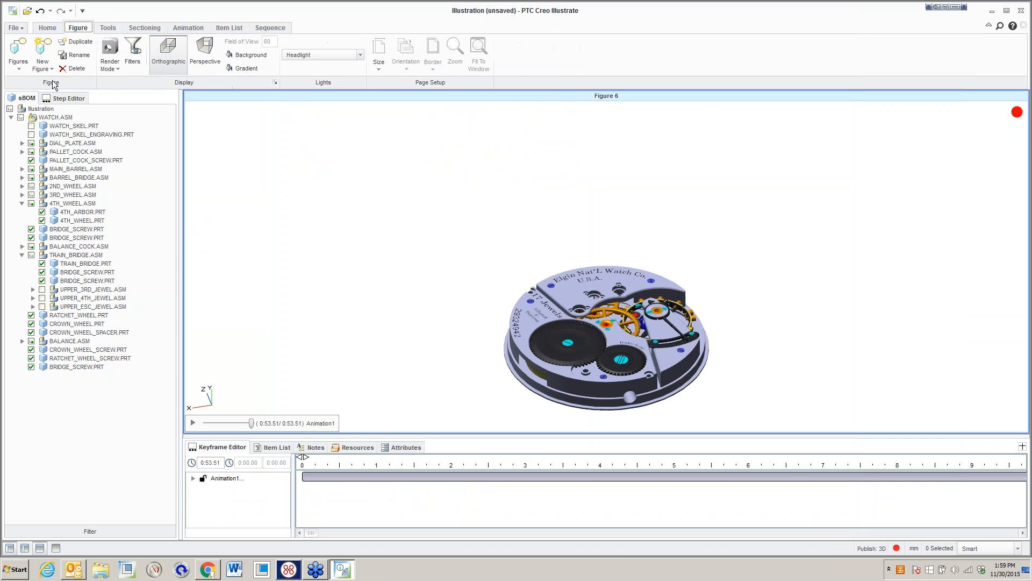
click(18, 49)
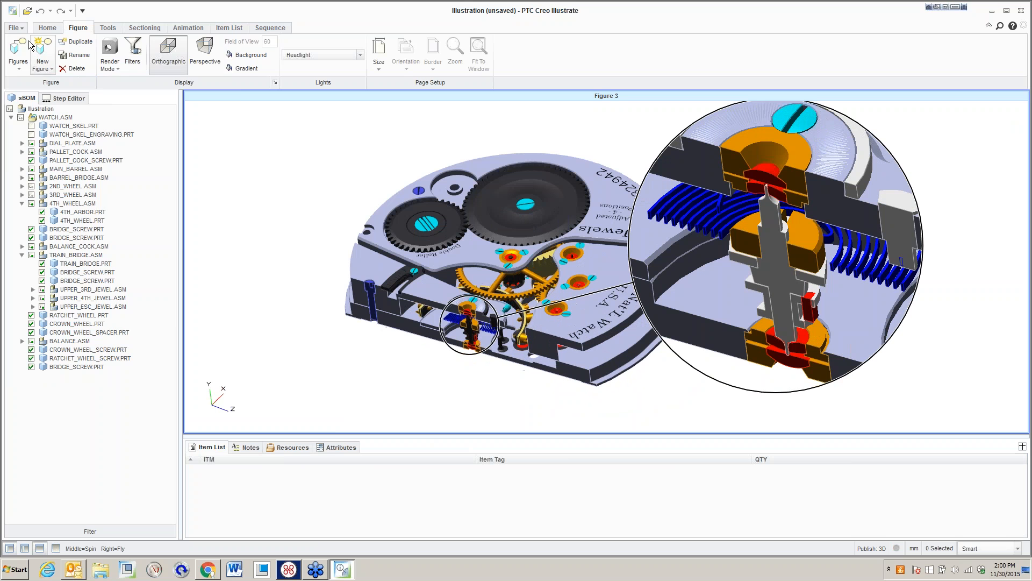
click(15, 27)
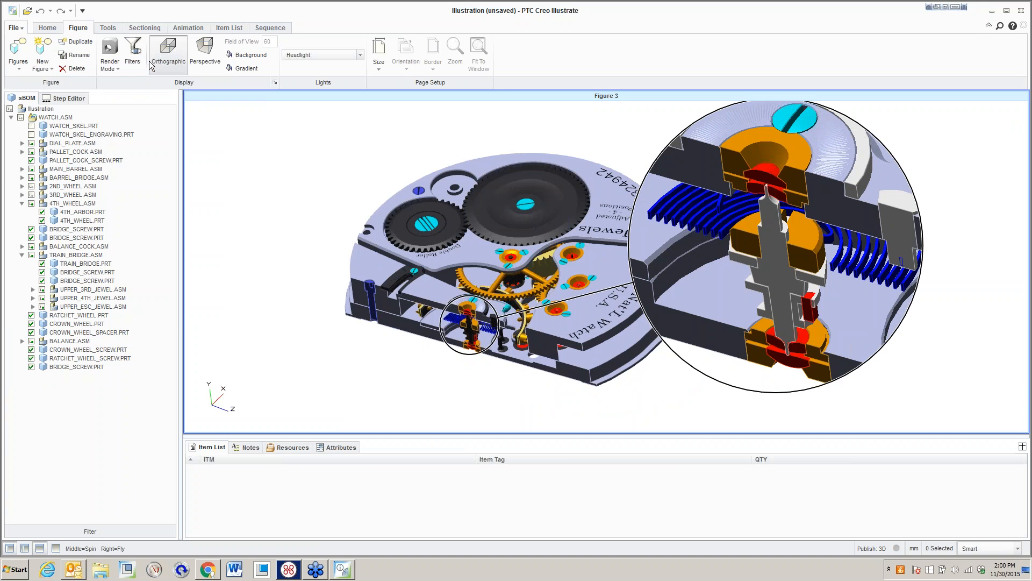
Save Figure 3 as a 400 ppi JPEG, replacing the existing Figure 3.jpg.
click(684, 387)
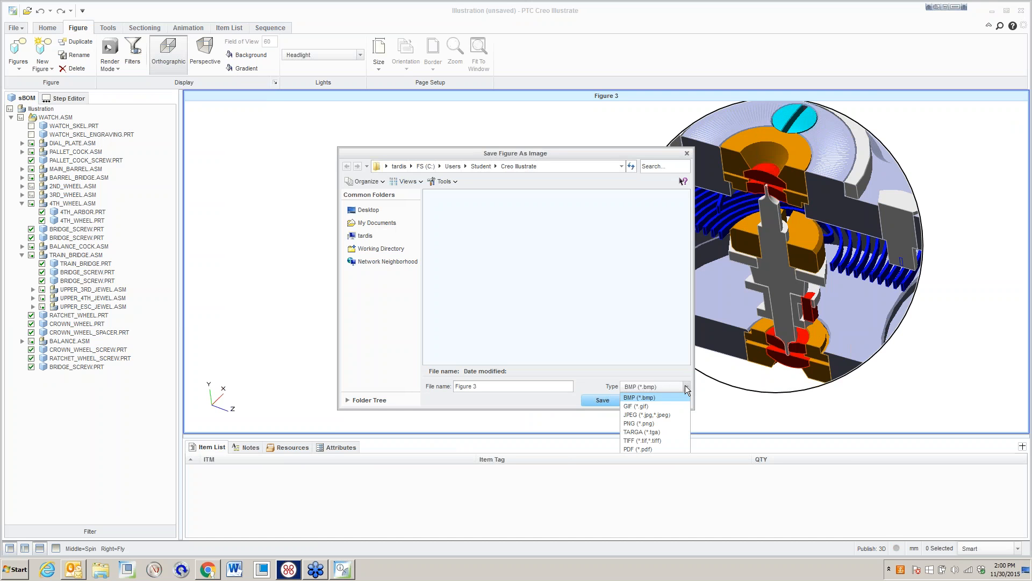
click(646, 415)
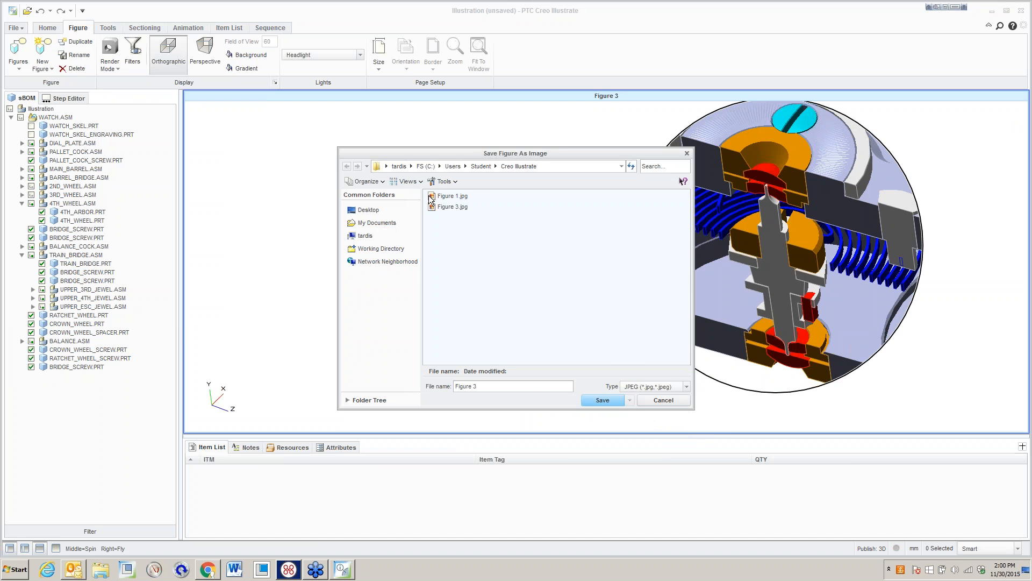
click(602, 399)
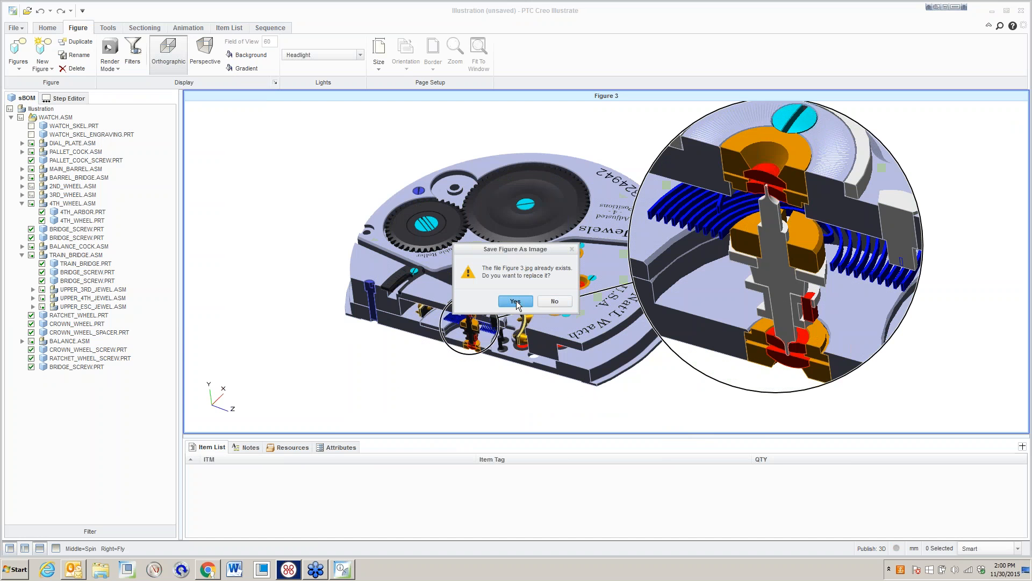
click(515, 302)
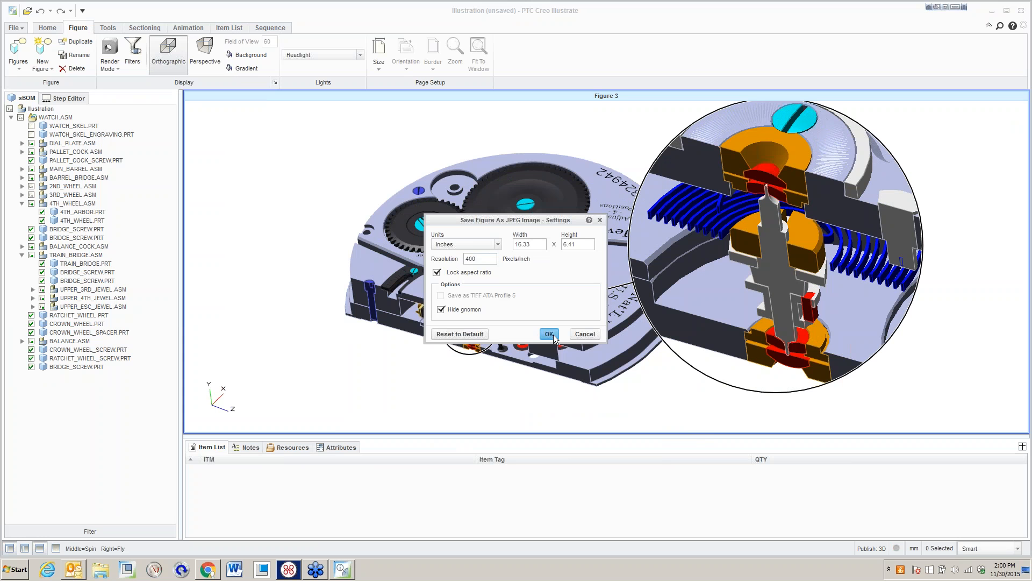
click(550, 334)
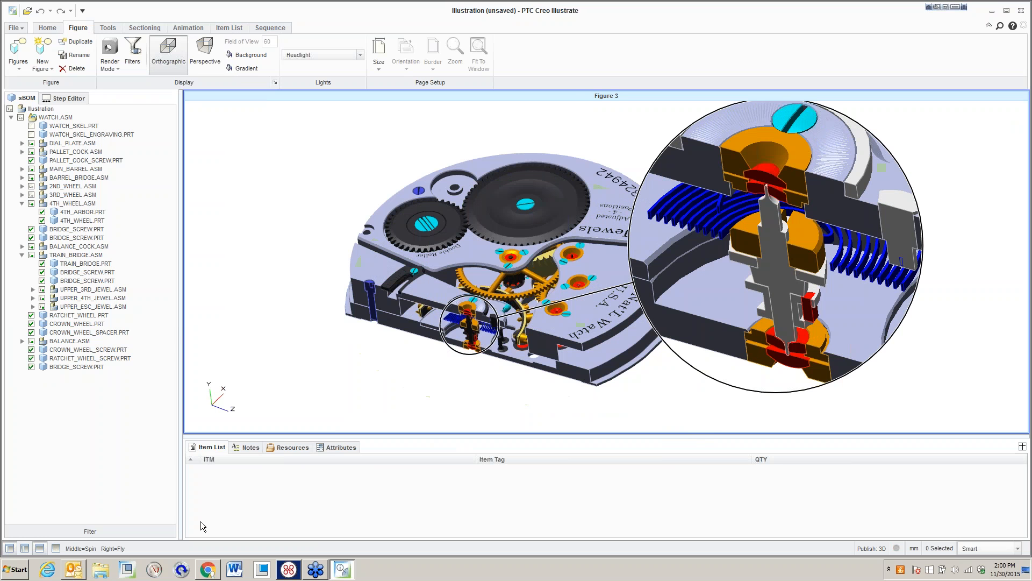
Browse to C:\Users\Student\Creo Illustrate and open Figure 3.jpg for viewing.
click(100, 569)
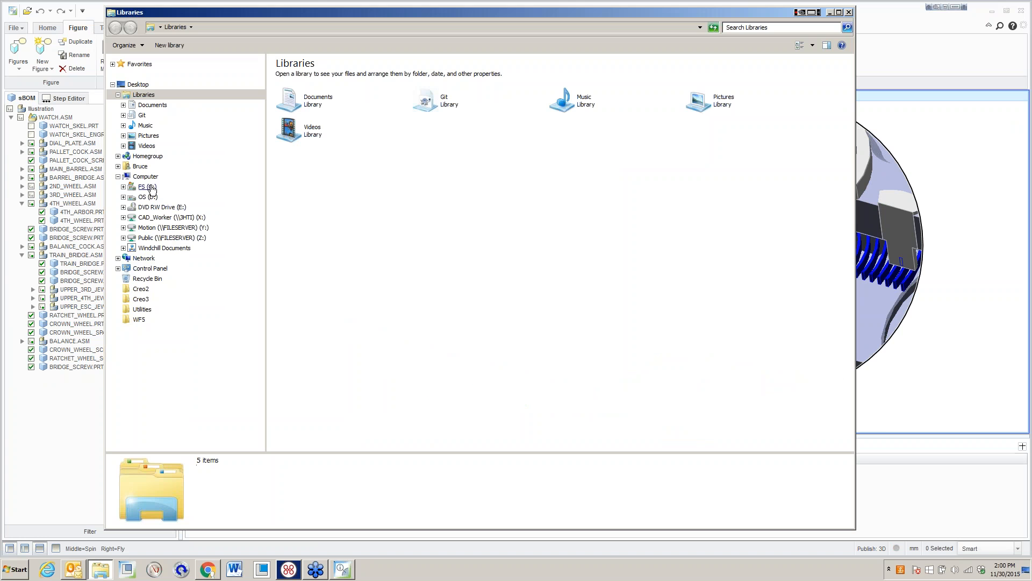
click(142, 186)
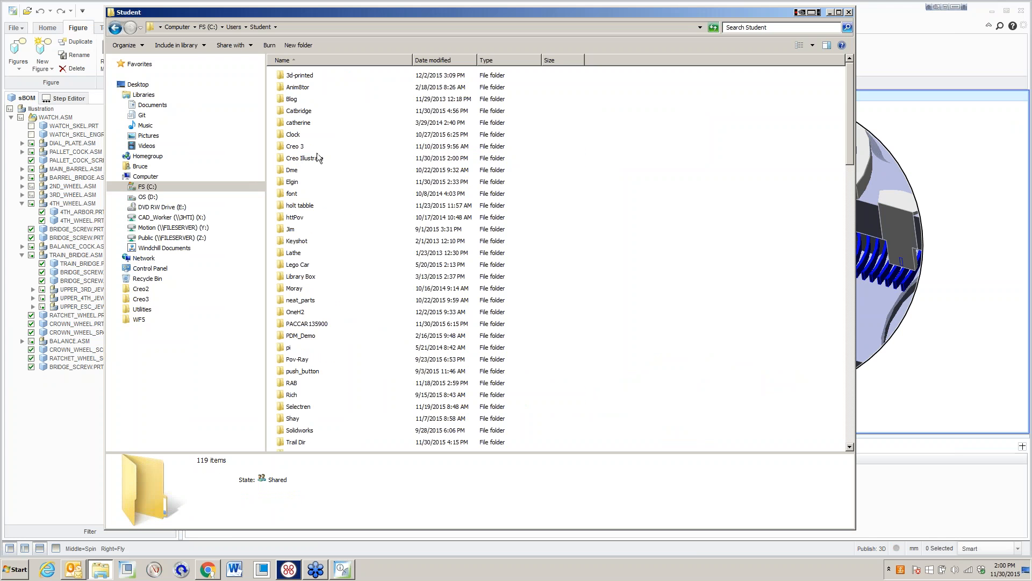
double_click(305, 158)
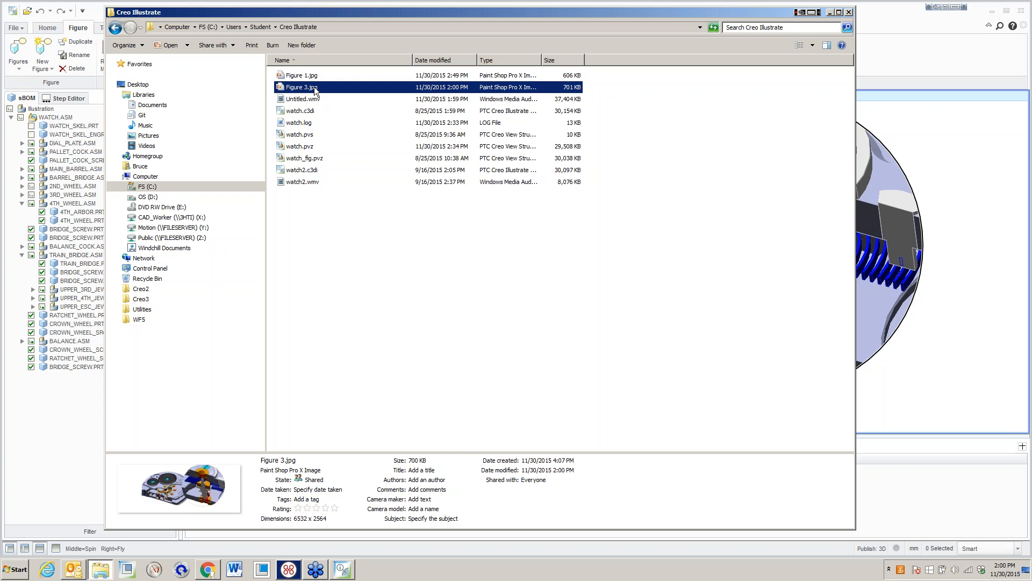
right_click(303, 87)
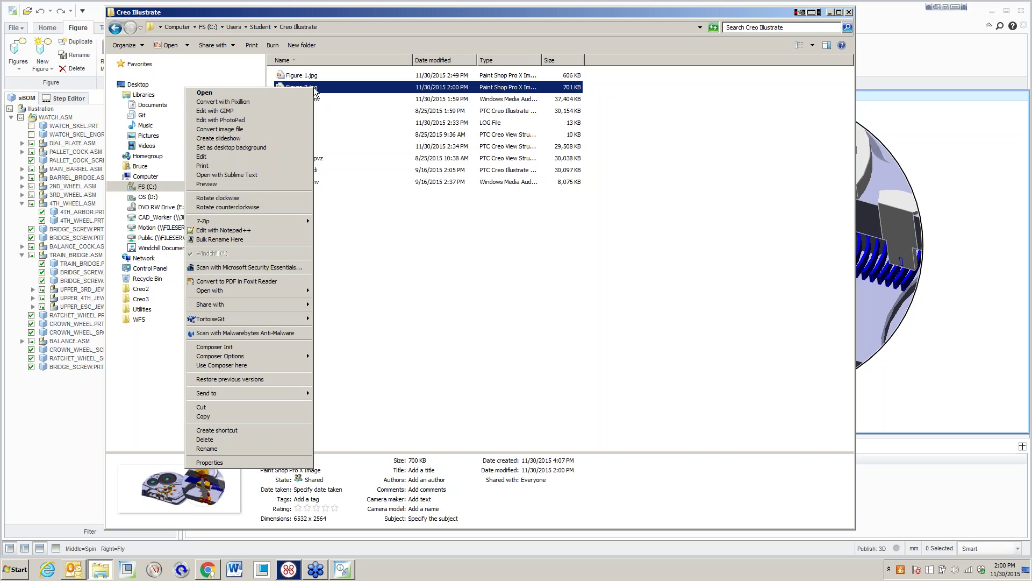
click(203, 91)
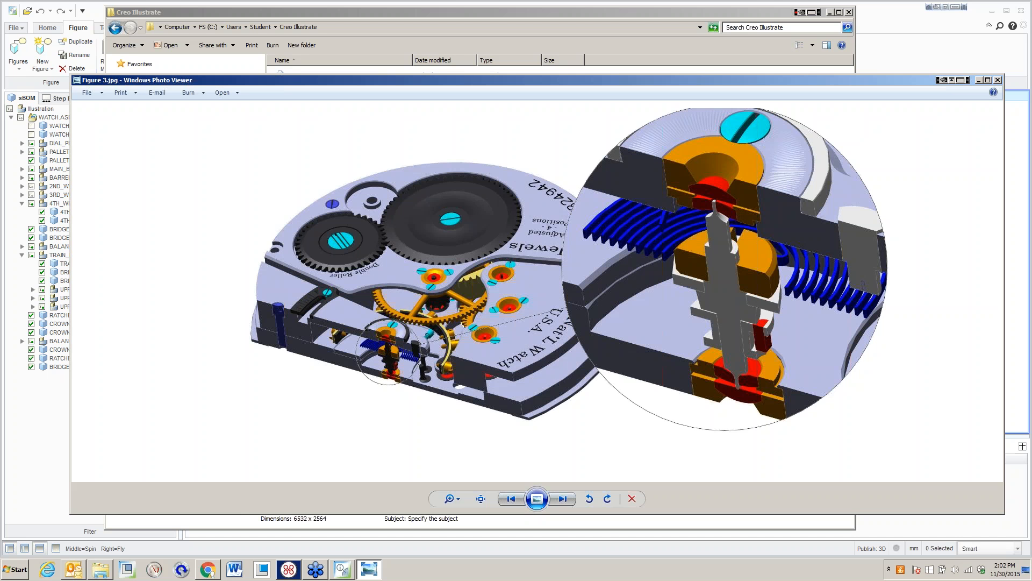
mouse_move(221, 172)
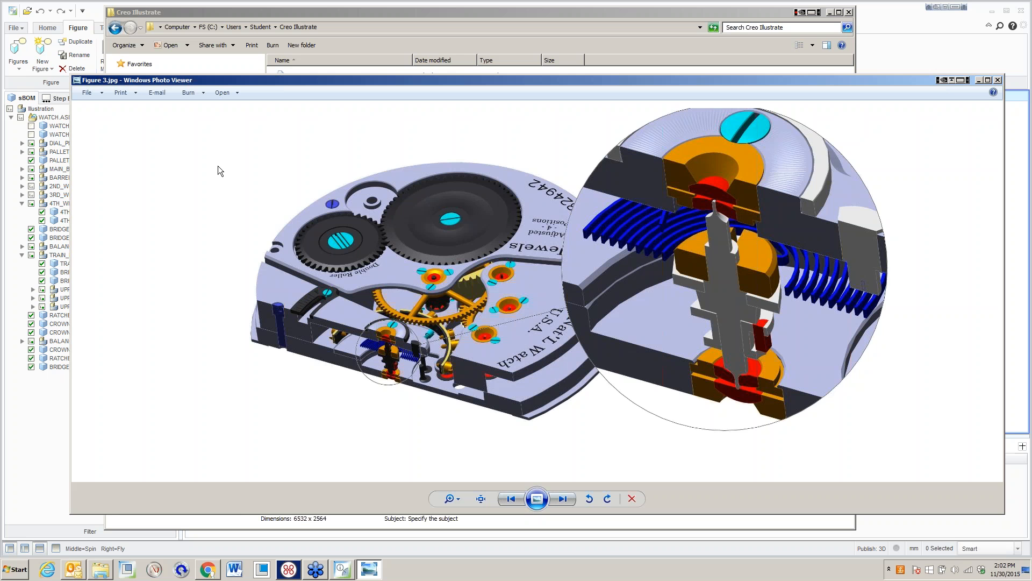
mouse_move(203, 181)
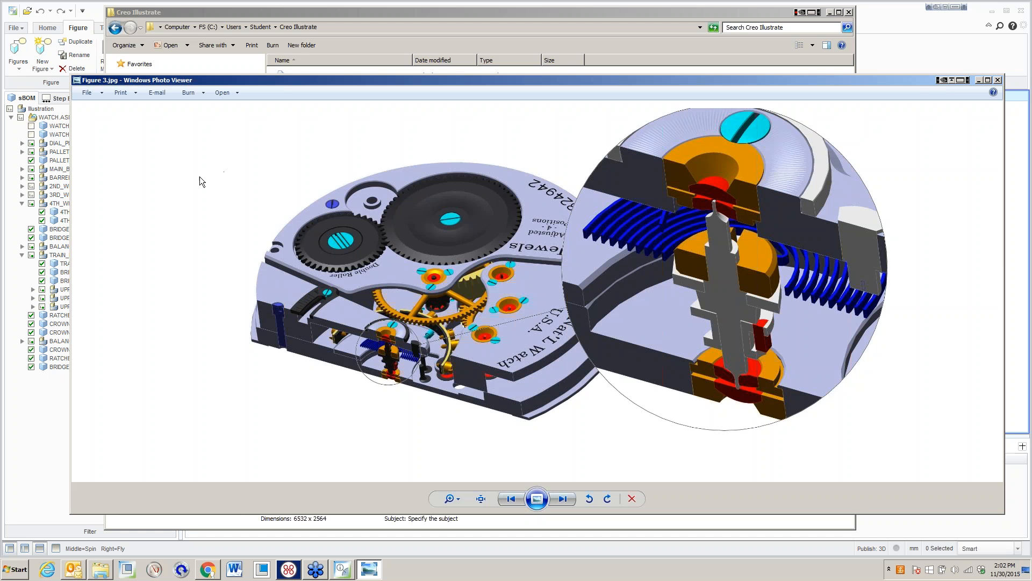
click(72, 569)
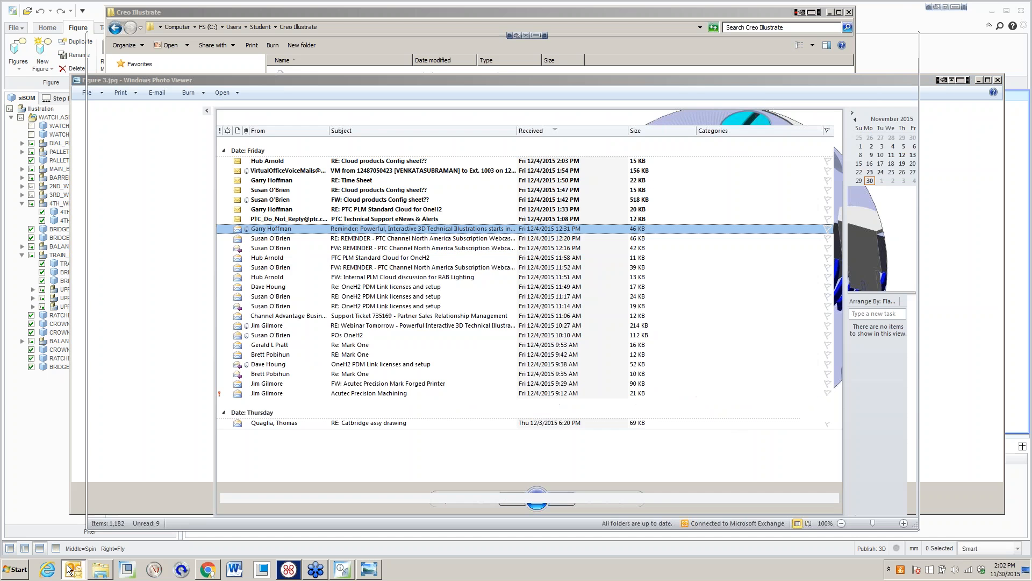
click(73, 569)
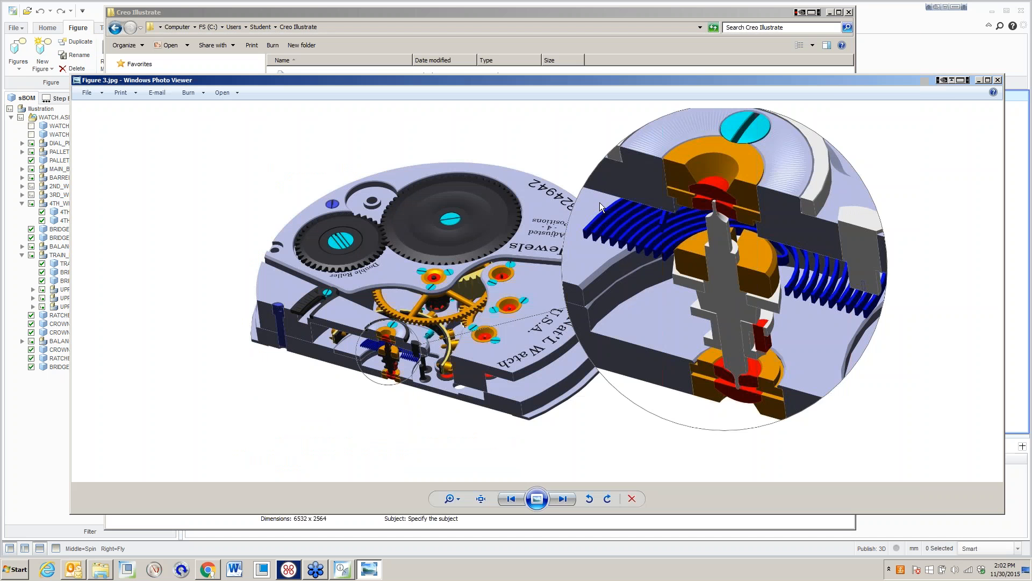
mouse_move(568, 189)
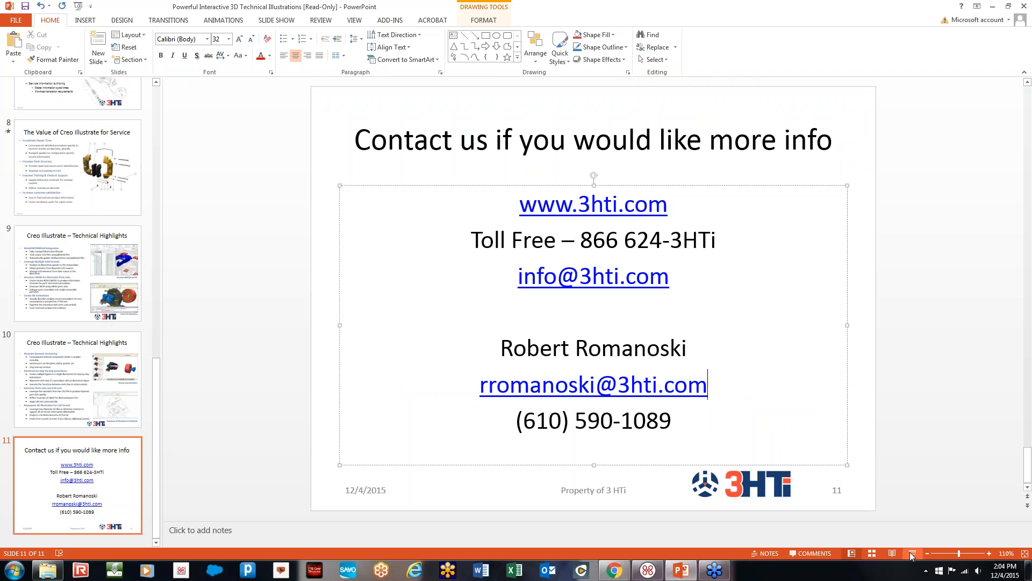
Present slide 11, the 'Contact us if you would like more info' slide, full screen.
click(911, 553)
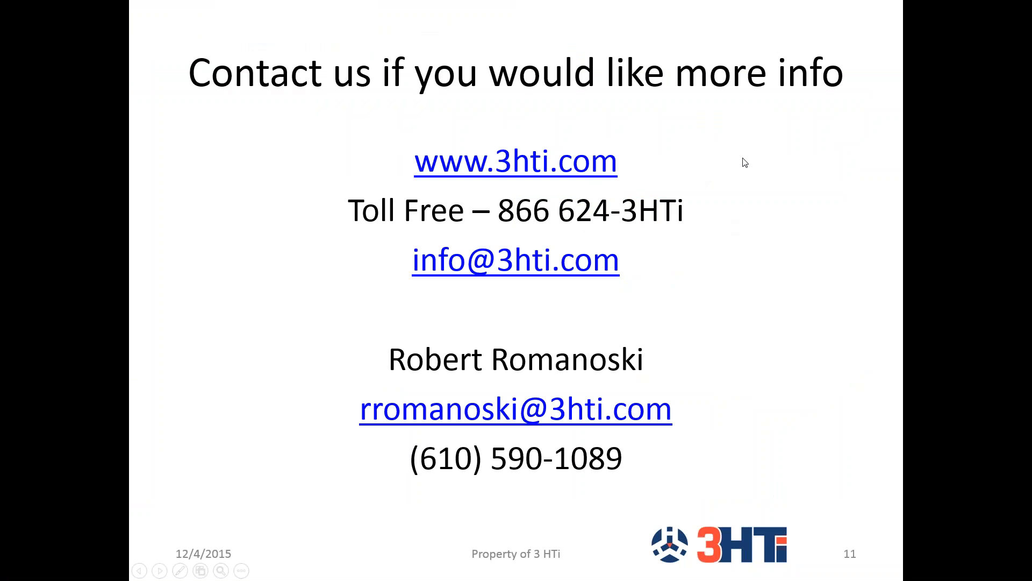
mouse_move(1010, 19)
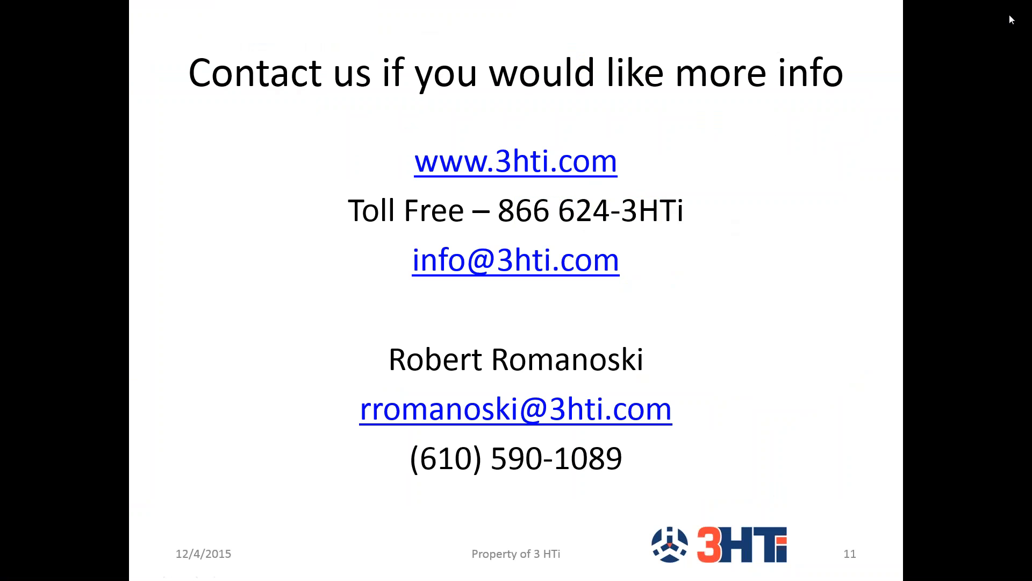